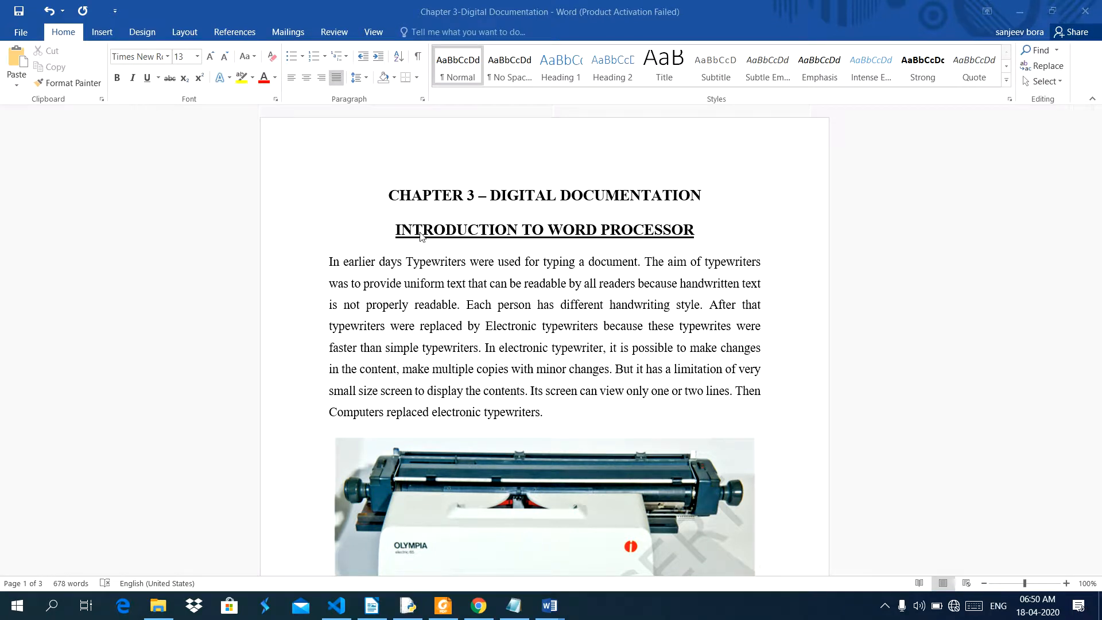
mouse_move(555, 251)
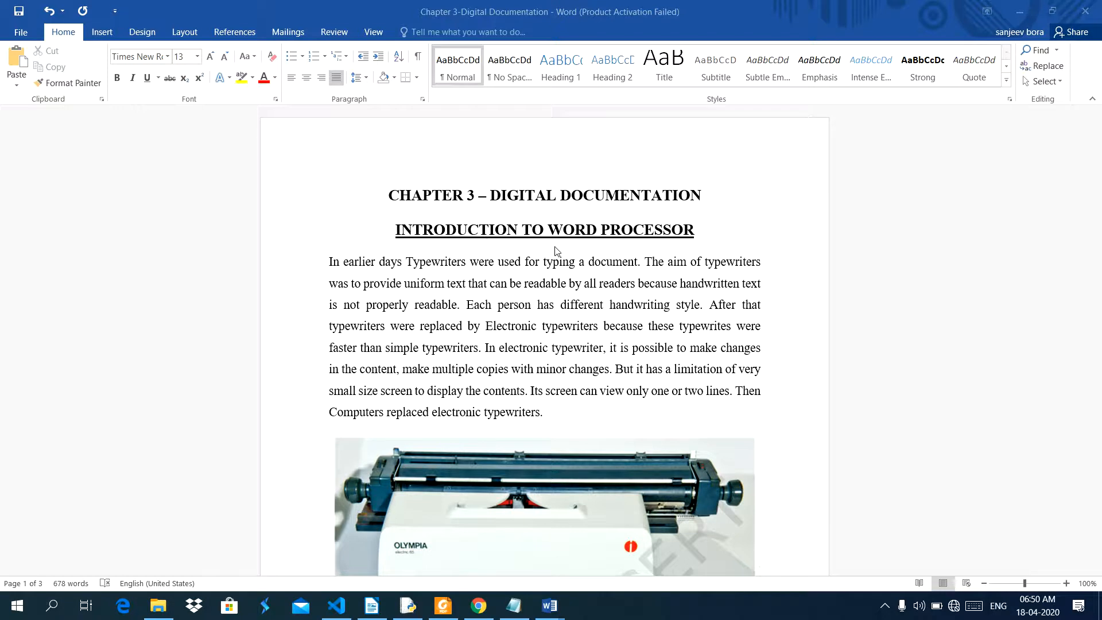
mouse_move(688, 237)
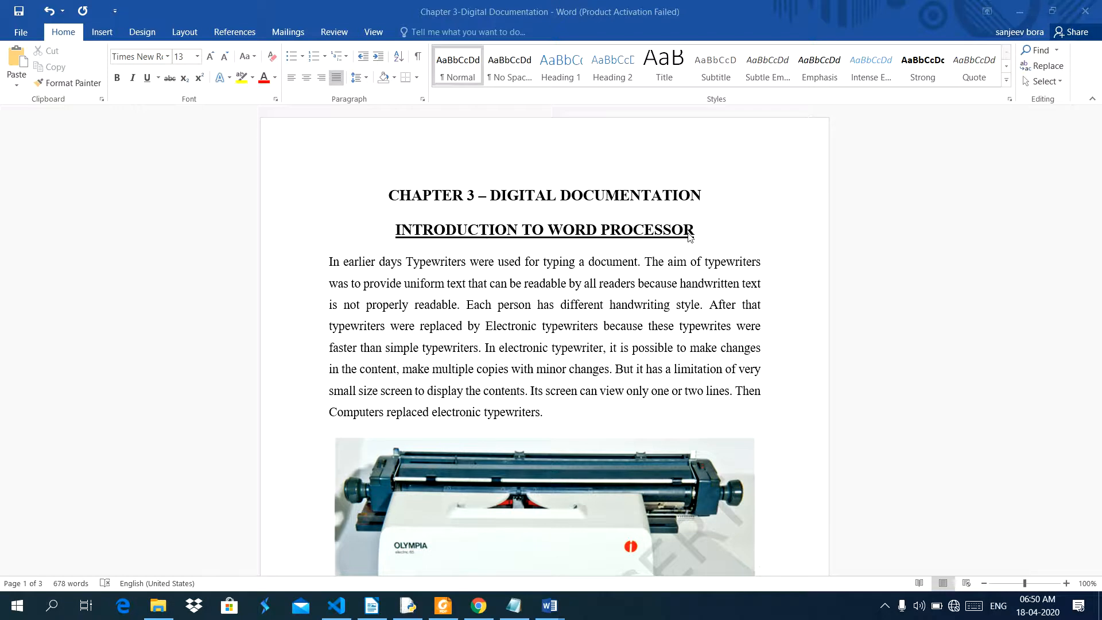
mouse_move(395, 198)
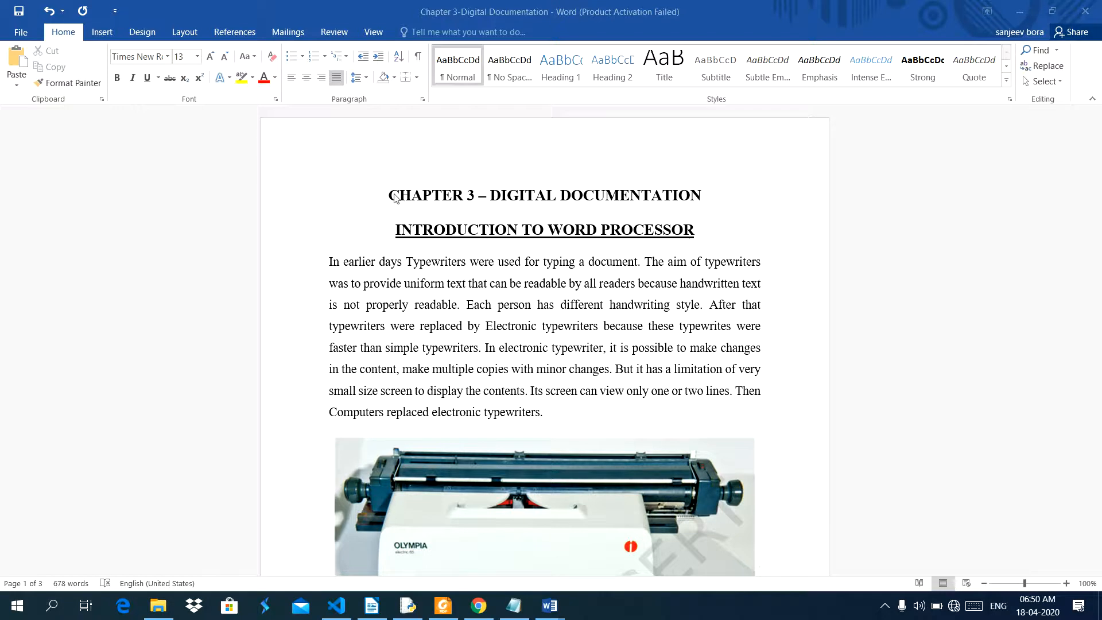
mouse_move(491, 200)
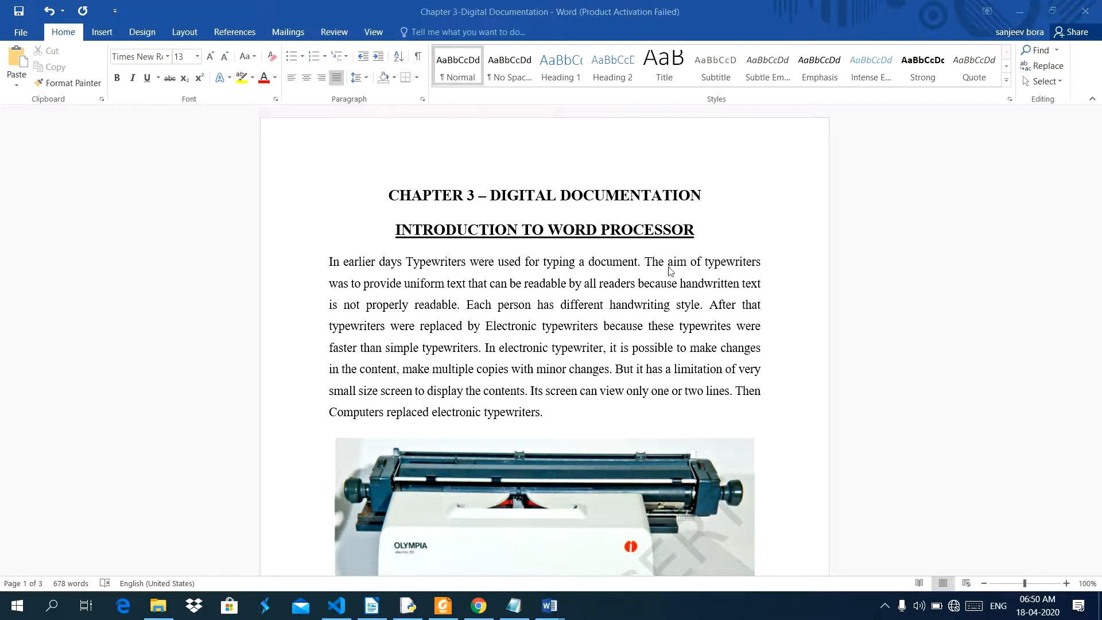
mouse_move(389, 257)
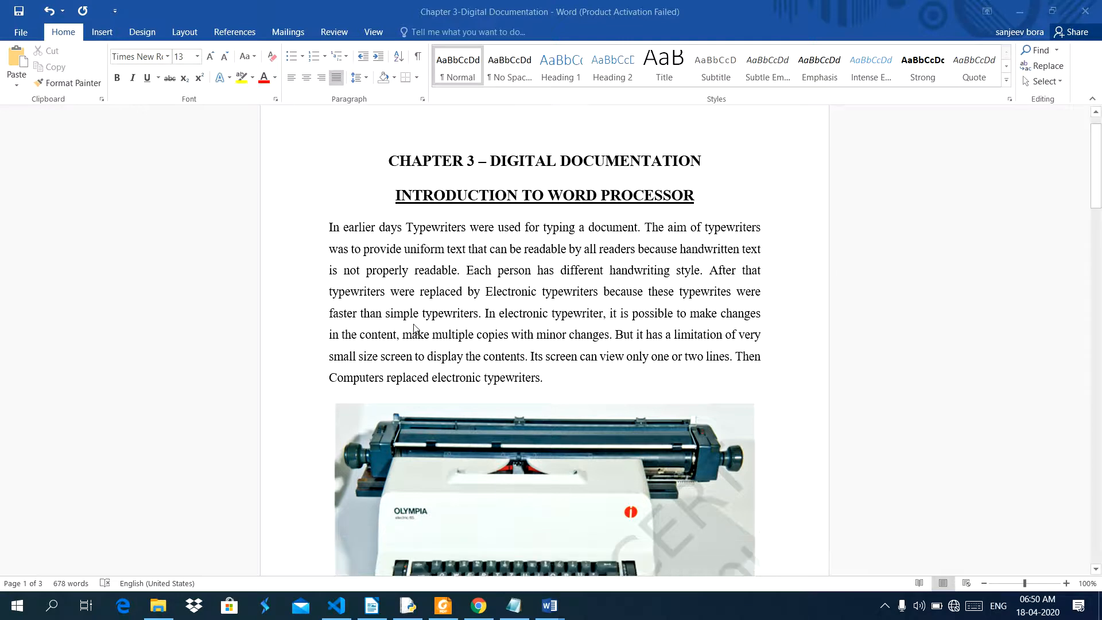
Scroll through the chapter to find the duplicate italic 'Word processing…' paragraph
scroll("down", 3)
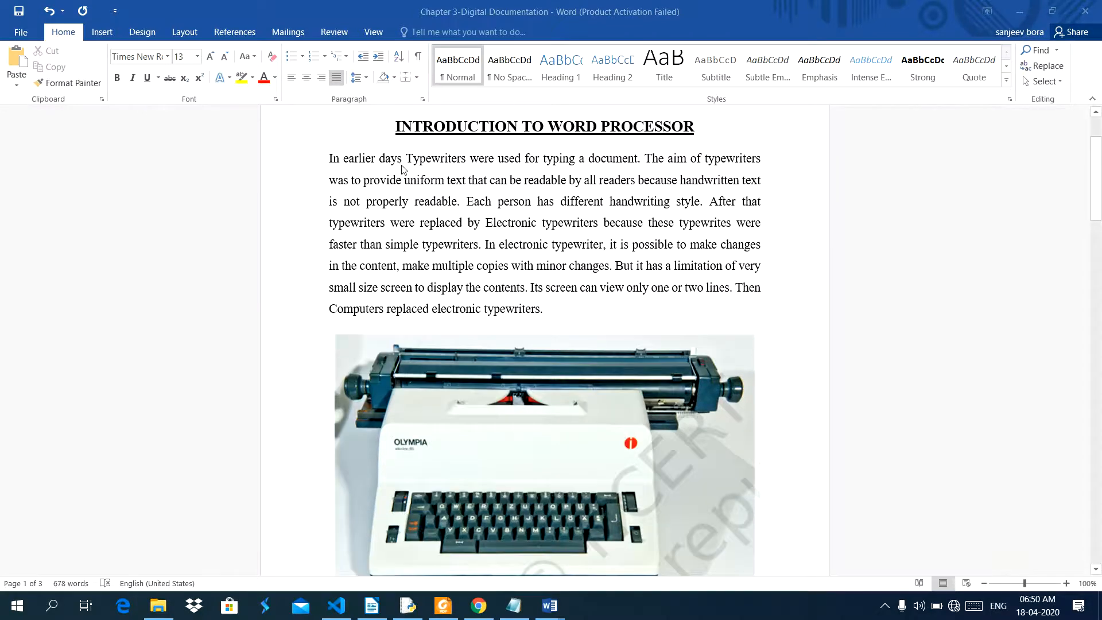
scroll("down", 3)
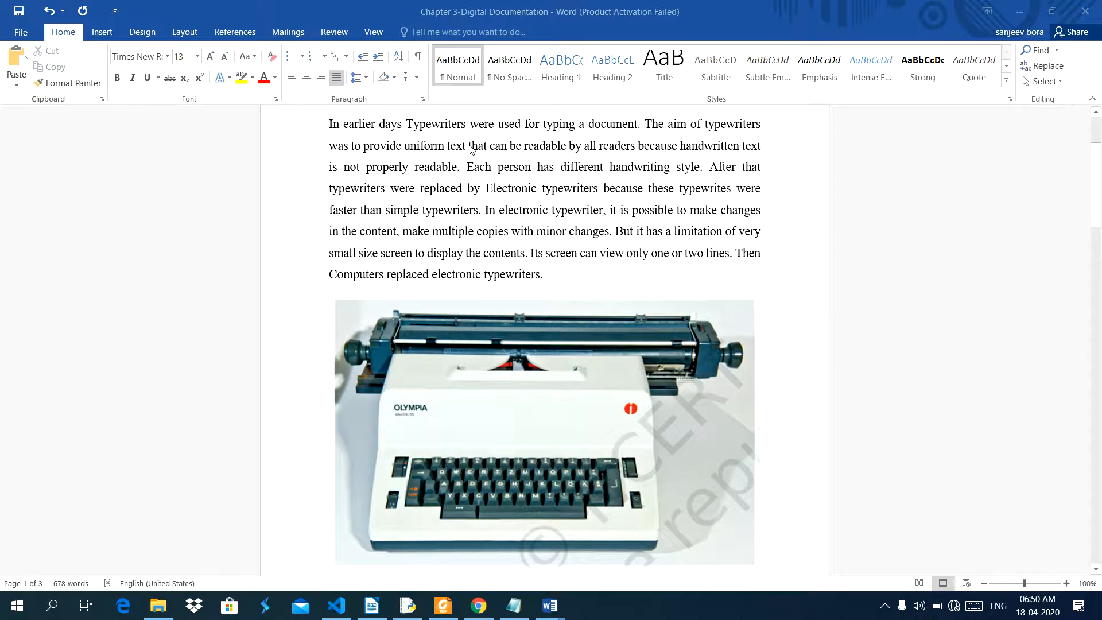
mouse_move(589, 143)
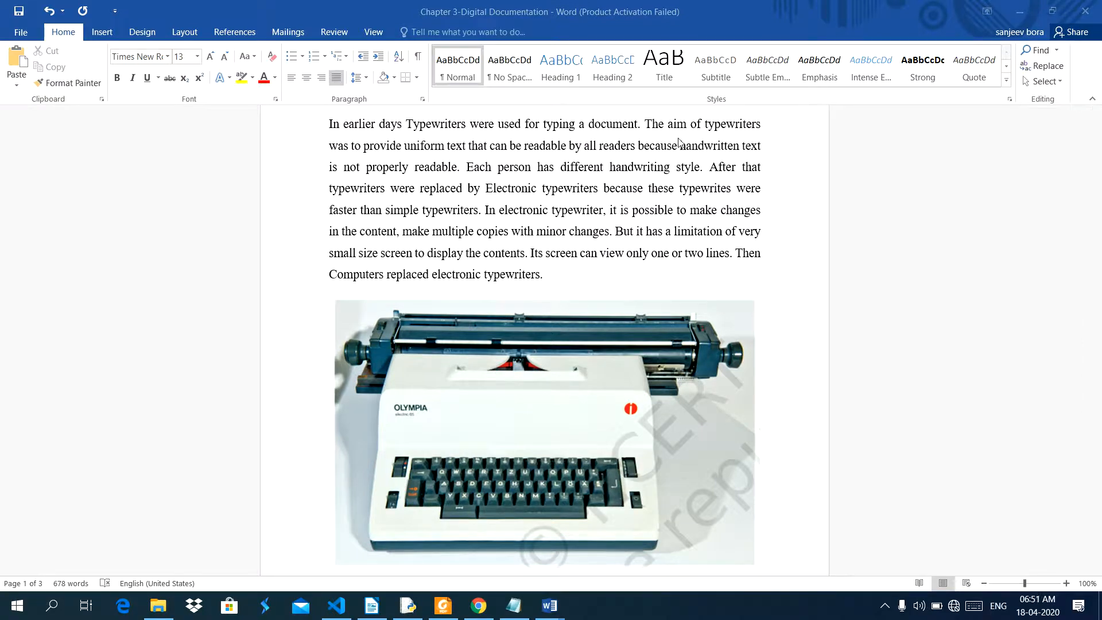
mouse_move(765, 135)
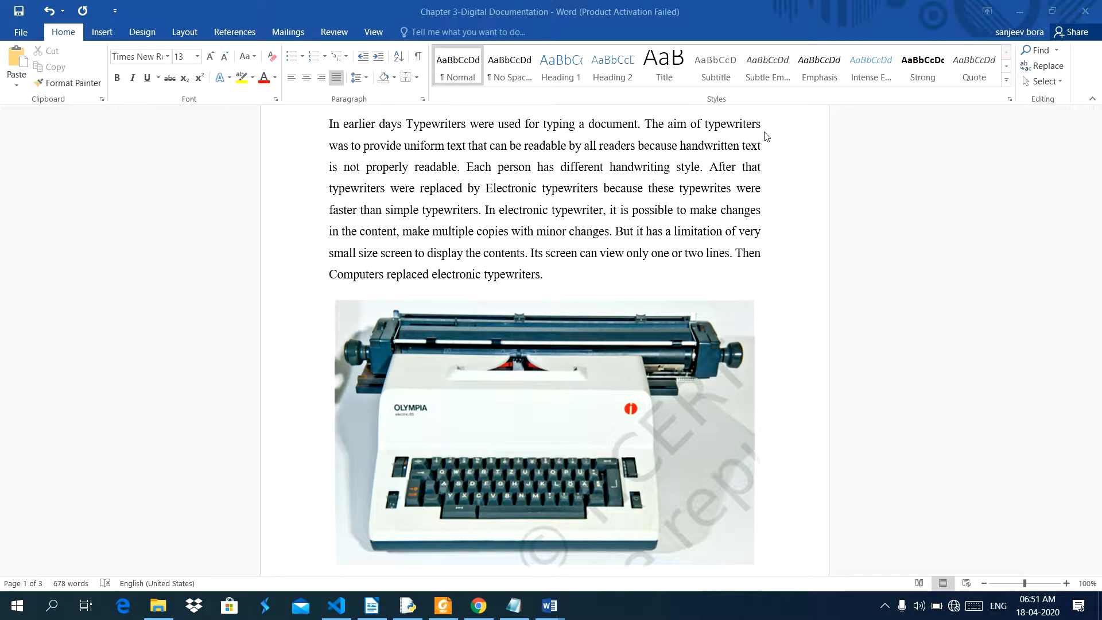
mouse_move(398, 158)
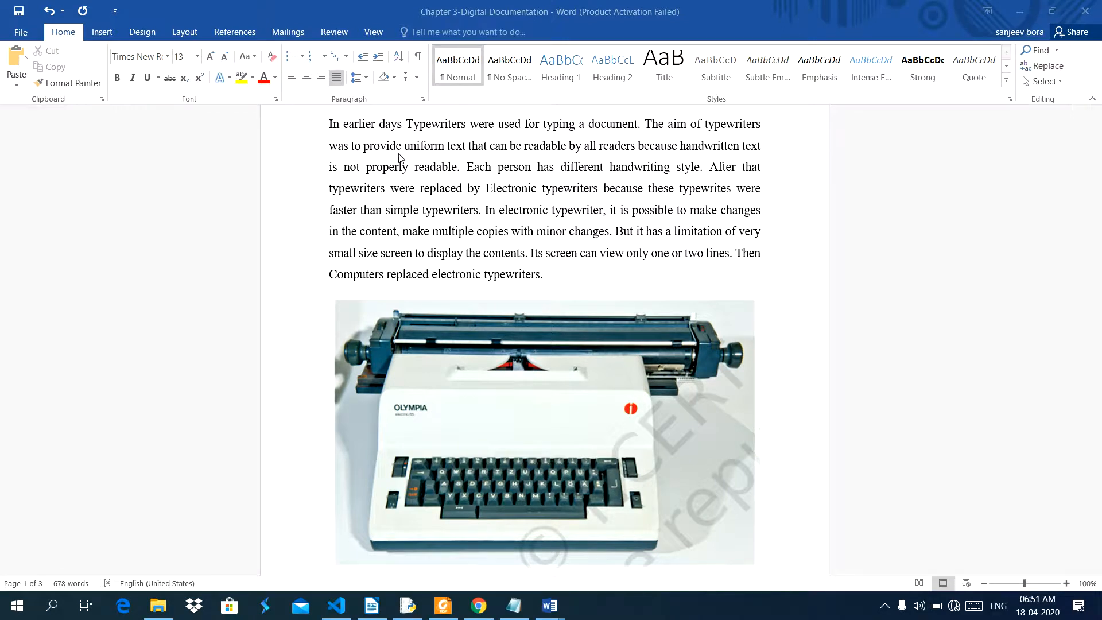
mouse_move(554, 157)
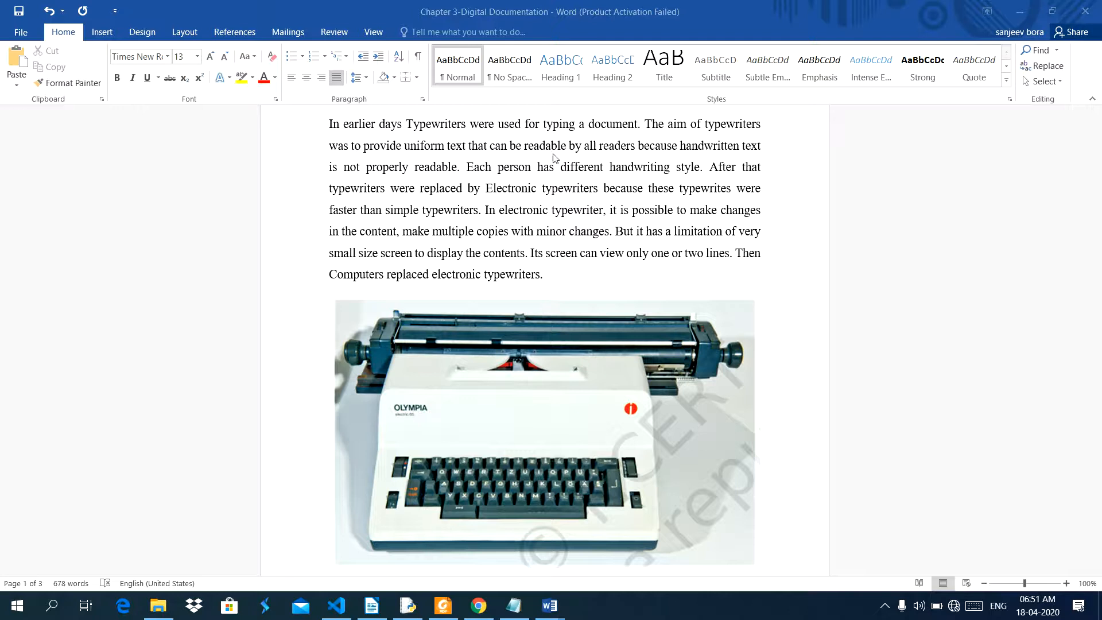
mouse_move(711, 169)
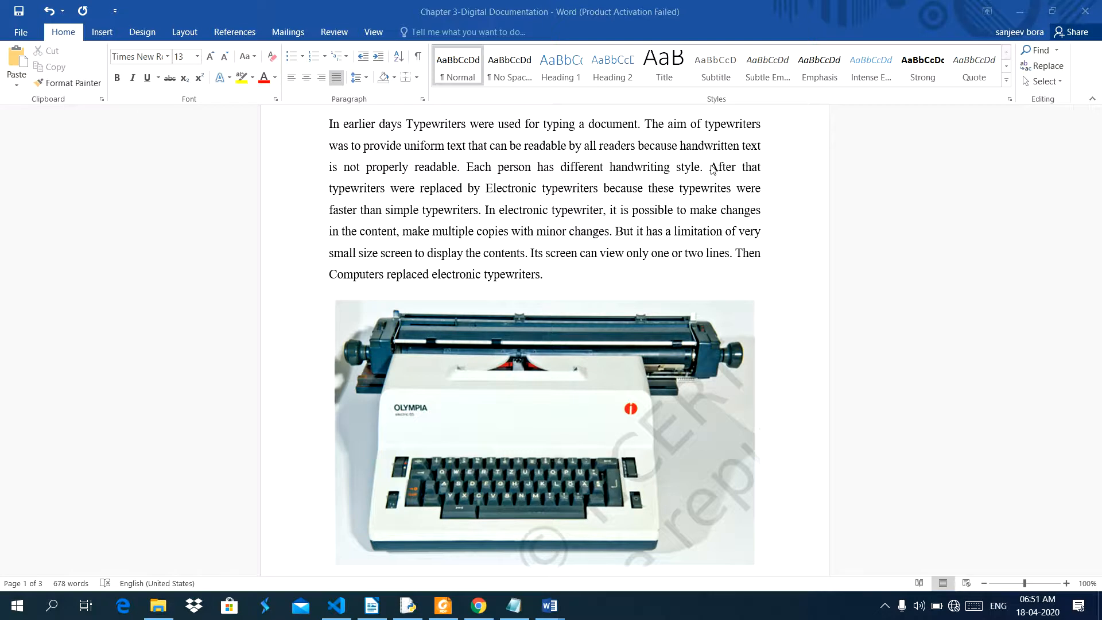
mouse_move(353, 175)
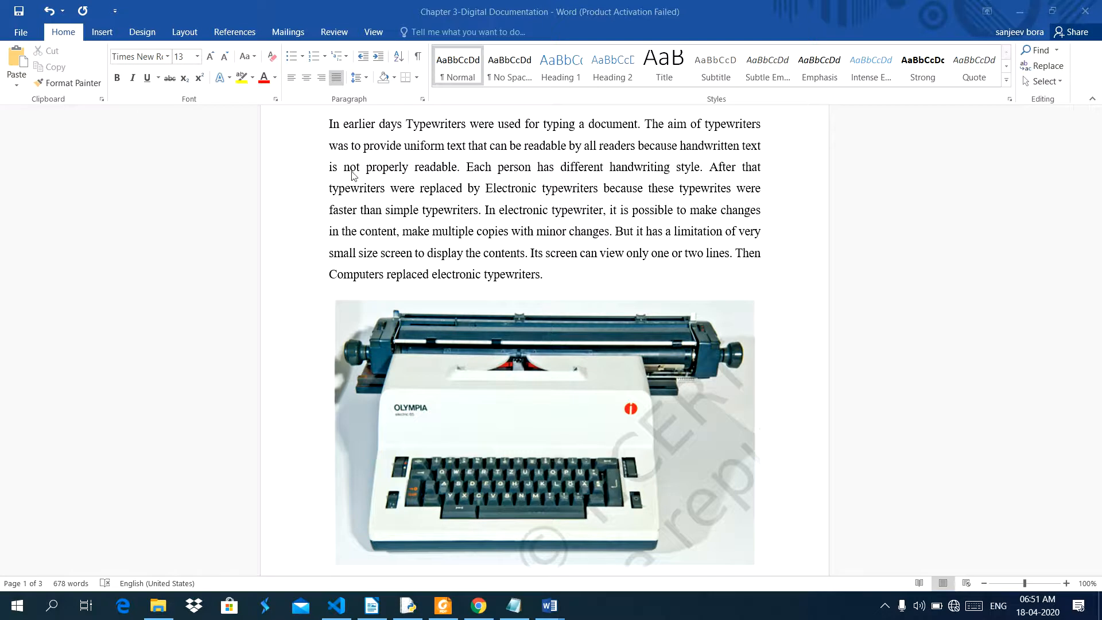
mouse_move(499, 171)
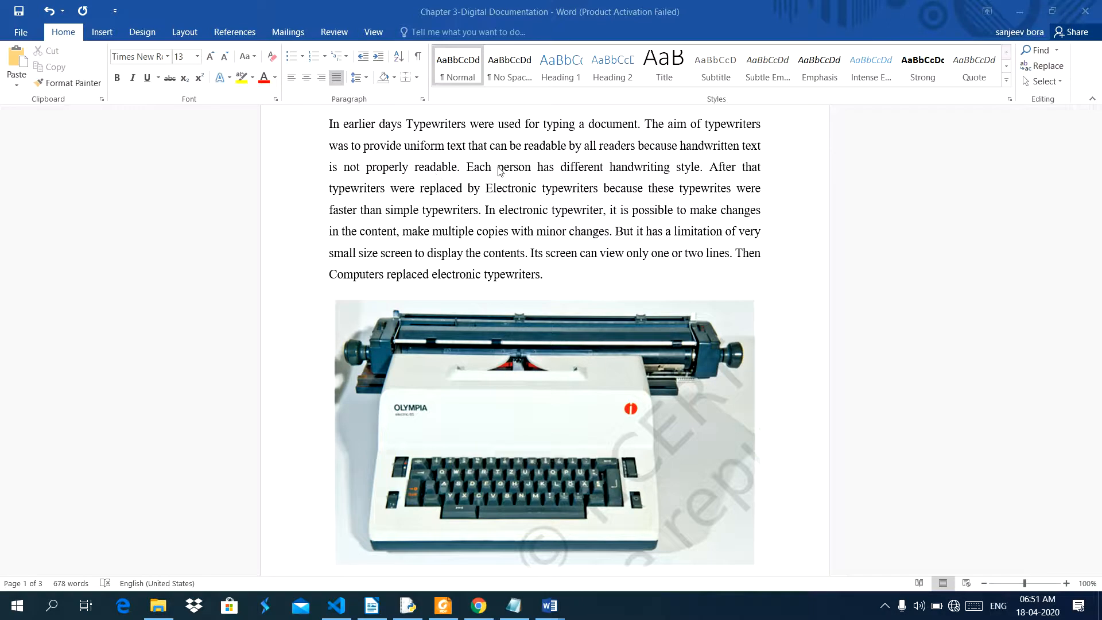
mouse_move(538, 178)
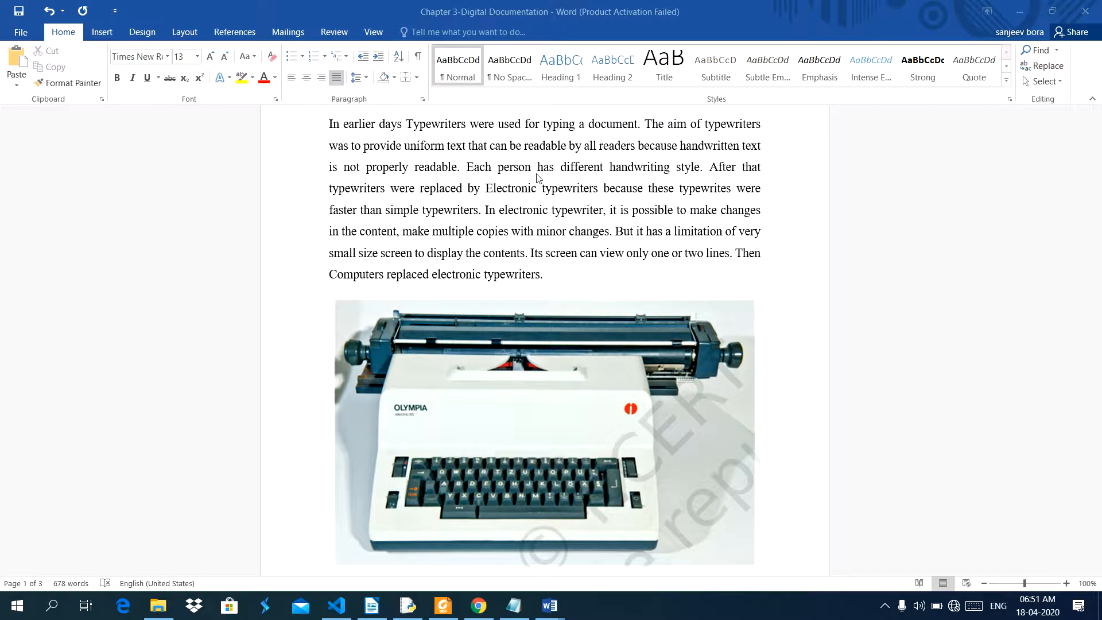
mouse_move(688, 188)
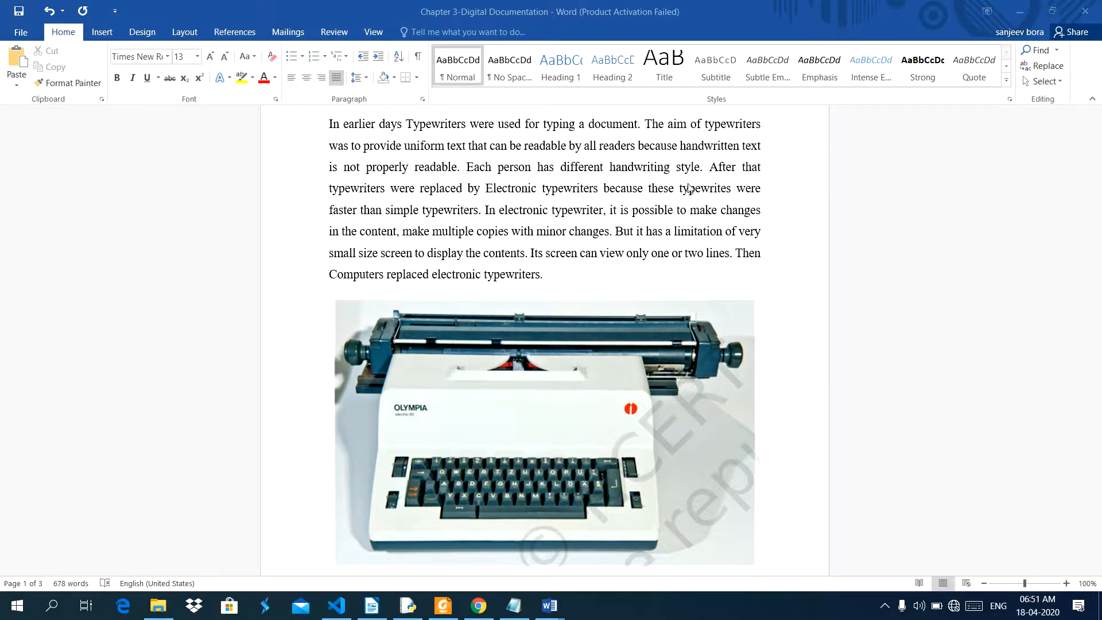
mouse_move(358, 197)
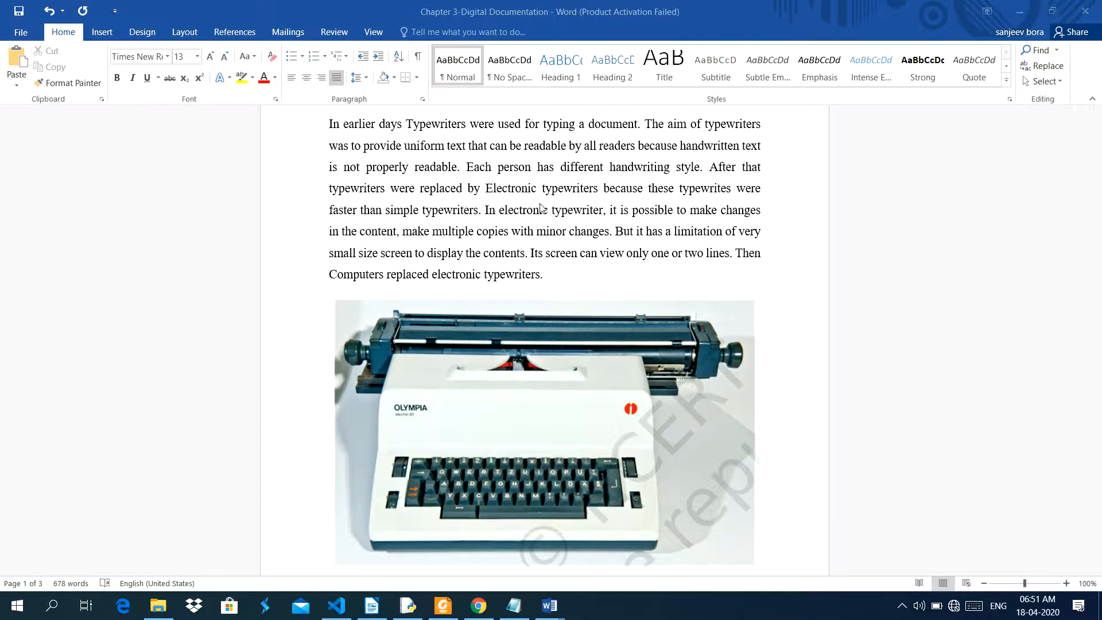
mouse_move(730, 196)
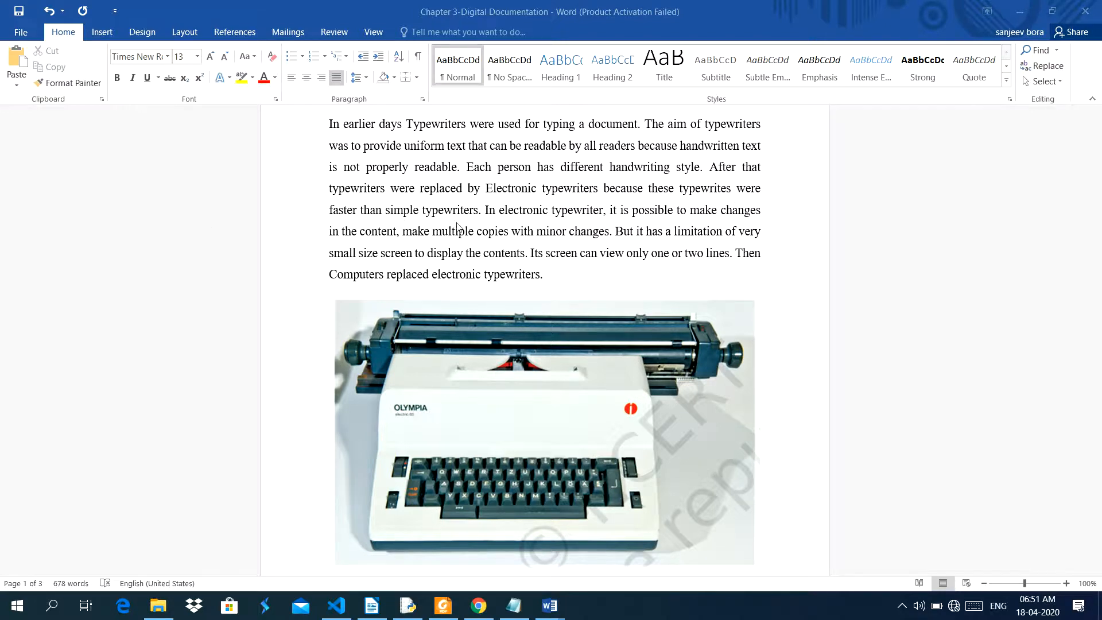
mouse_move(518, 225)
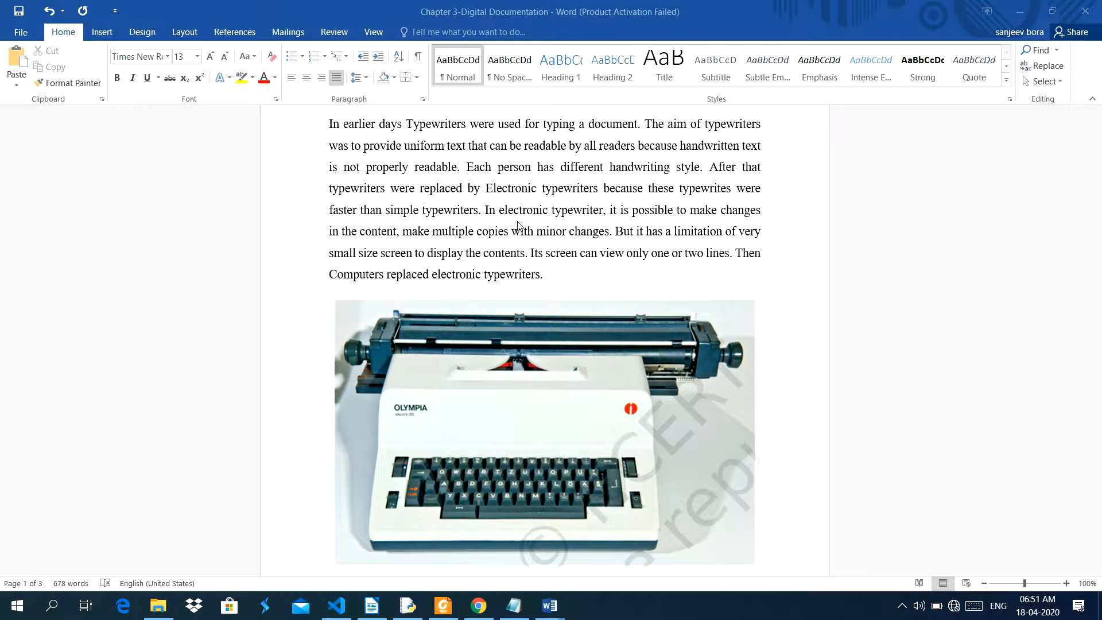
mouse_move(638, 225)
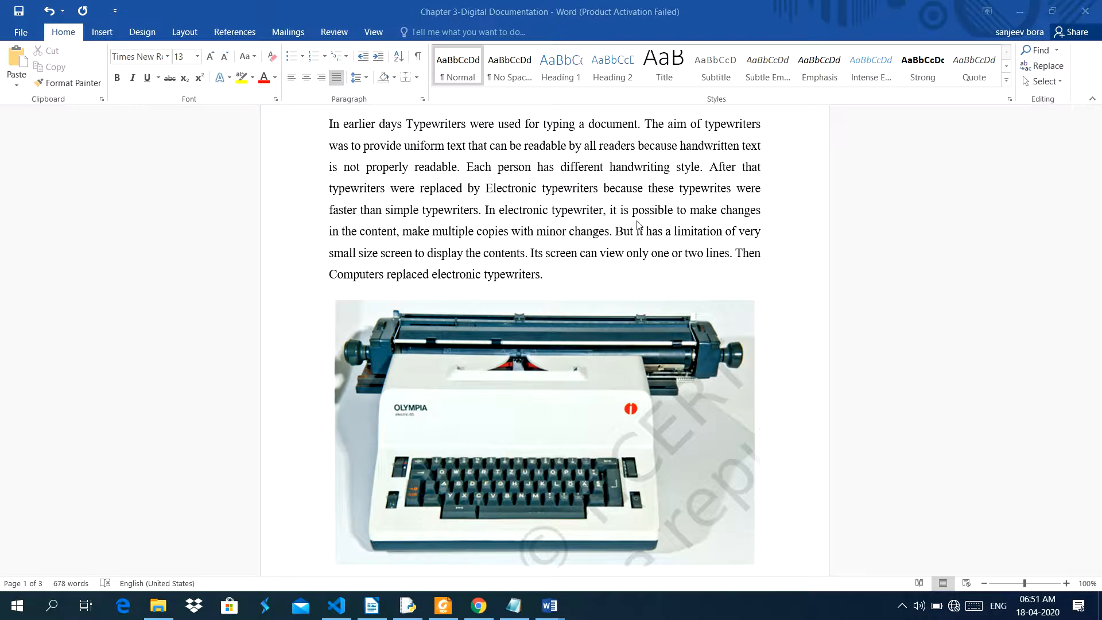
mouse_move(736, 223)
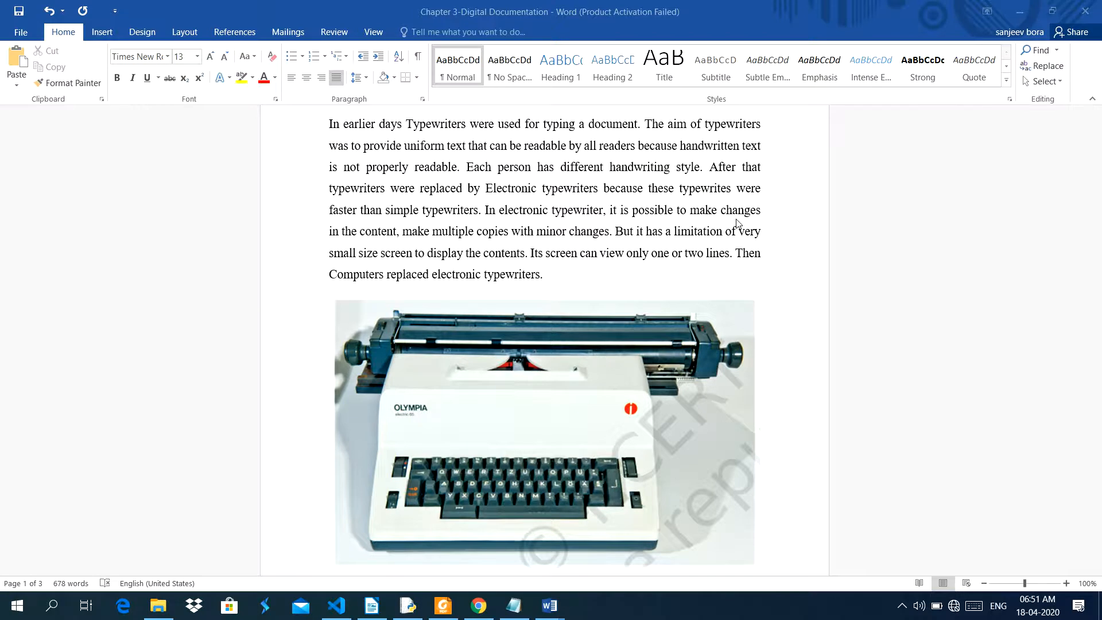
scroll("down", 3)
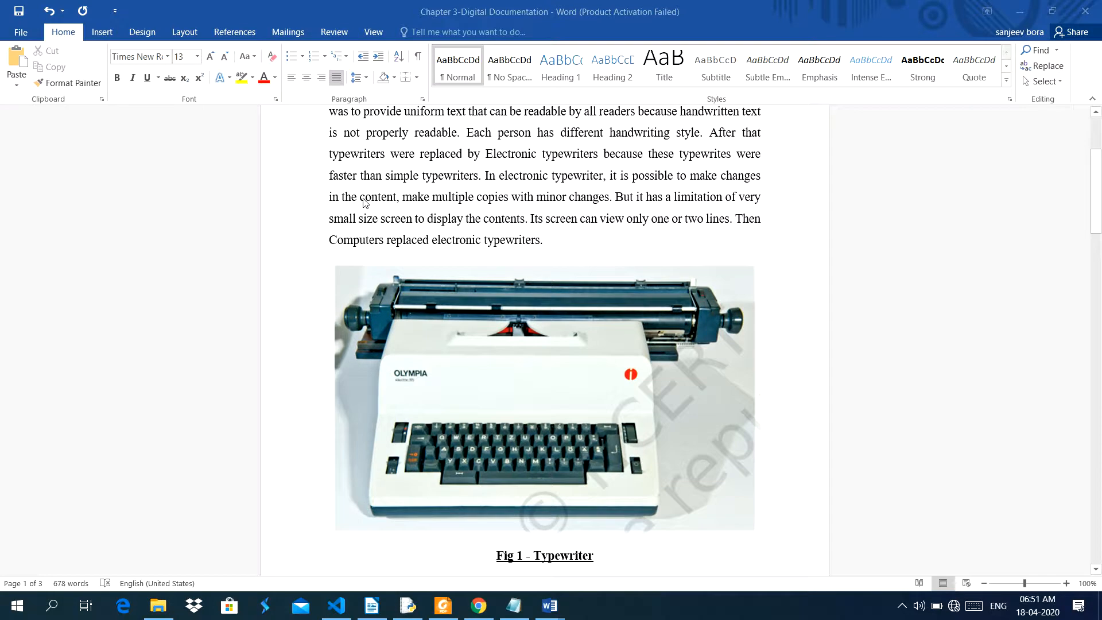
mouse_move(489, 211)
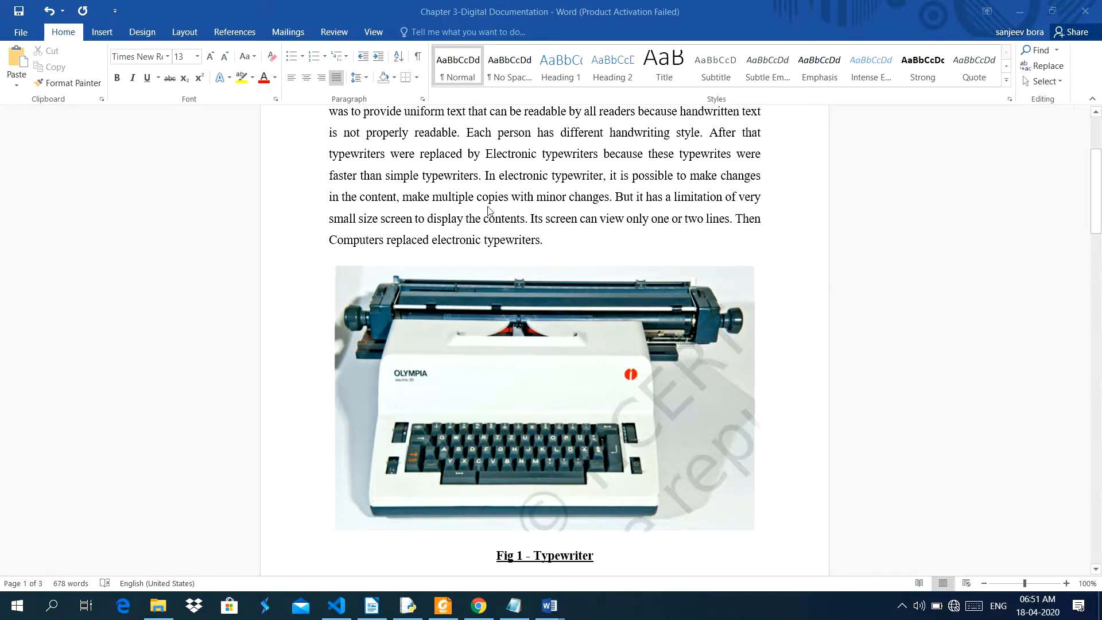
mouse_move(611, 211)
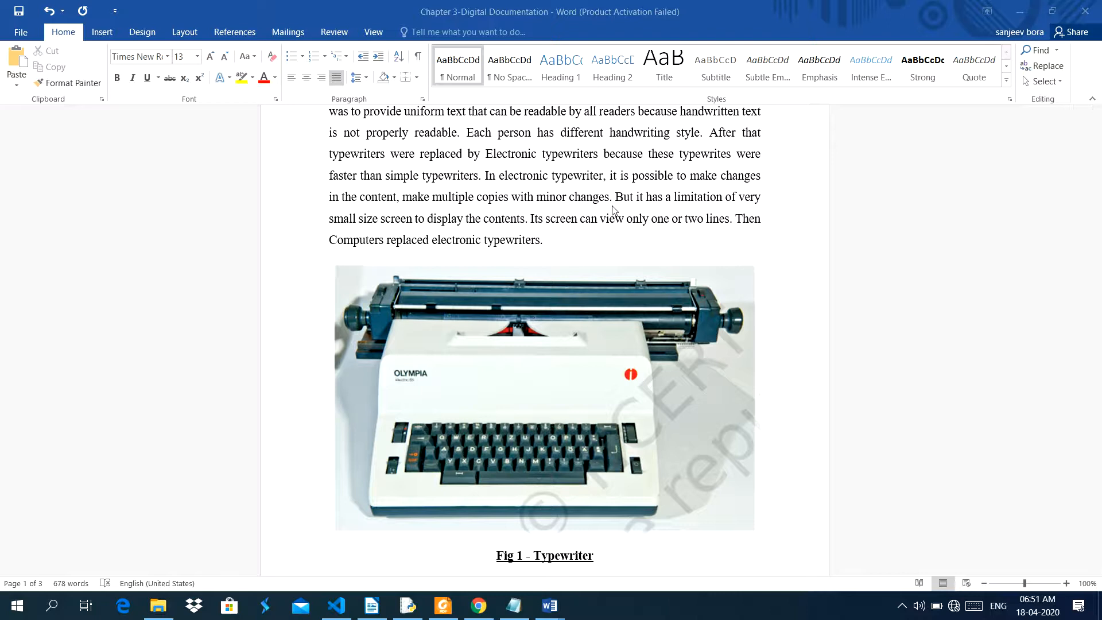
mouse_move(747, 211)
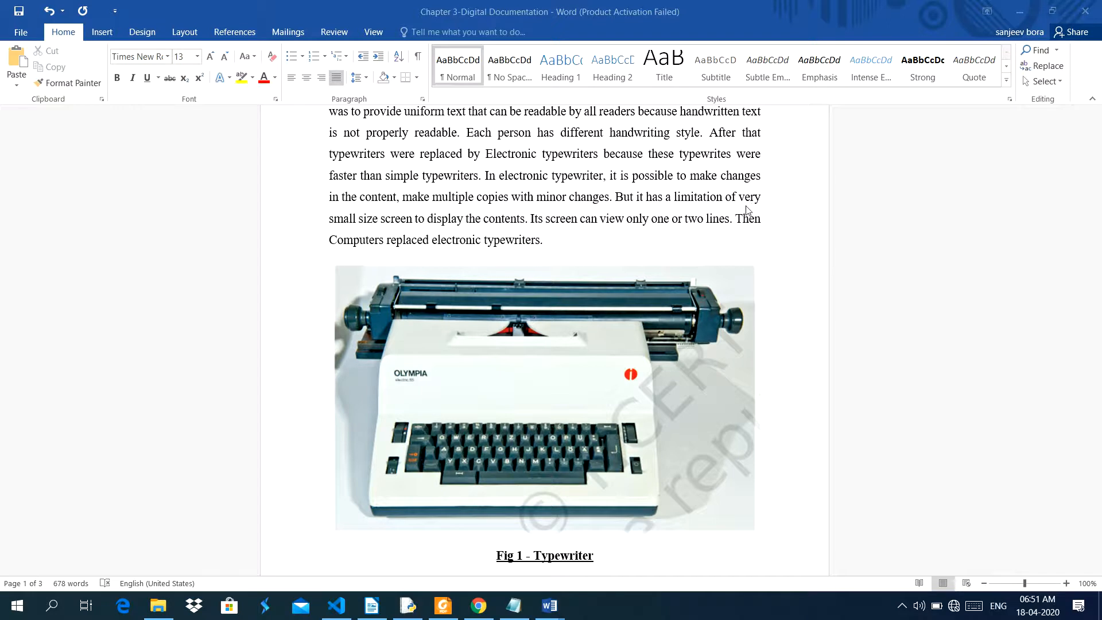
mouse_move(359, 229)
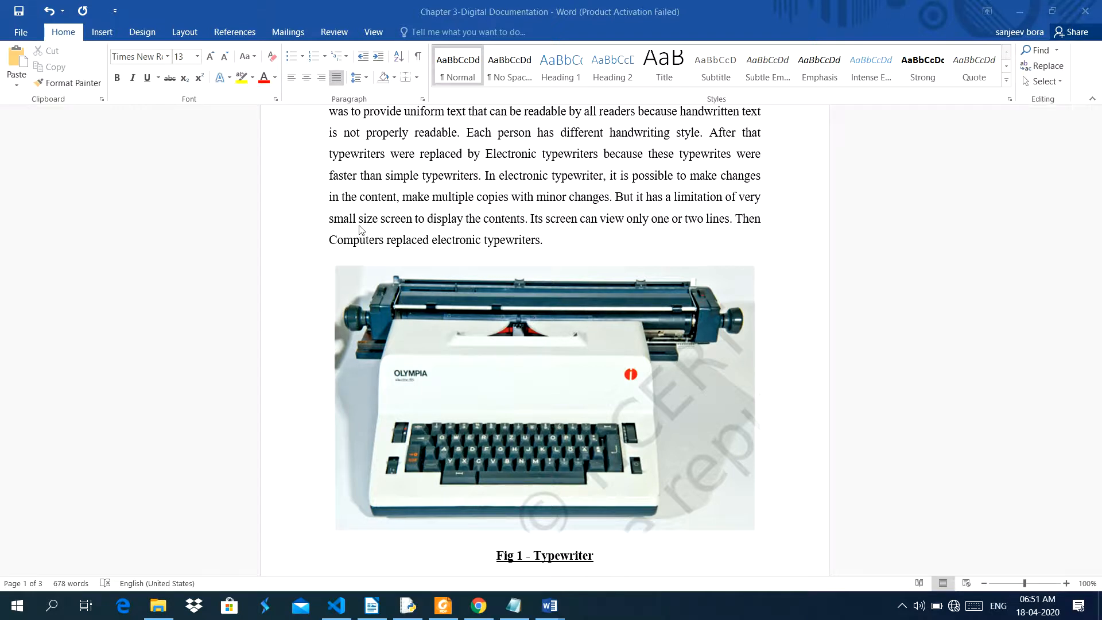
mouse_move(478, 225)
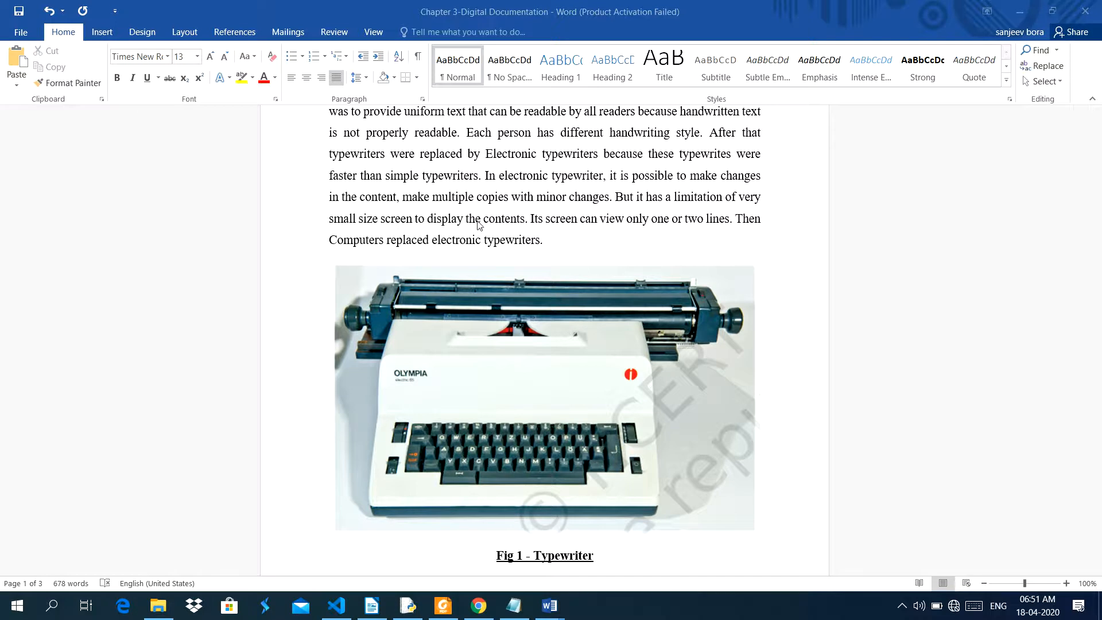
mouse_move(552, 229)
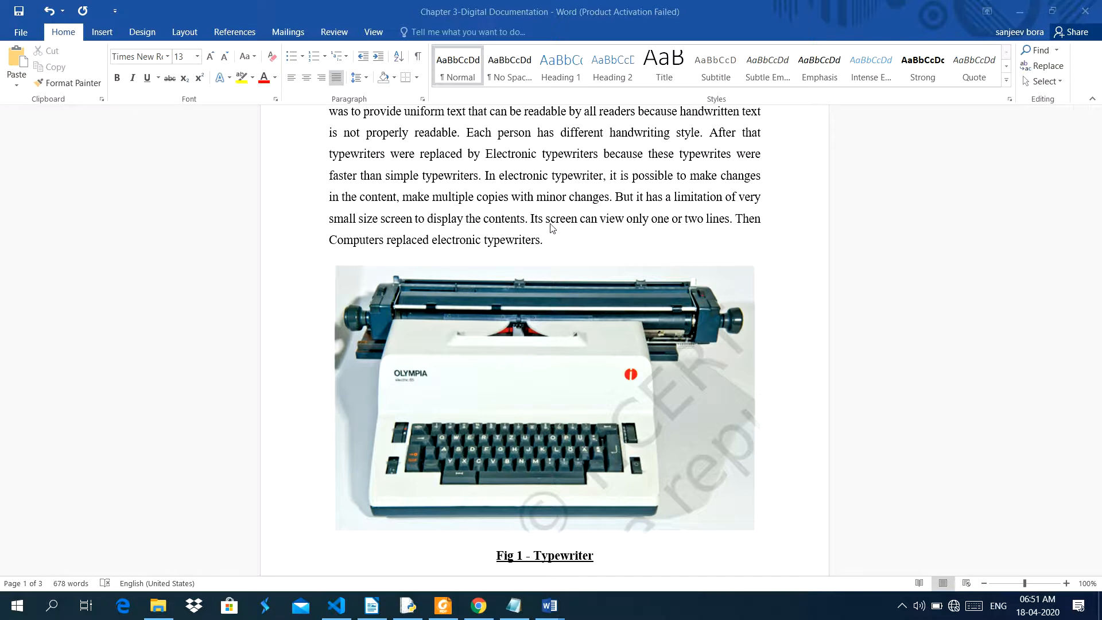
mouse_move(715, 240)
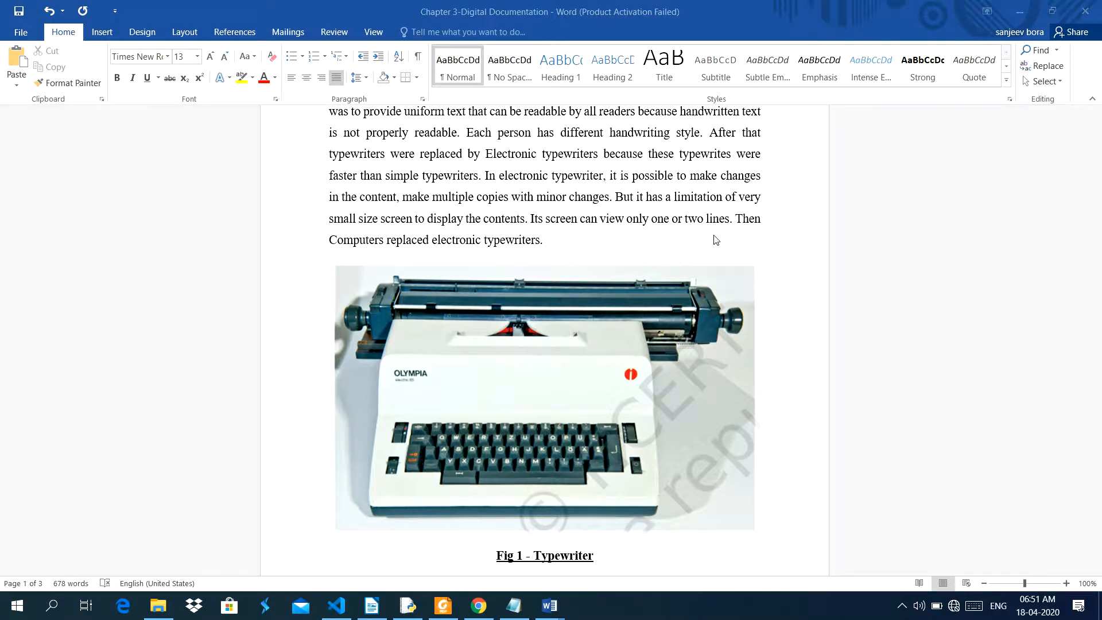
mouse_move(505, 245)
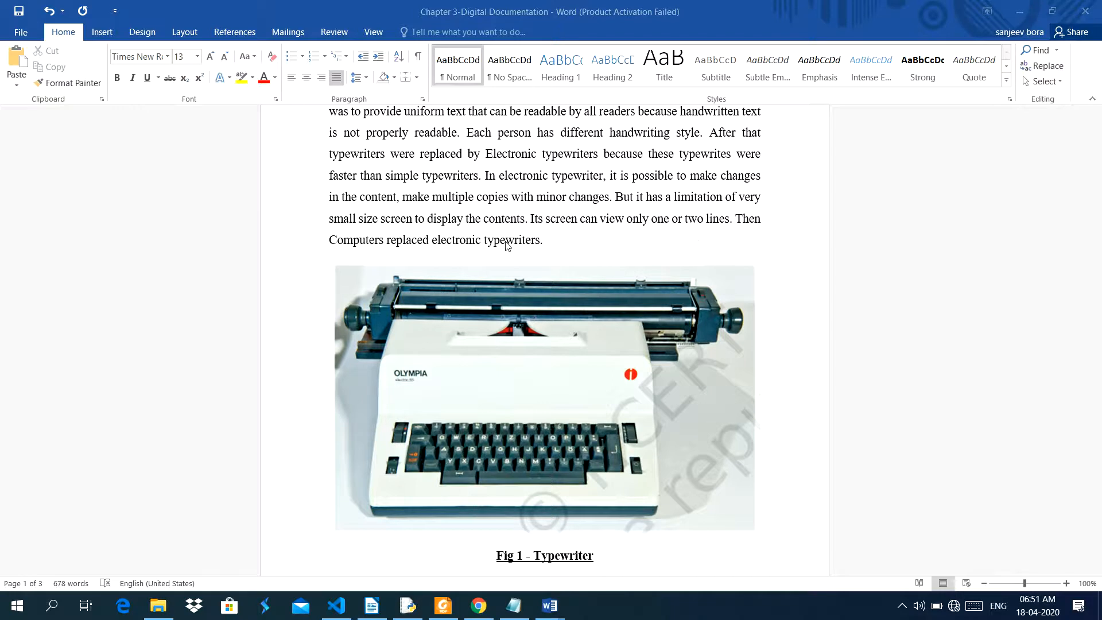
mouse_move(586, 262)
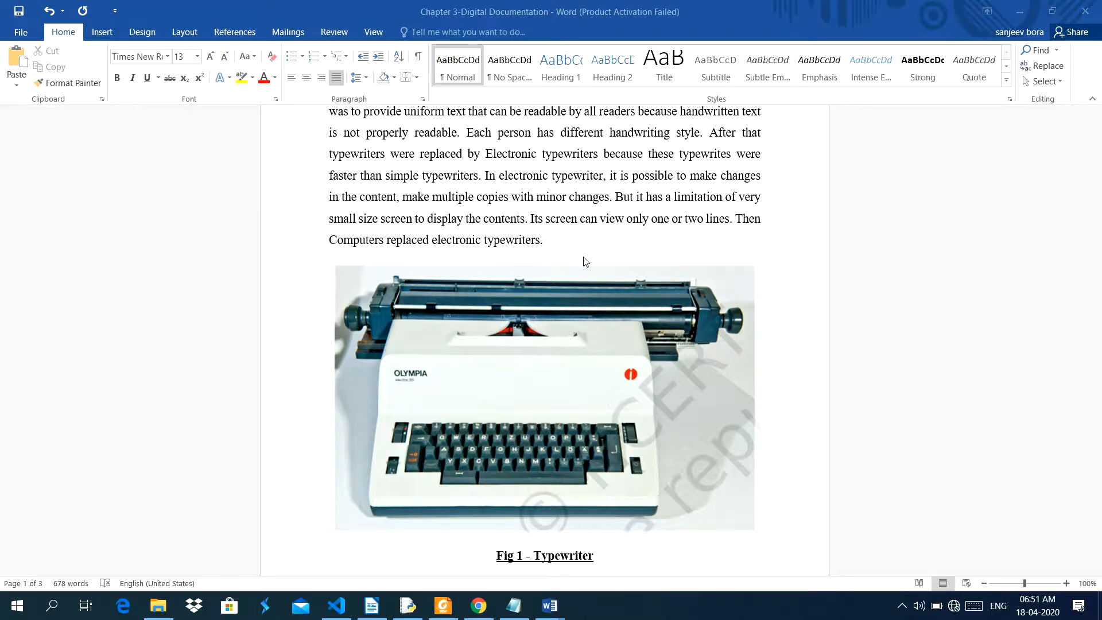
mouse_move(446, 326)
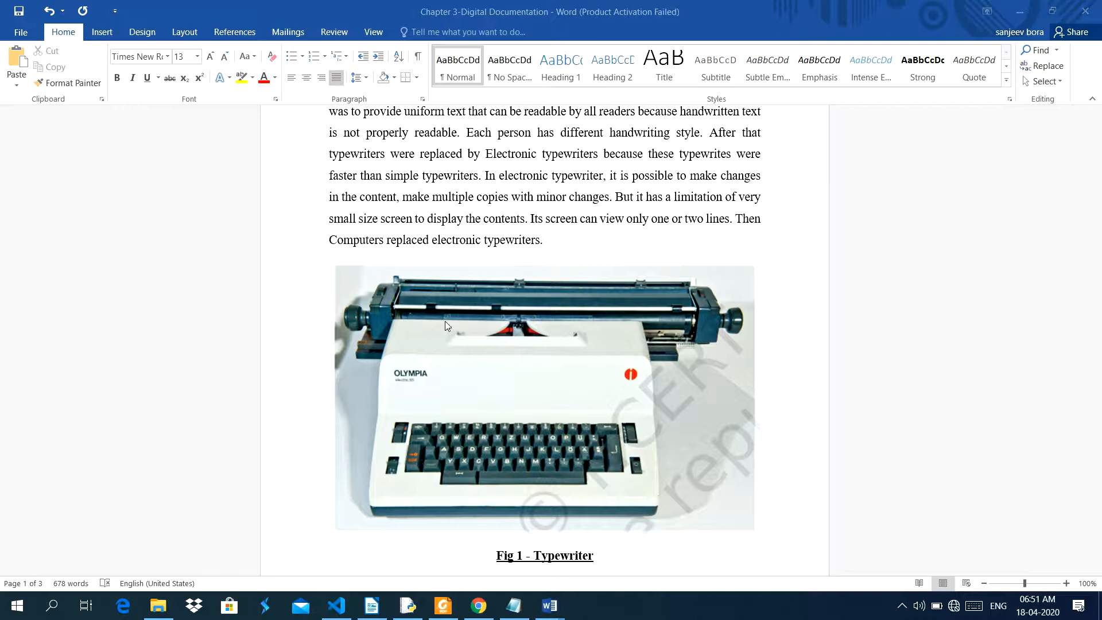
mouse_move(517, 485)
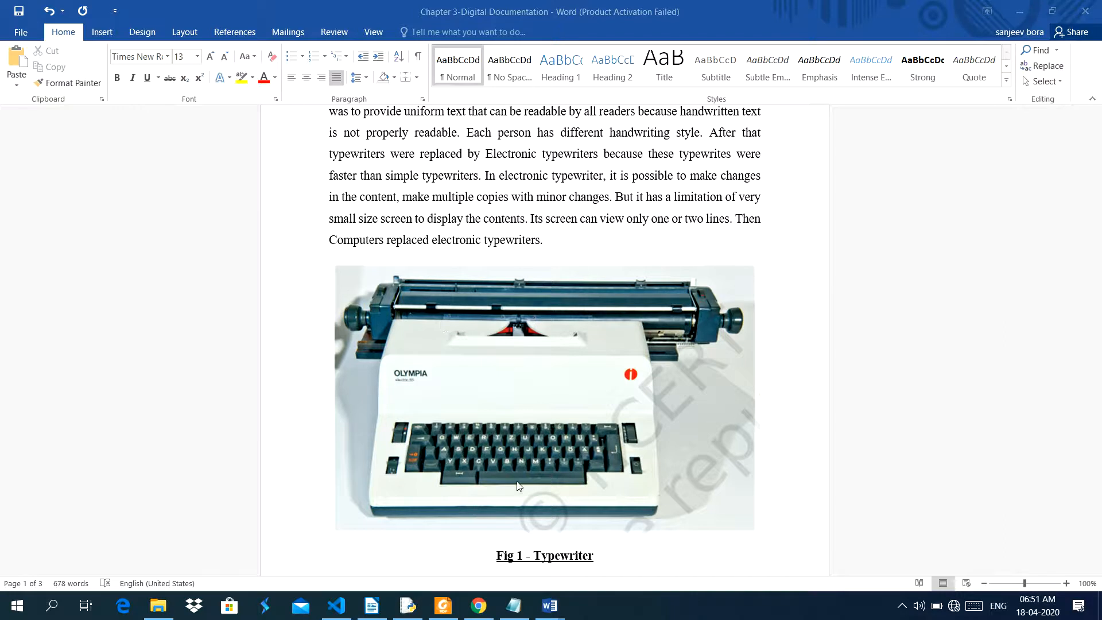
mouse_move(492, 488)
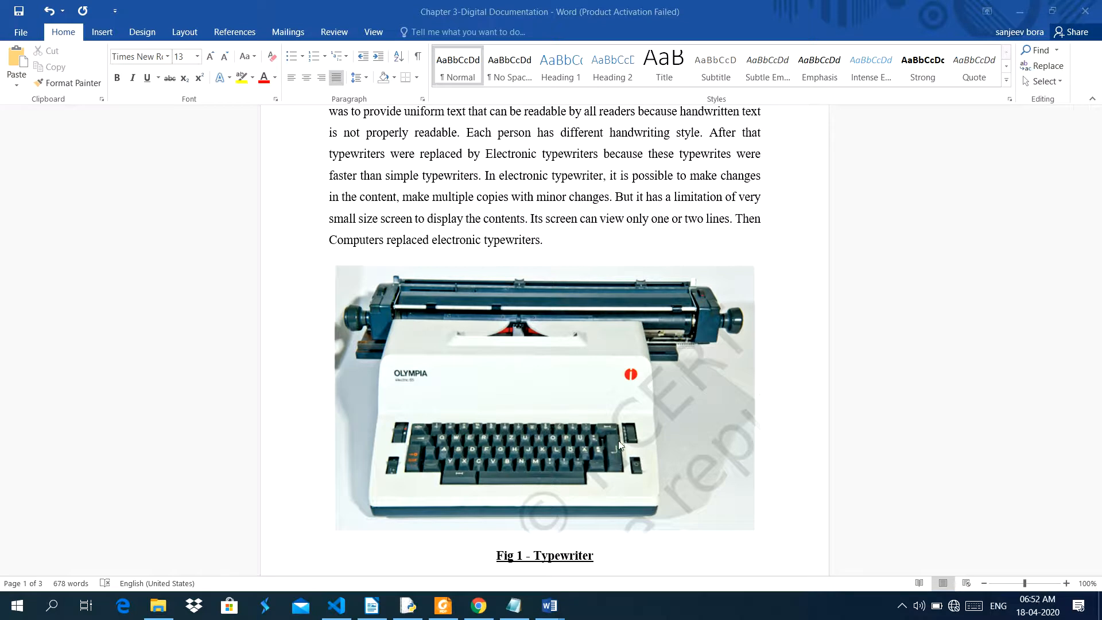
mouse_move(616, 463)
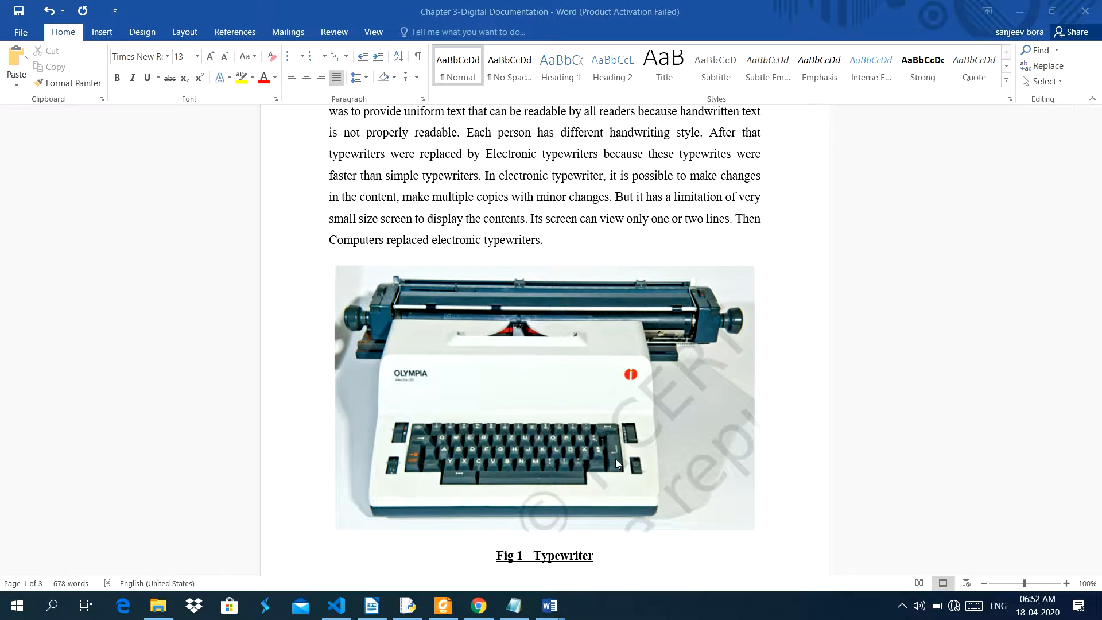
mouse_move(505, 294)
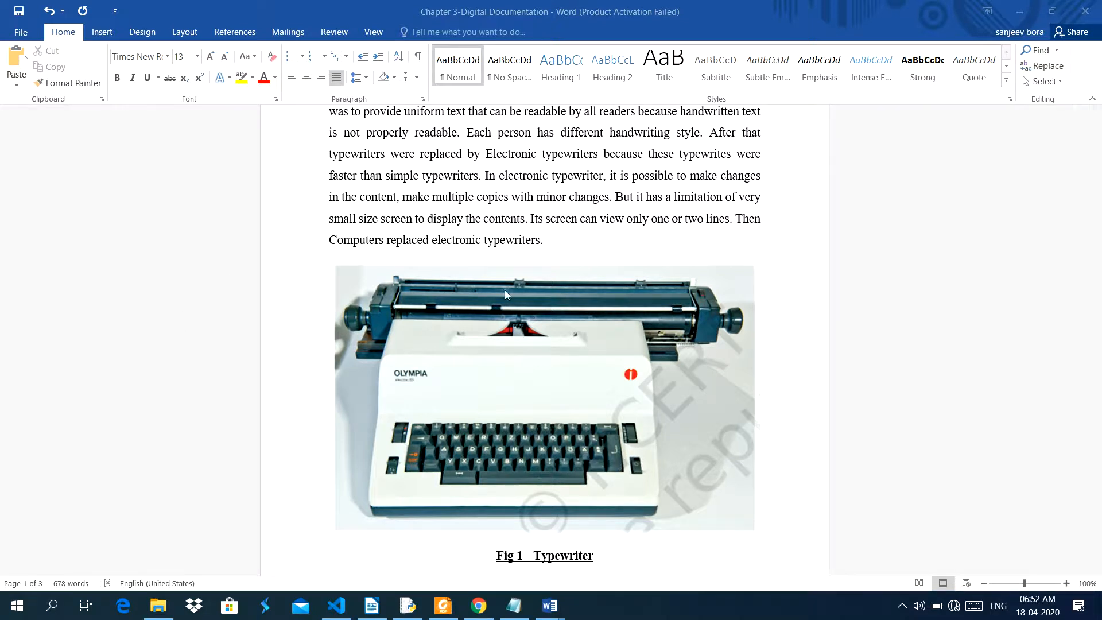
mouse_move(567, 448)
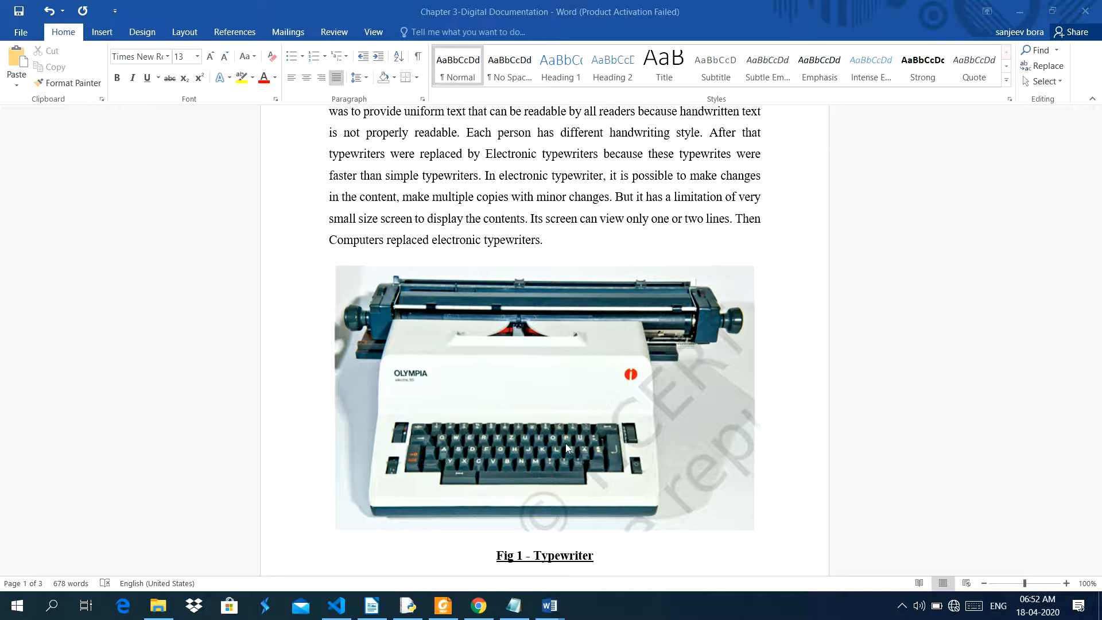
mouse_move(346, 419)
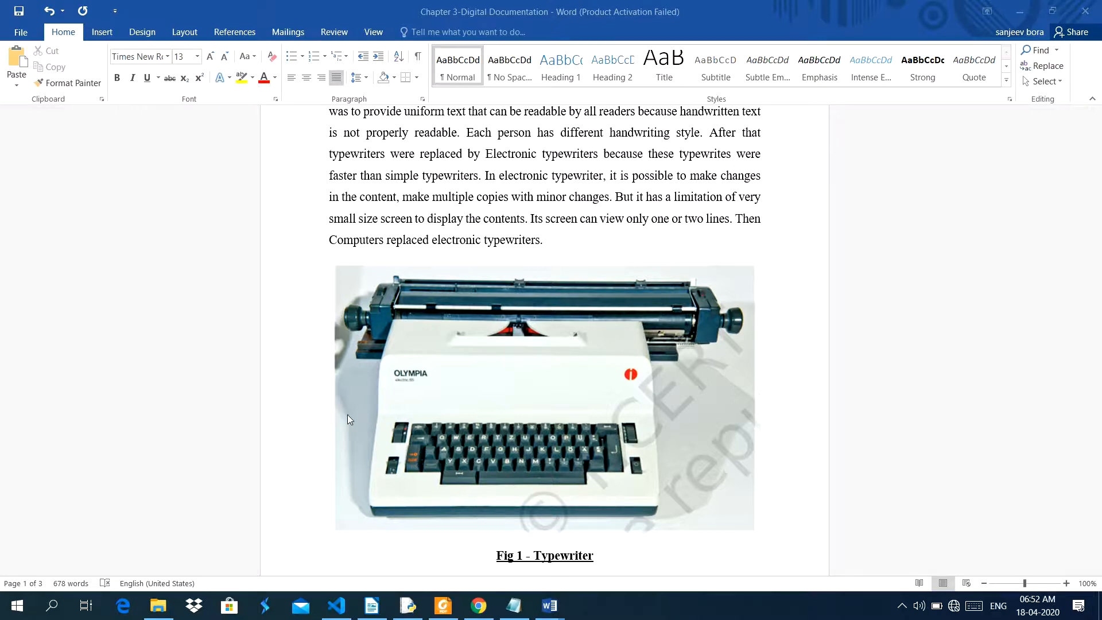
mouse_move(628, 288)
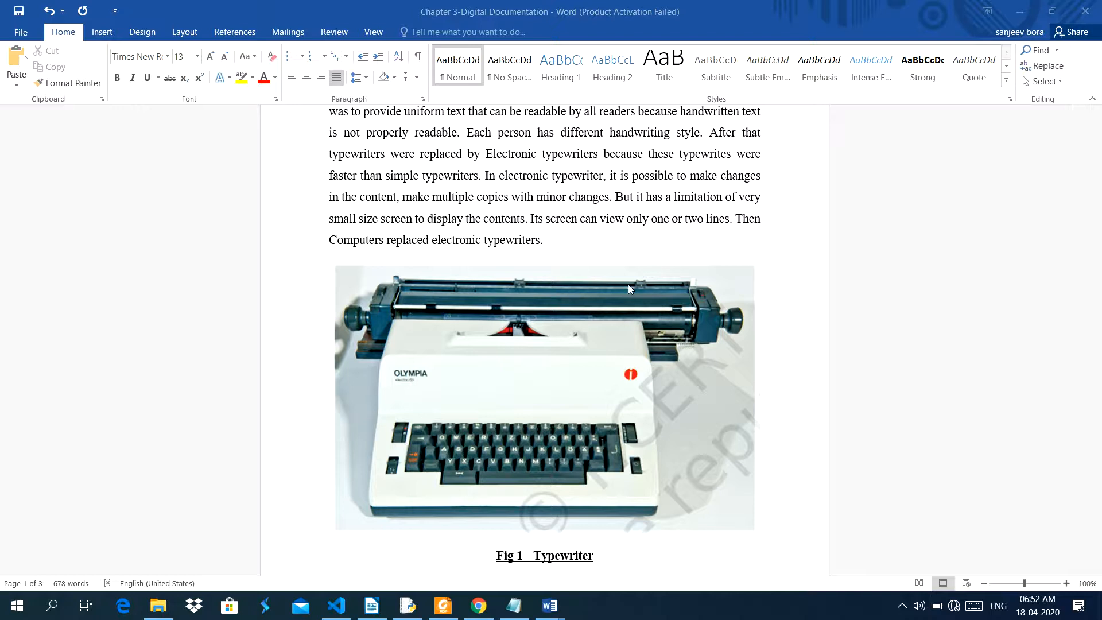
mouse_move(448, 310)
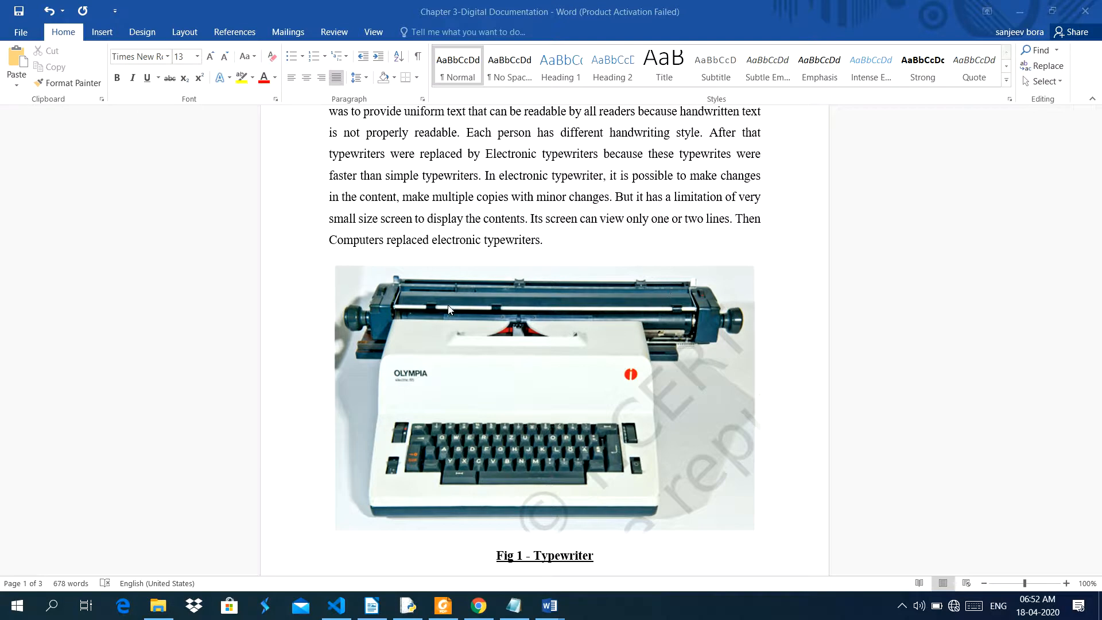
mouse_move(440, 319)
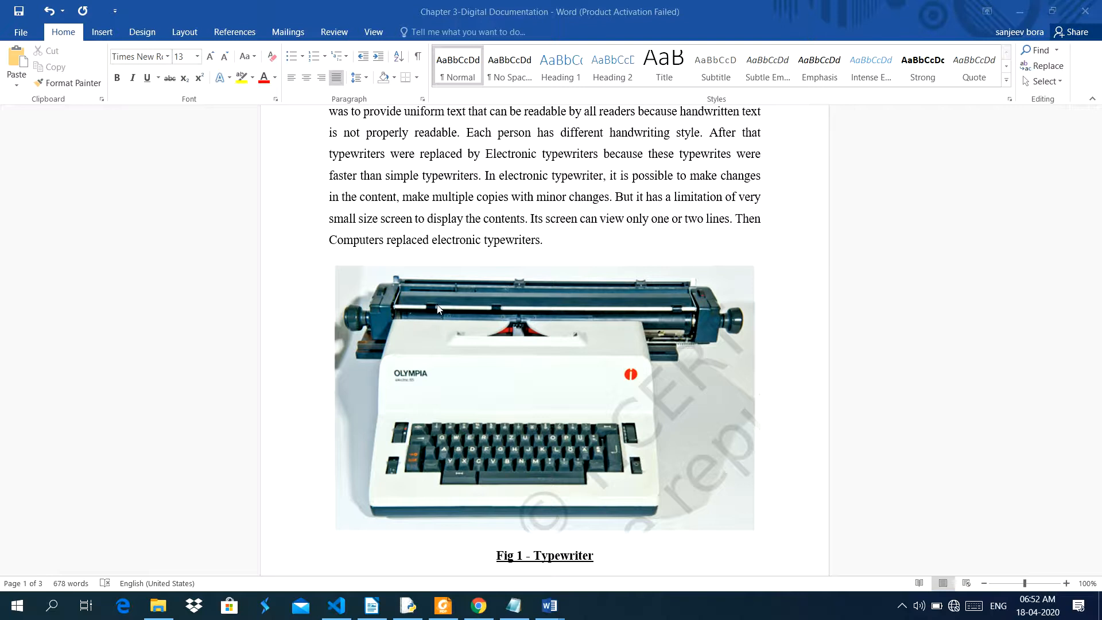
mouse_move(525, 299)
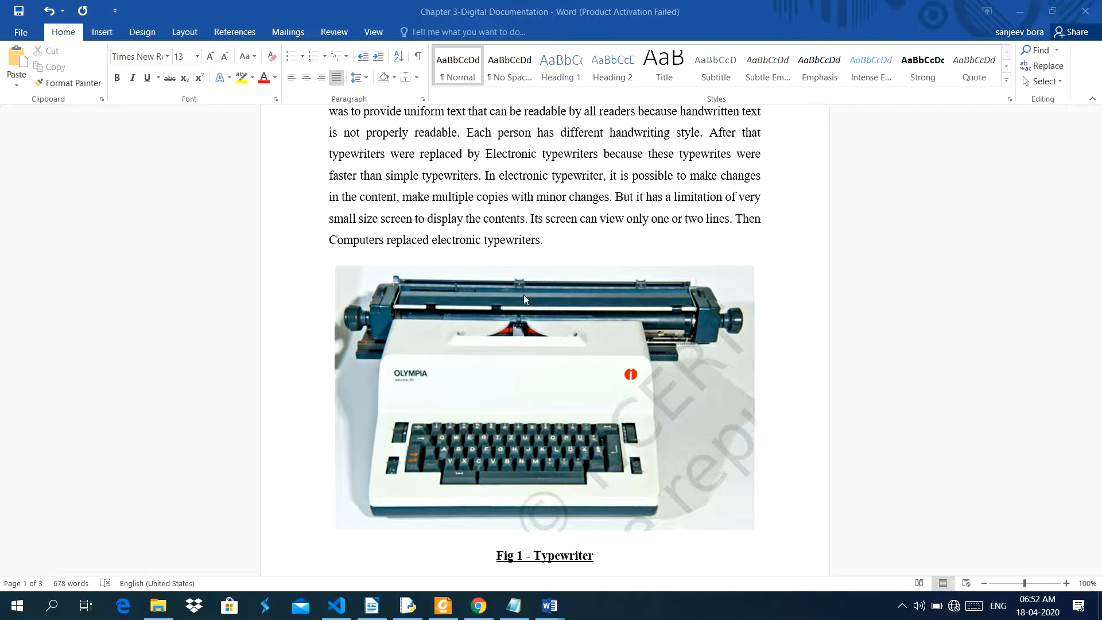
mouse_move(738, 331)
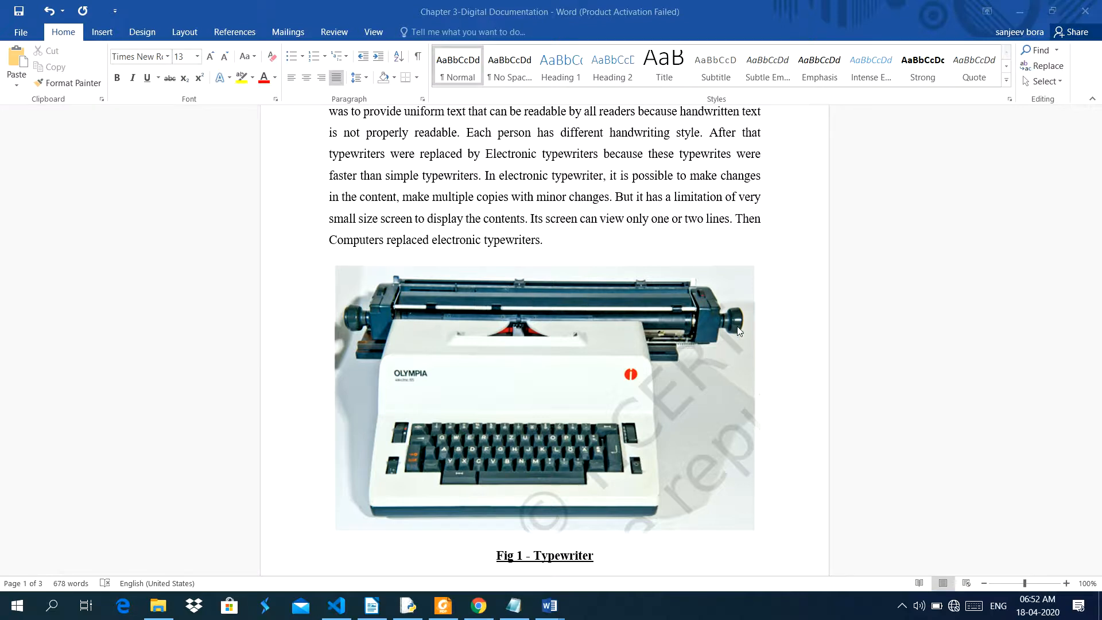
mouse_move(436, 469)
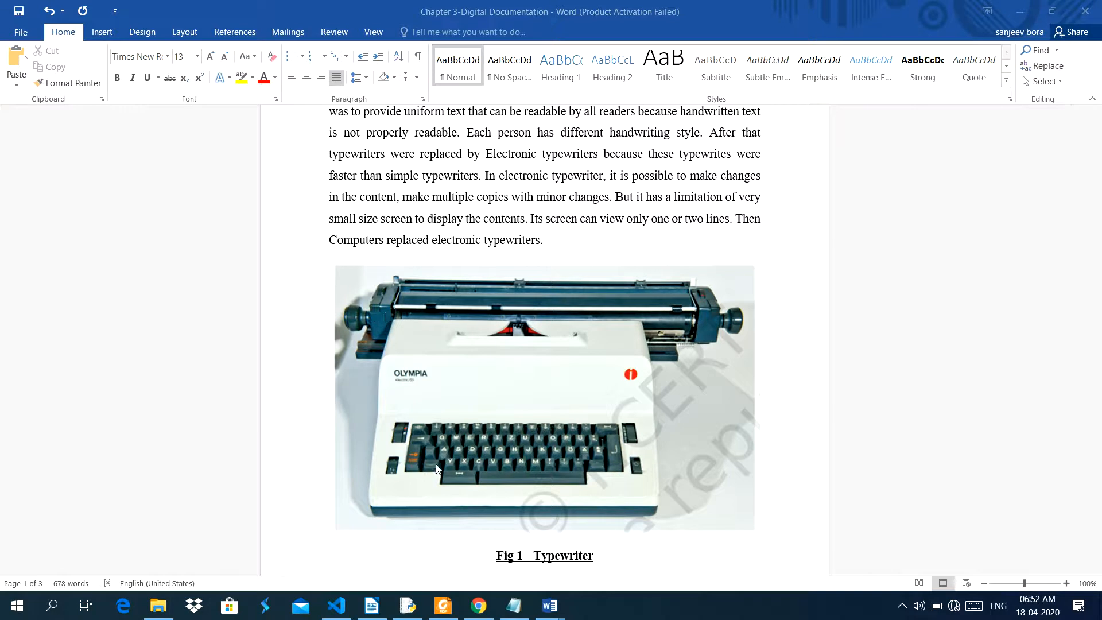
mouse_move(582, 455)
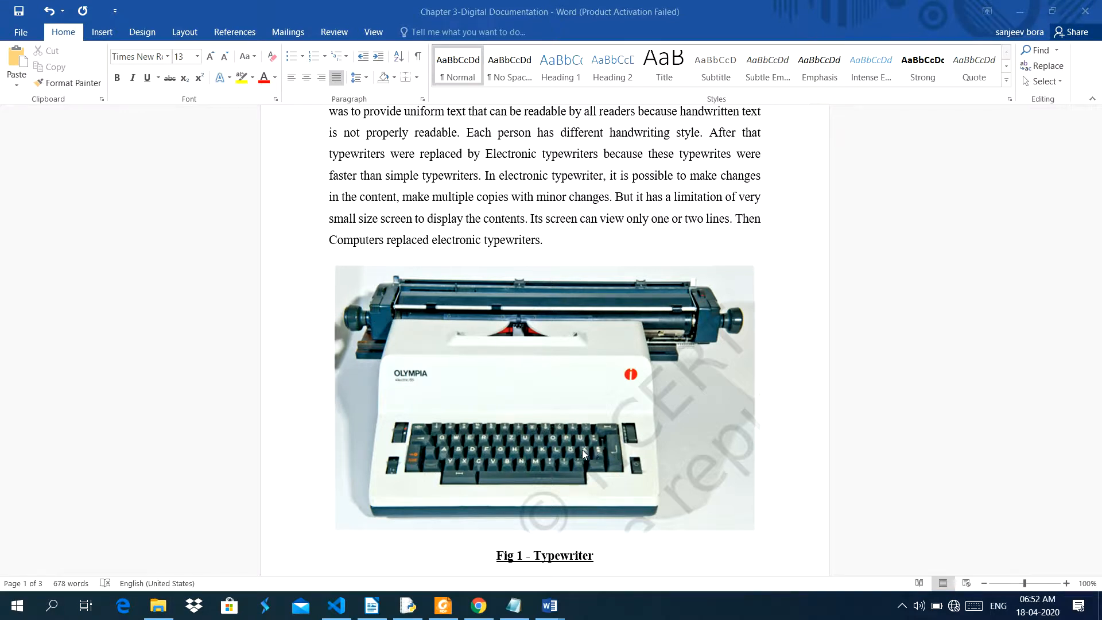
mouse_move(492, 335)
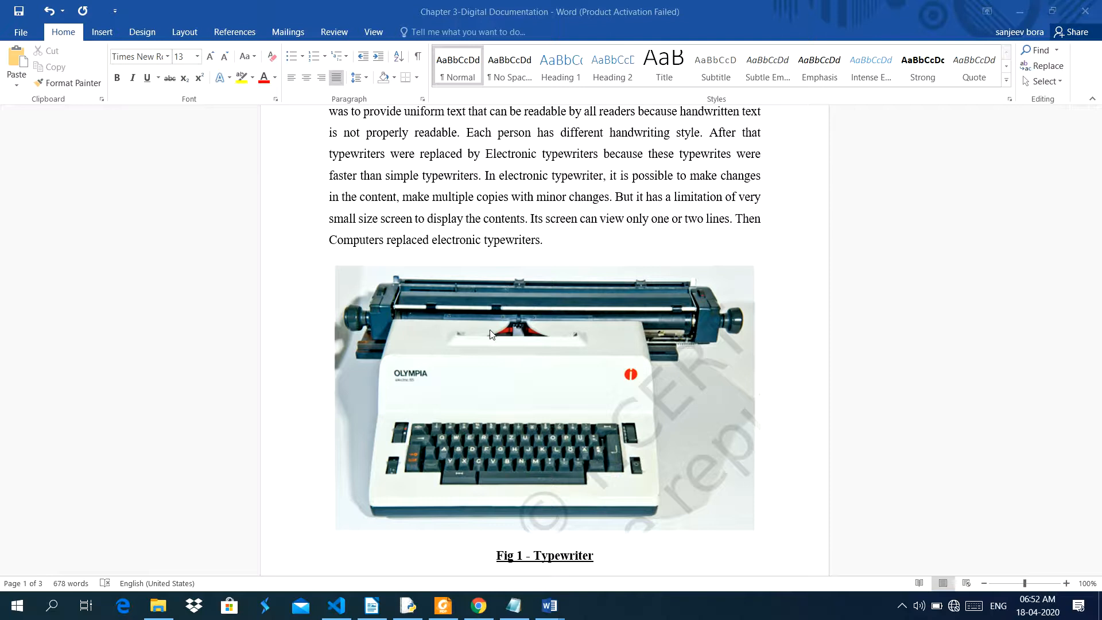
mouse_move(522, 320)
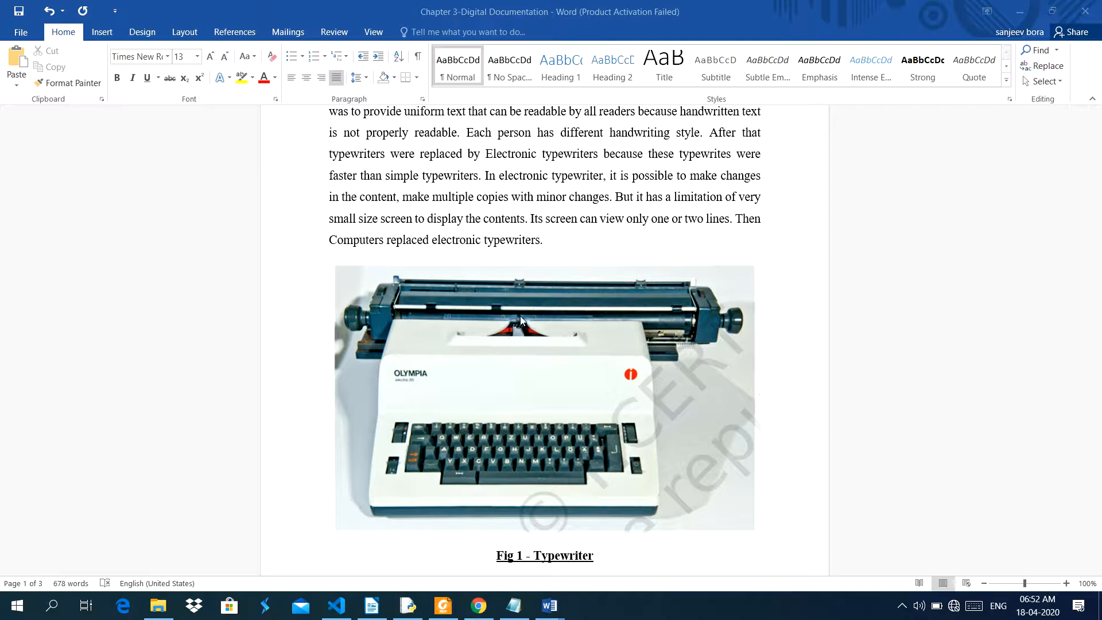
mouse_move(513, 302)
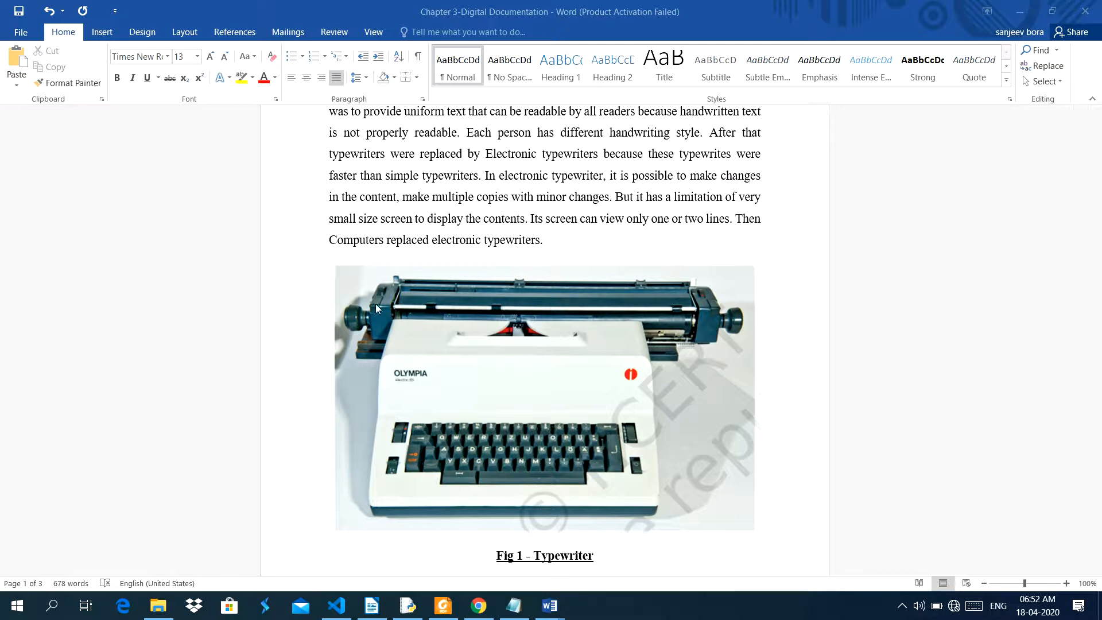
mouse_move(383, 304)
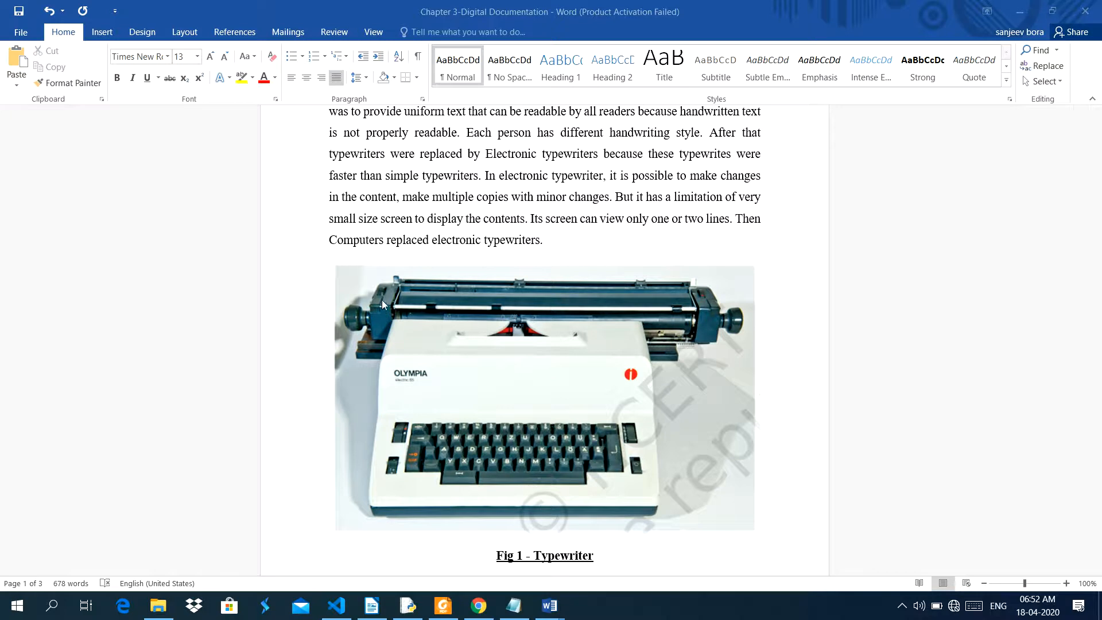
mouse_move(695, 334)
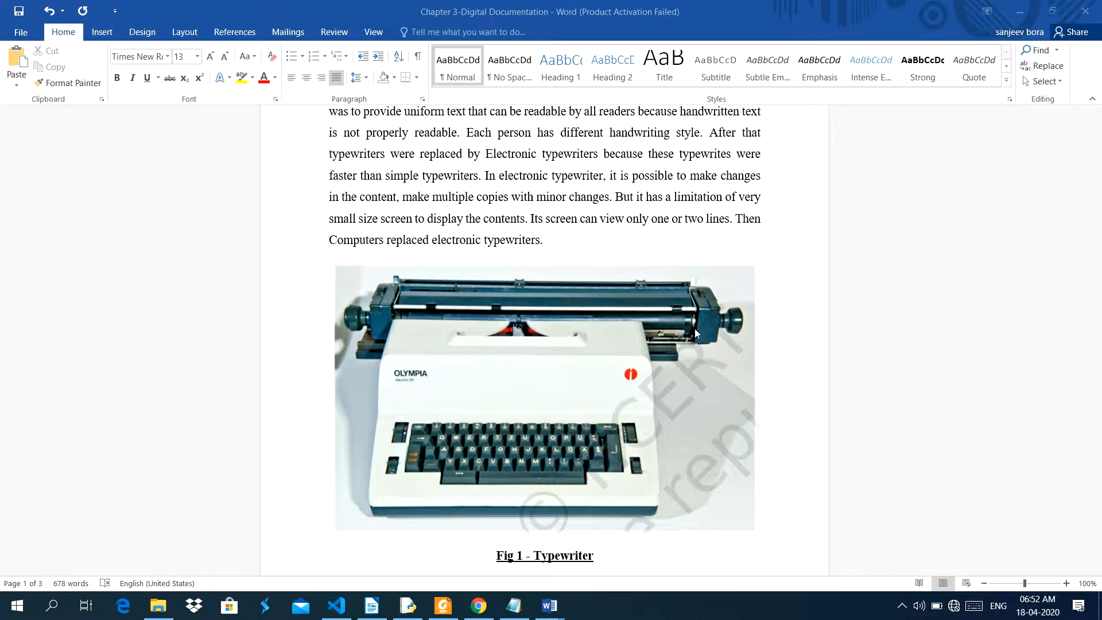
mouse_move(664, 332)
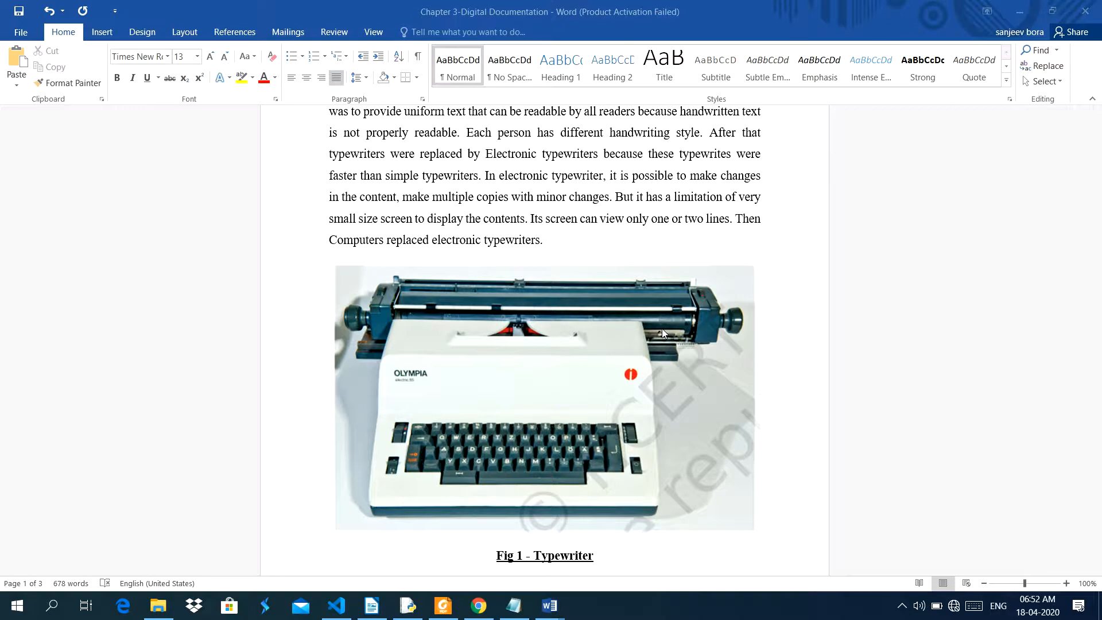
mouse_move(395, 329)
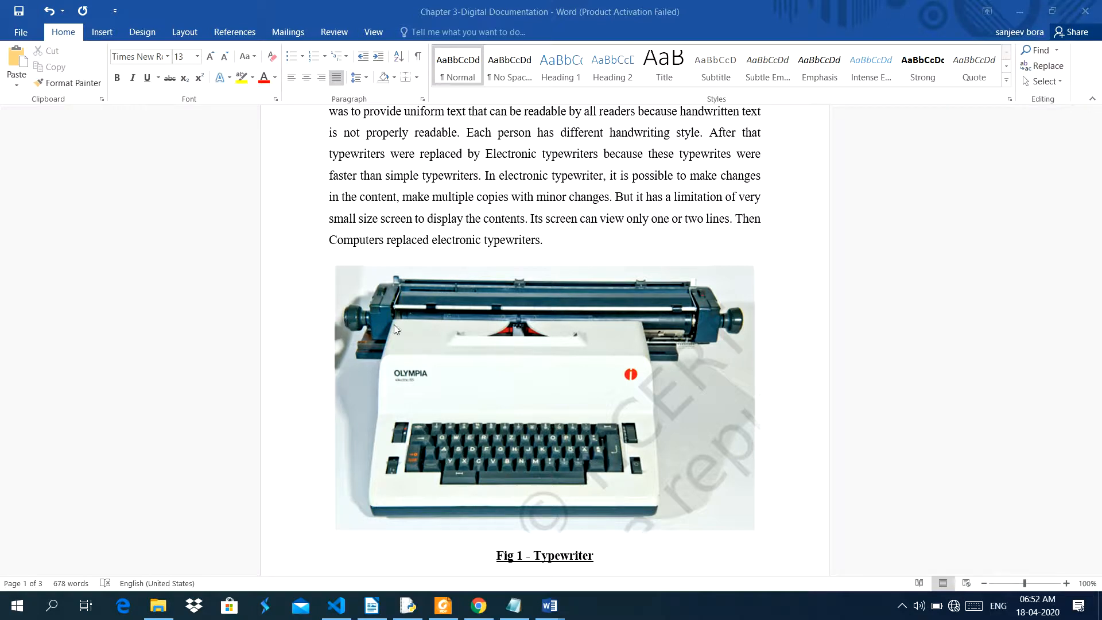
mouse_move(686, 336)
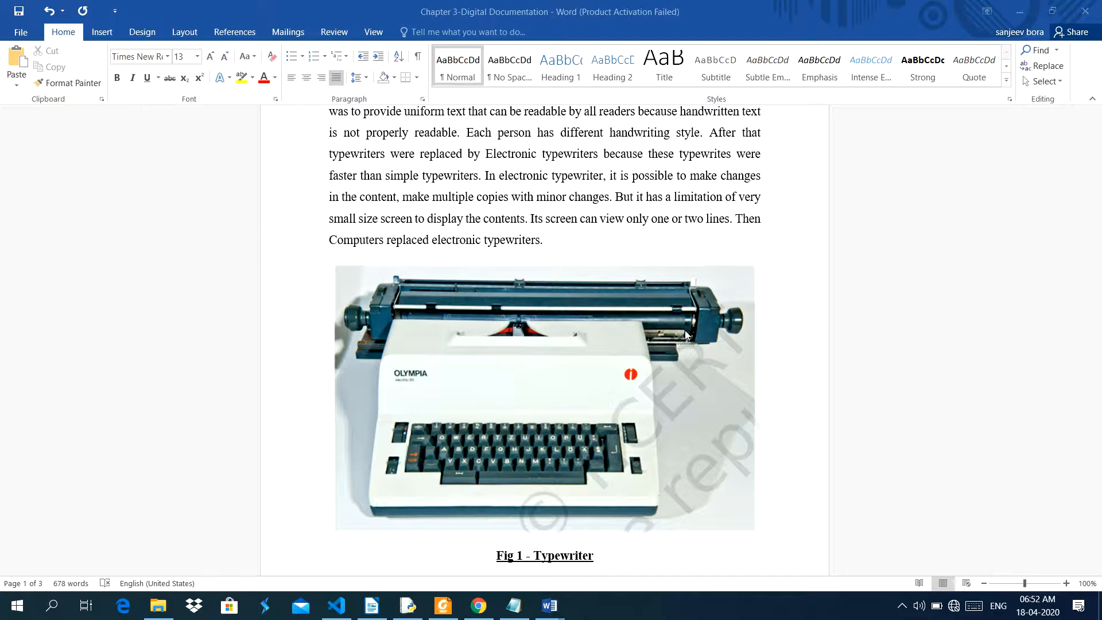
mouse_move(413, 331)
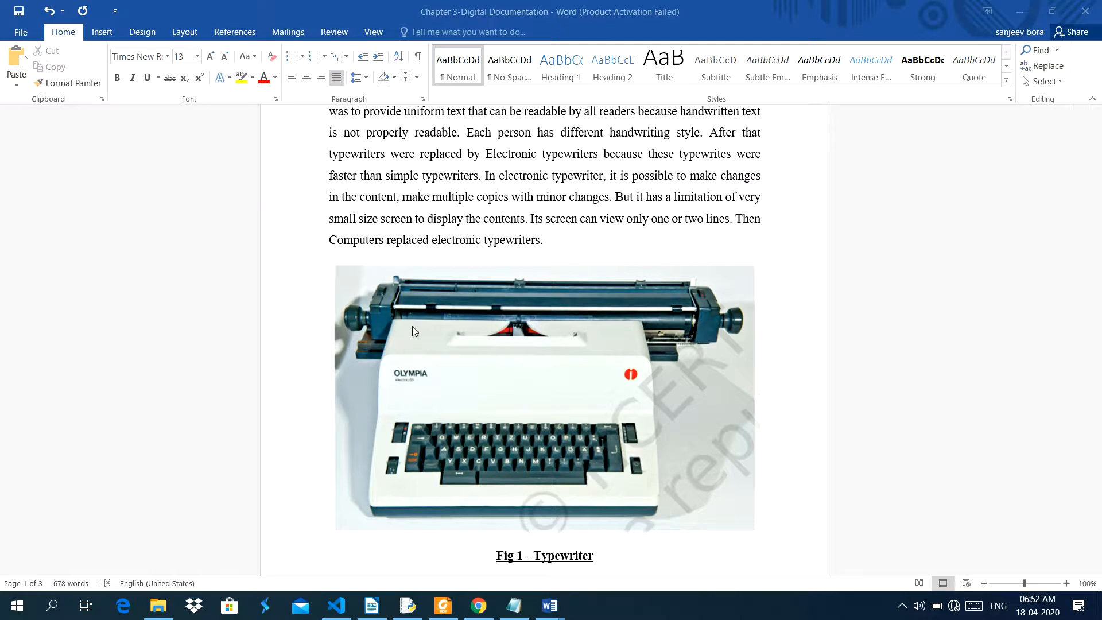
mouse_move(597, 331)
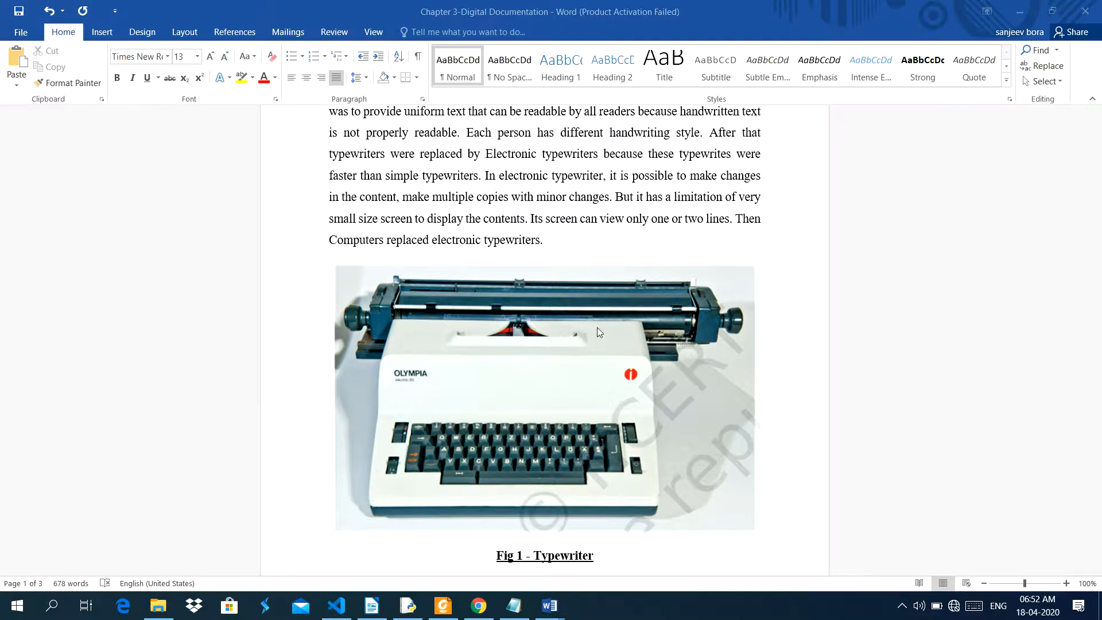
mouse_move(337, 312)
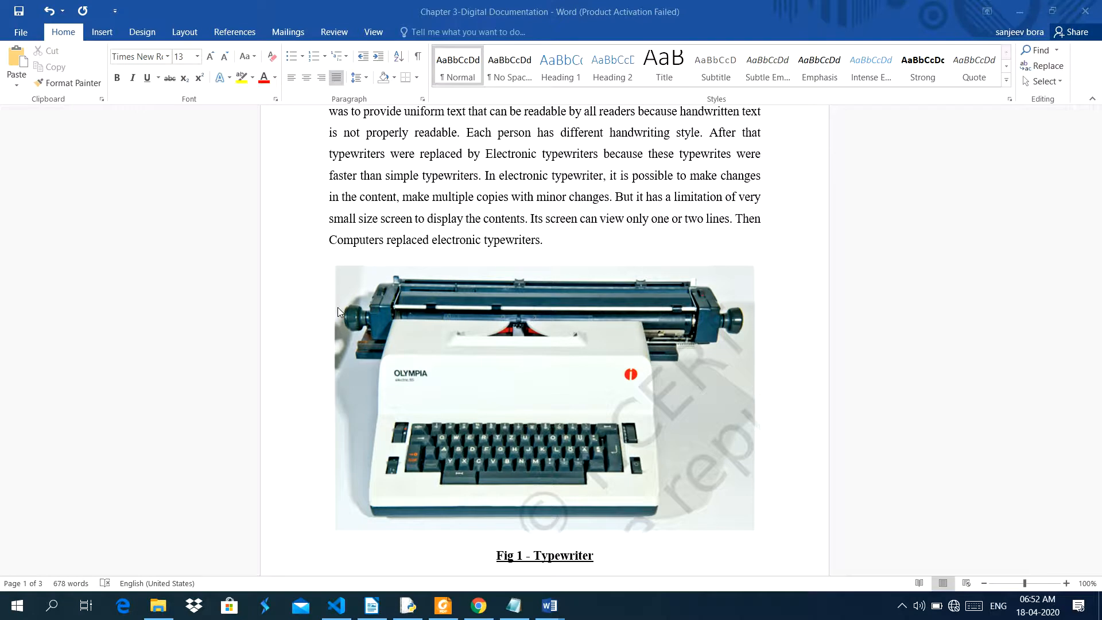
mouse_move(373, 322)
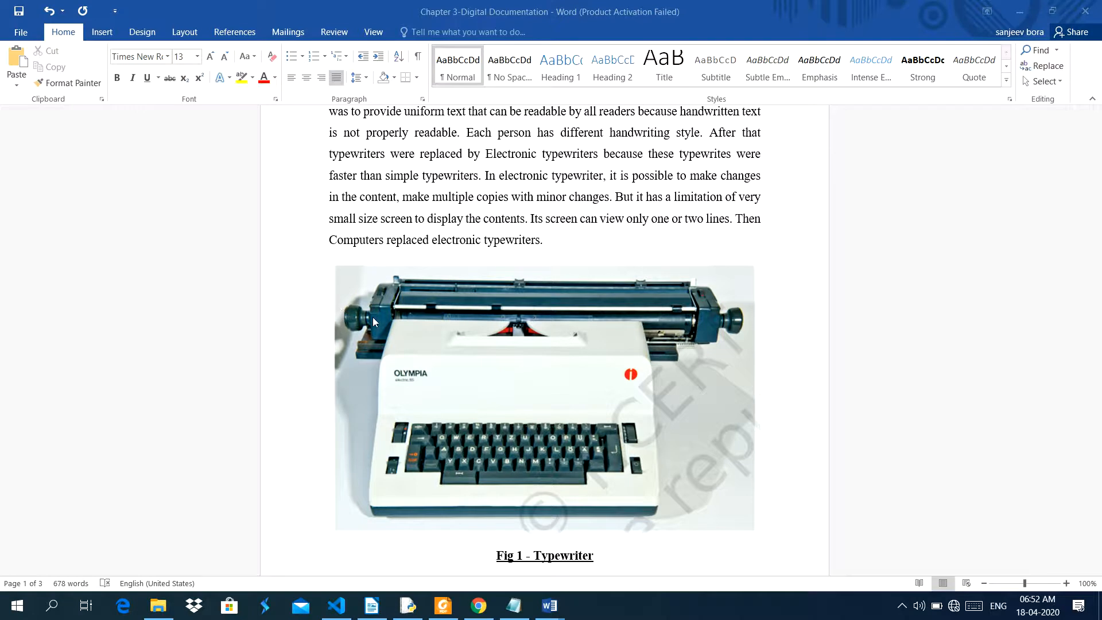
mouse_move(695, 363)
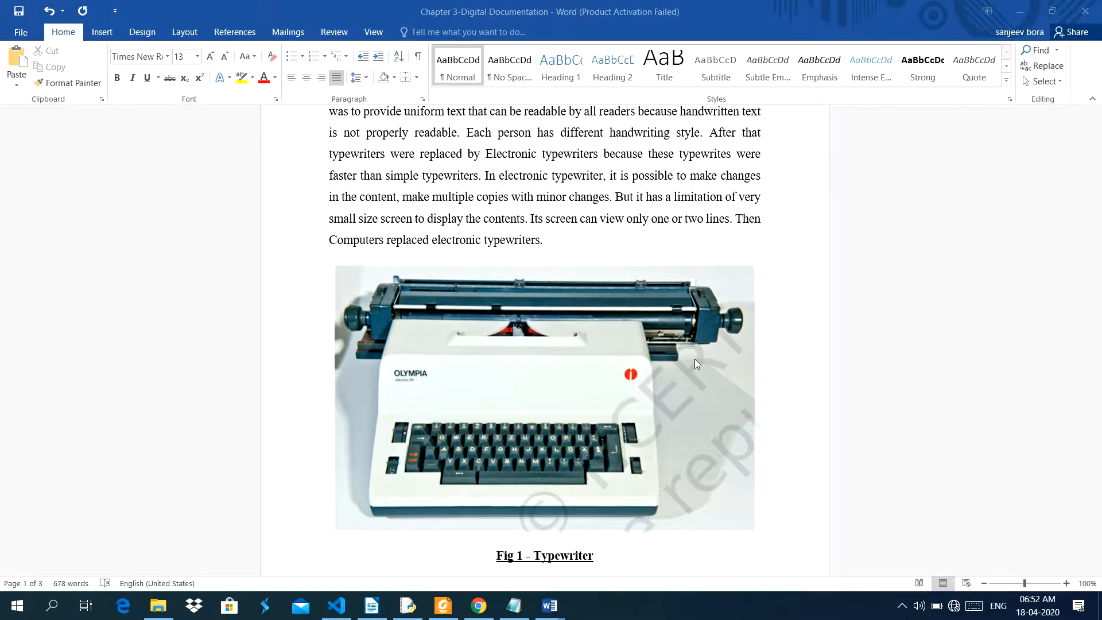
mouse_move(611, 482)
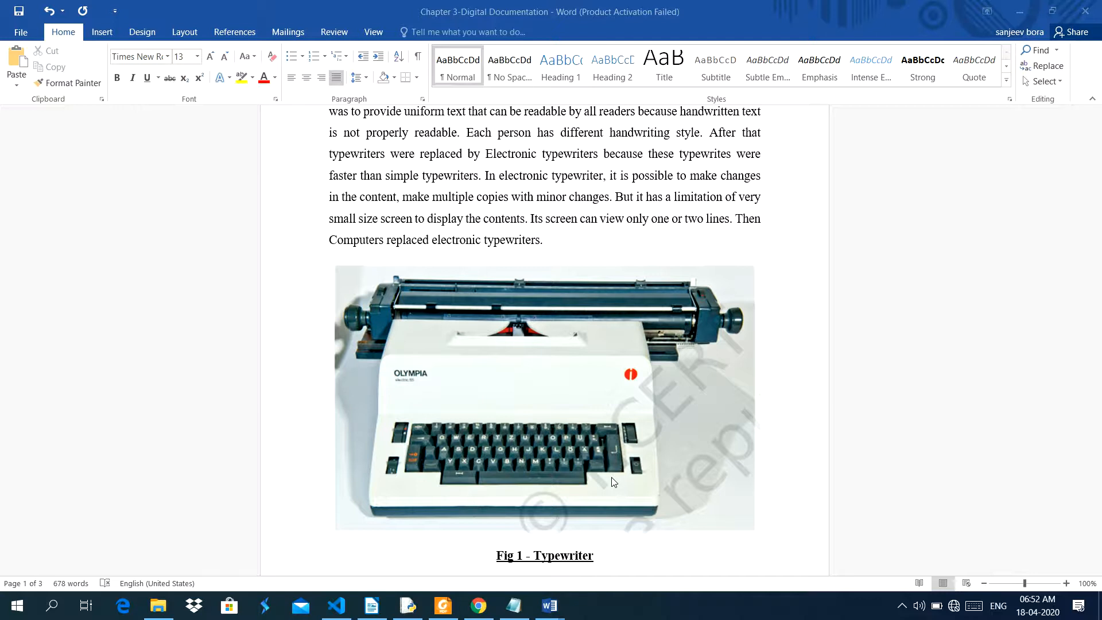
mouse_move(482, 330)
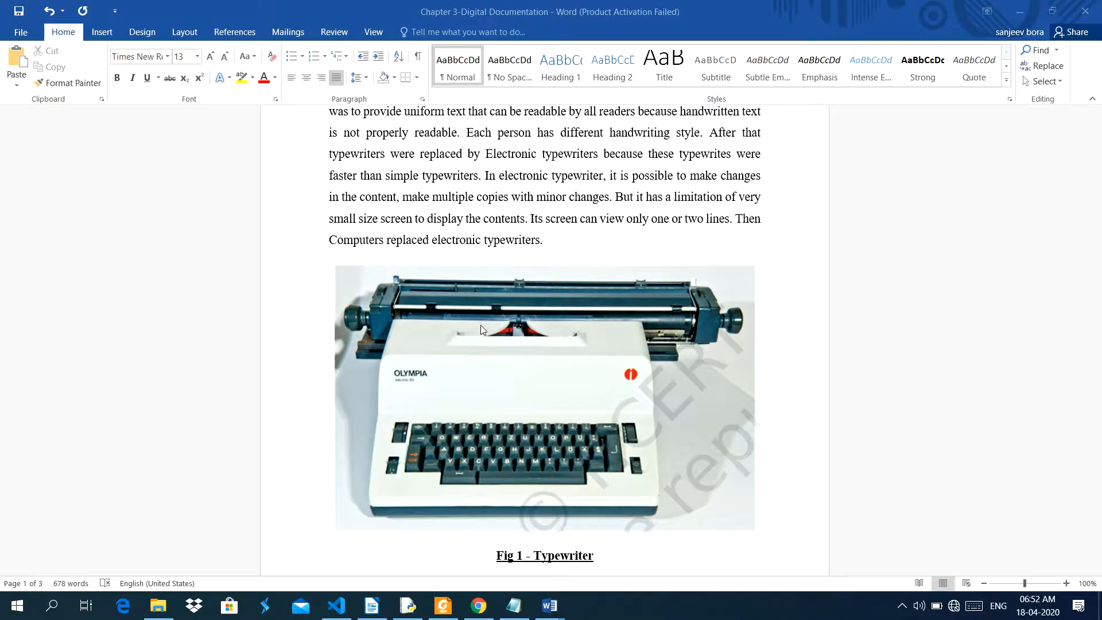
mouse_move(482, 323)
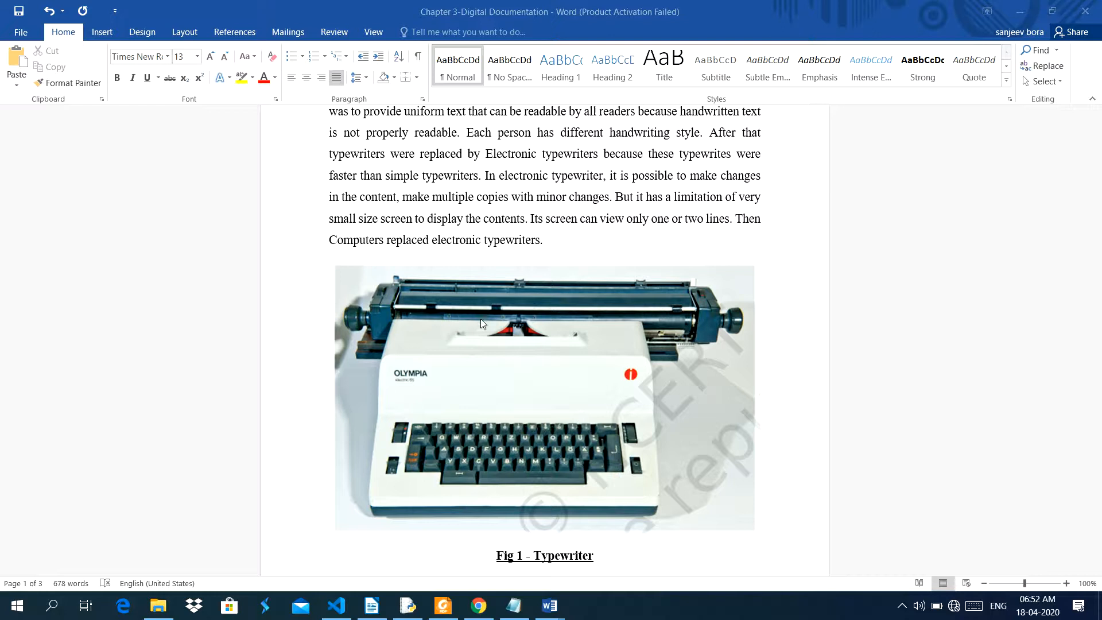
scroll("down", 3)
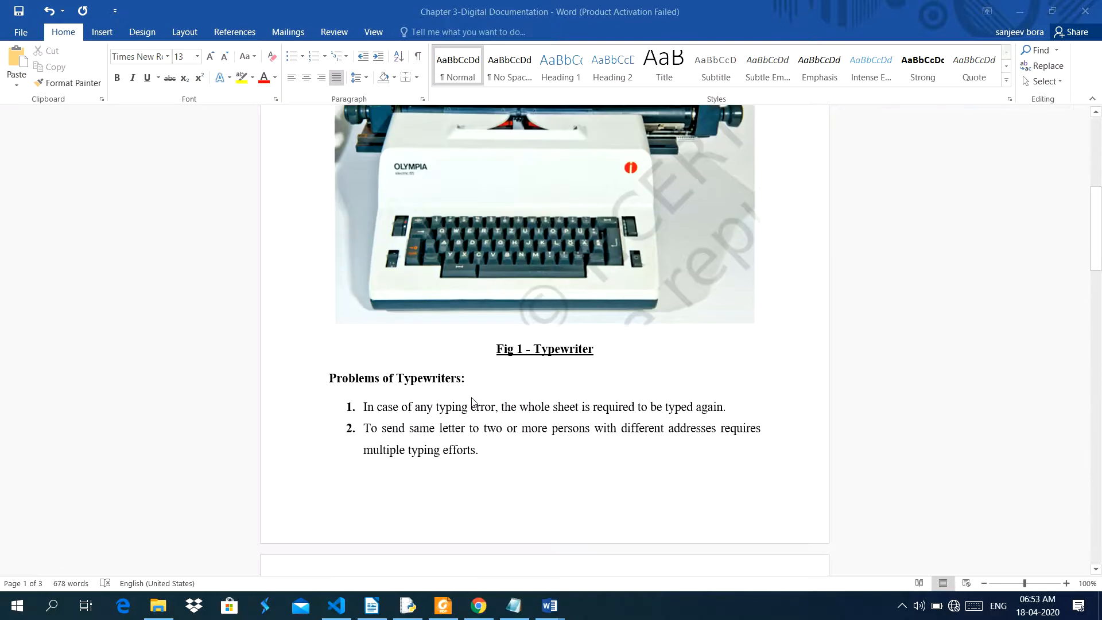
scroll("down", 3)
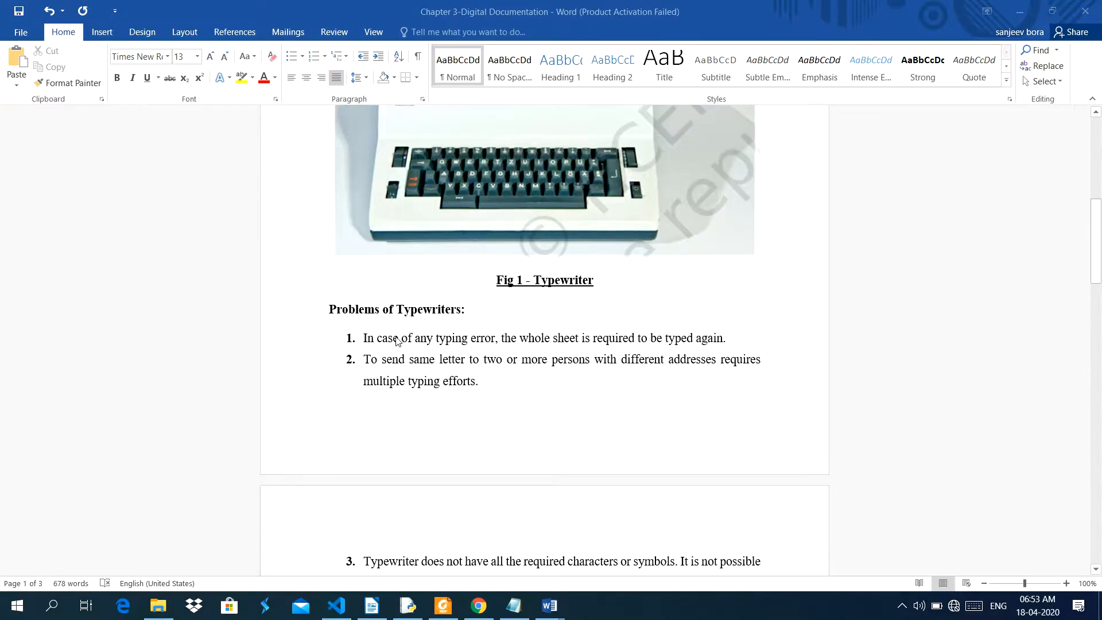
scroll("down", 3)
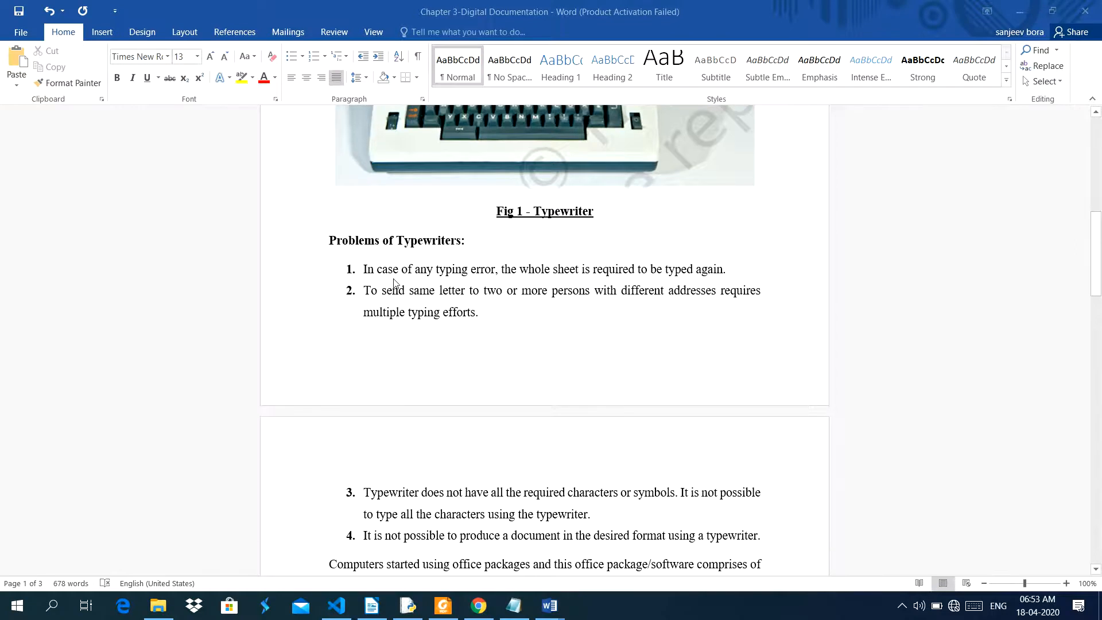
mouse_move(432, 281)
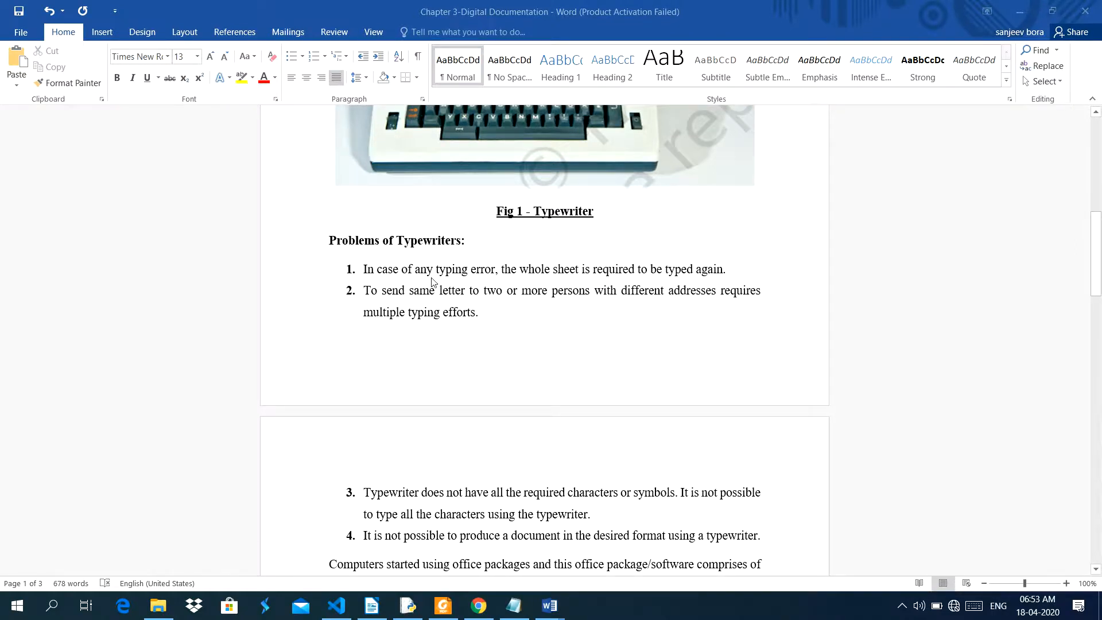
mouse_move(495, 278)
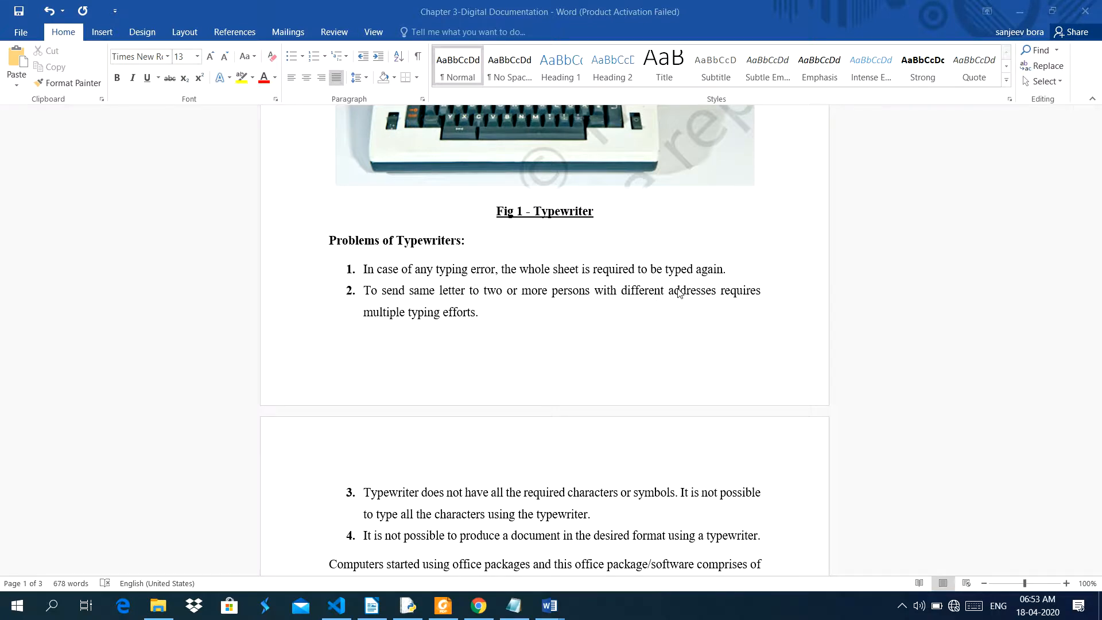
scroll("up", 3)
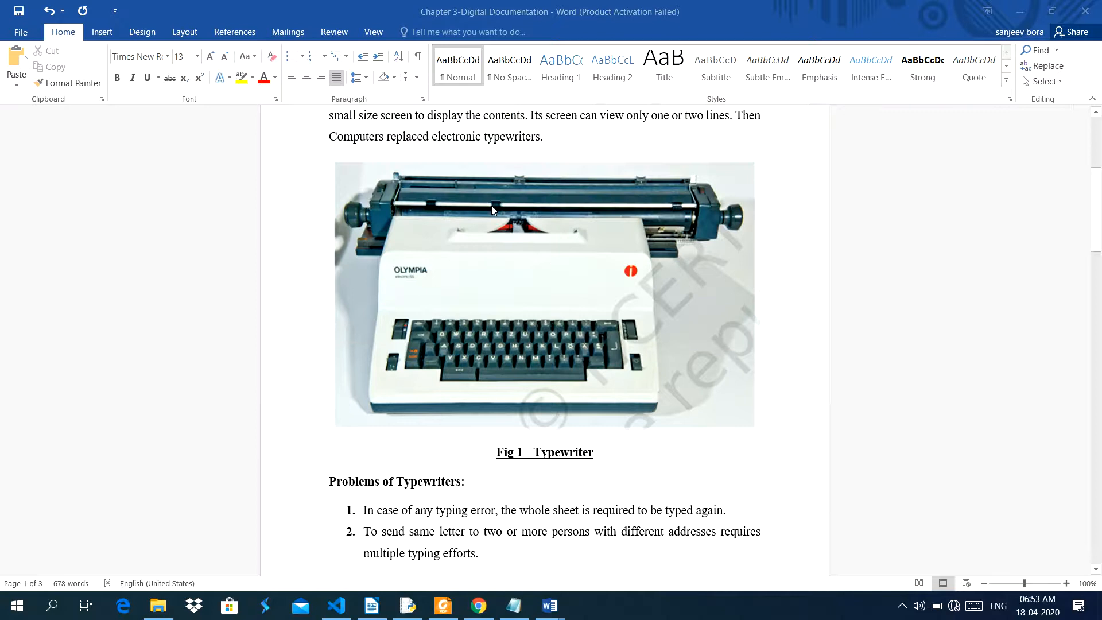
mouse_move(523, 234)
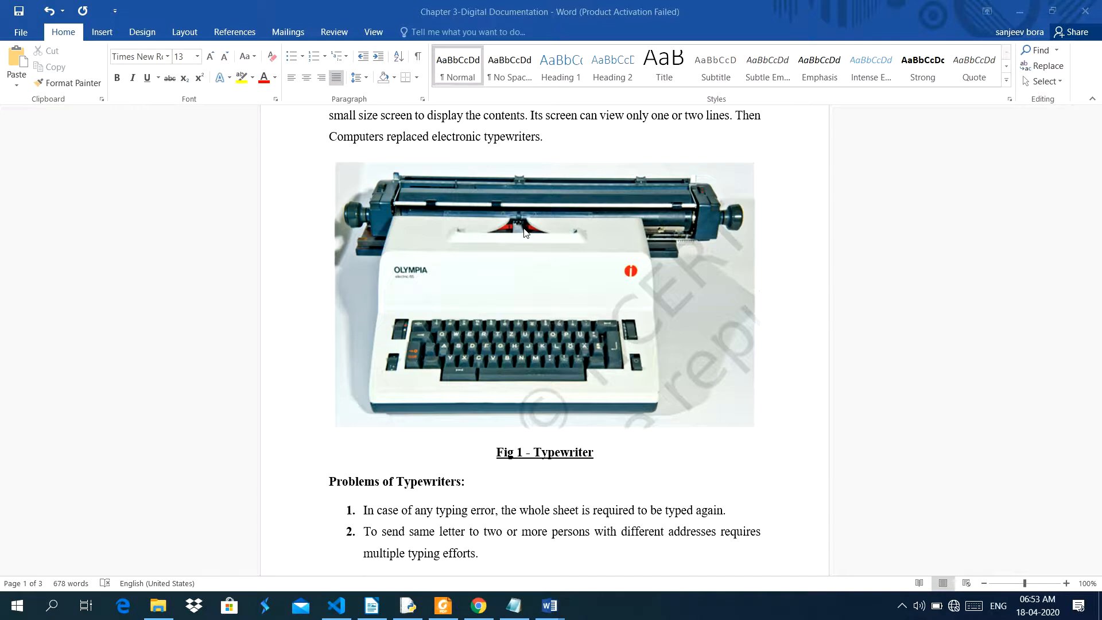
mouse_move(499, 208)
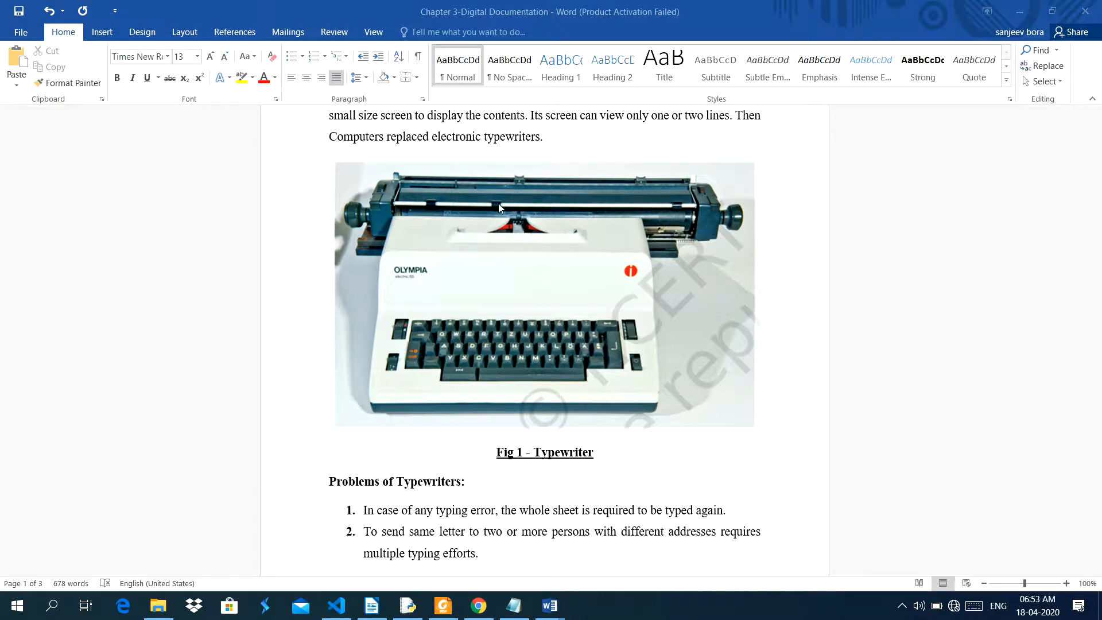
scroll("down", 3)
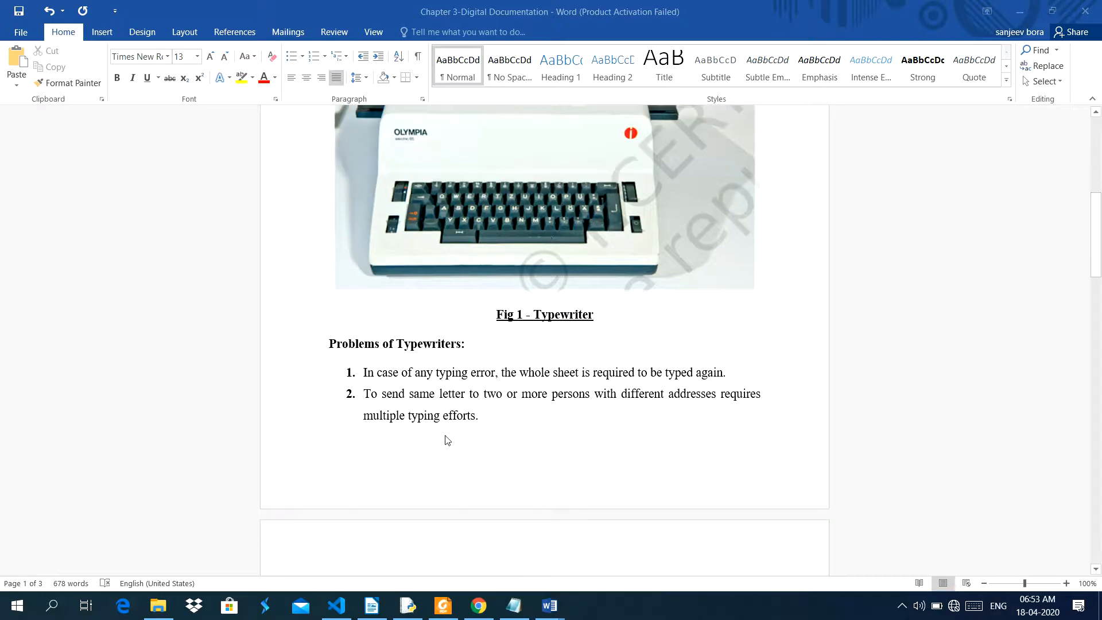
mouse_move(437, 405)
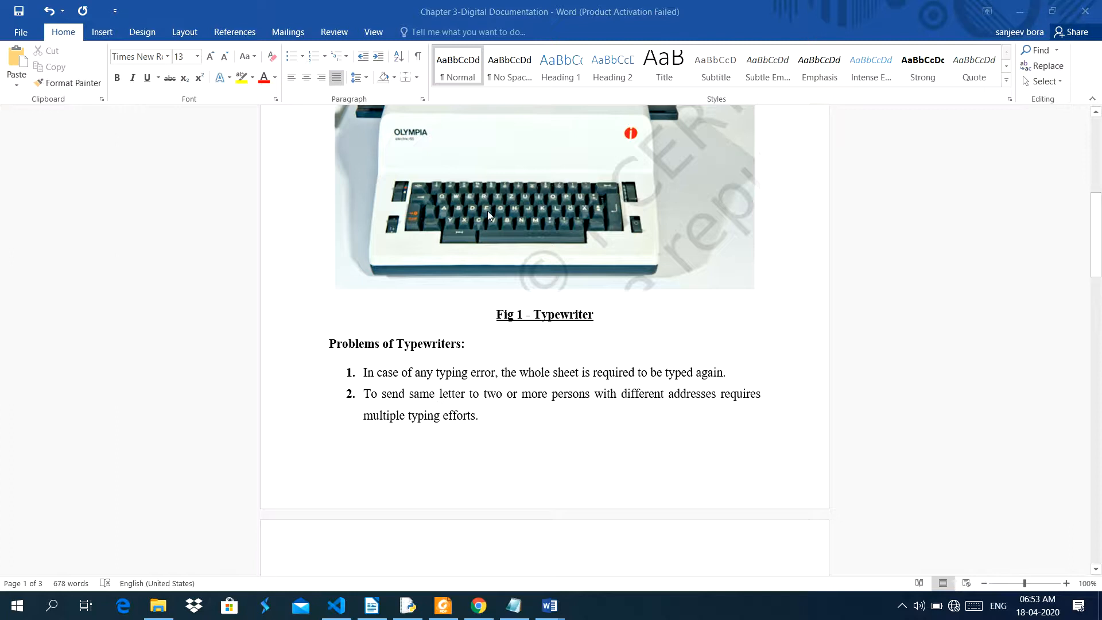
mouse_move(371, 390)
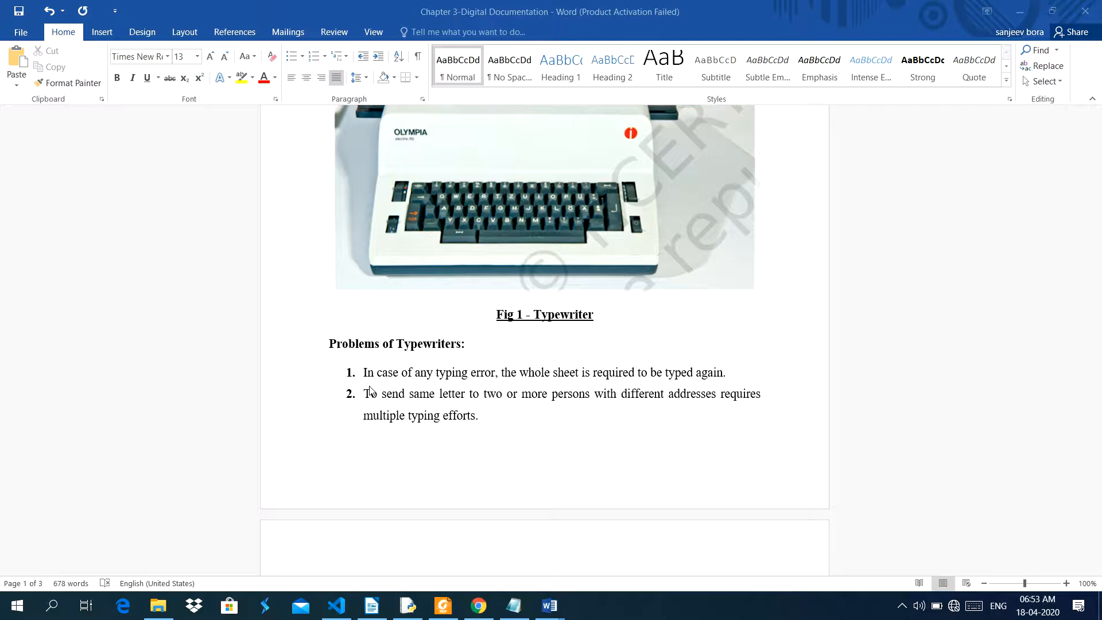
scroll("down", 3)
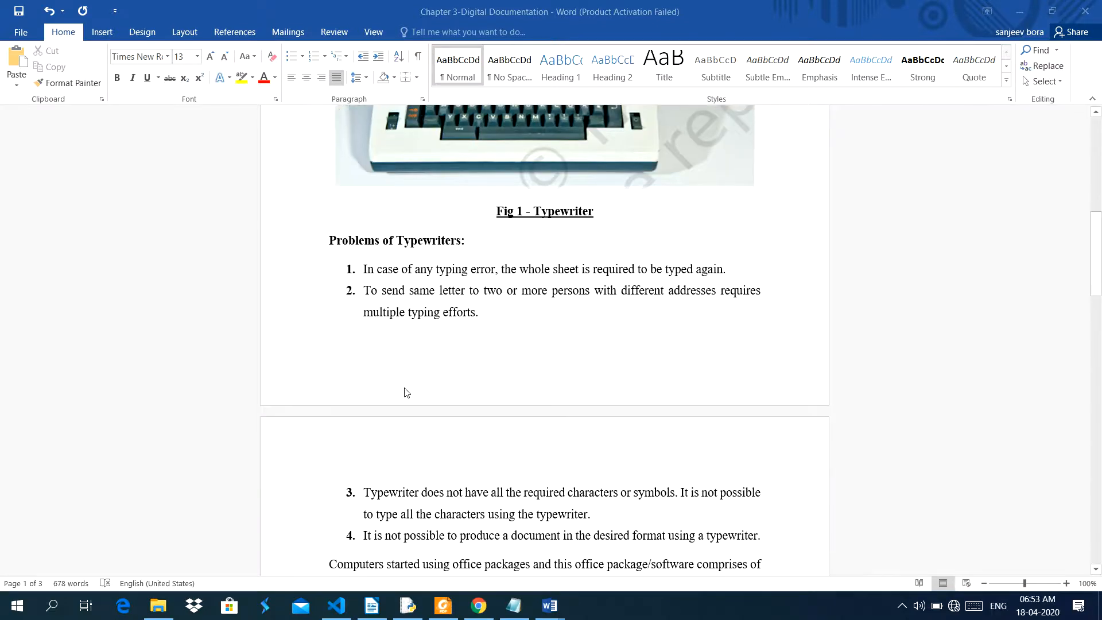
scroll("down", 3)
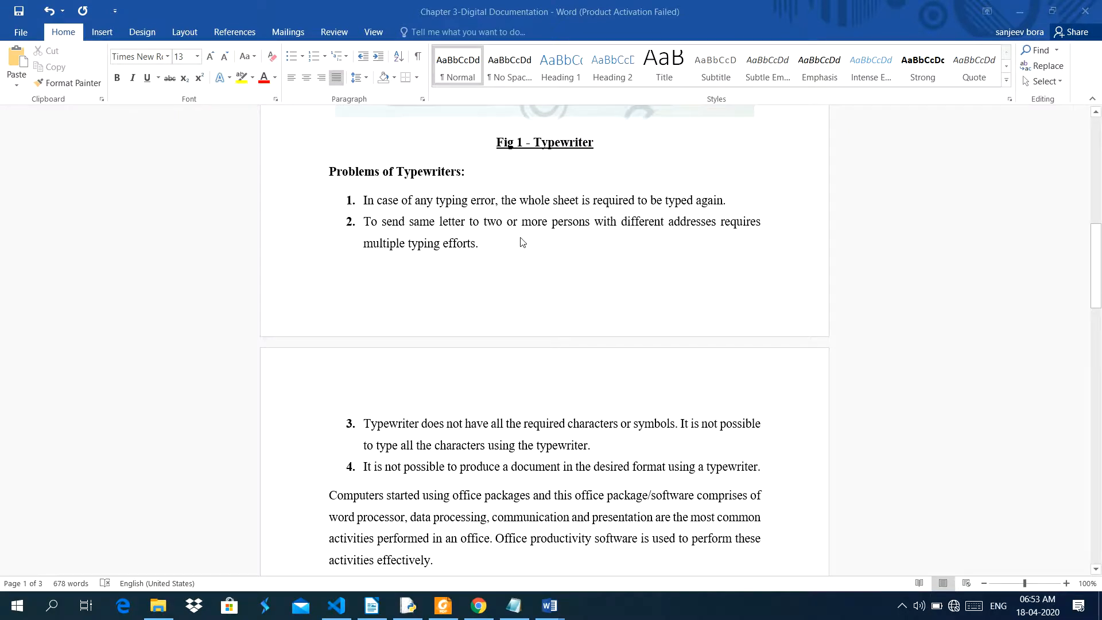
mouse_move(844, 248)
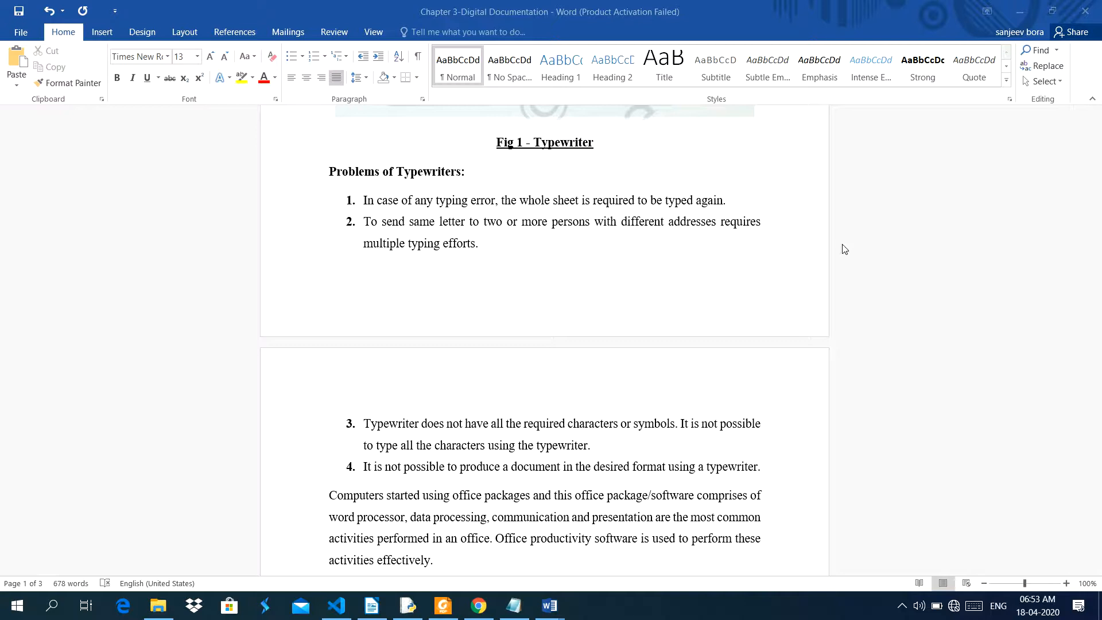
mouse_move(411, 254)
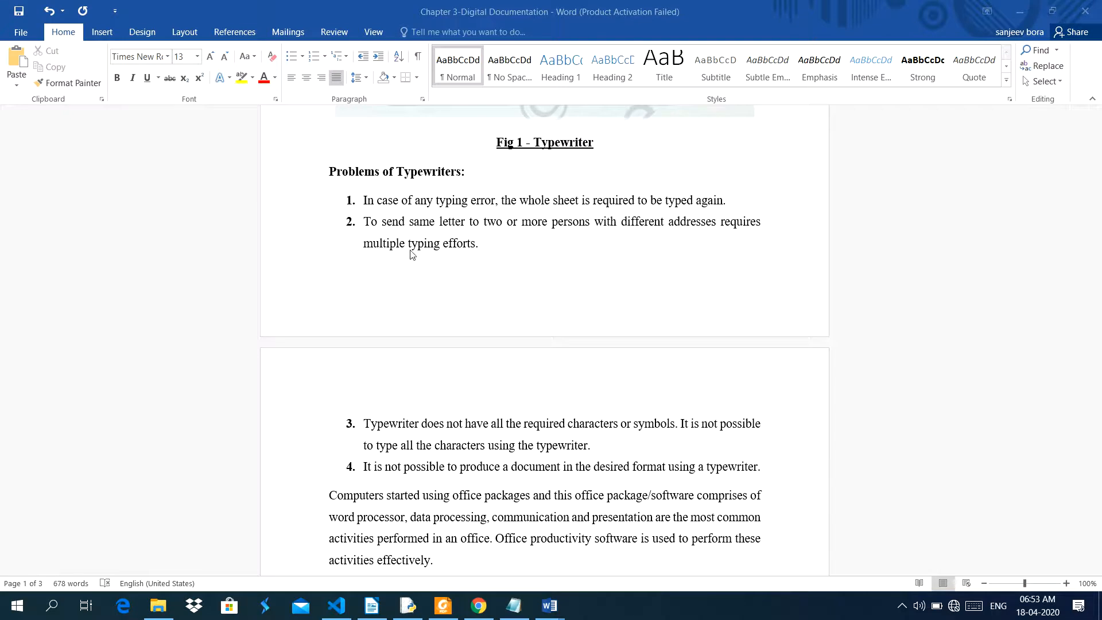
scroll("up", 3)
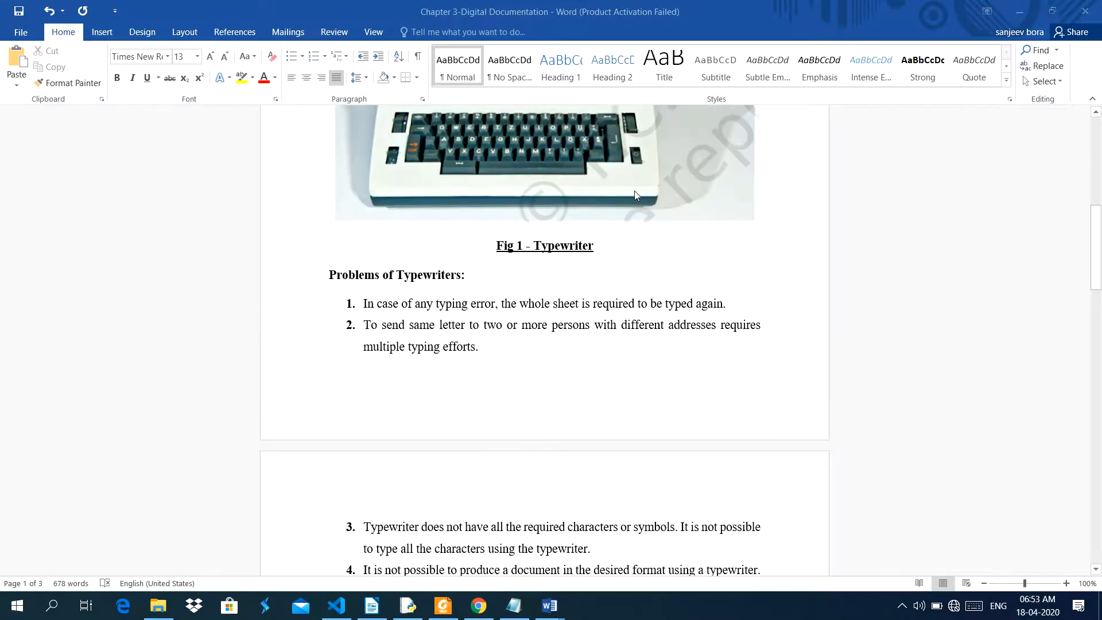
scroll("up", 3)
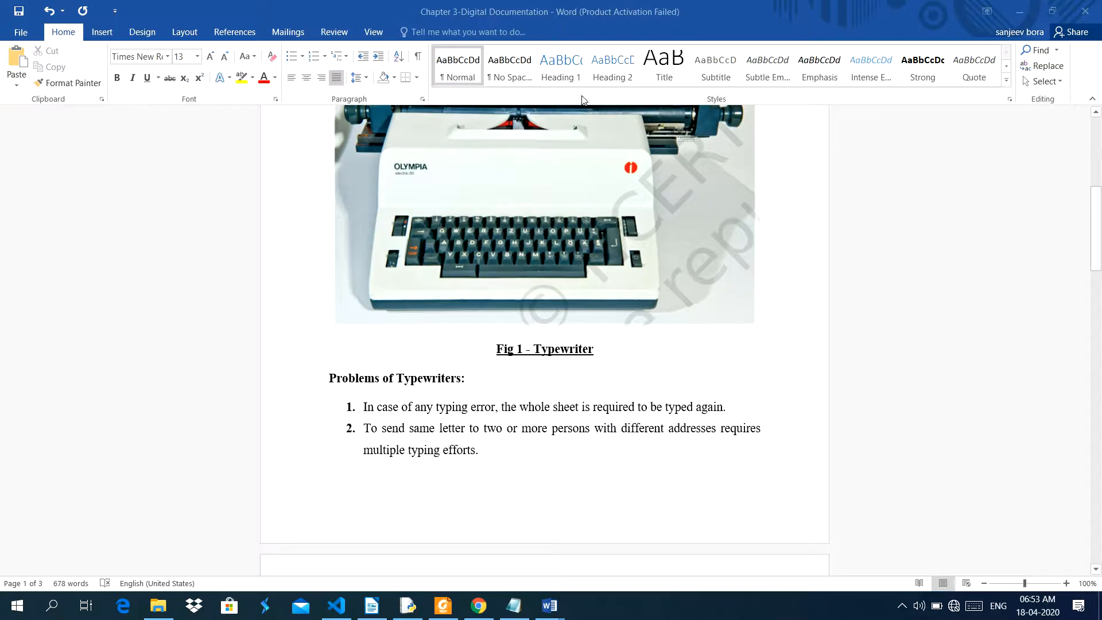
mouse_move(481, 459)
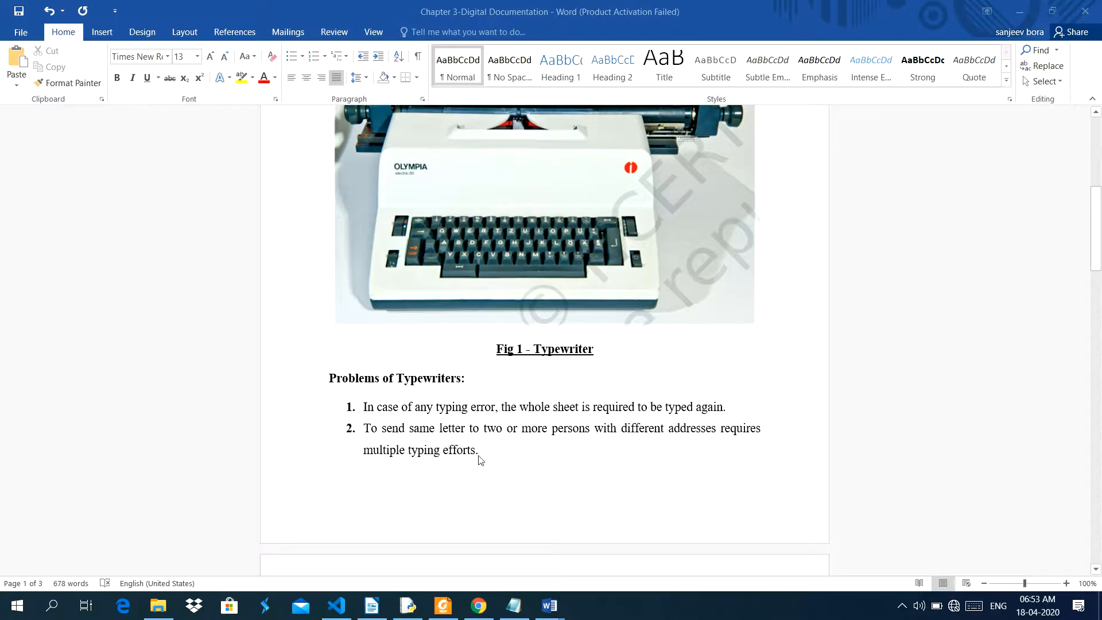
scroll("down", 3)
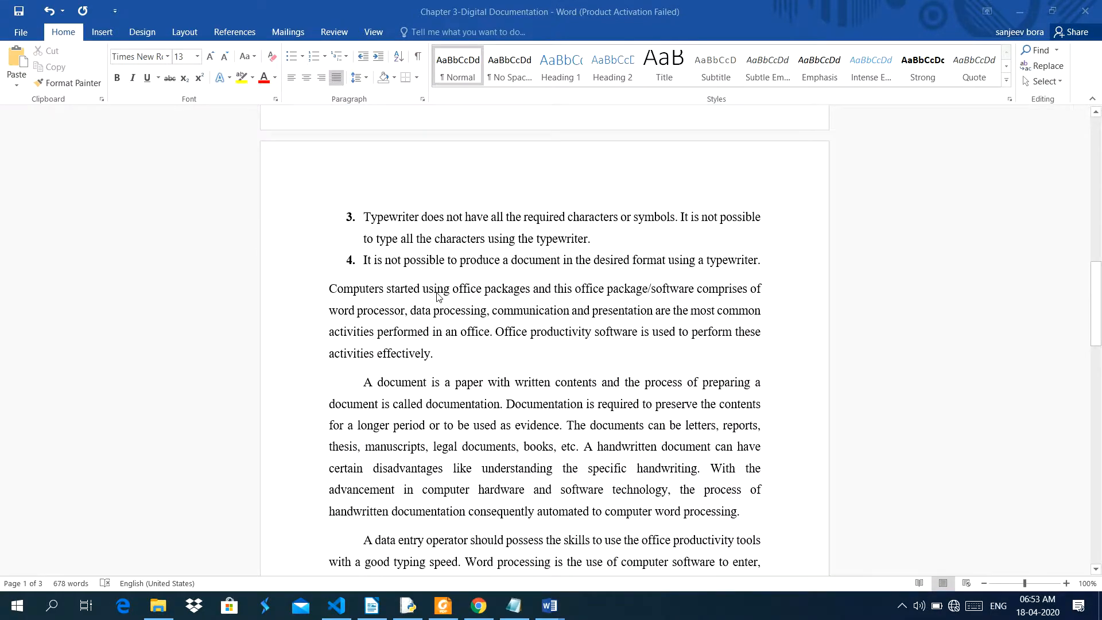
mouse_move(365, 224)
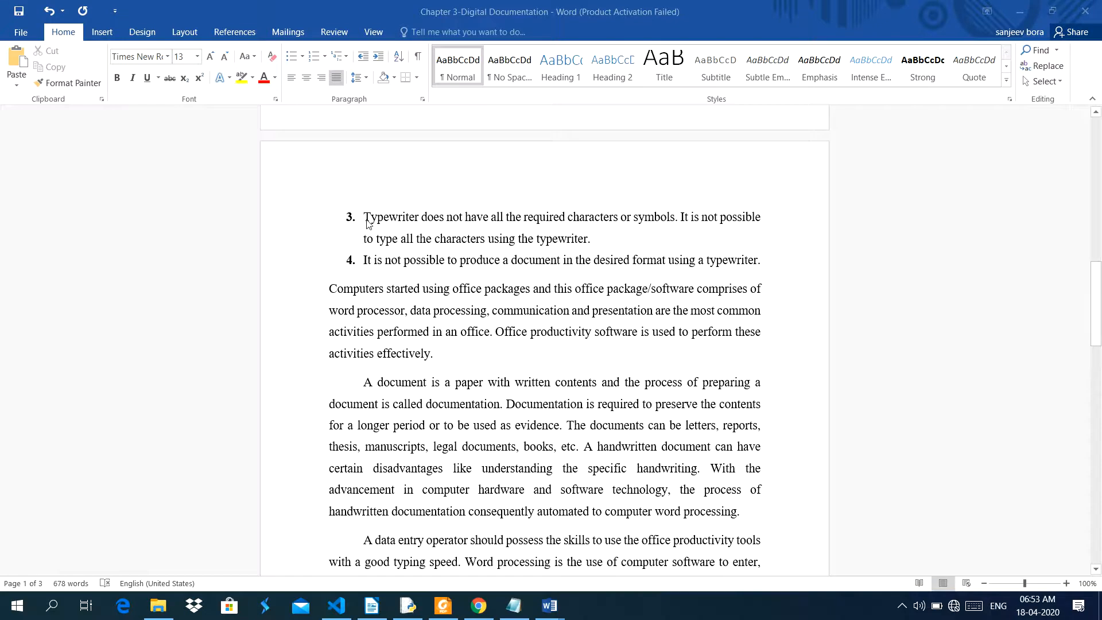
mouse_move(465, 232)
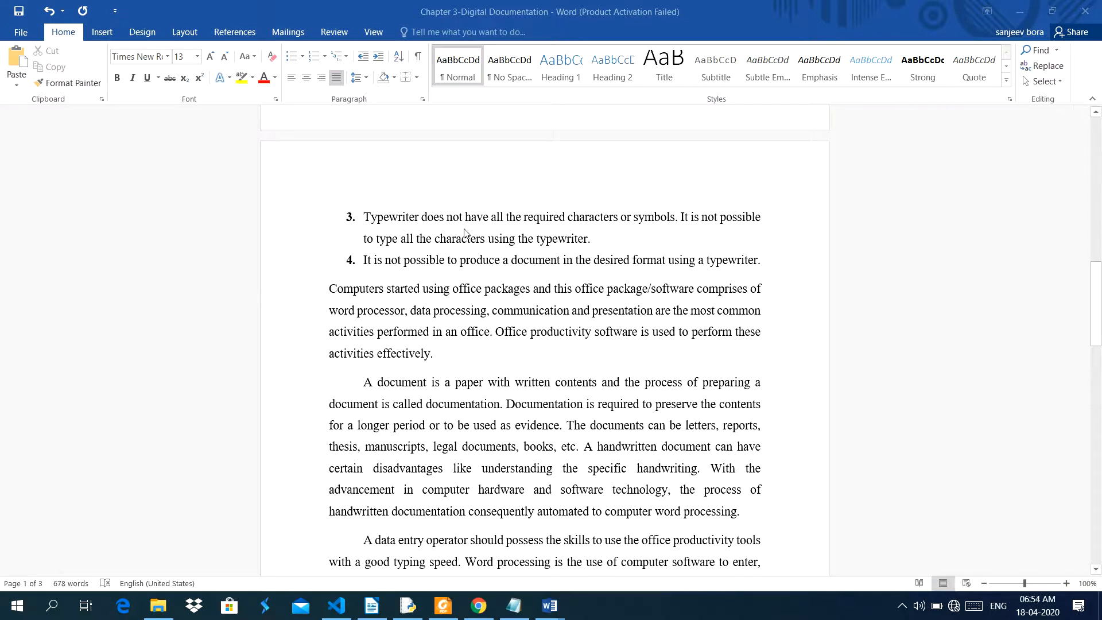
mouse_move(575, 232)
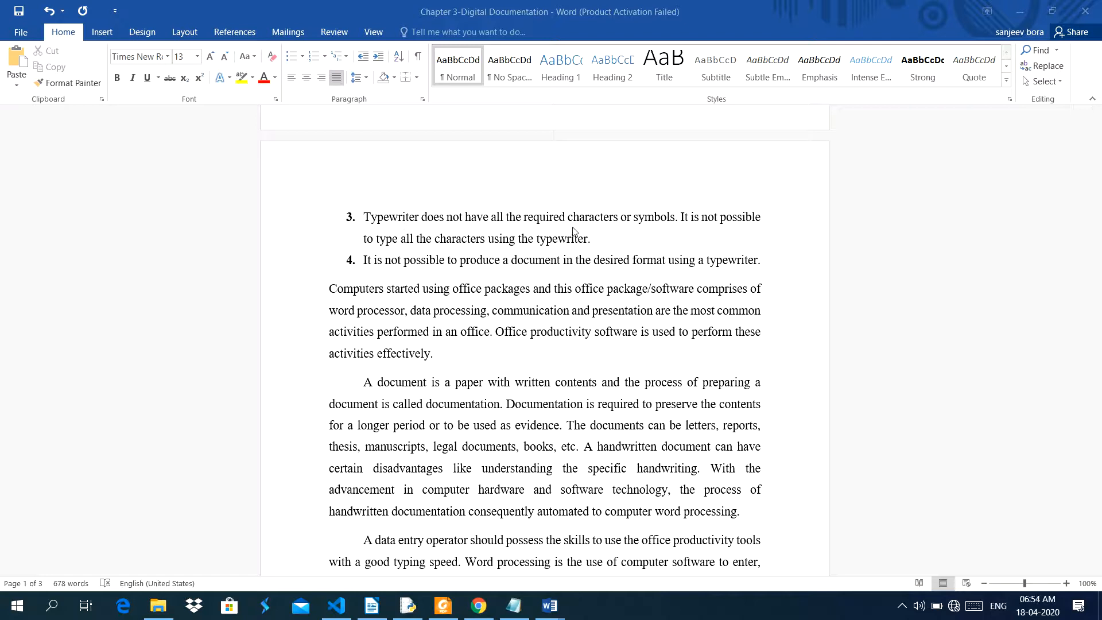
mouse_move(691, 233)
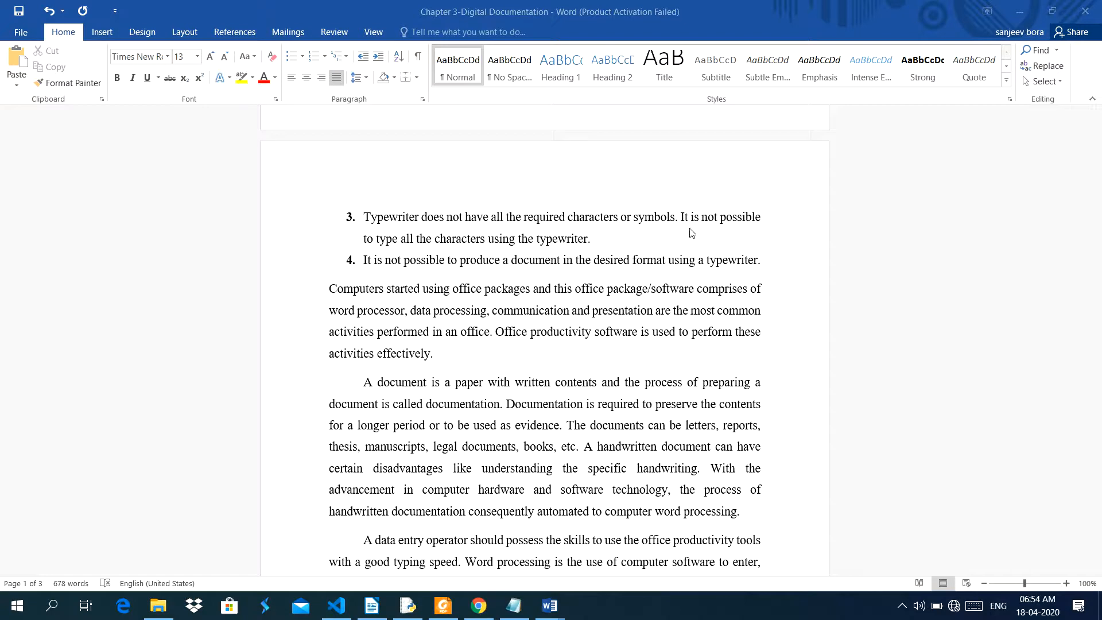
mouse_move(393, 255)
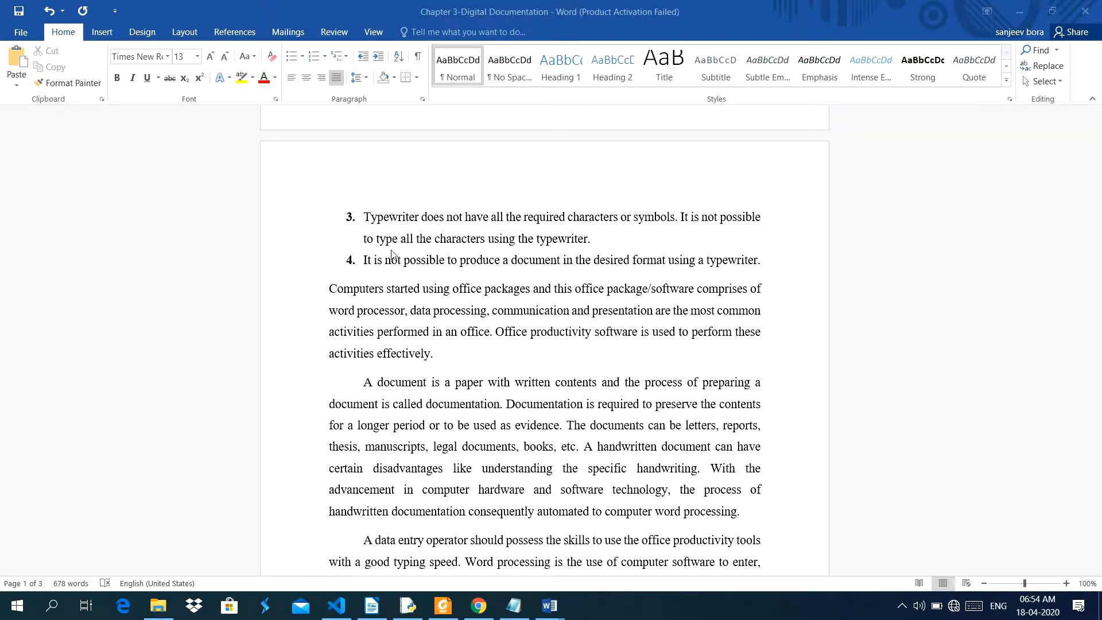
mouse_move(568, 259)
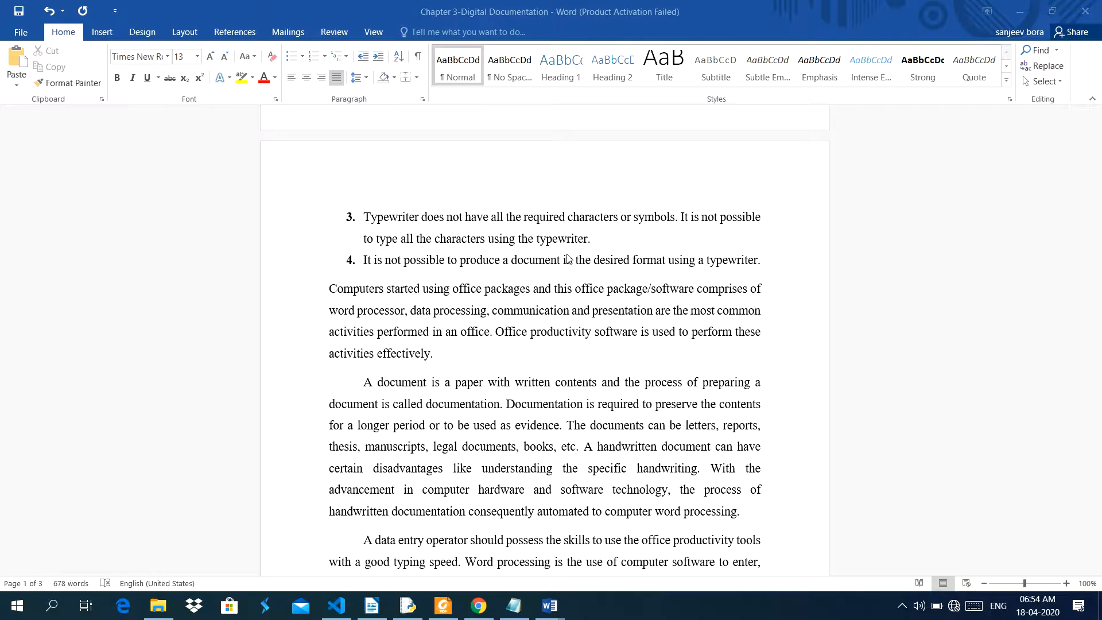
mouse_move(438, 298)
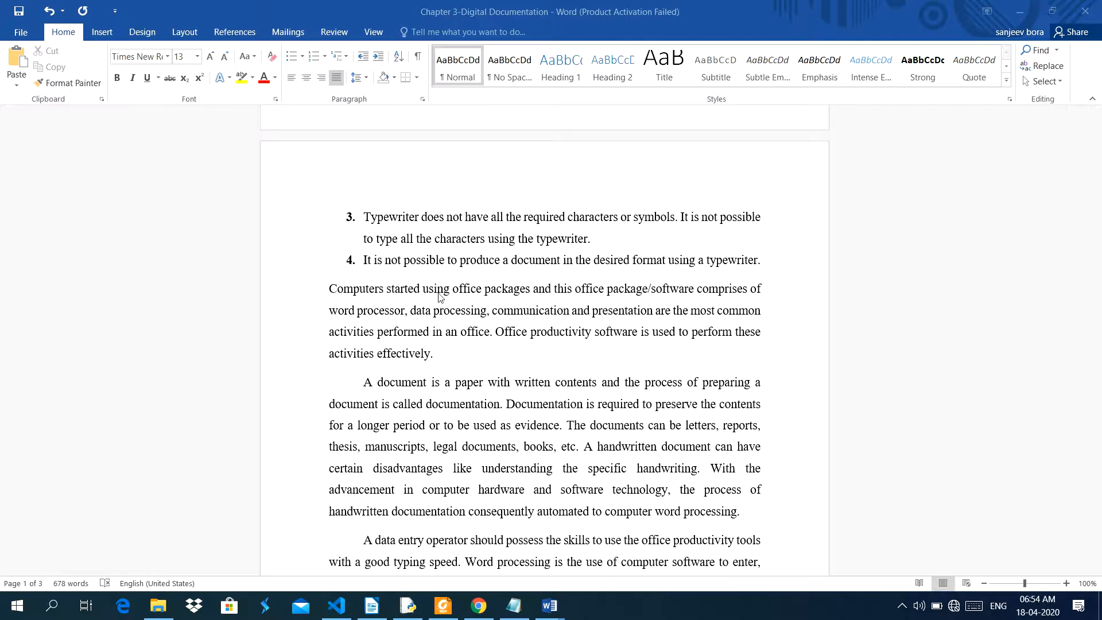
scroll("up", 3)
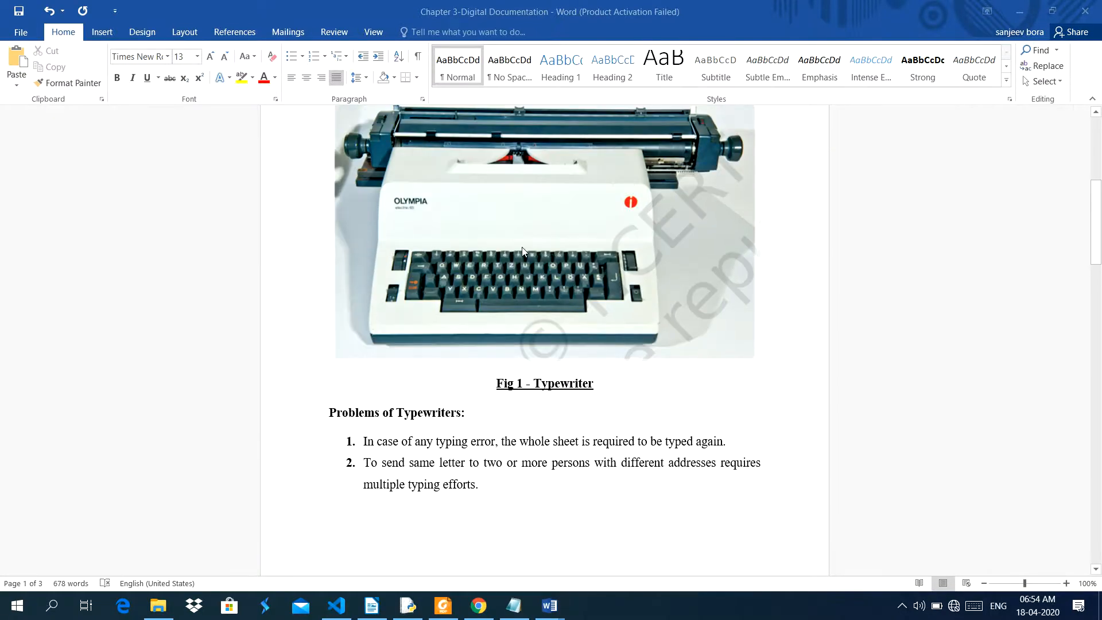
mouse_move(557, 253)
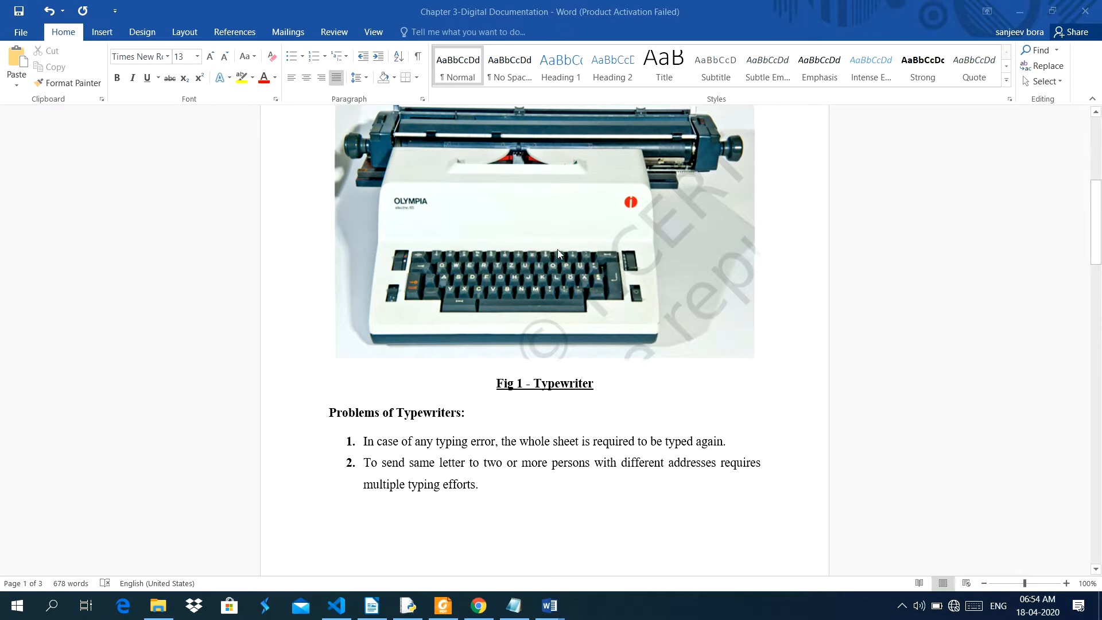
mouse_move(436, 286)
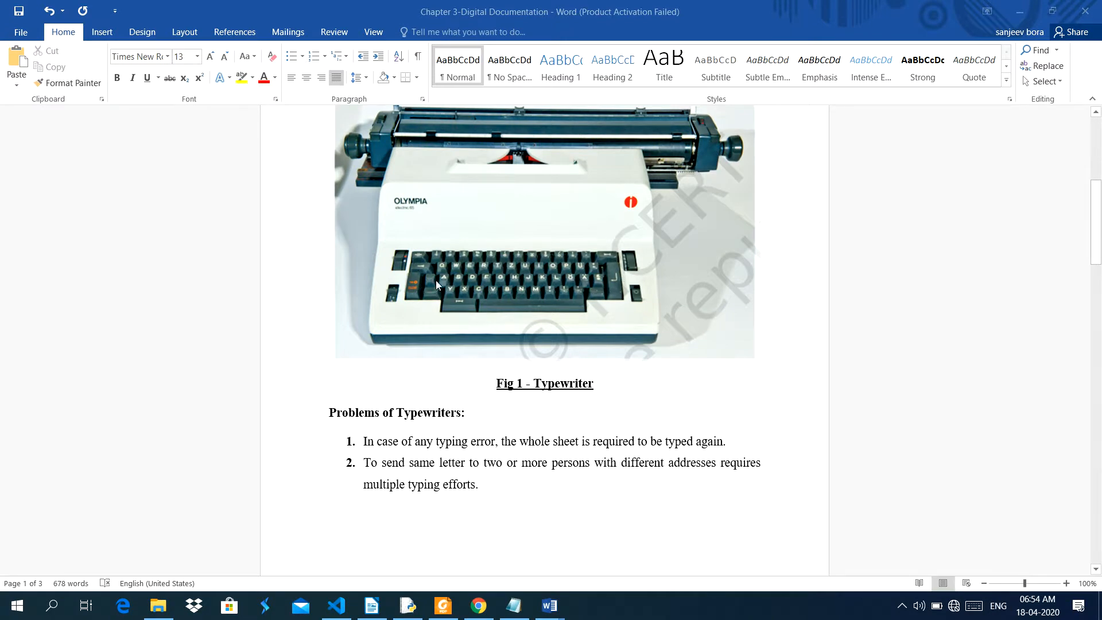
mouse_move(494, 362)
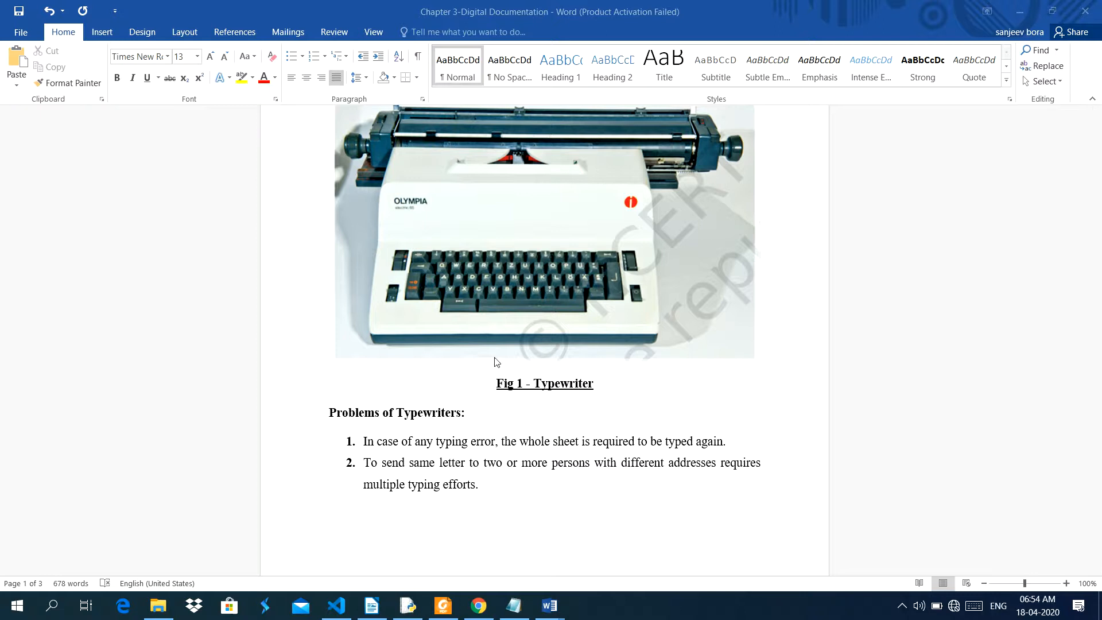
mouse_move(454, 276)
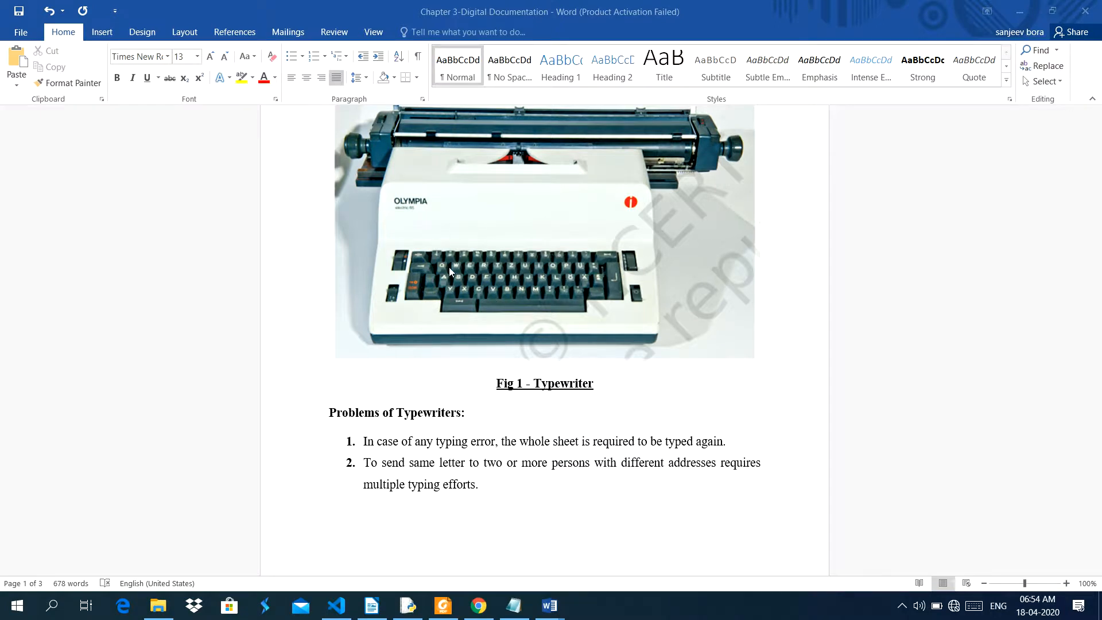
mouse_move(457, 297)
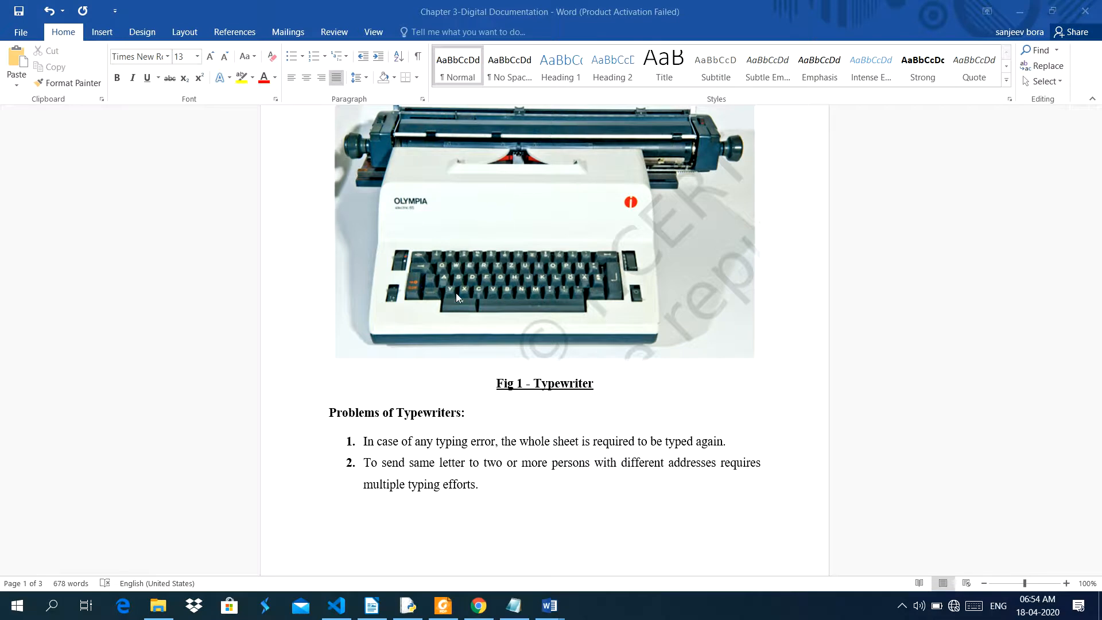
mouse_move(457, 286)
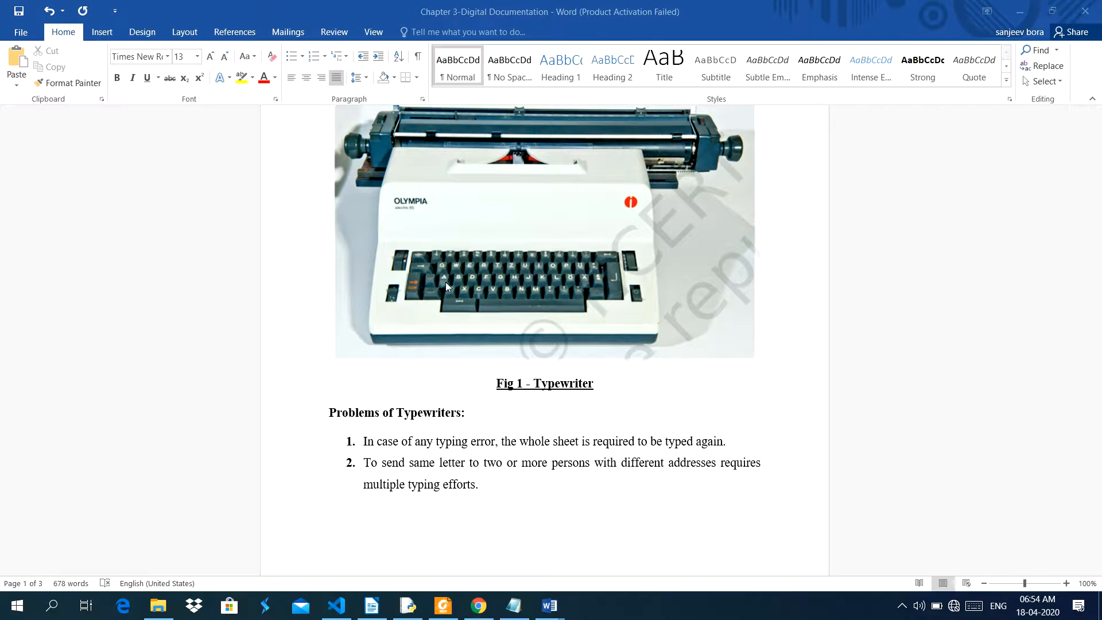
mouse_move(445, 283)
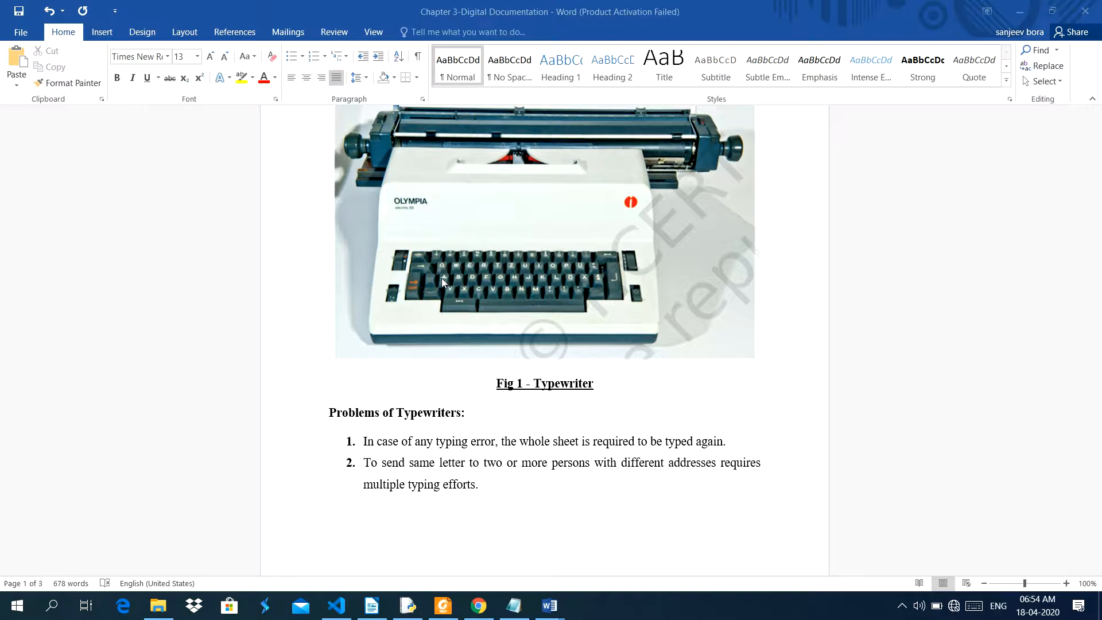
mouse_move(569, 314)
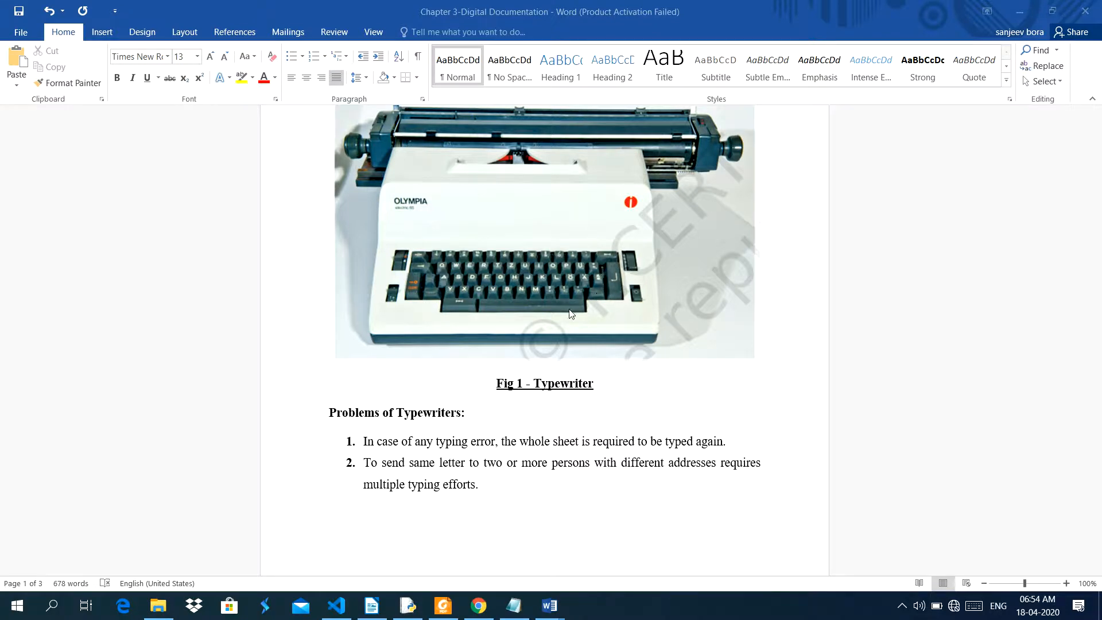
mouse_move(492, 322)
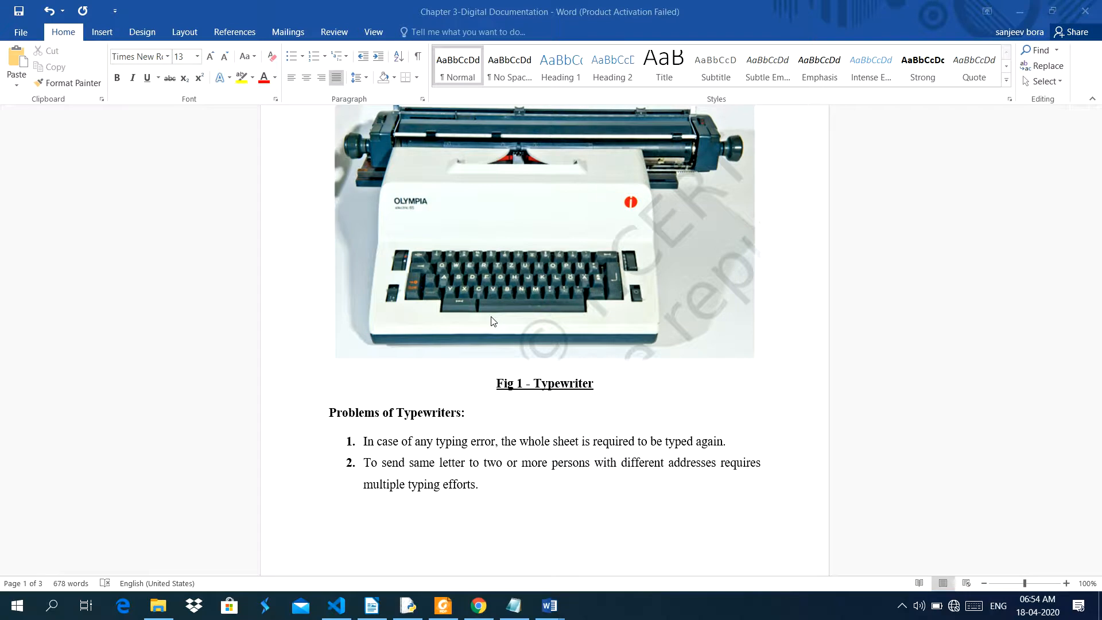
mouse_move(591, 444)
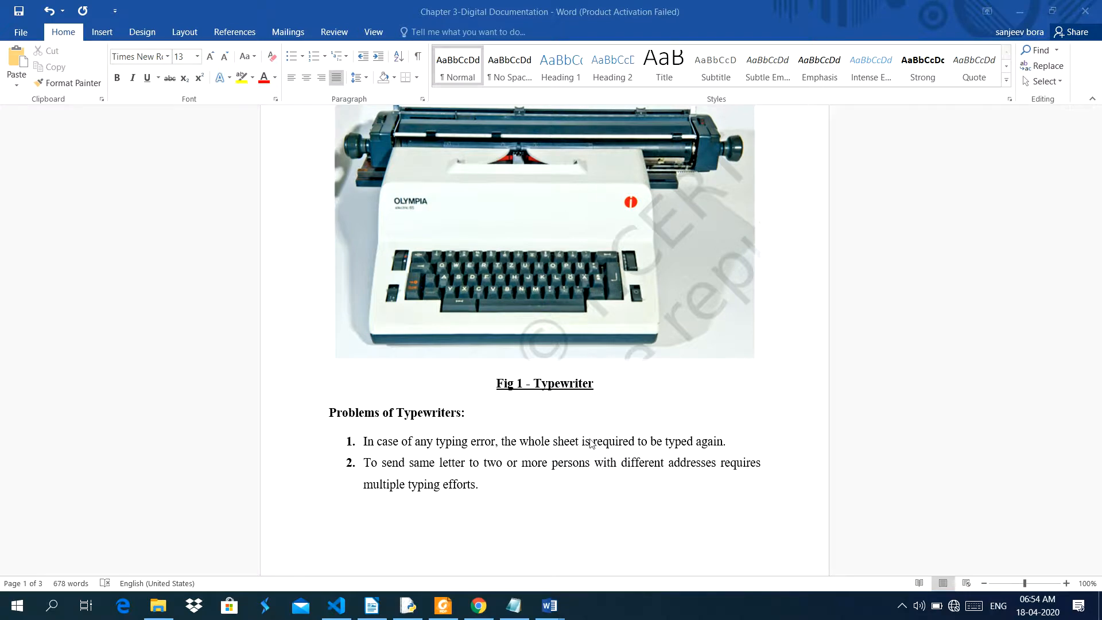
scroll("down", 3)
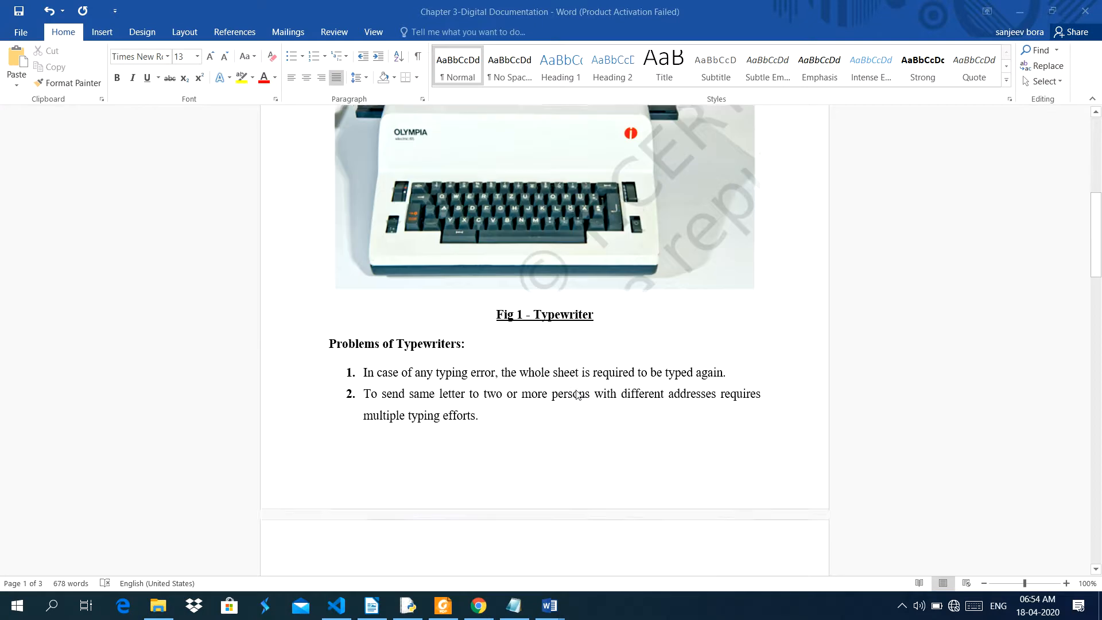
scroll("down", 3)
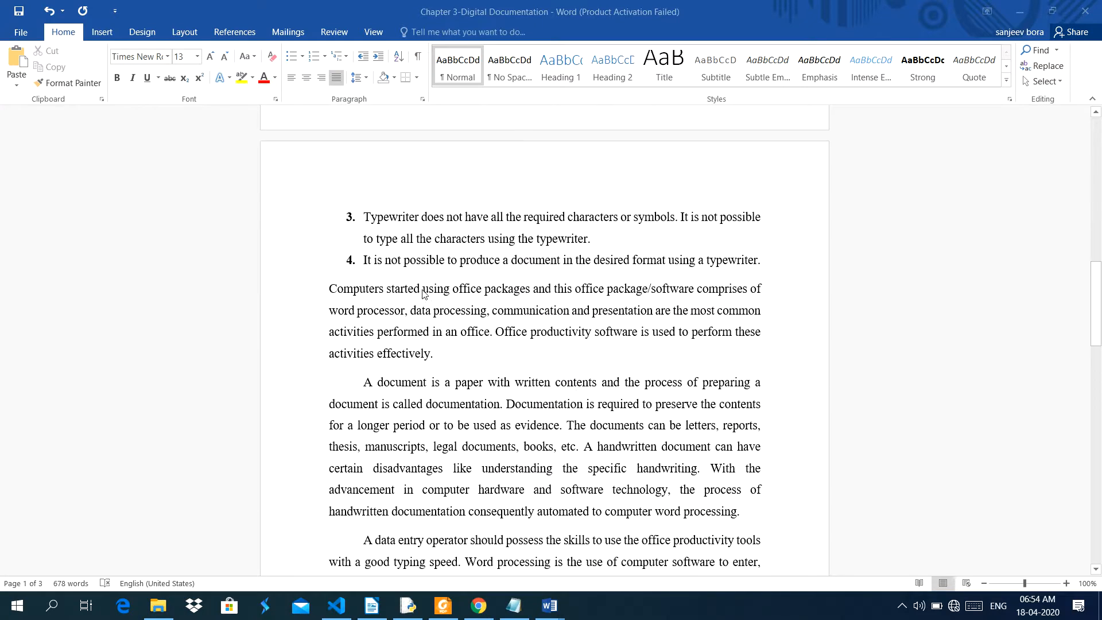
mouse_move(394, 278)
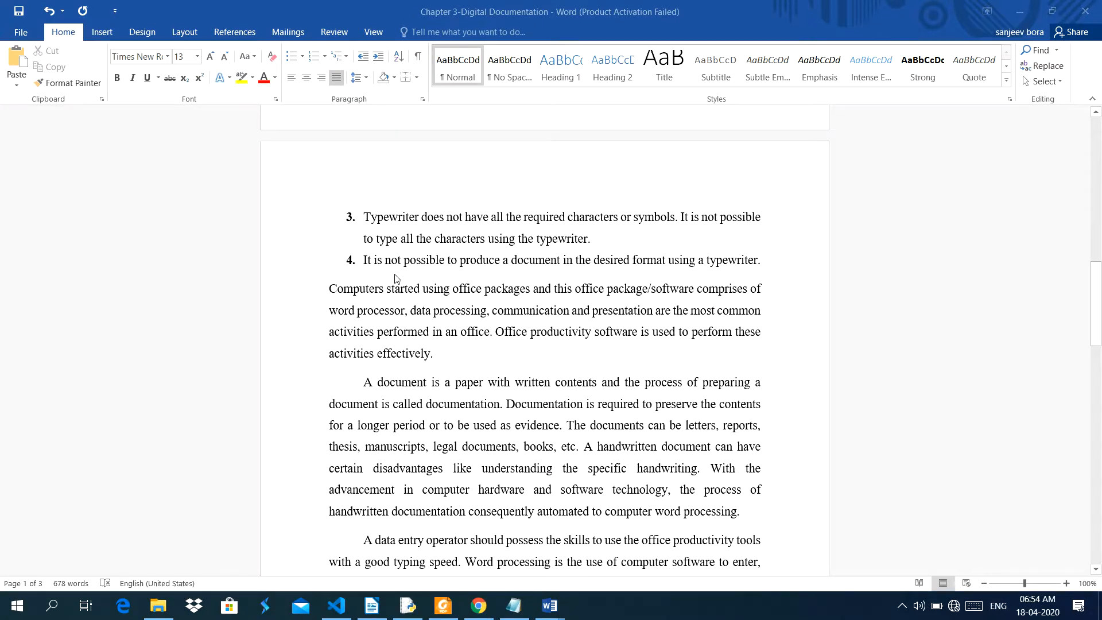
mouse_move(372, 272)
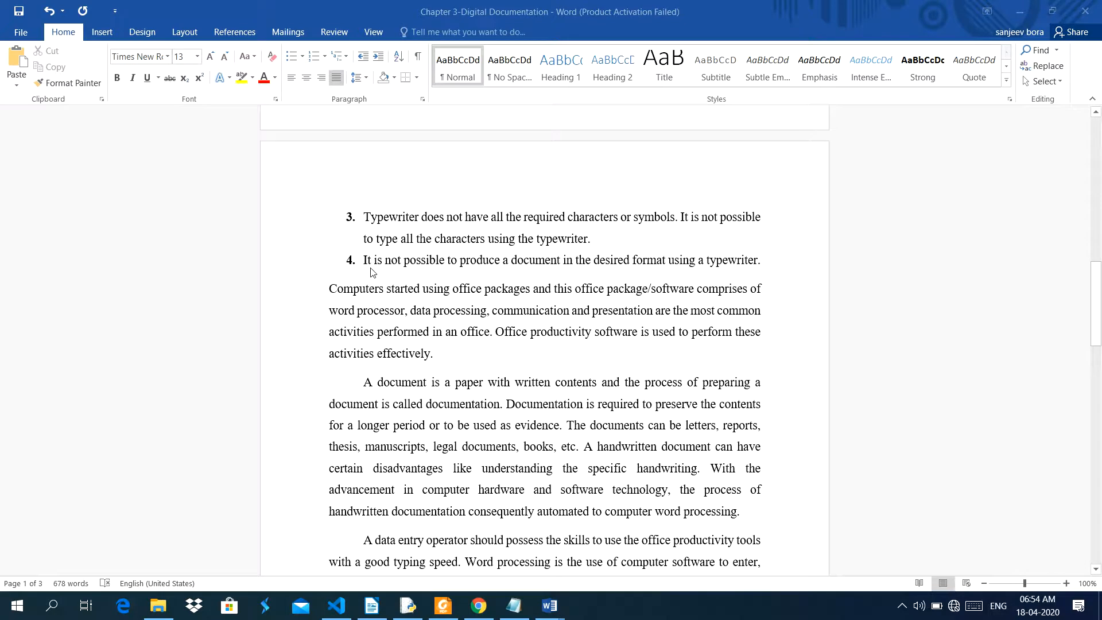
mouse_move(608, 338)
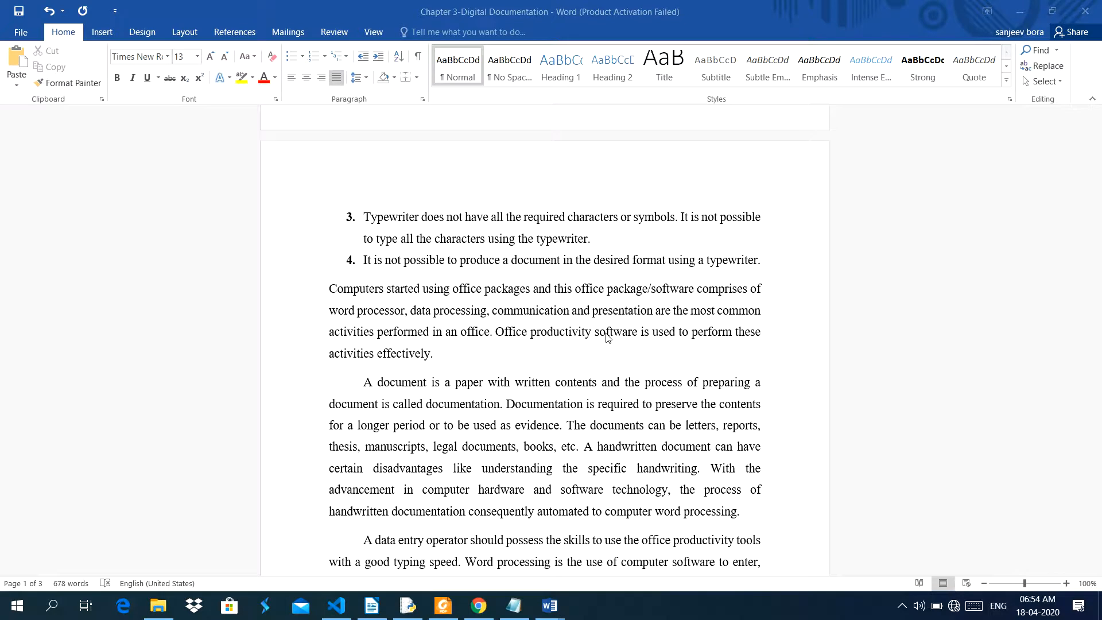
scroll("down", 3)
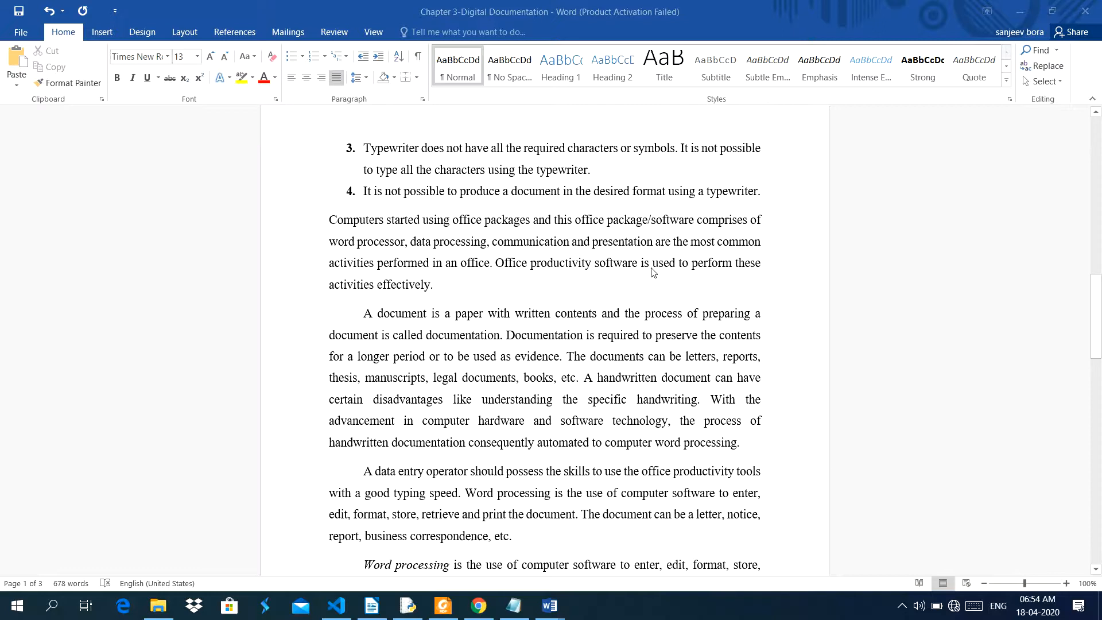
scroll("down", 3)
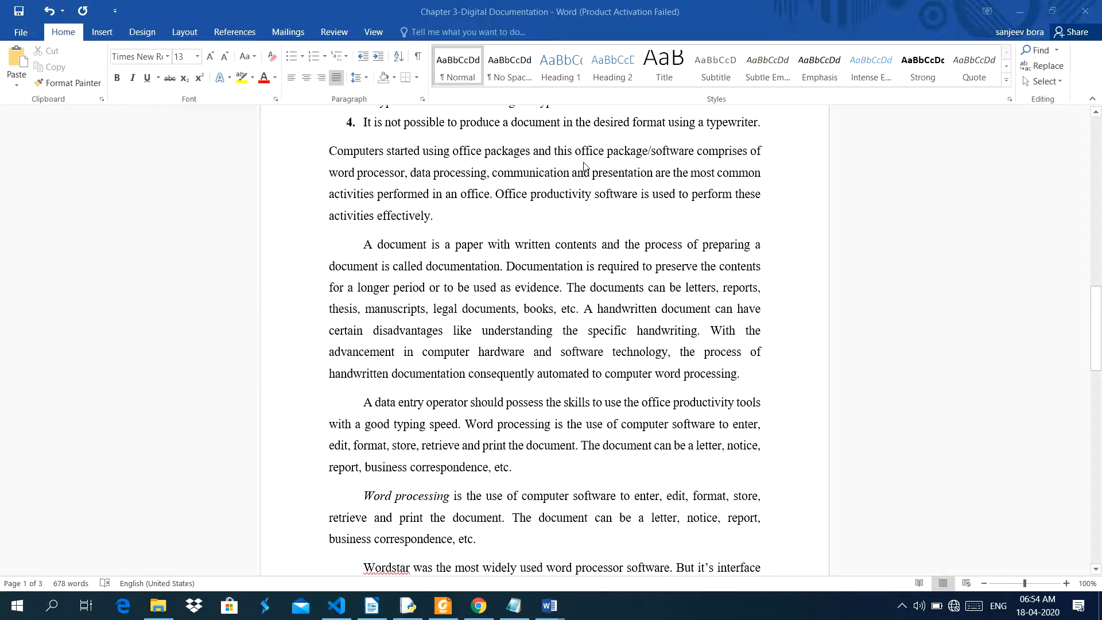
mouse_move(749, 165)
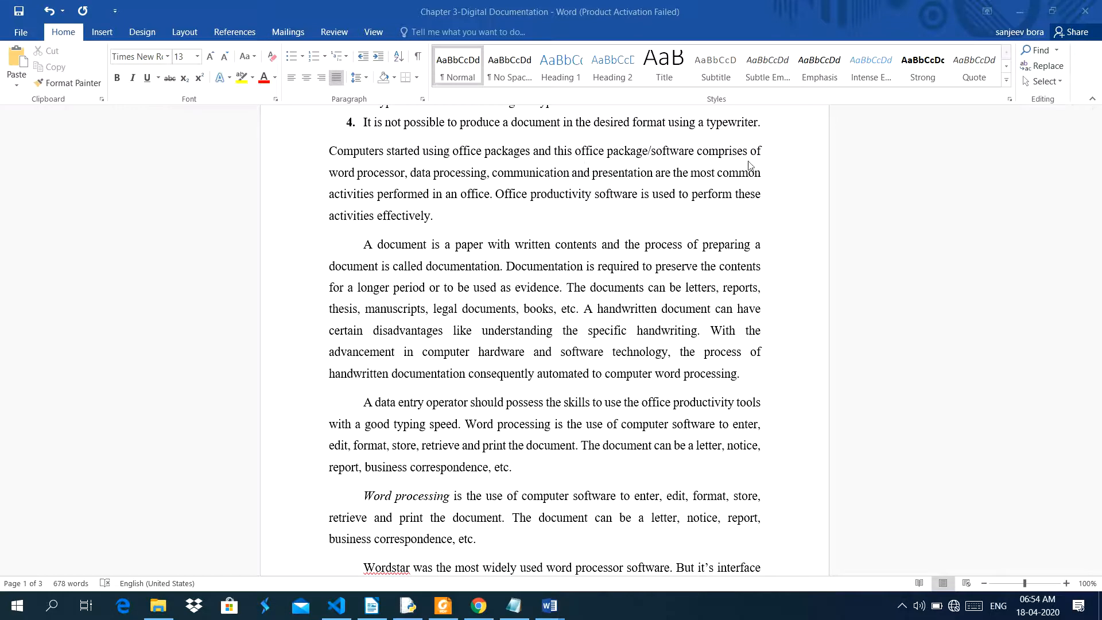
mouse_move(524, 186)
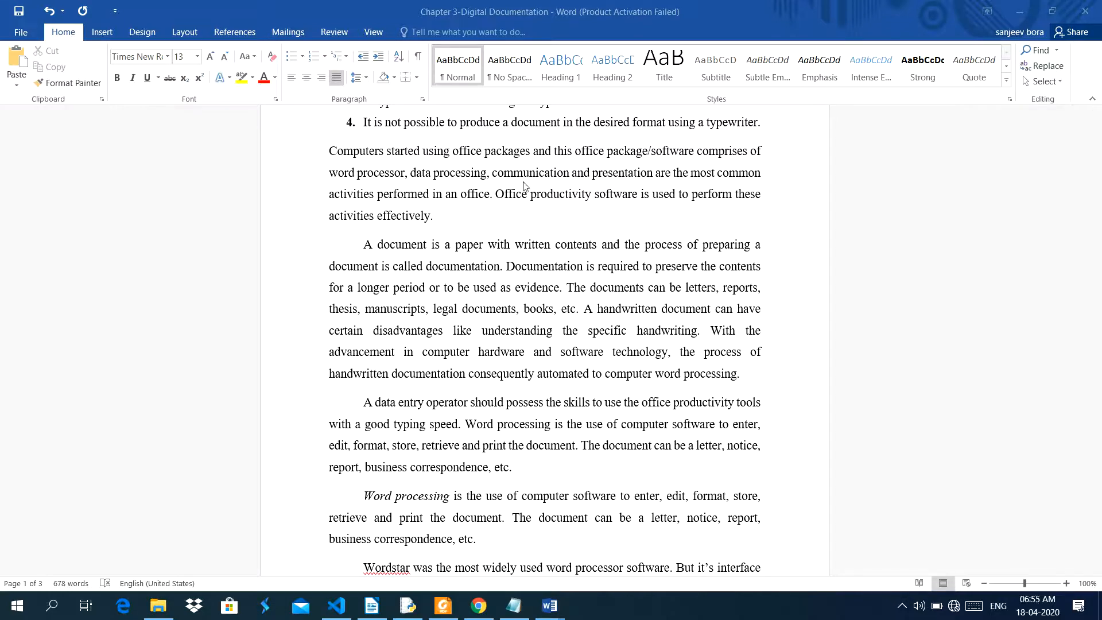
scroll("down", 3)
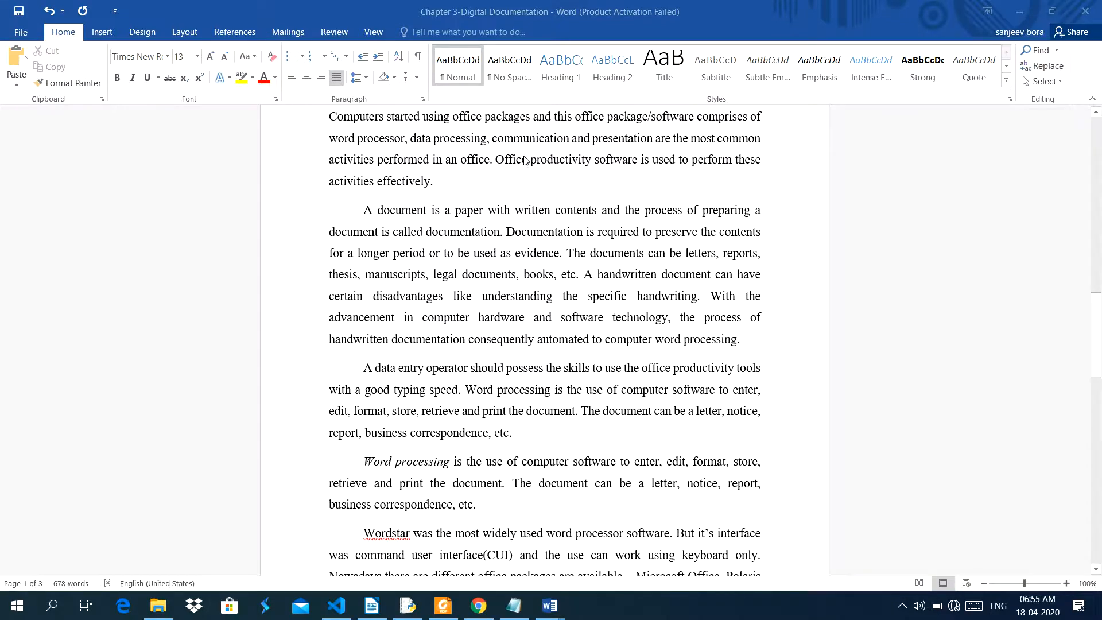
mouse_move(437, 176)
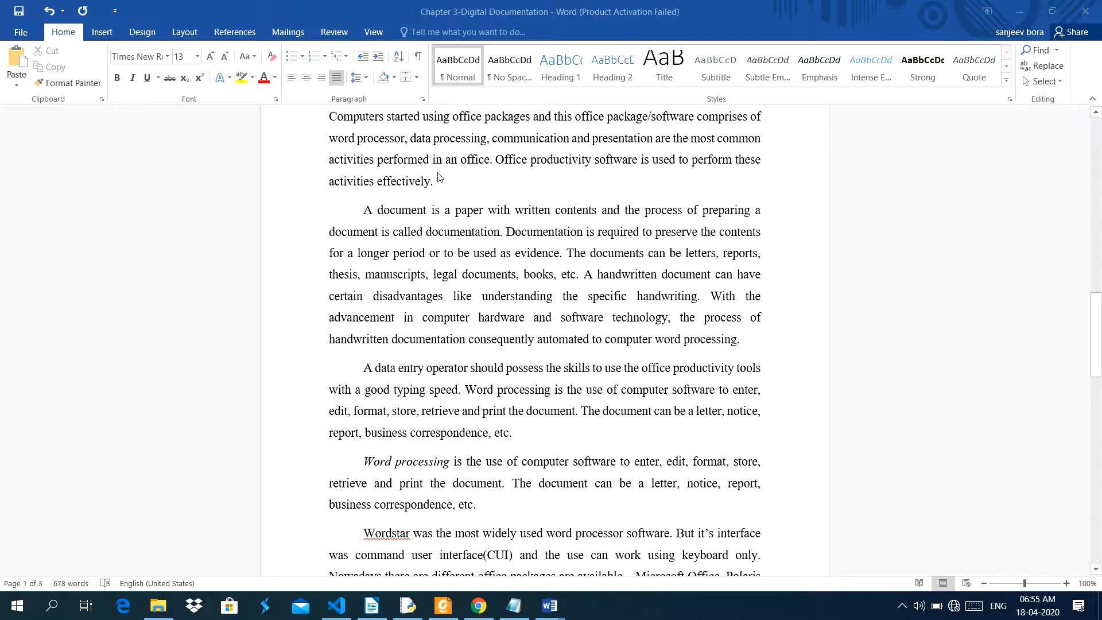
mouse_move(505, 182)
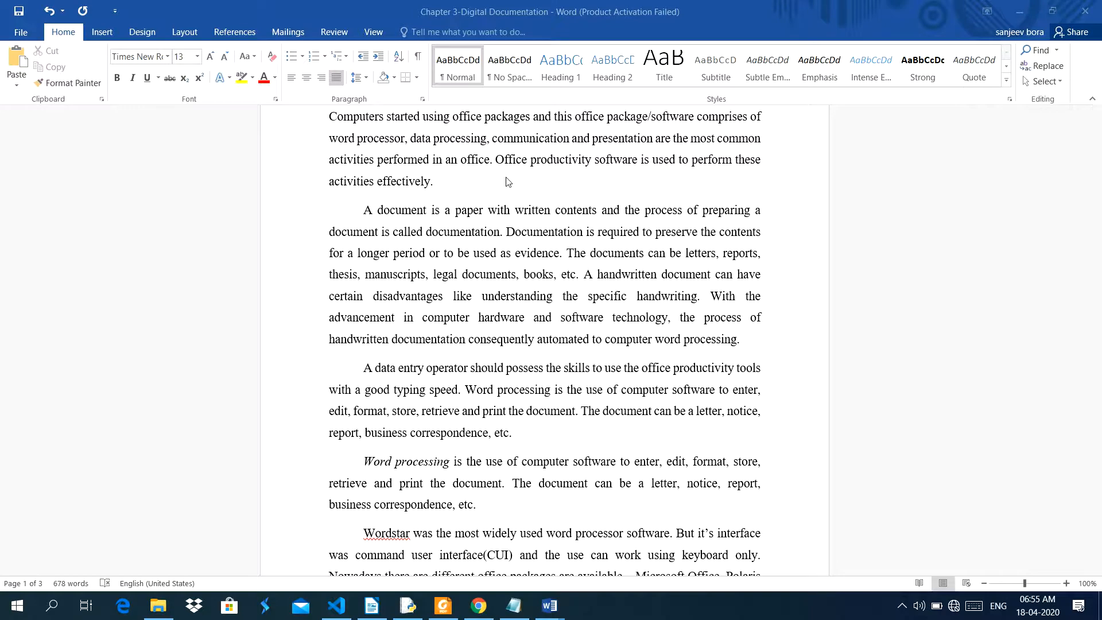
mouse_move(748, 179)
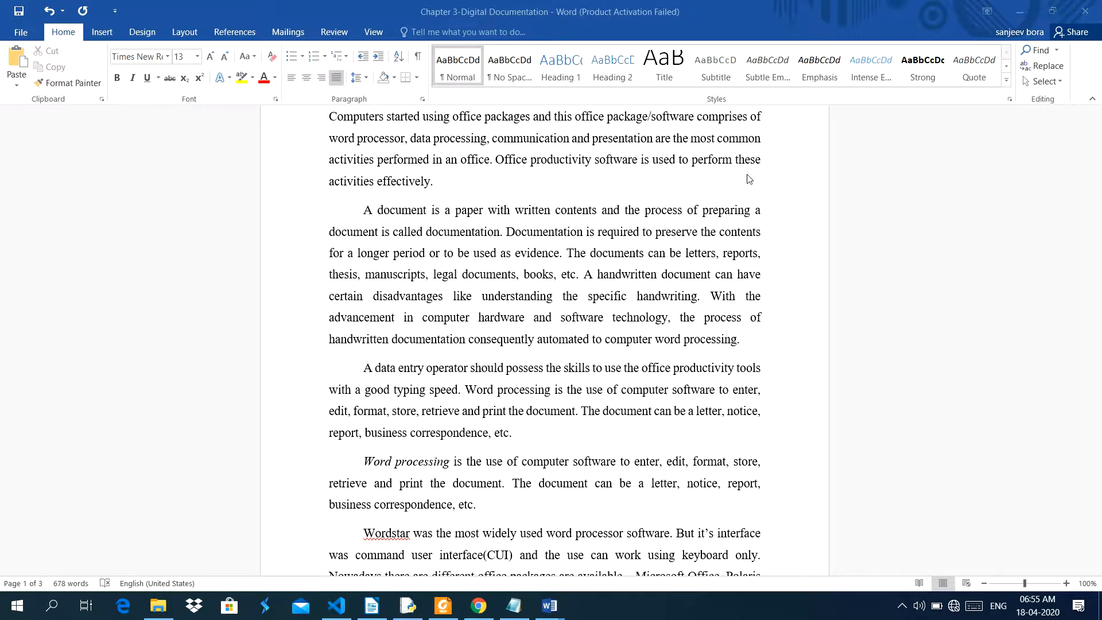
scroll("down", 3)
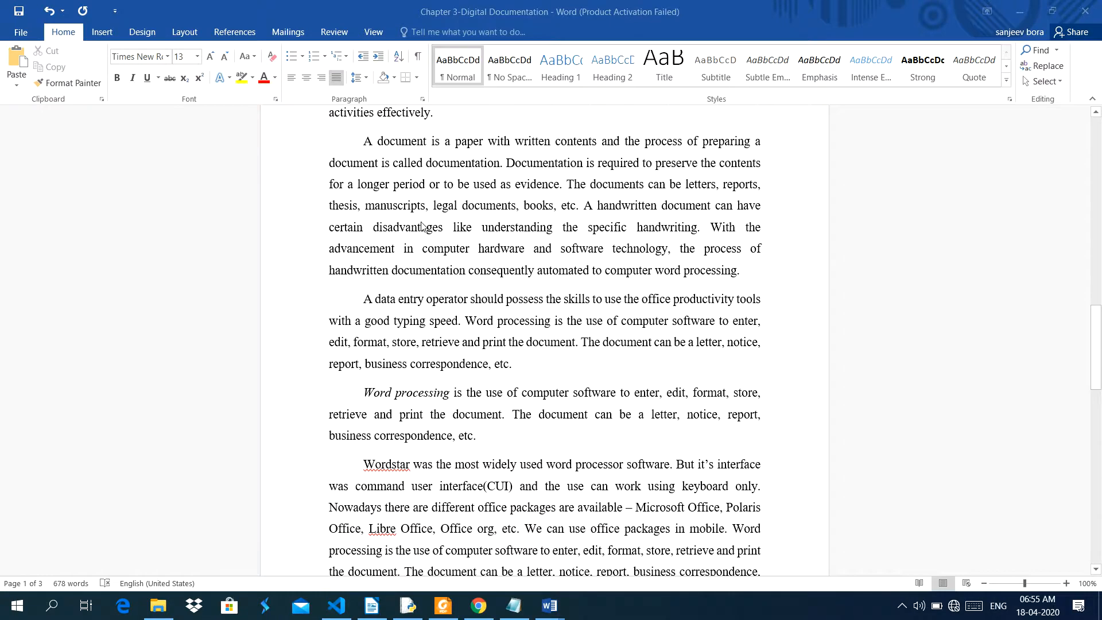
mouse_move(399, 168)
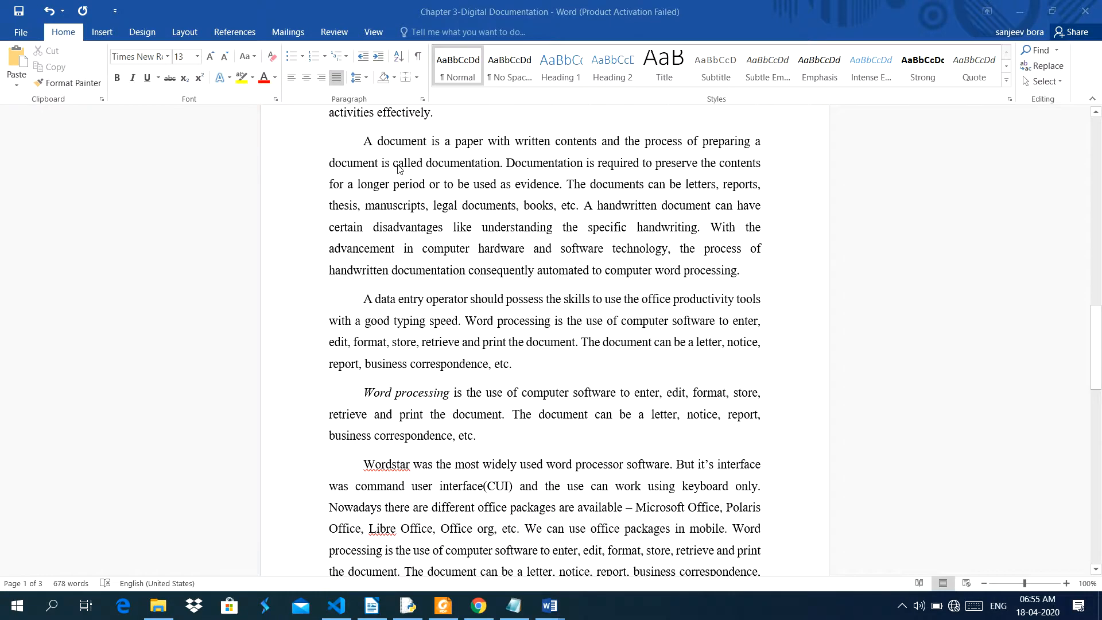
mouse_move(580, 164)
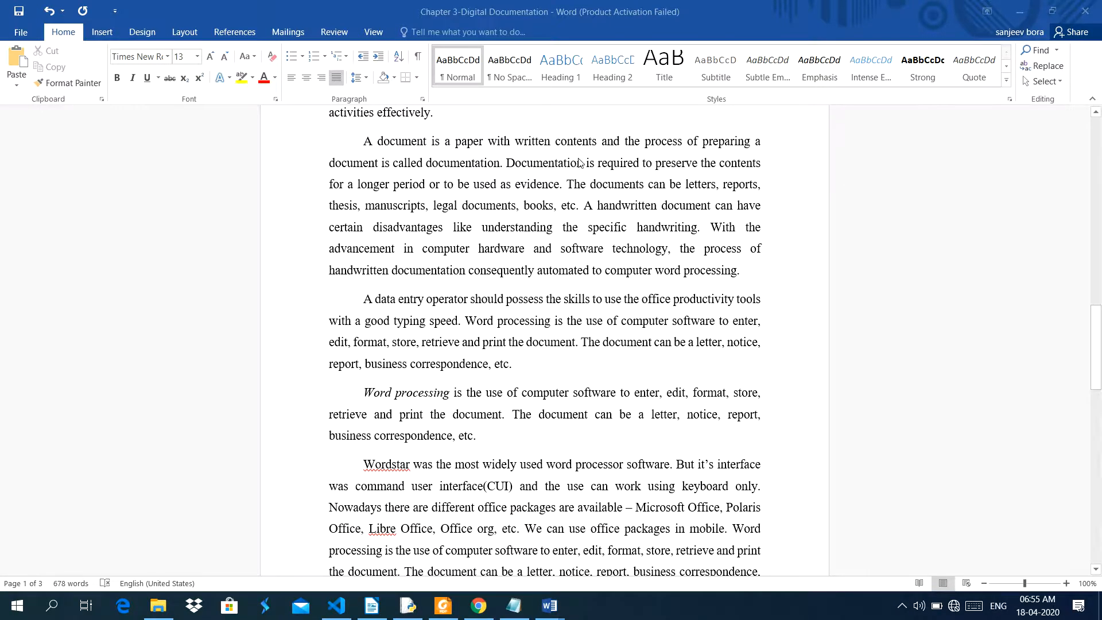
mouse_move(709, 157)
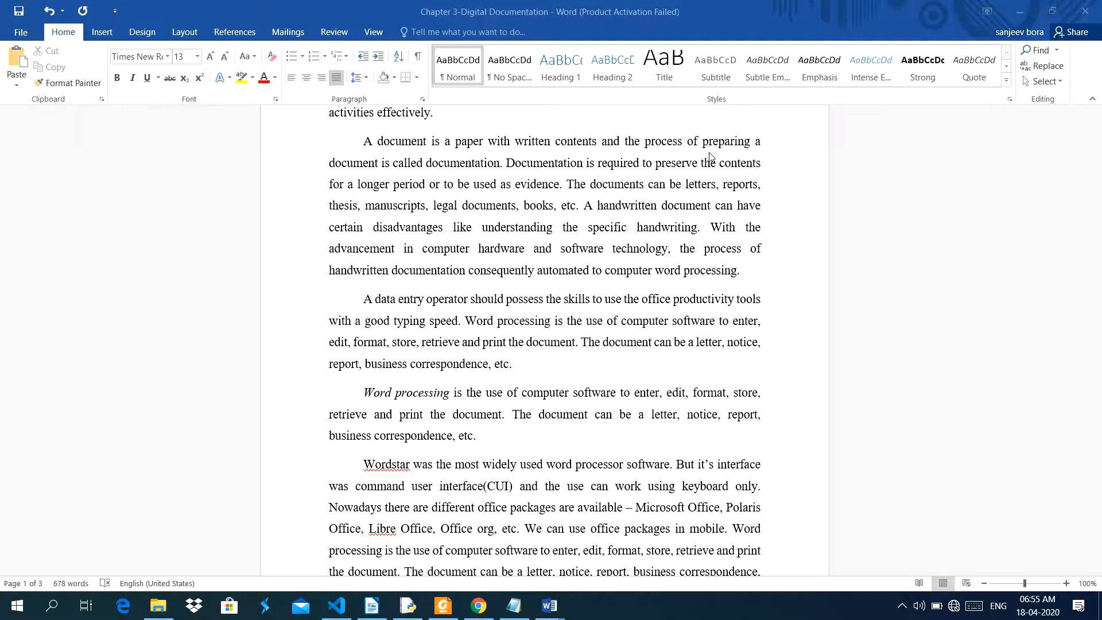
mouse_move(403, 181)
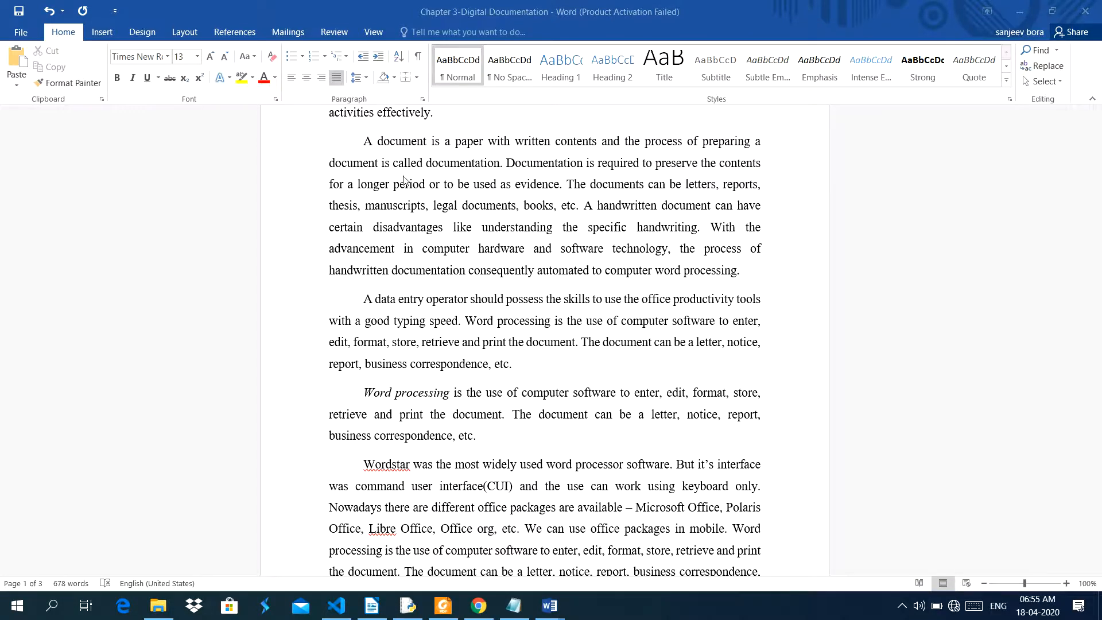
mouse_move(513, 176)
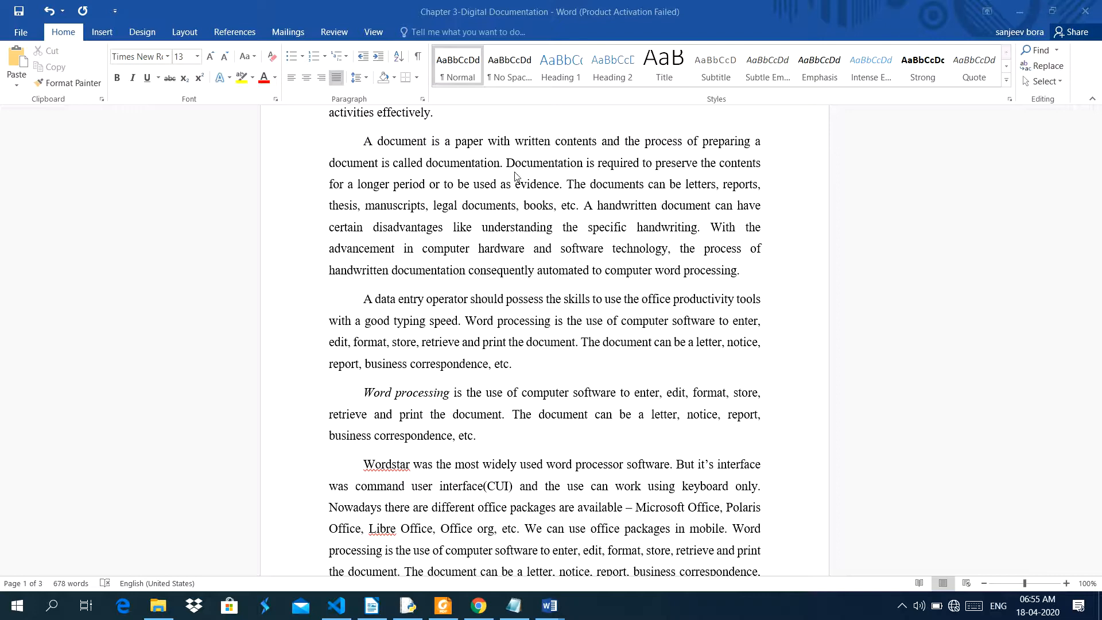
mouse_move(666, 180)
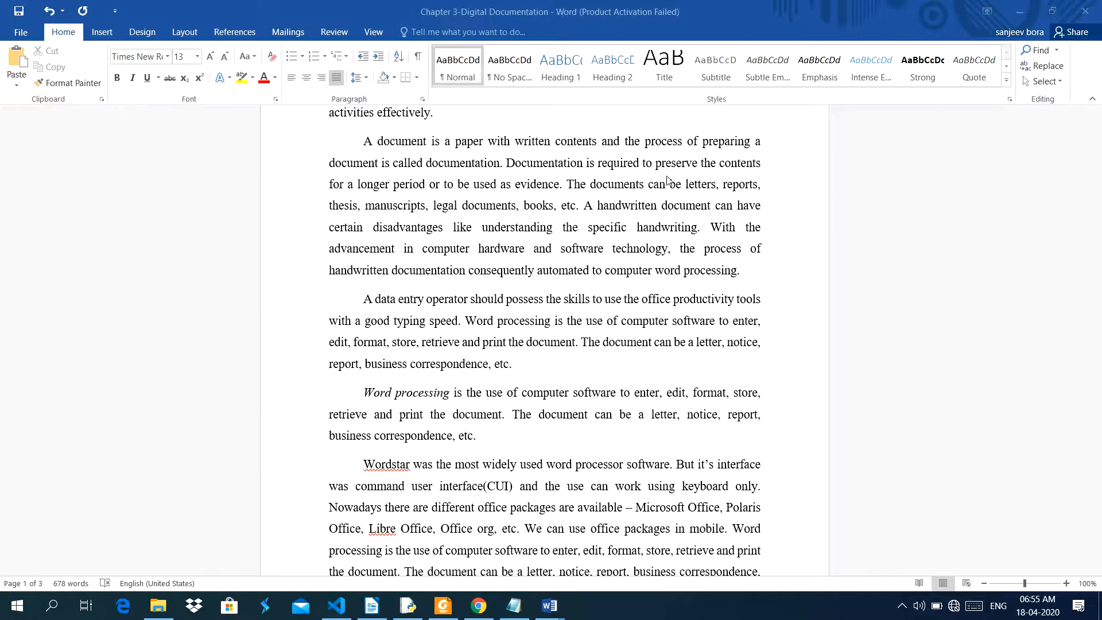
mouse_move(356, 195)
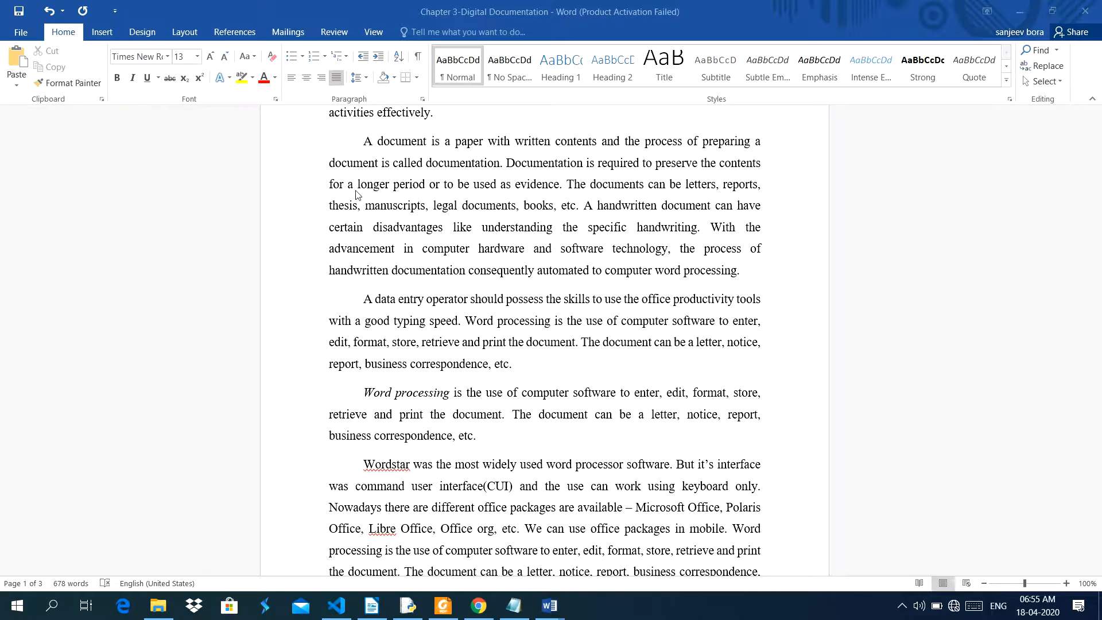
mouse_move(476, 200)
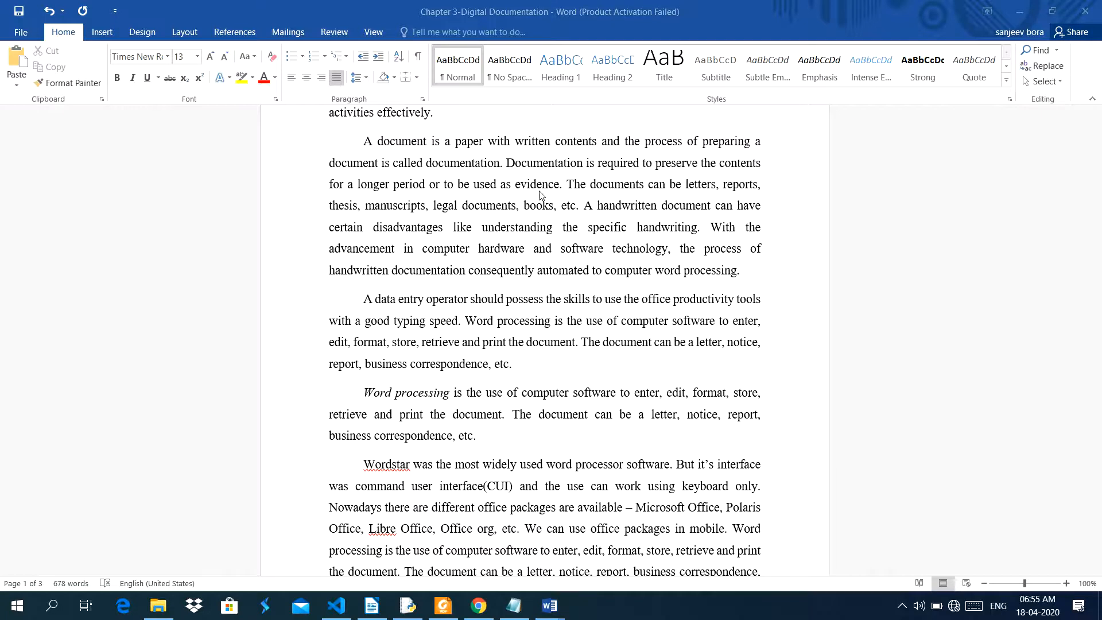
mouse_move(592, 196)
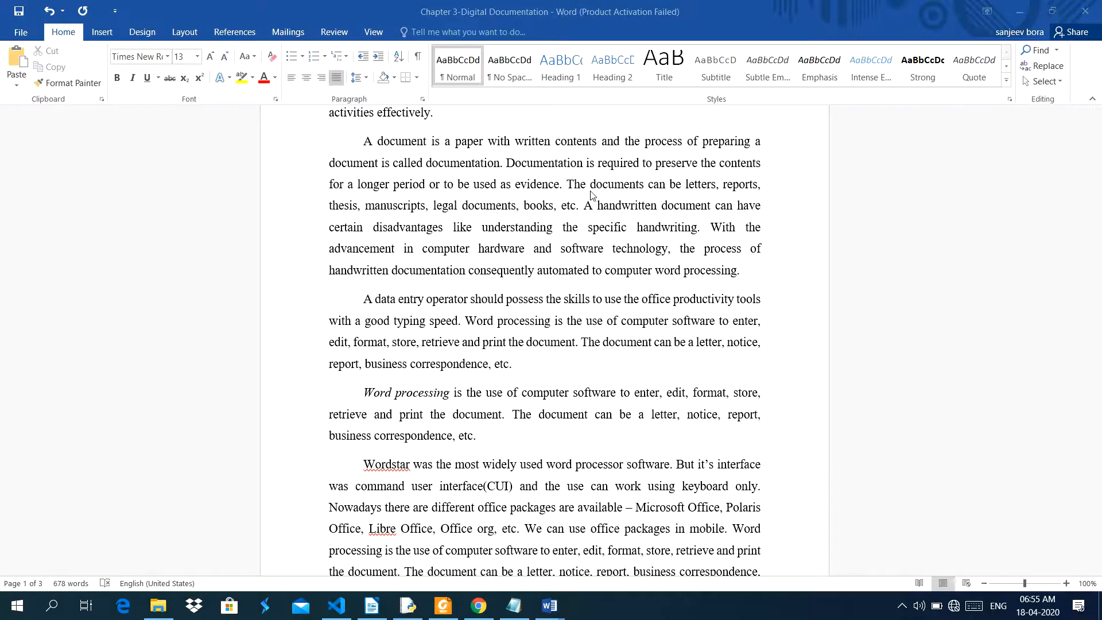
mouse_move(400, 226)
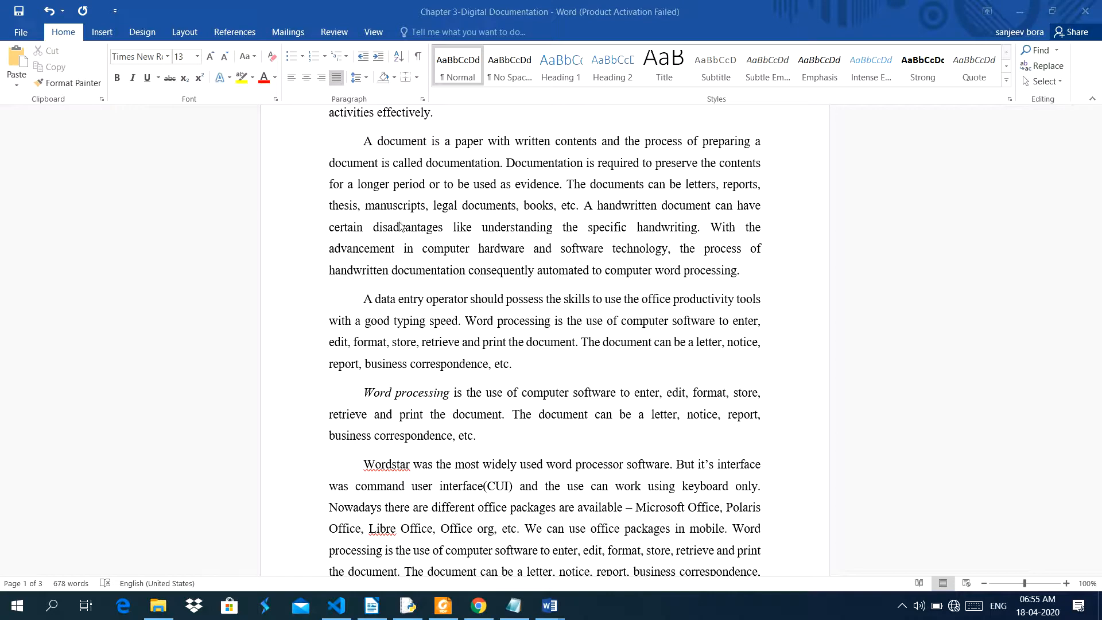
mouse_move(404, 214)
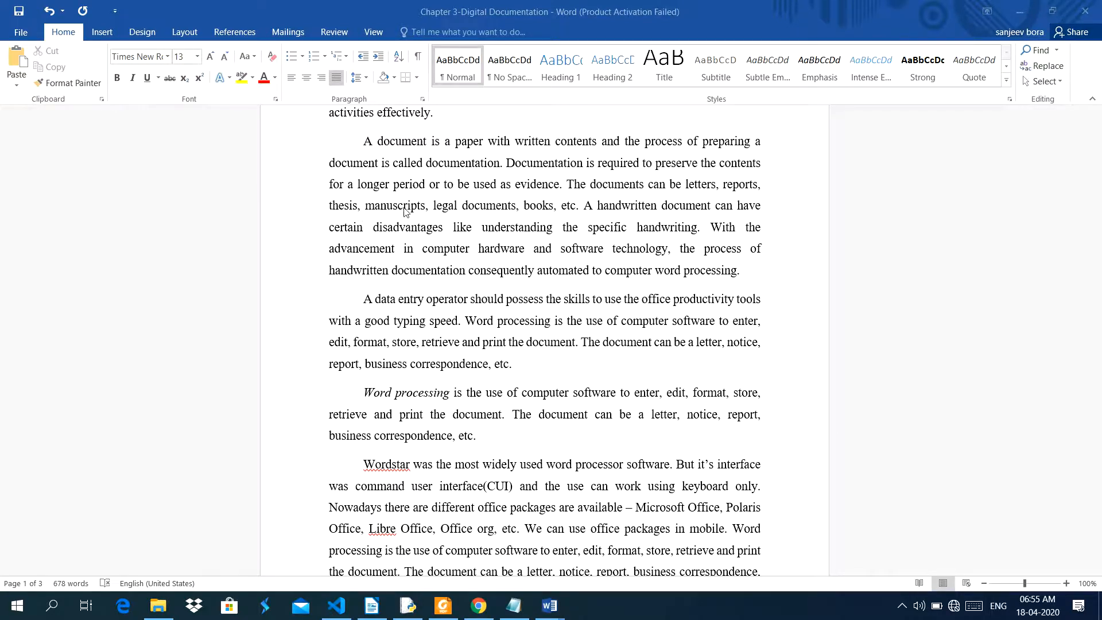
mouse_move(552, 214)
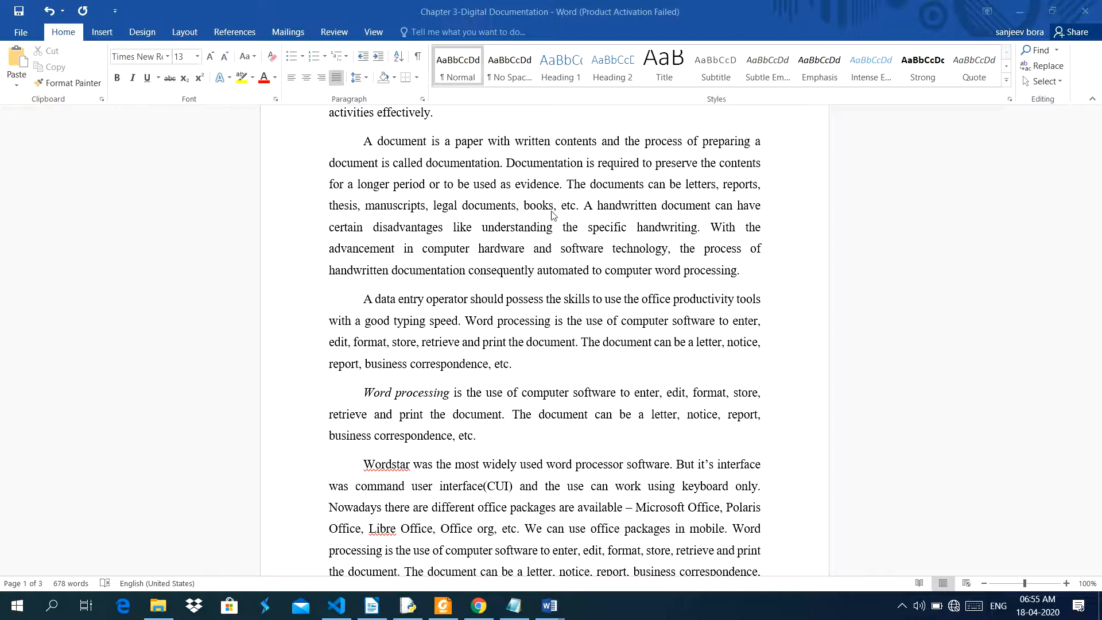
mouse_move(608, 218)
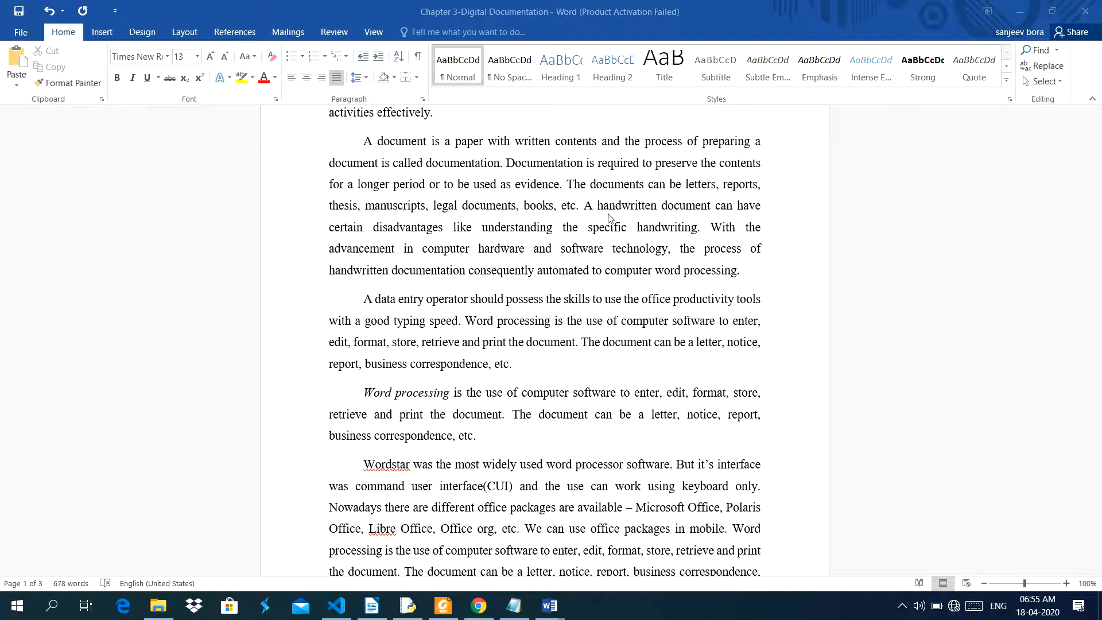
mouse_move(540, 226)
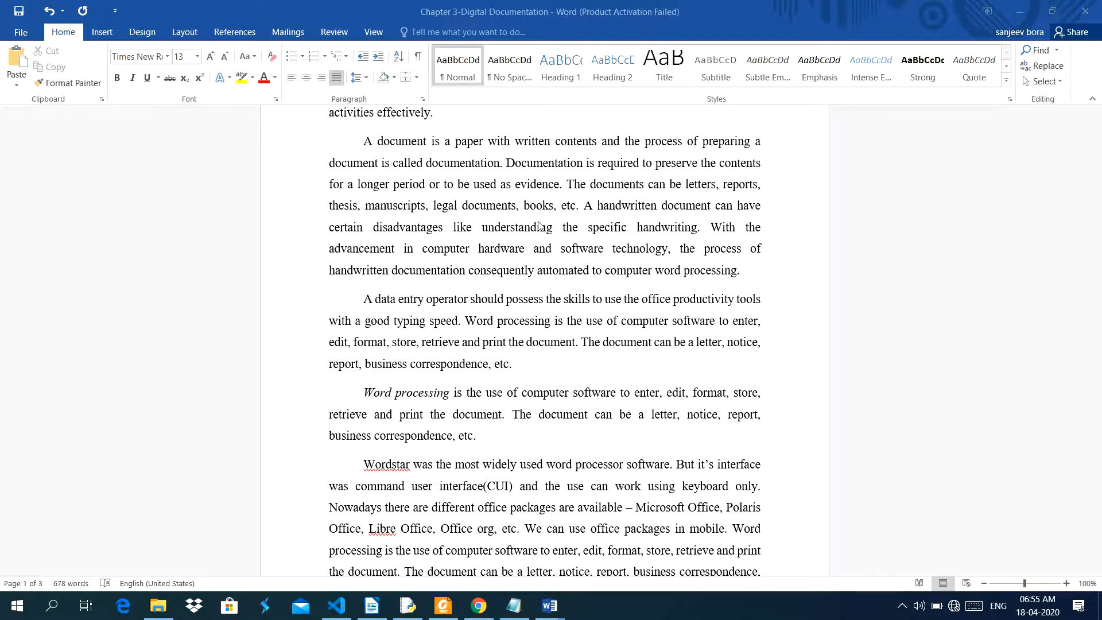
mouse_move(467, 243)
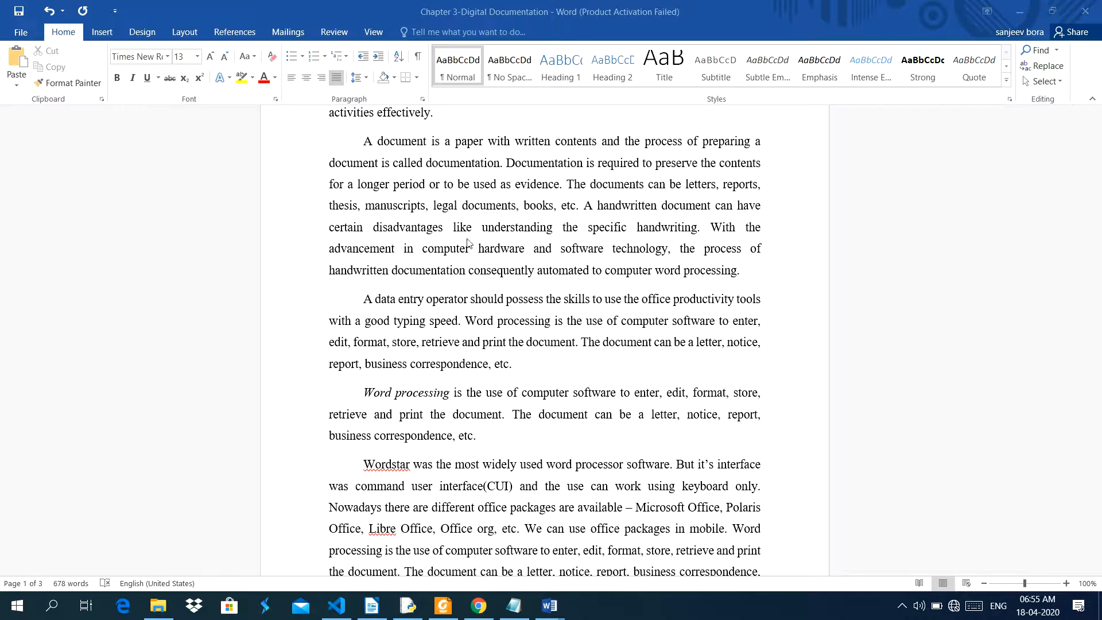
mouse_move(737, 243)
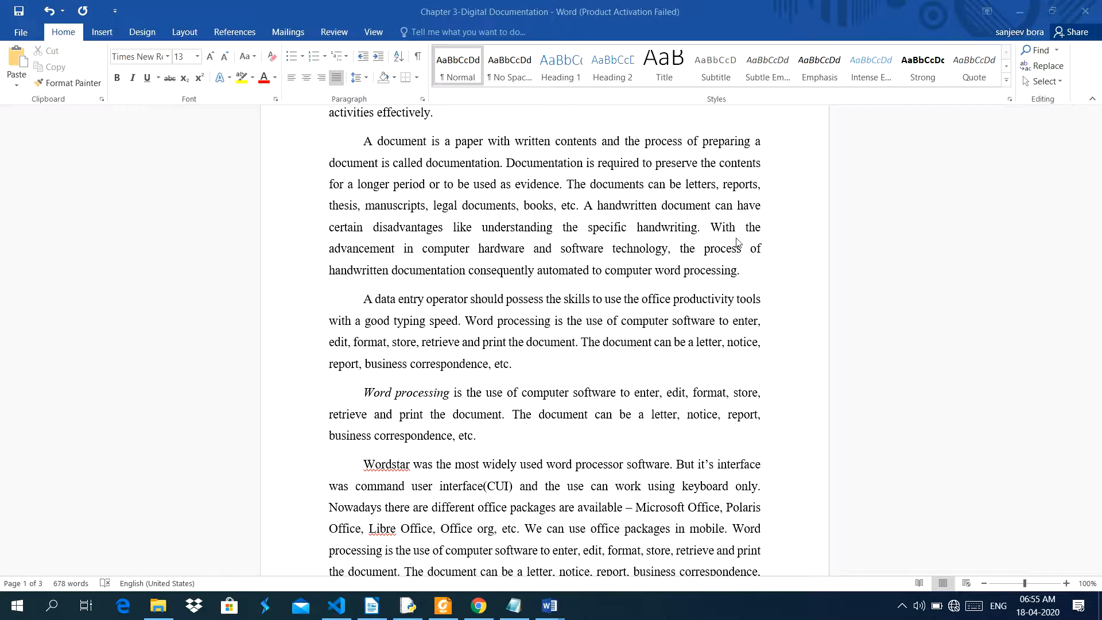
mouse_move(424, 266)
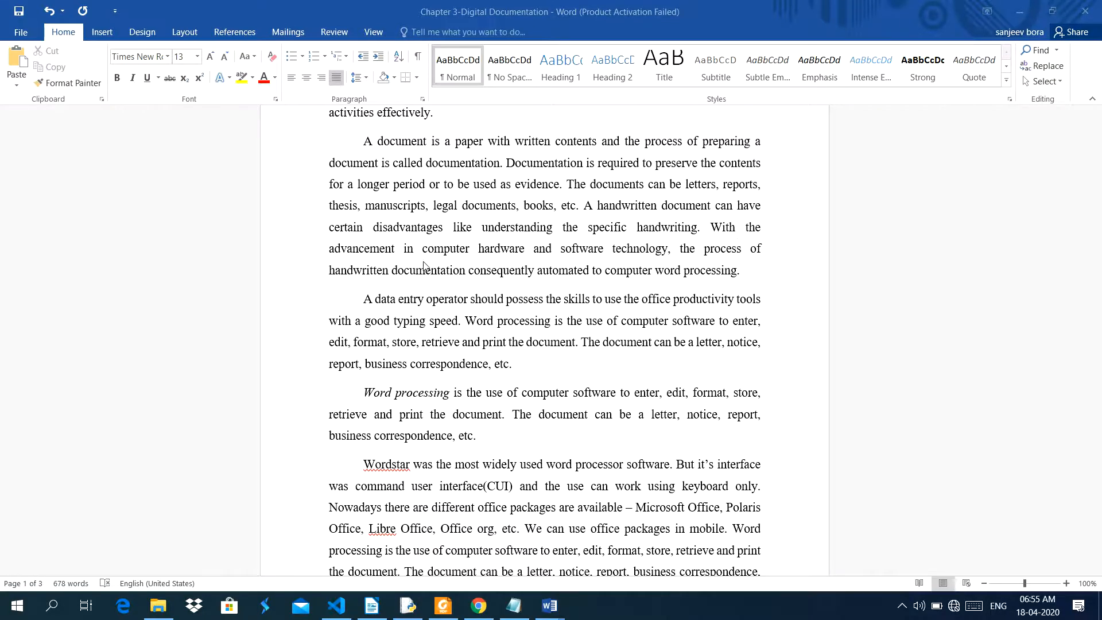
mouse_move(640, 257)
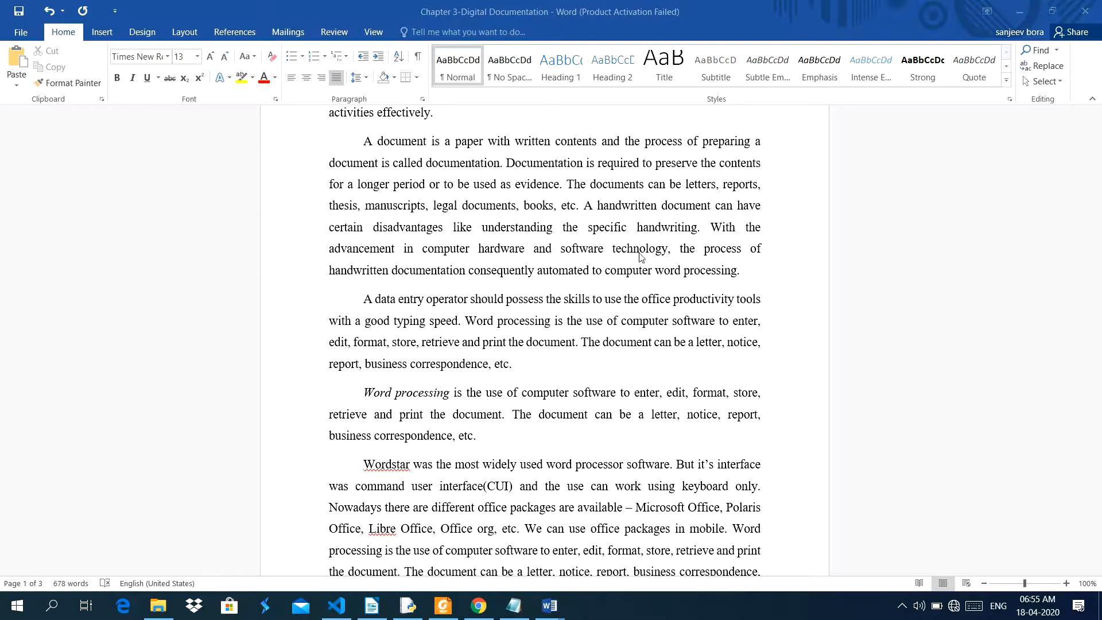
mouse_move(757, 262)
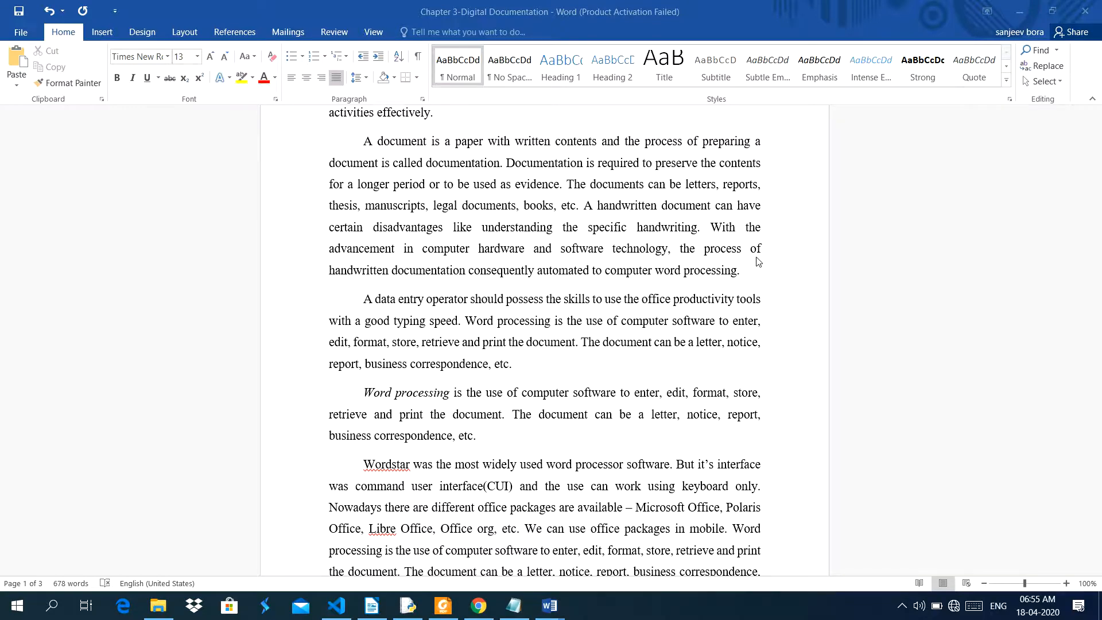
mouse_move(496, 295)
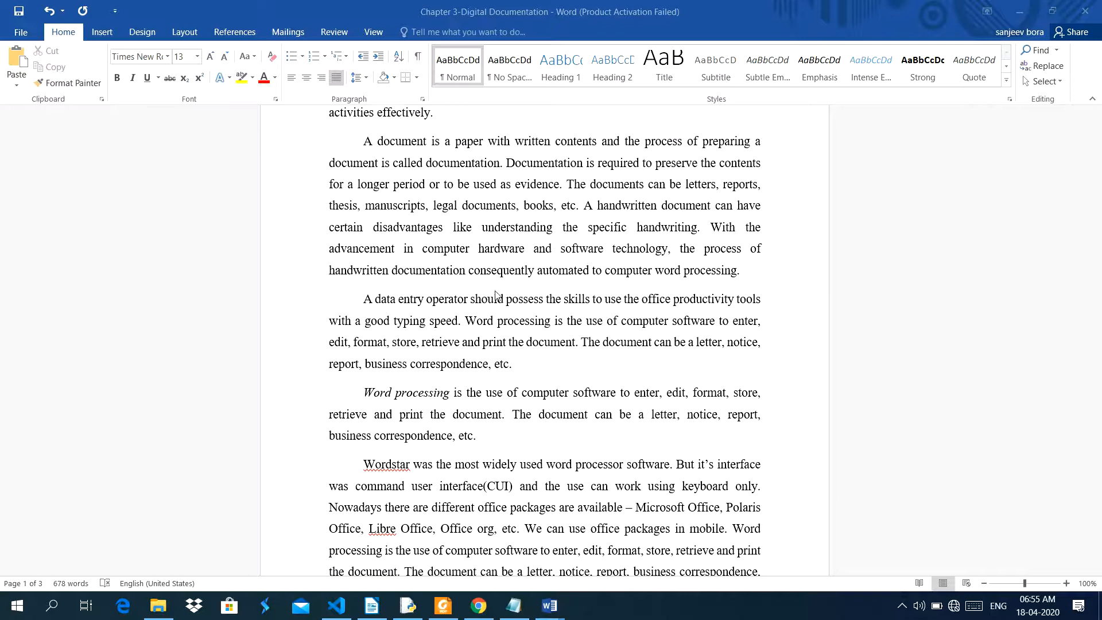
mouse_move(568, 286)
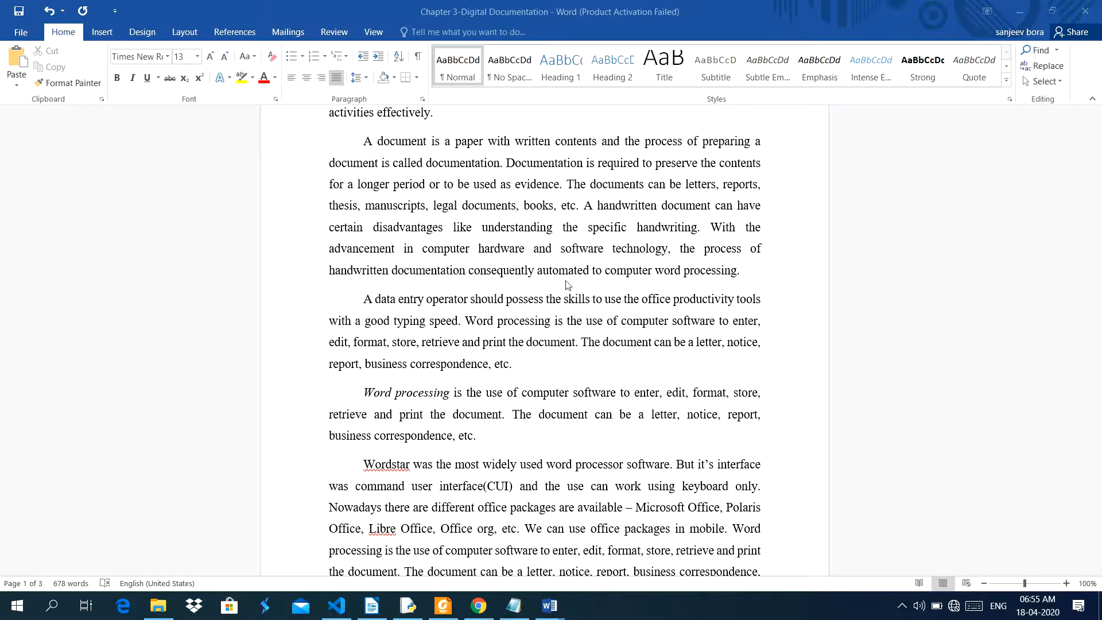
mouse_move(678, 282)
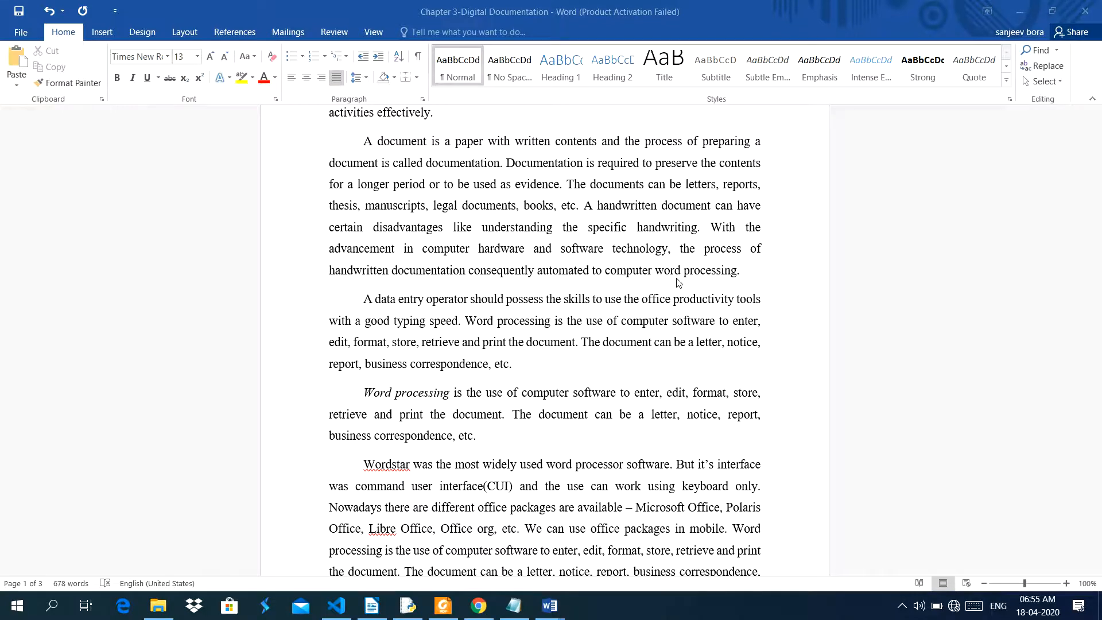
scroll("down", 3)
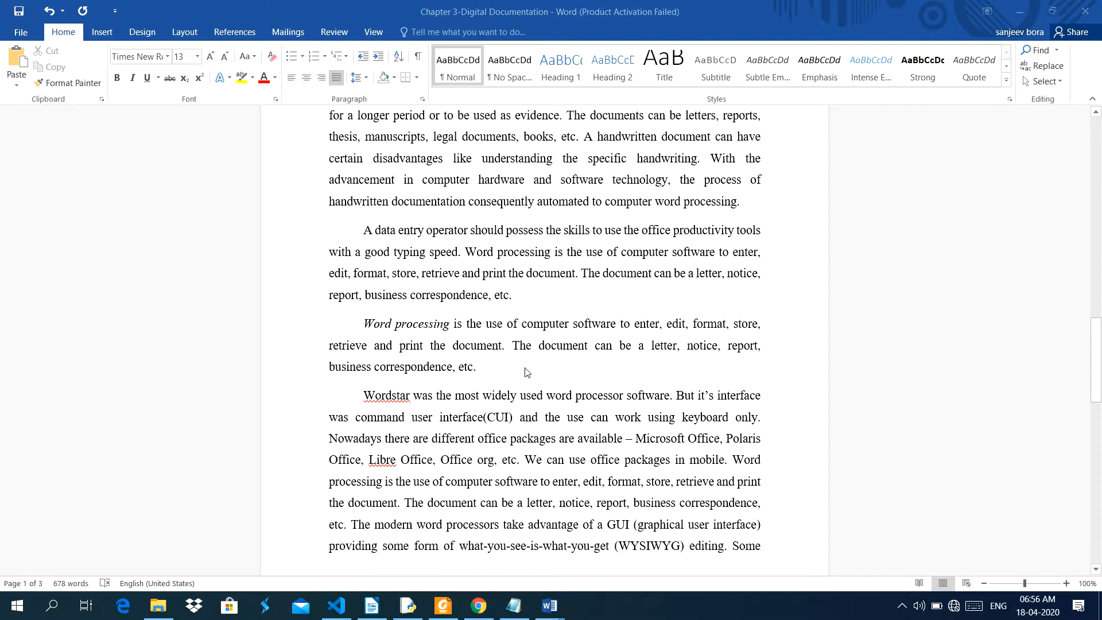
scroll("down", 3)
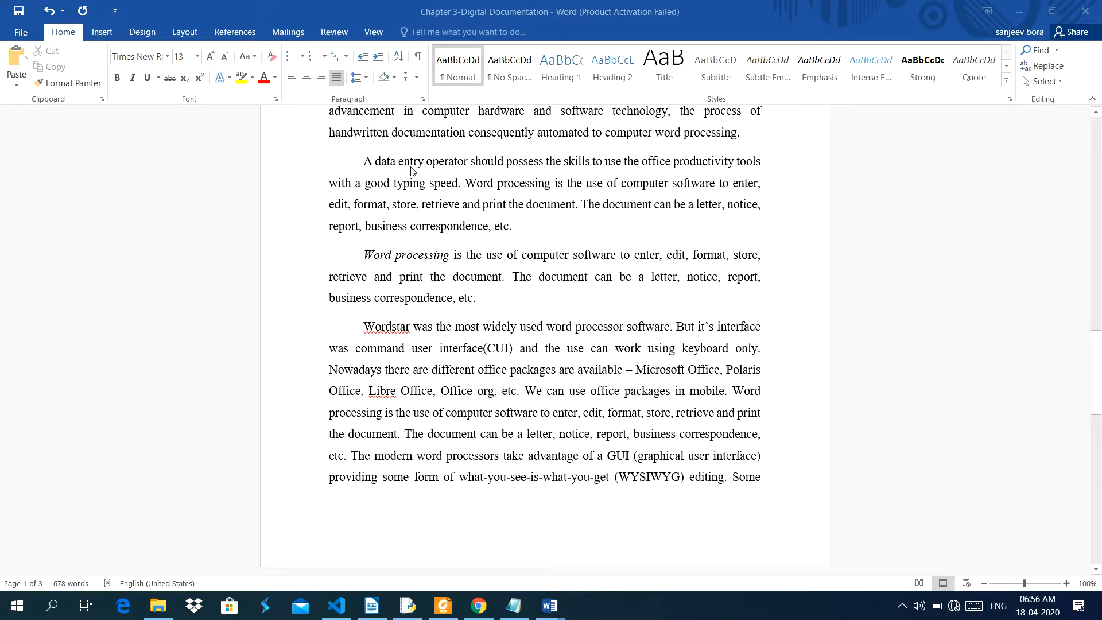
mouse_move(380, 174)
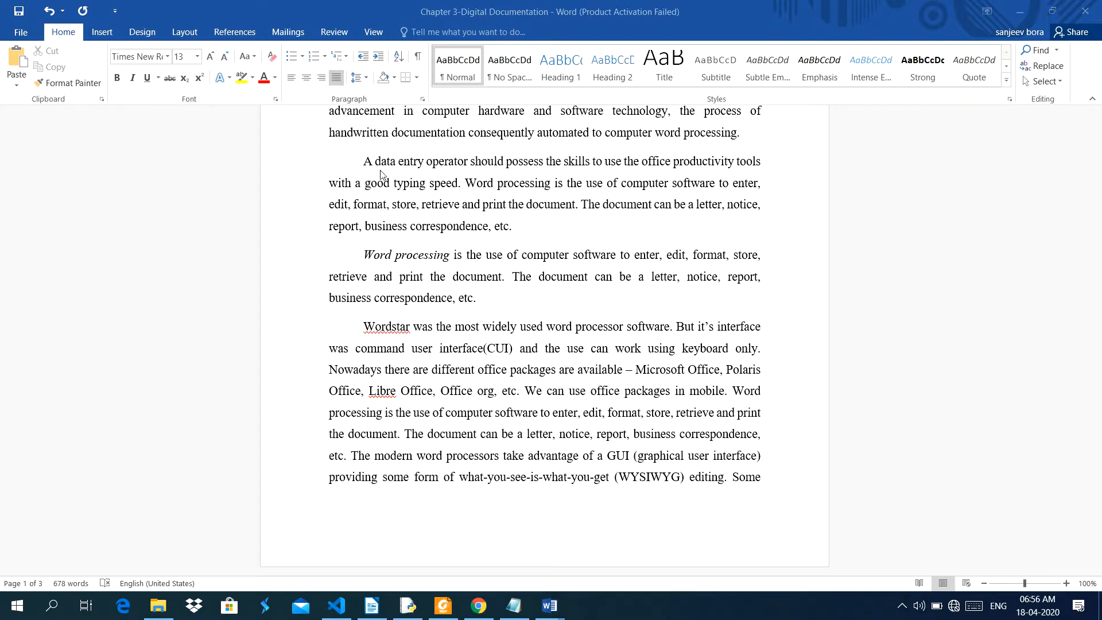
mouse_move(394, 173)
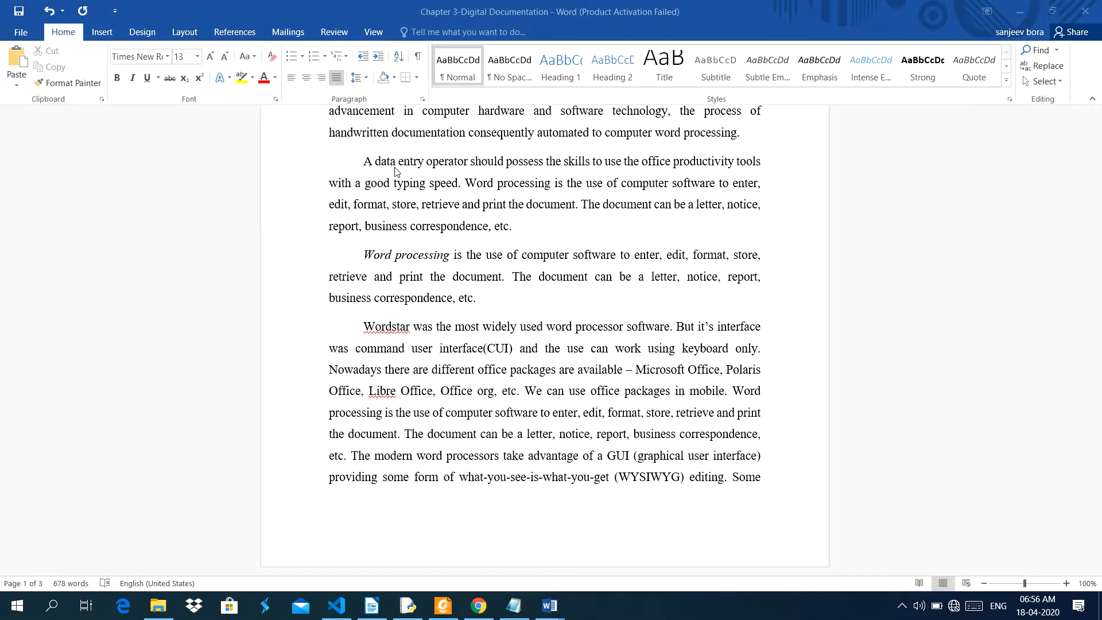
mouse_move(304, 250)
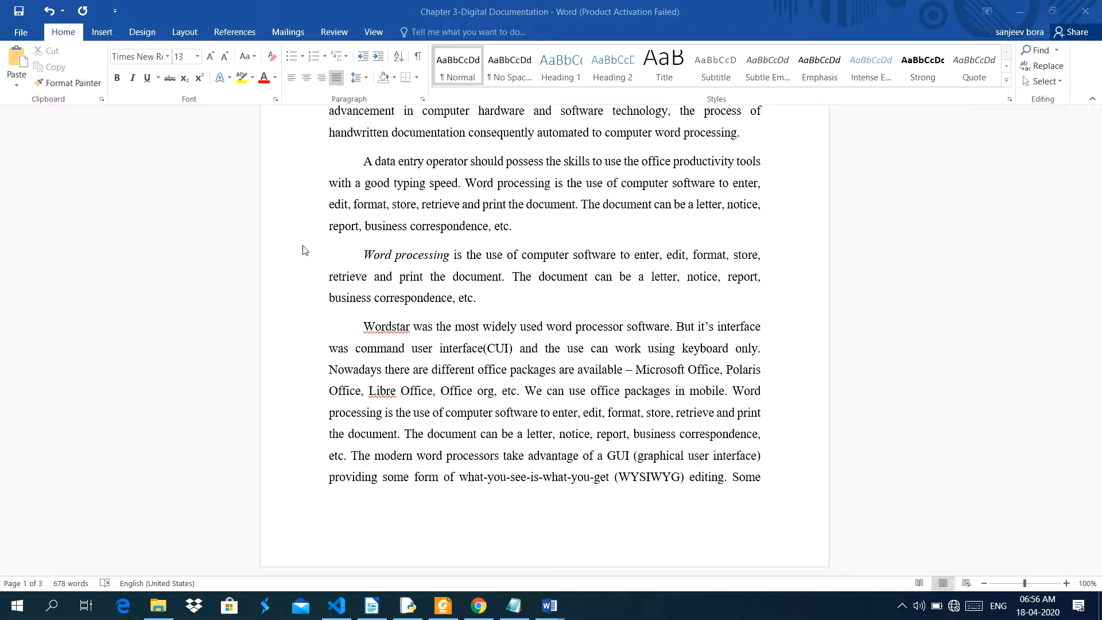
mouse_move(390, 169)
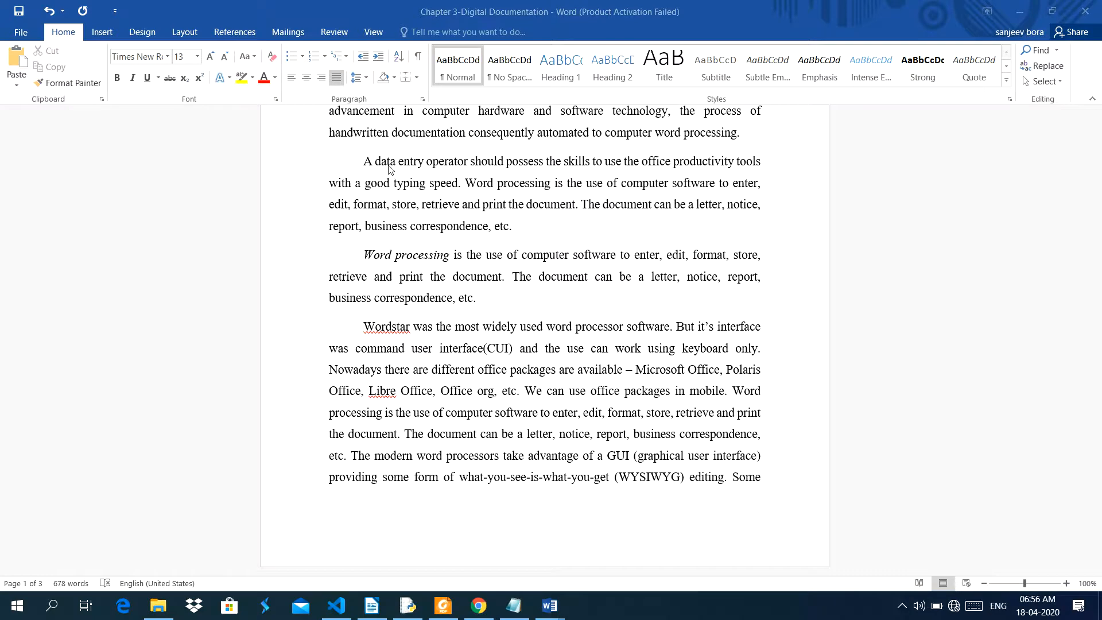
mouse_move(459, 171)
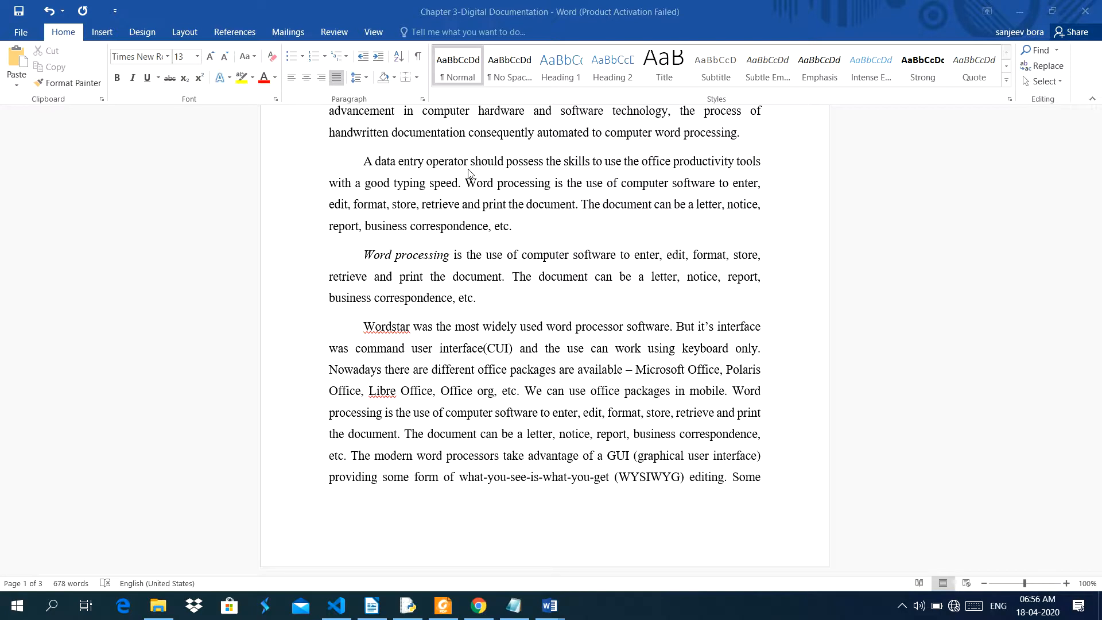
mouse_move(552, 178)
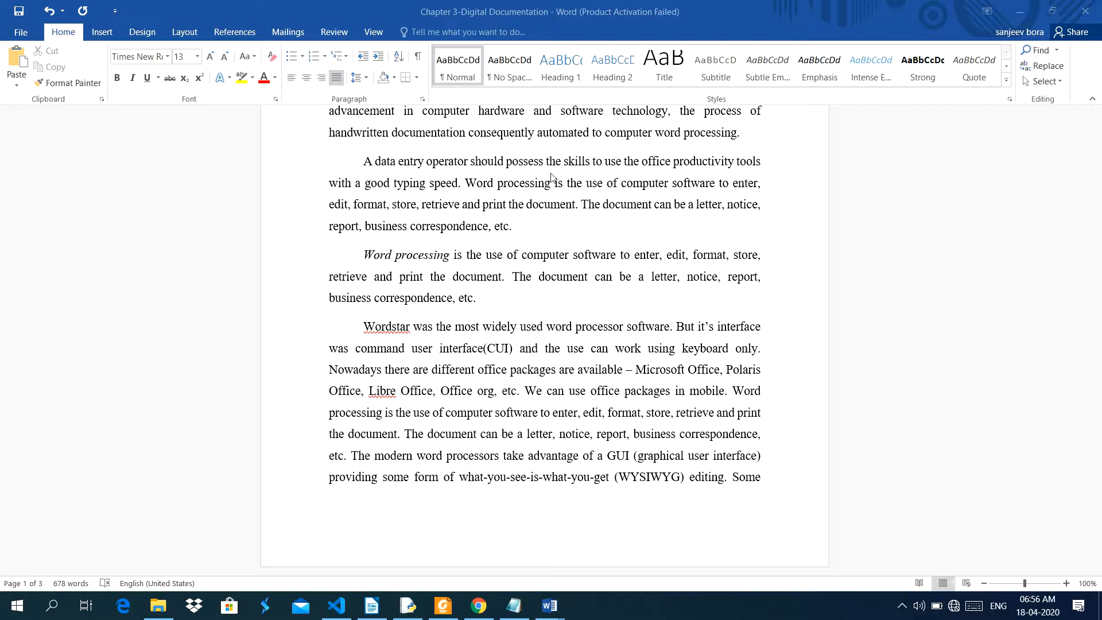
mouse_move(729, 175)
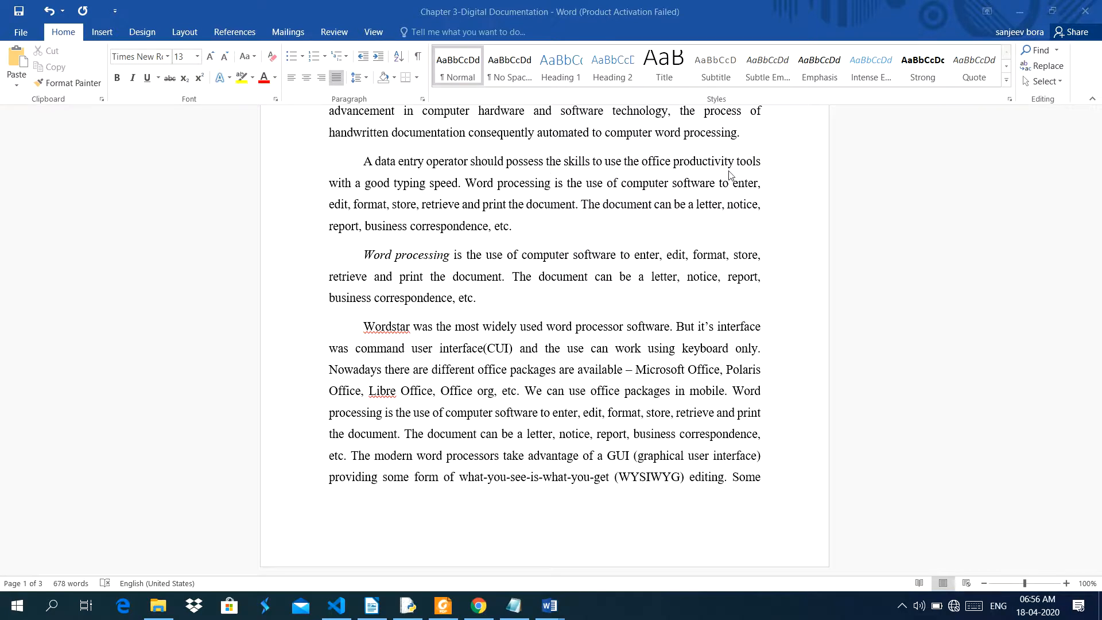
mouse_move(752, 172)
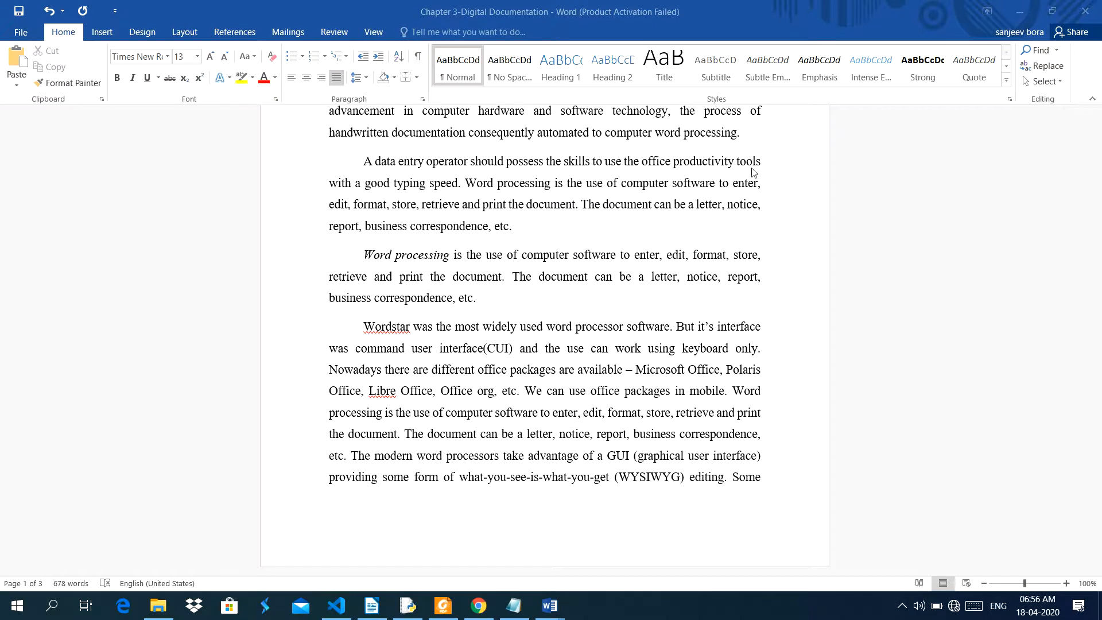
mouse_move(475, 192)
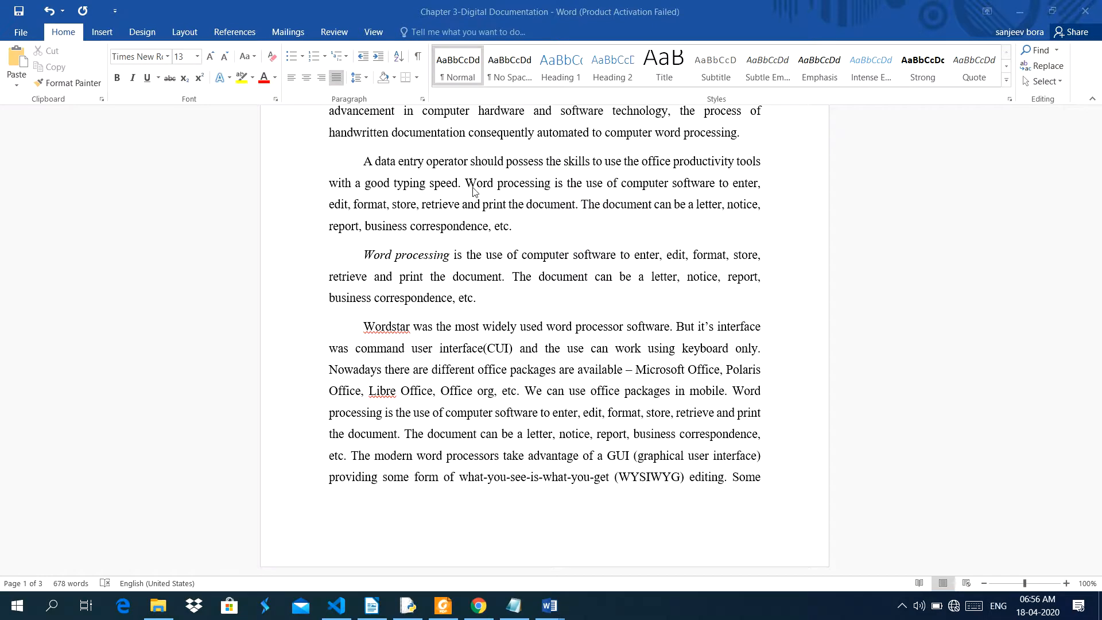
mouse_move(597, 195)
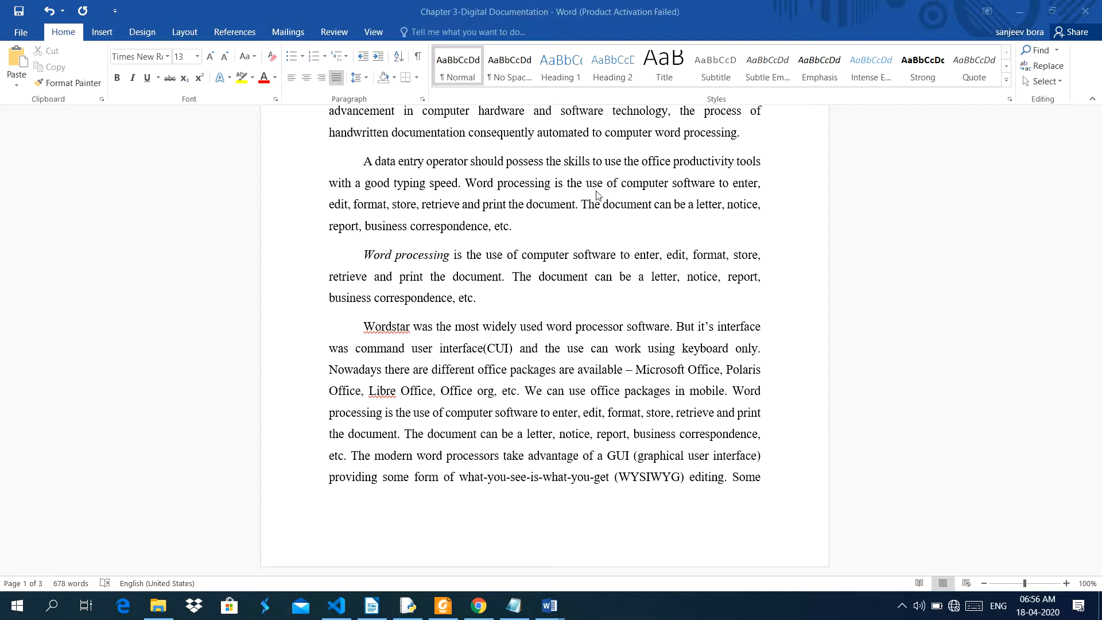
mouse_move(765, 203)
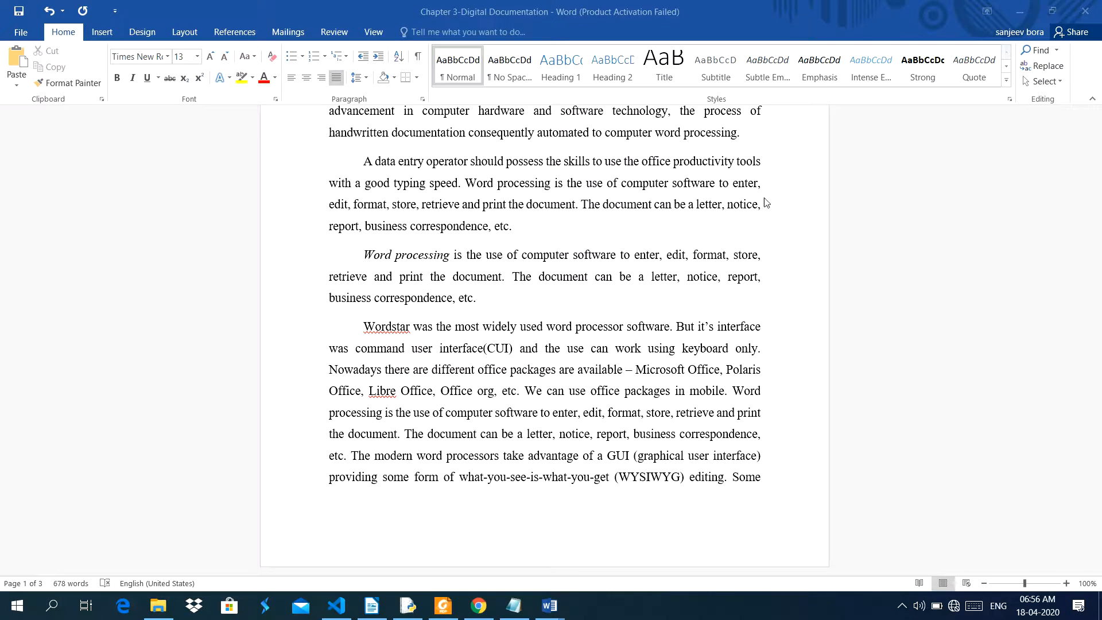
mouse_move(372, 212)
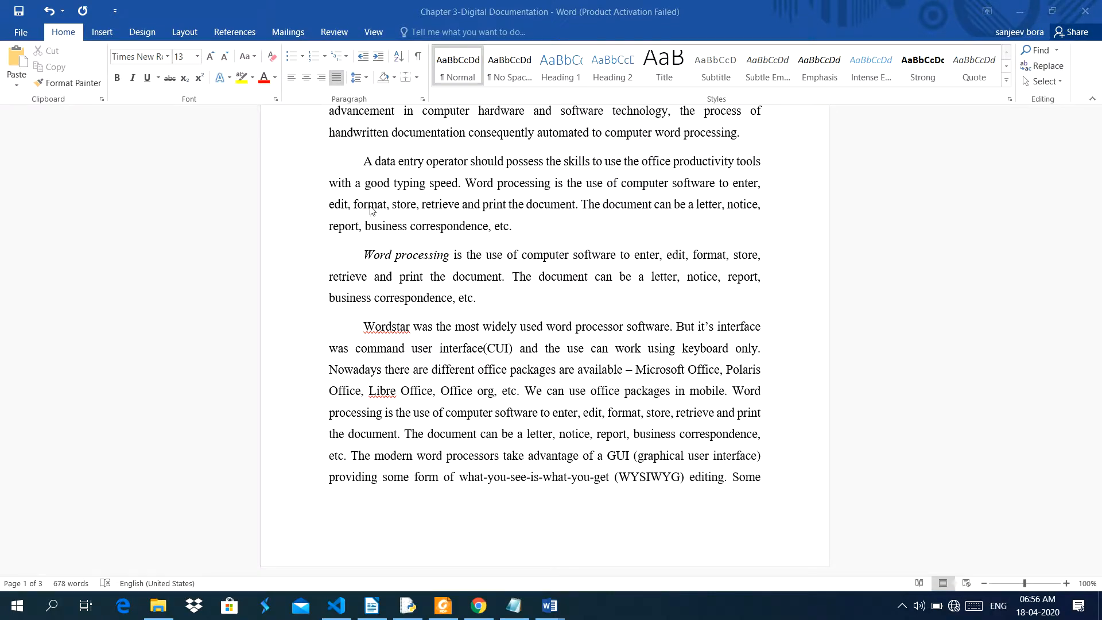
mouse_move(450, 216)
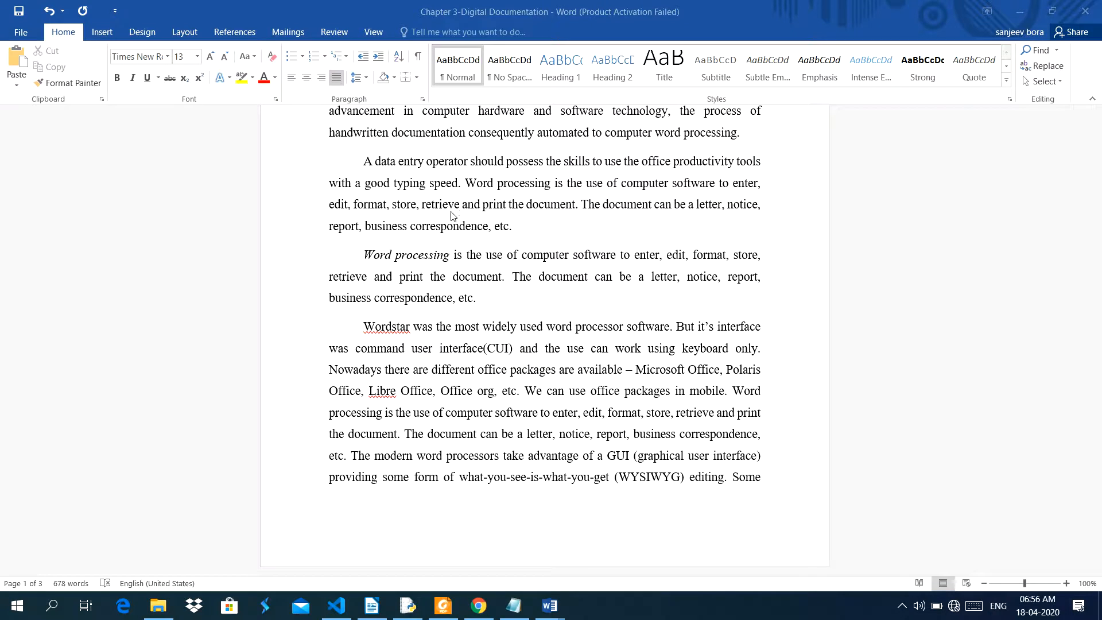
mouse_move(497, 219)
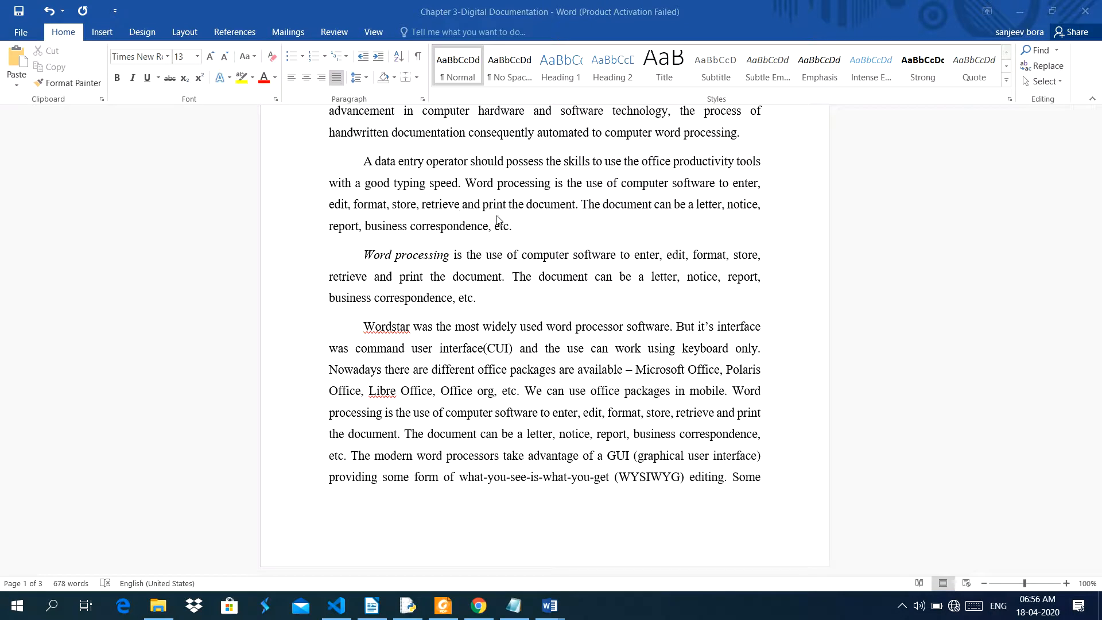
mouse_move(778, 232)
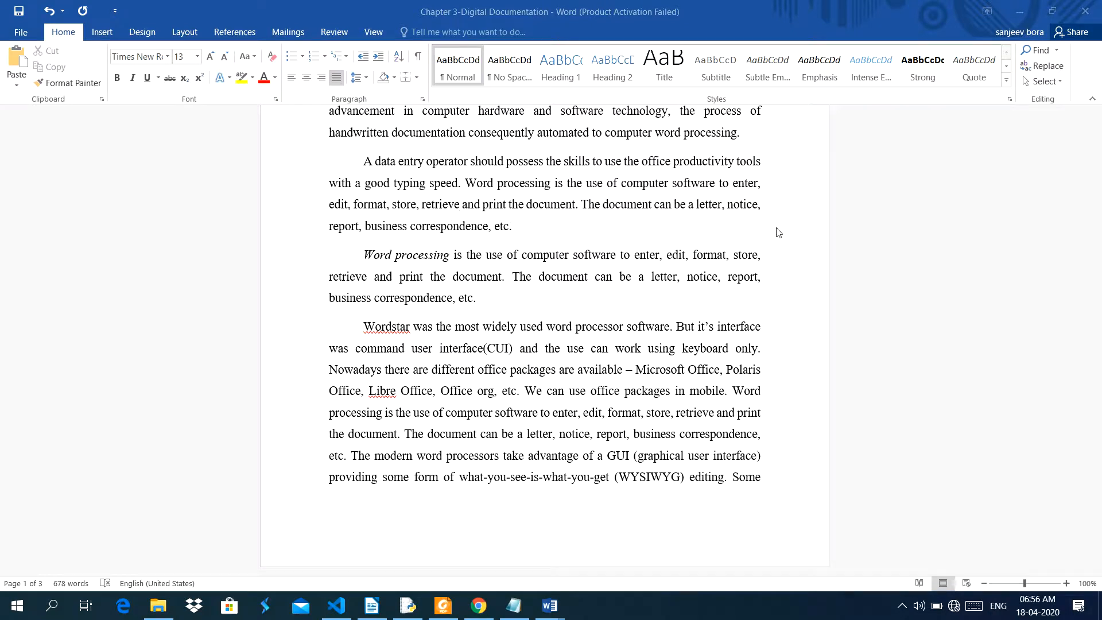
mouse_move(345, 244)
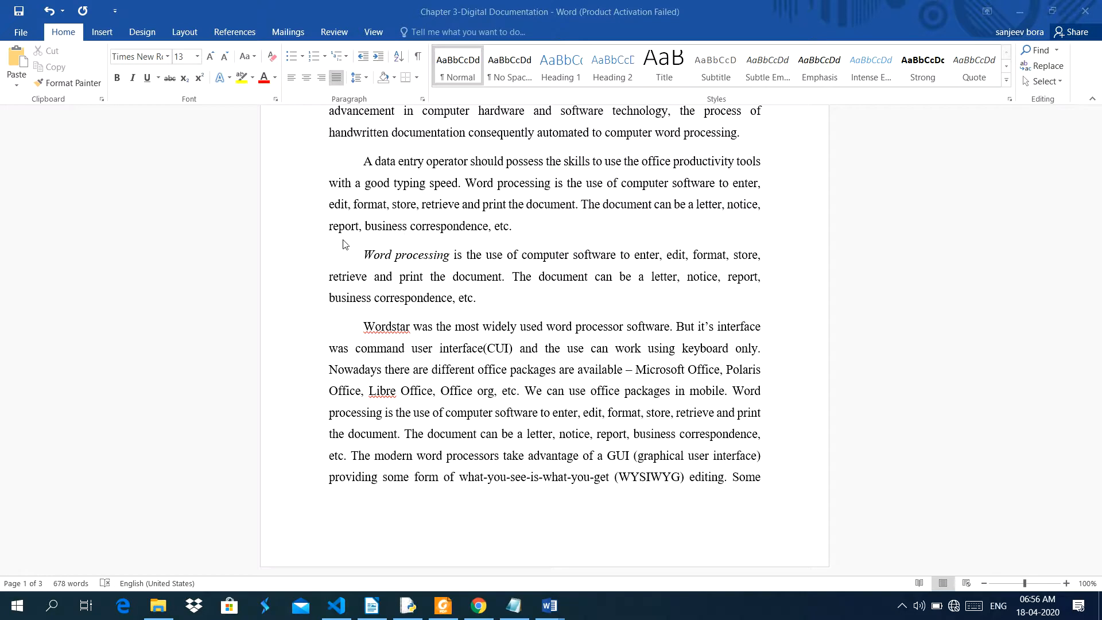
mouse_move(500, 244)
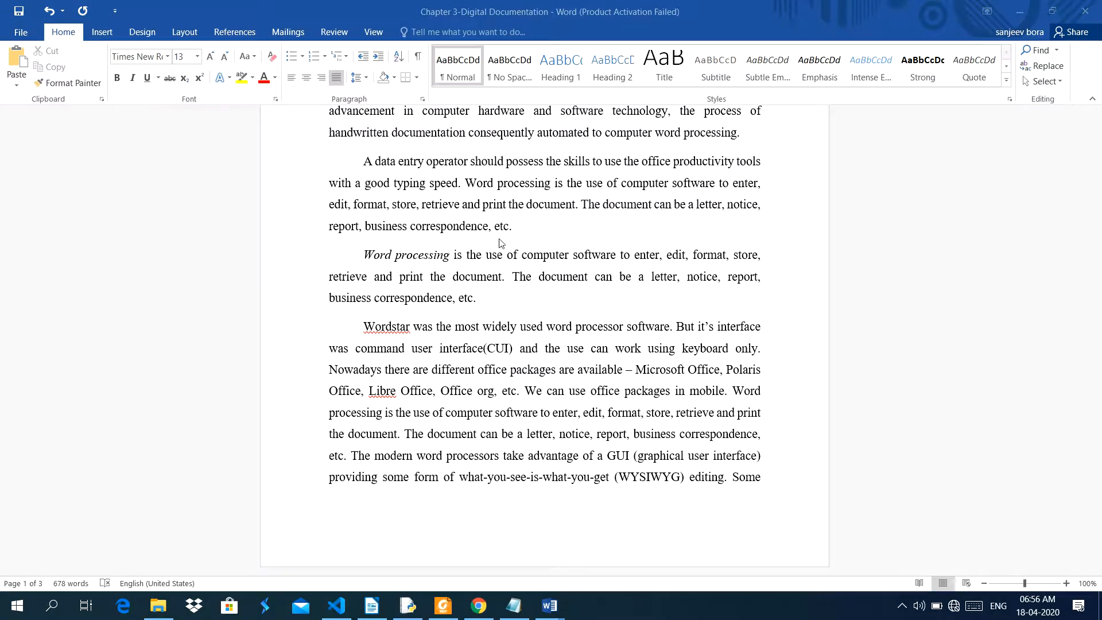
mouse_move(520, 242)
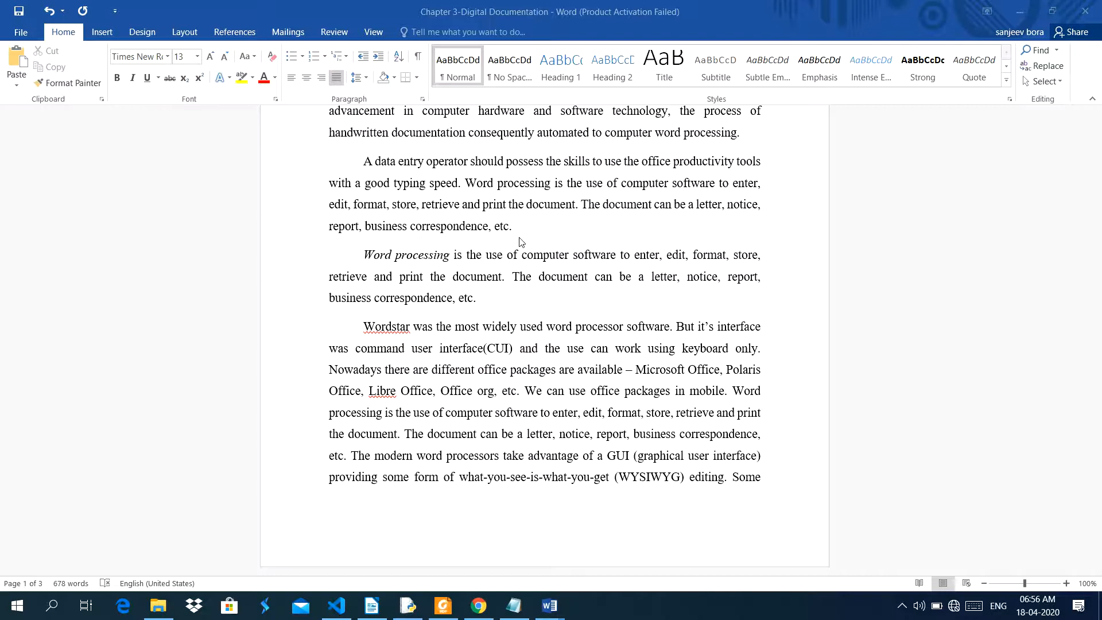
mouse_move(376, 283)
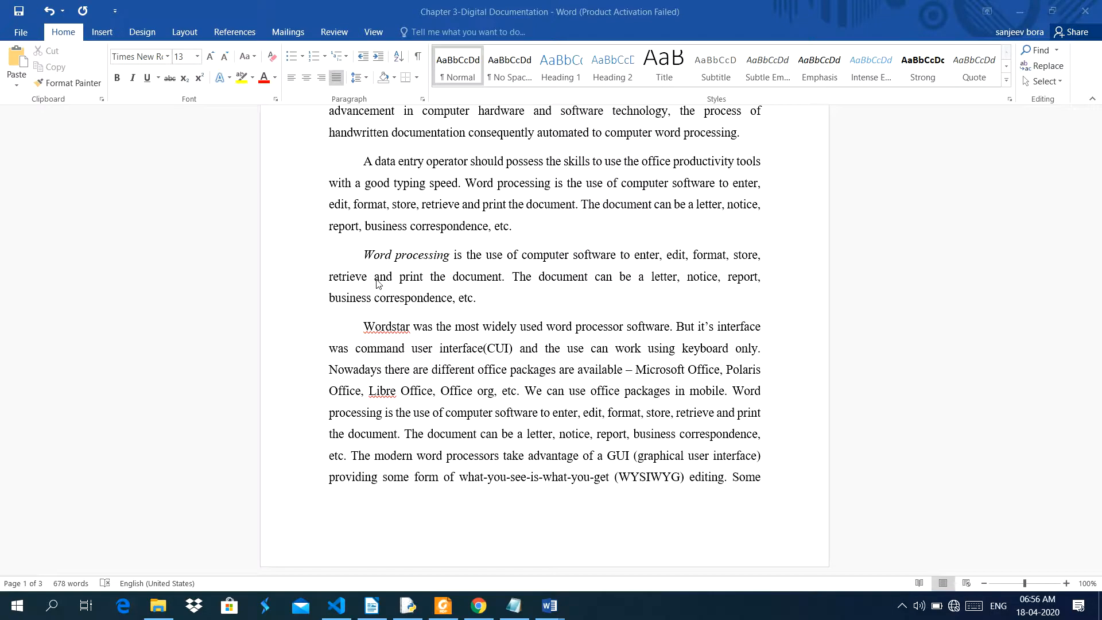
scroll("down", 3)
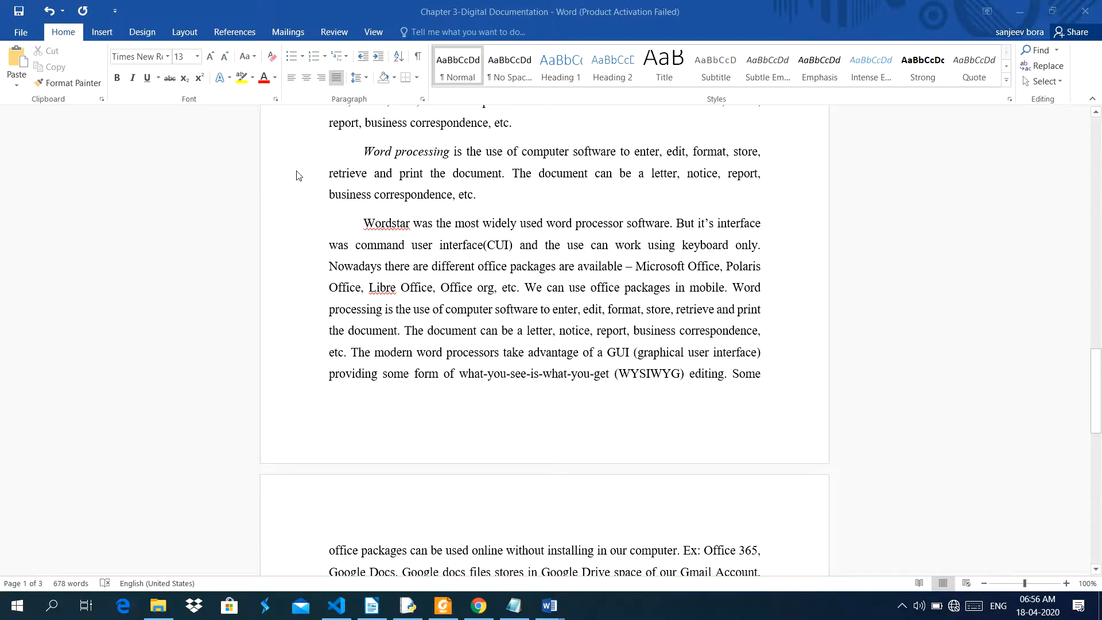
mouse_move(628, 163)
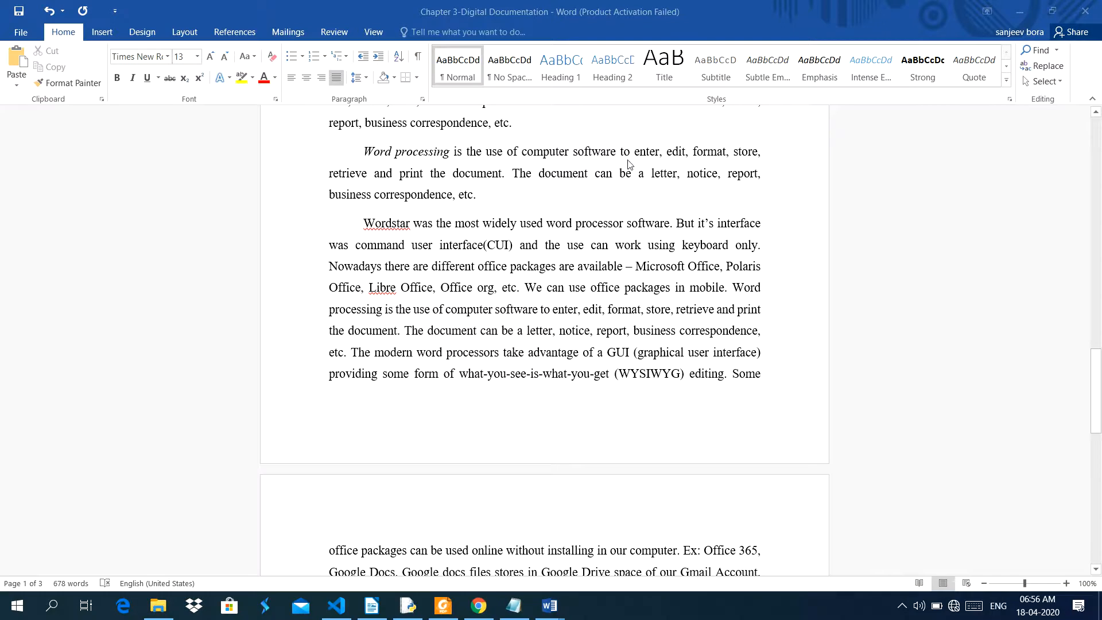
mouse_move(763, 164)
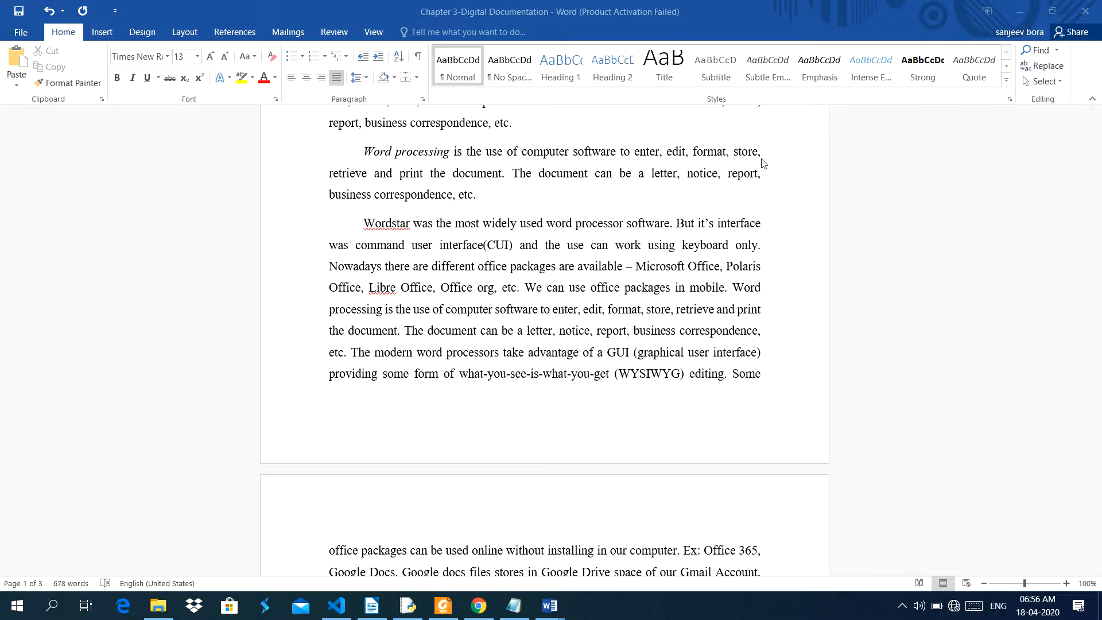
mouse_move(463, 225)
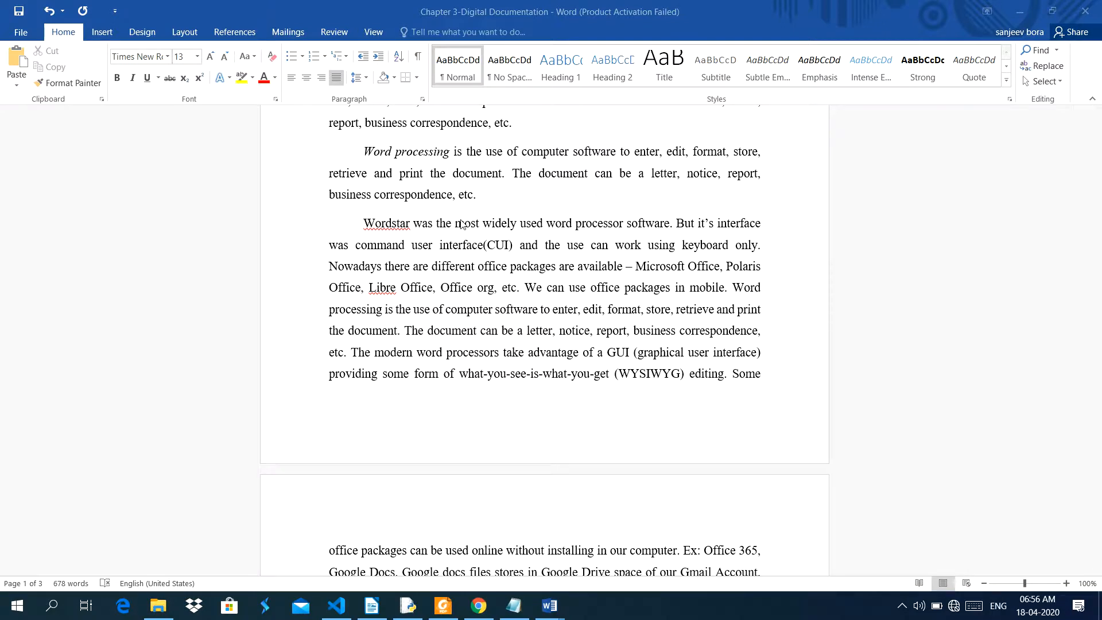
mouse_move(634, 281)
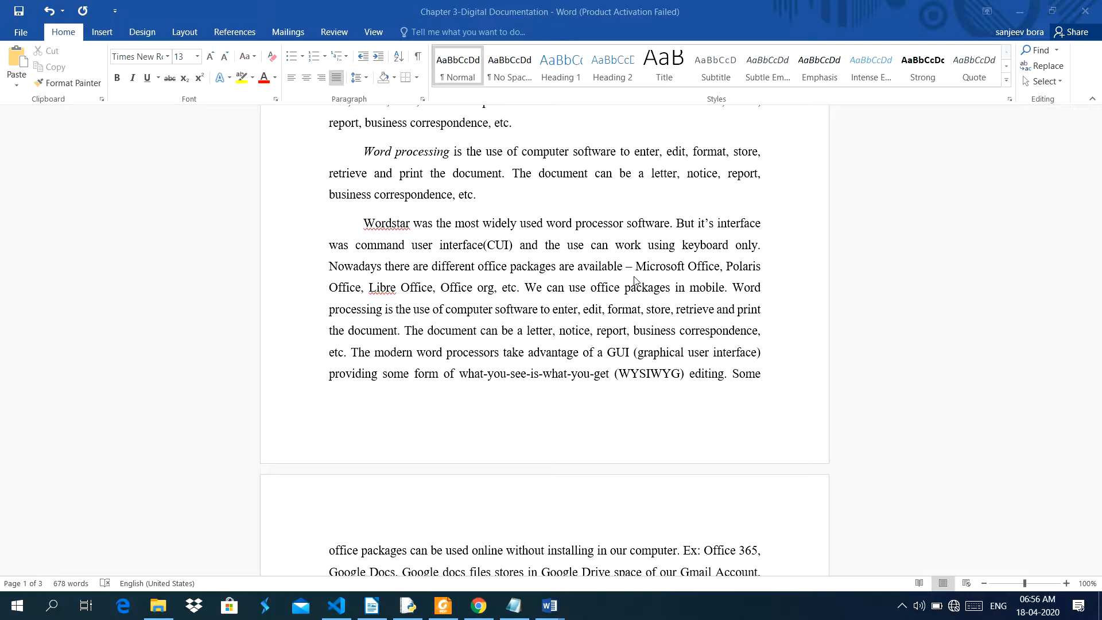
scroll("up", 3)
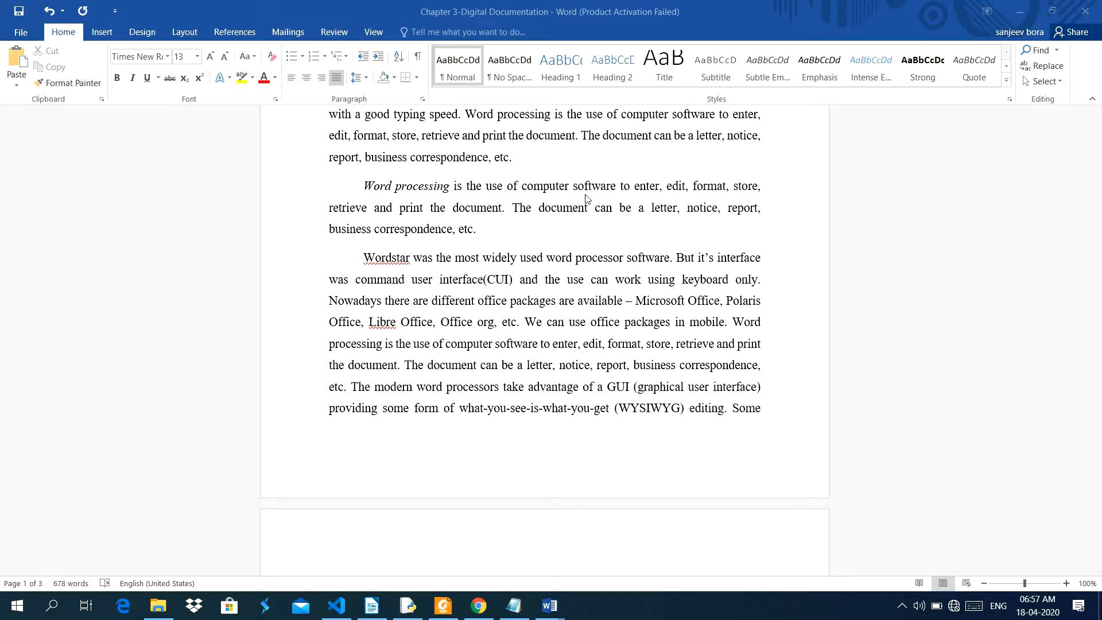
scroll("up", 3)
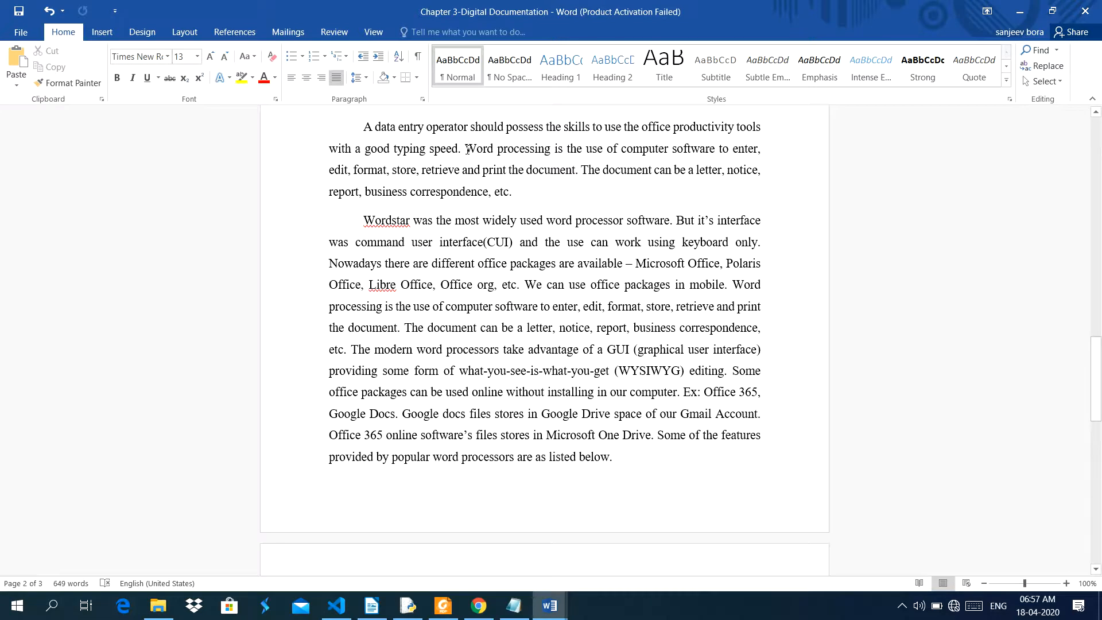
mouse_move(723, 156)
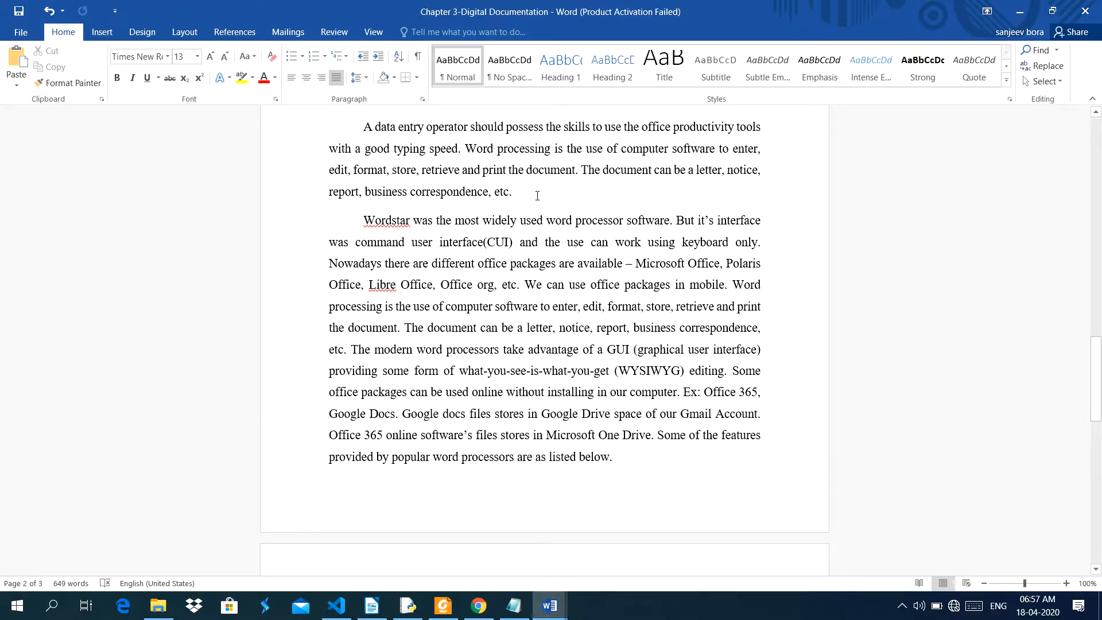
Place the cursor after 'etc.' at the end of the data entry paragraph
left_click(514, 192)
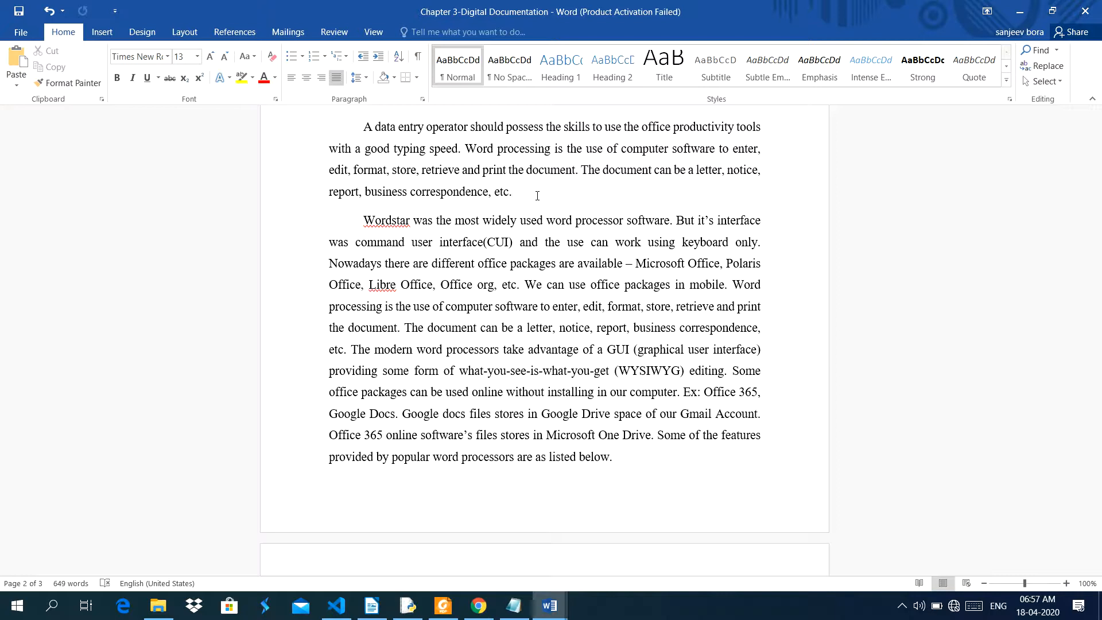
left_click(513, 192)
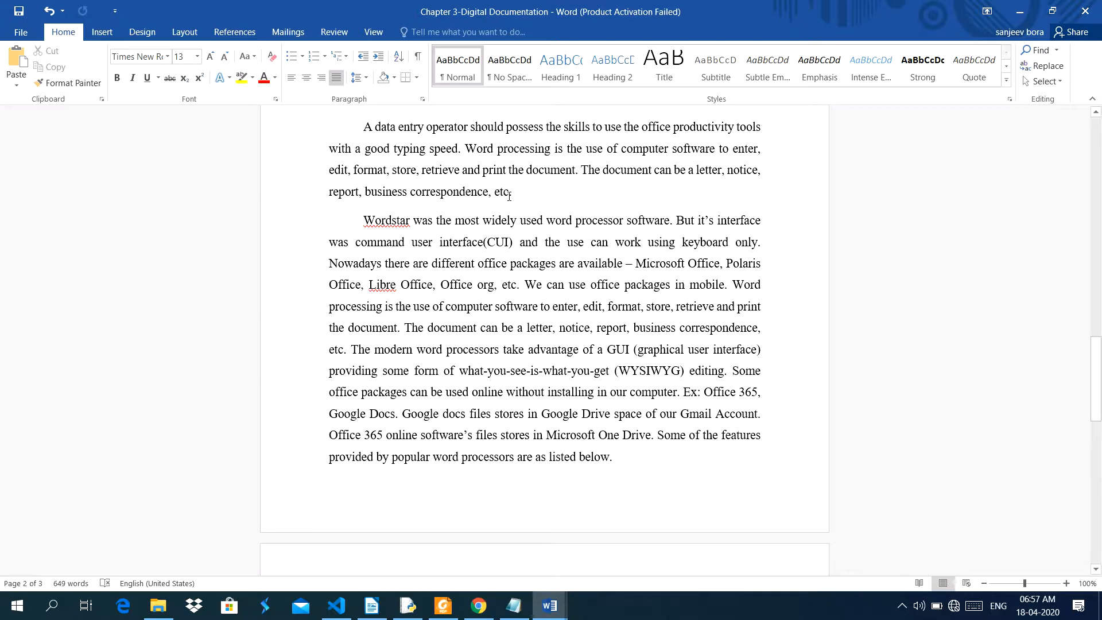
left_click(512, 191)
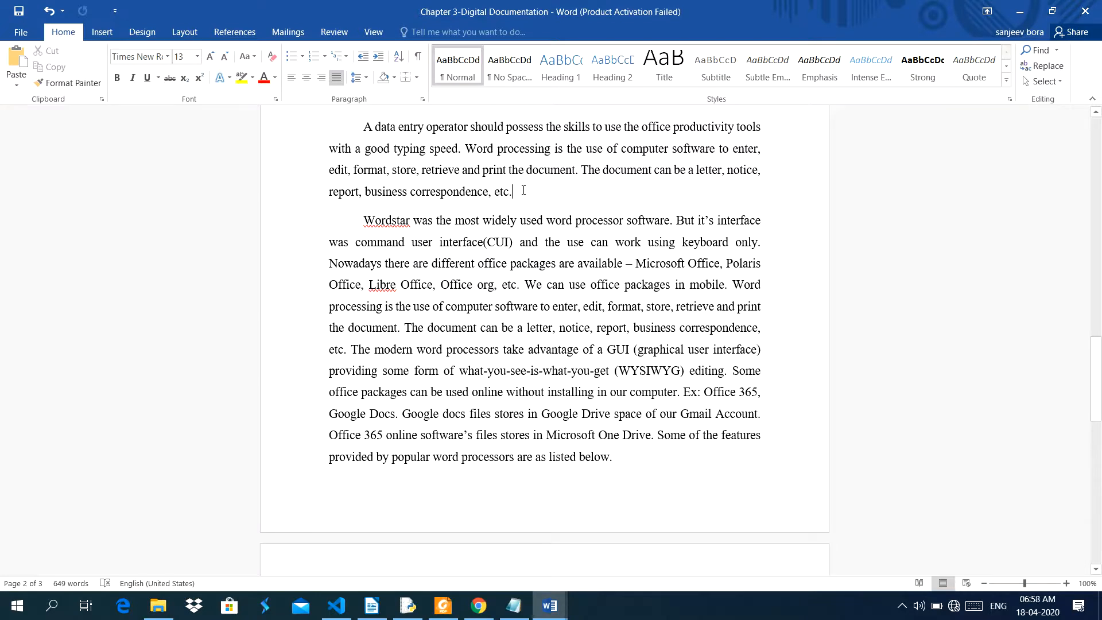
mouse_move(522, 5)
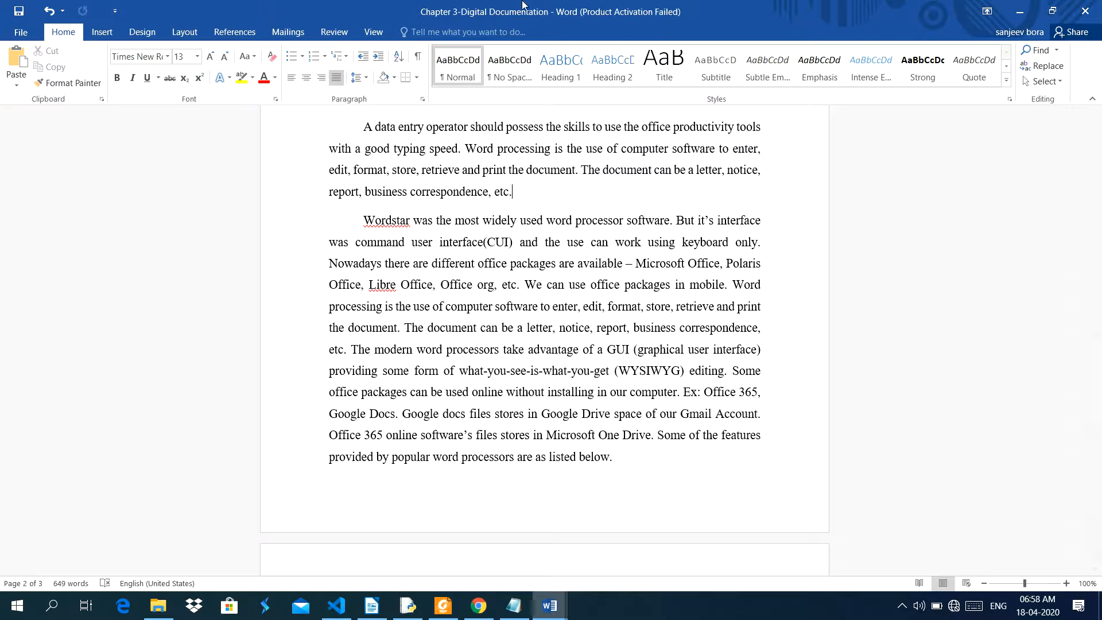
mouse_move(307, 5)
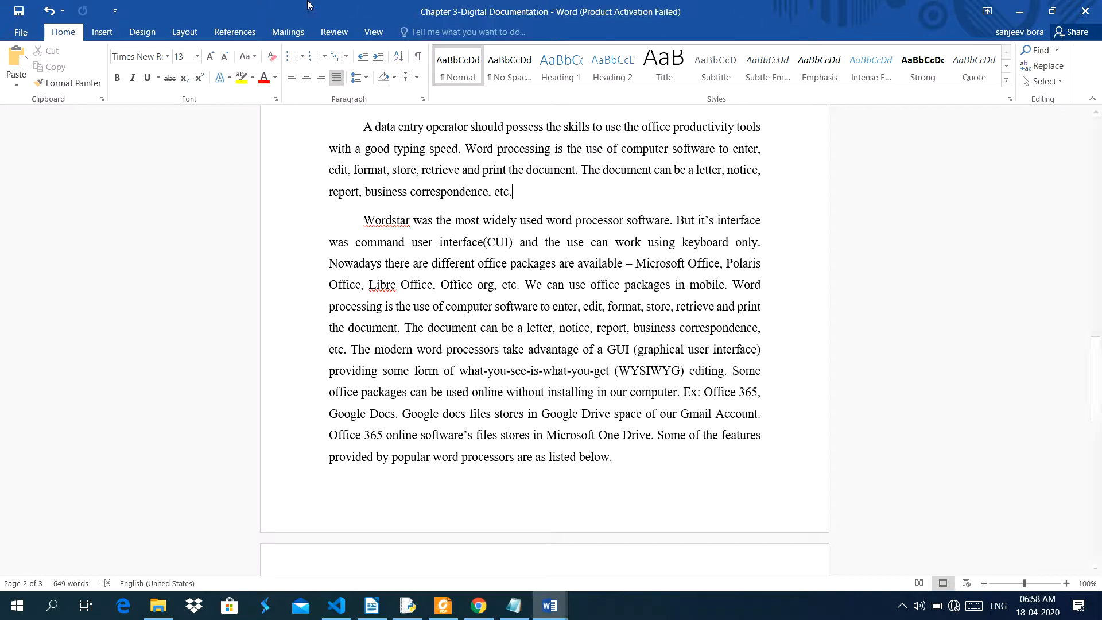
mouse_move(457, 263)
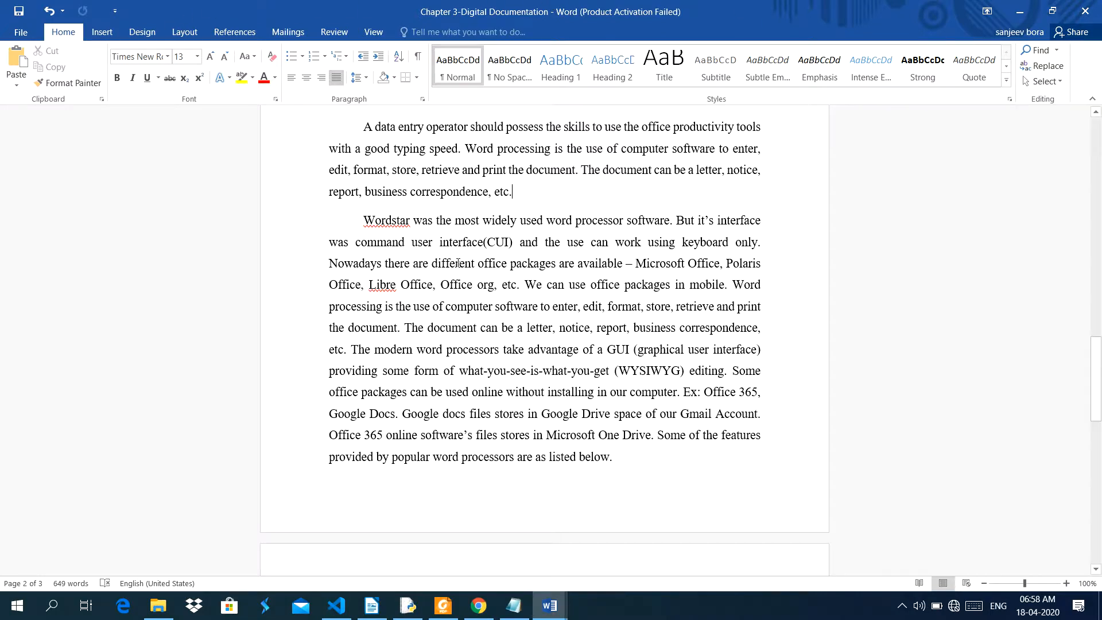
scroll("down", 3)
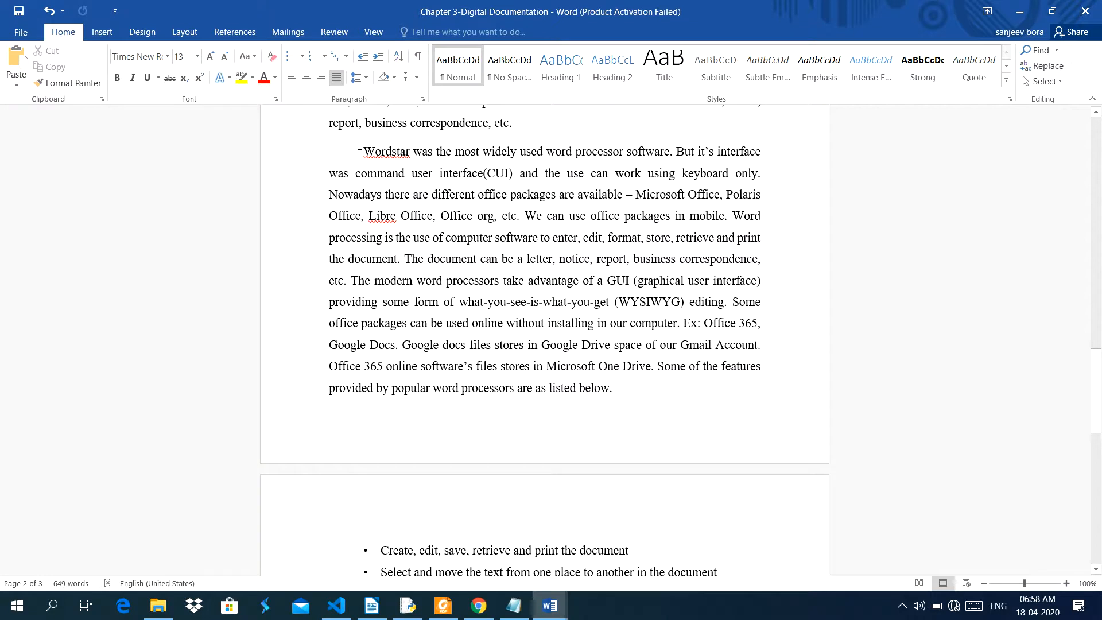
Place the cursor at the end of the paragraph leading into the features list
left_click(437, 154)
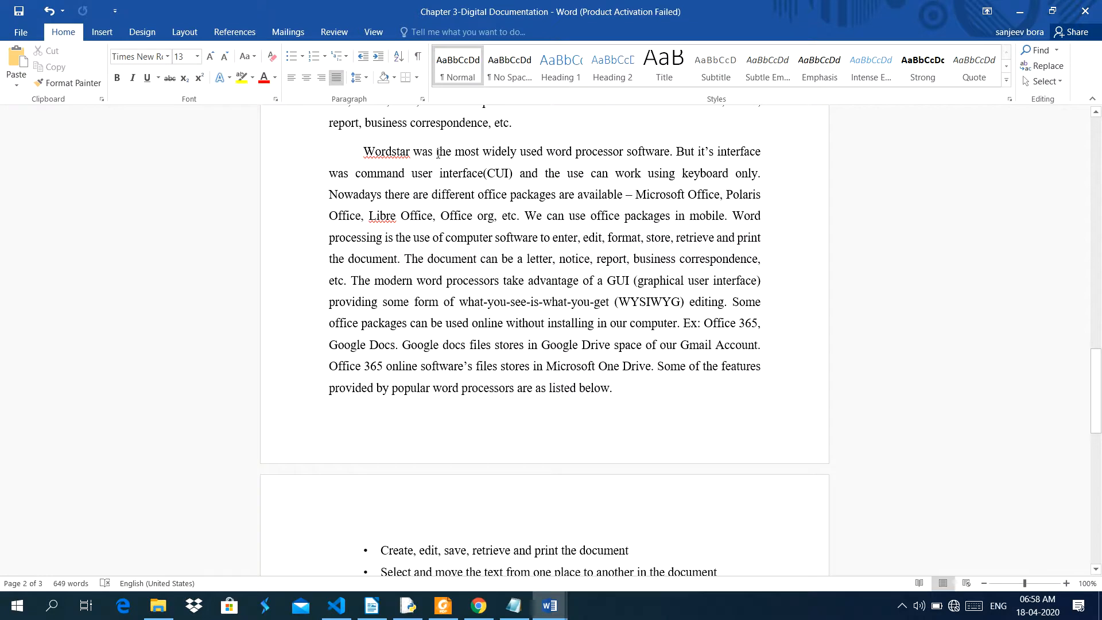
mouse_move(626, 154)
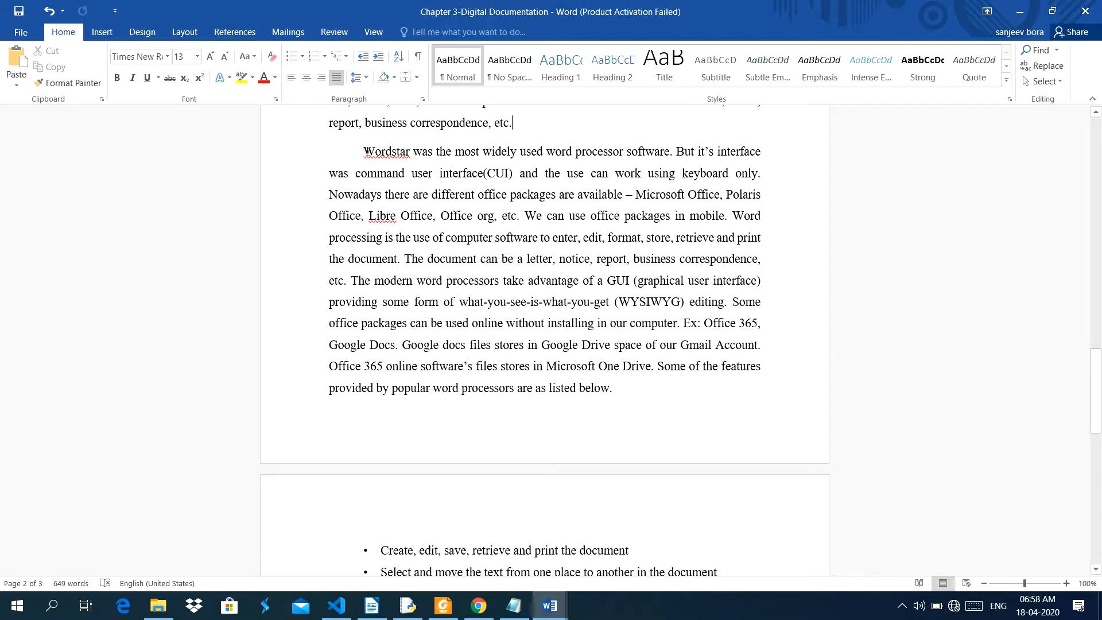
mouse_move(827, 166)
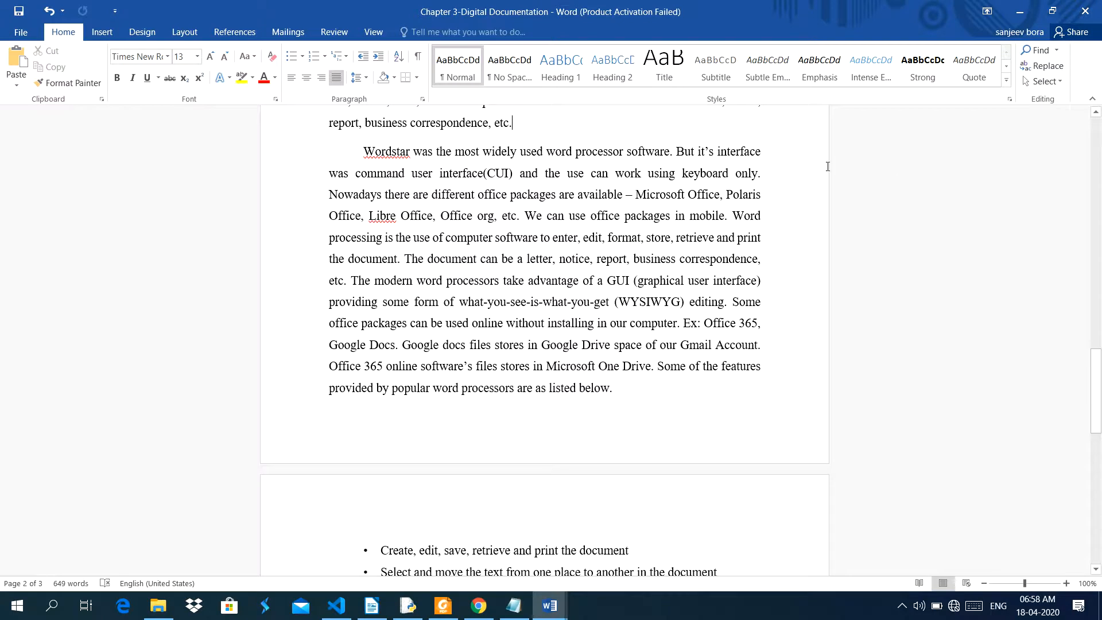
mouse_move(487, 162)
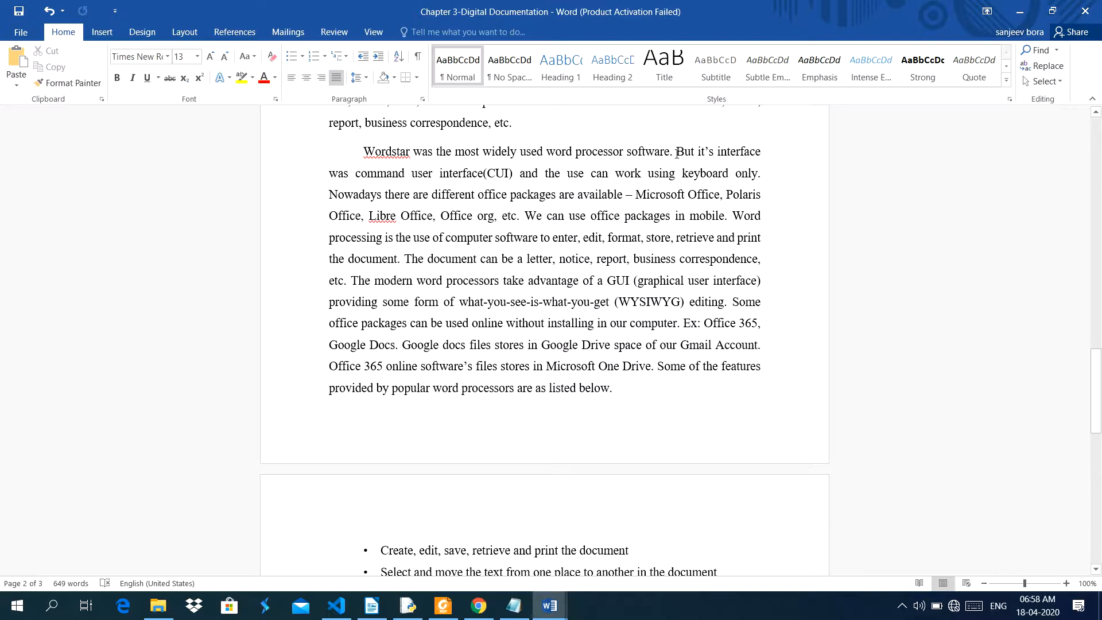
mouse_move(481, 182)
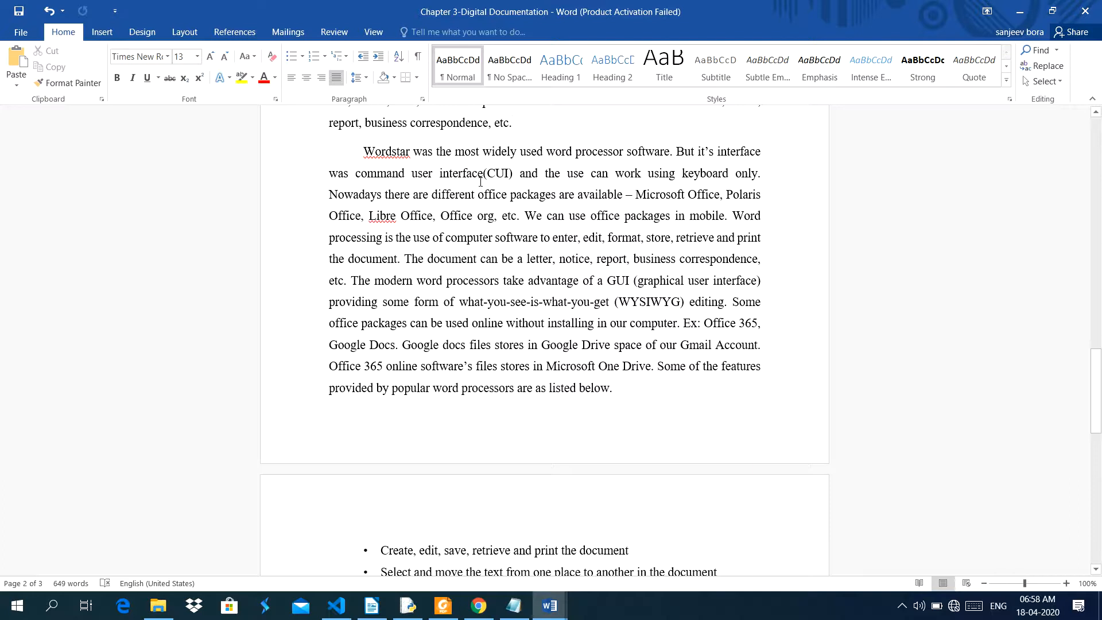
mouse_move(584, 175)
type("r")
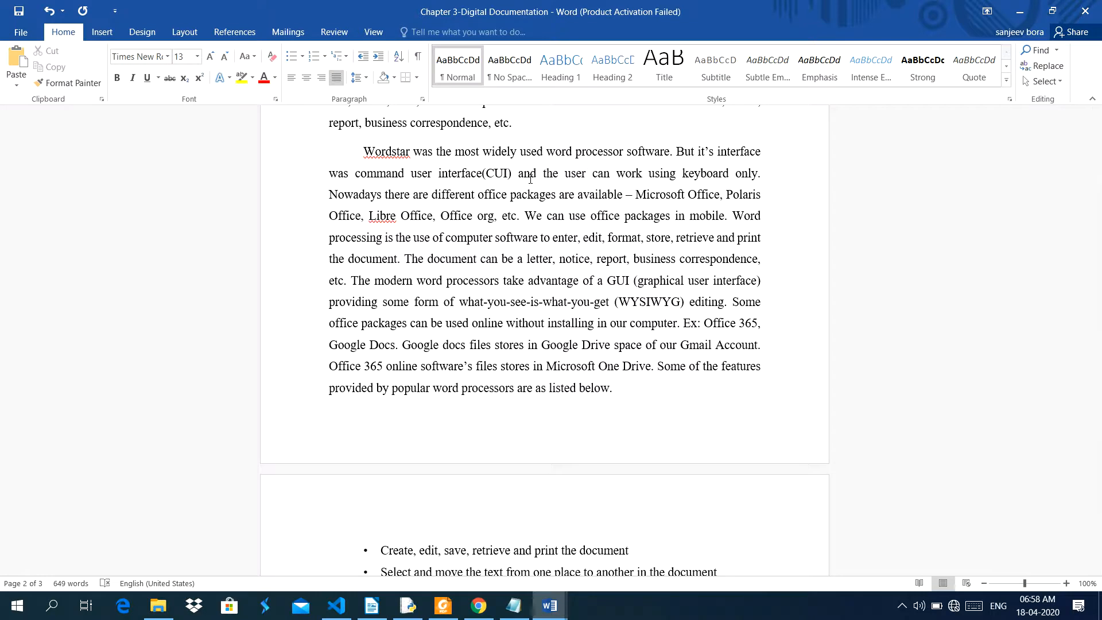
mouse_move(630, 165)
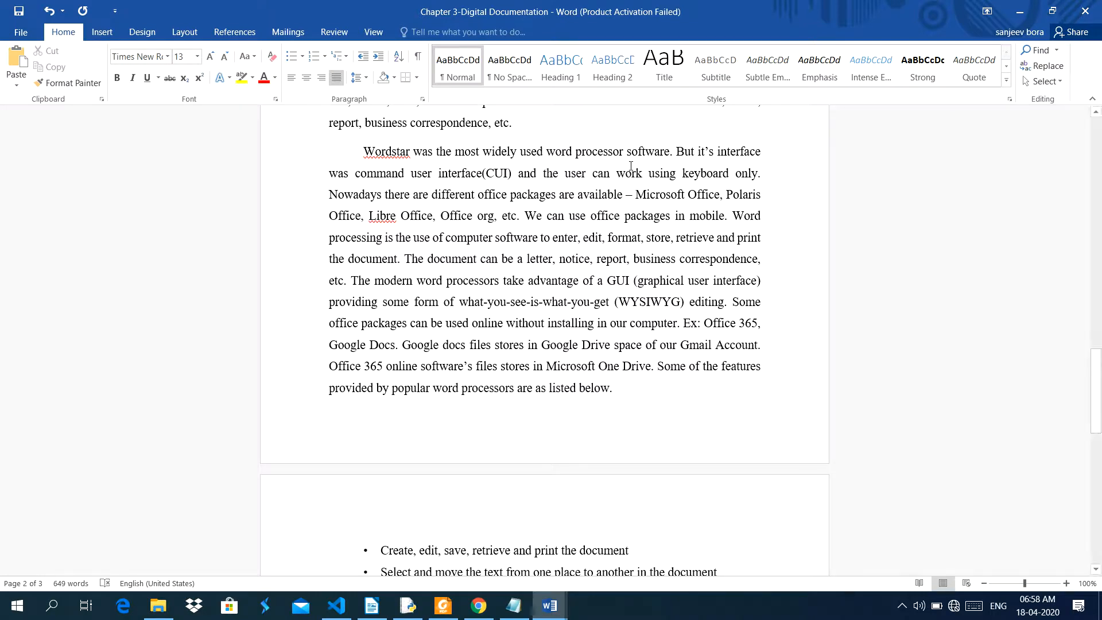
mouse_move(42, 228)
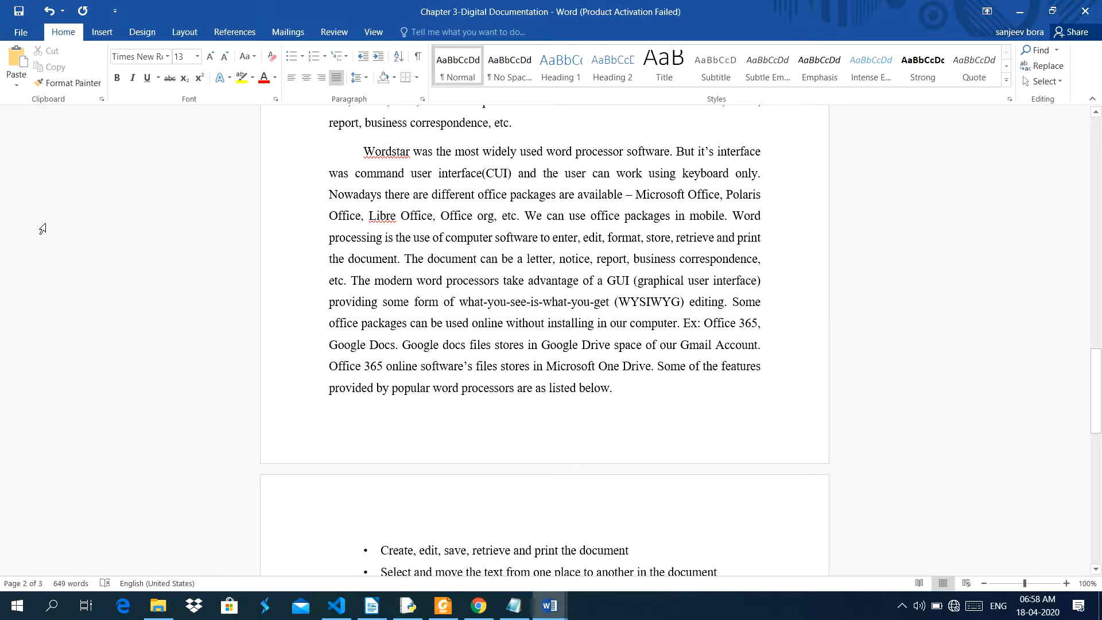
mouse_move(307, 140)
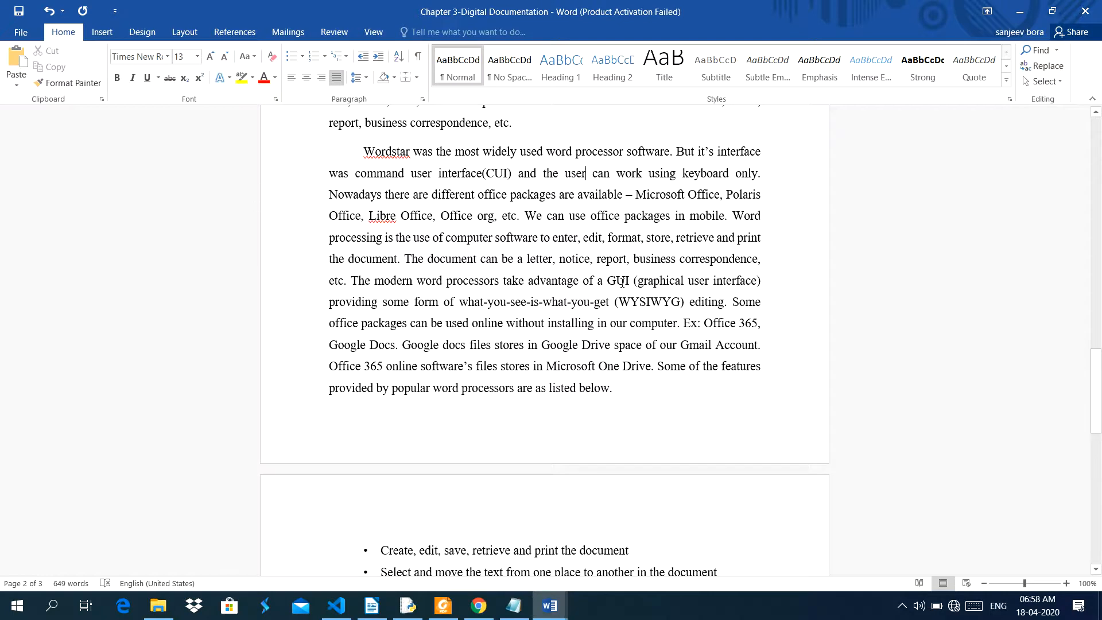
mouse_move(12, 179)
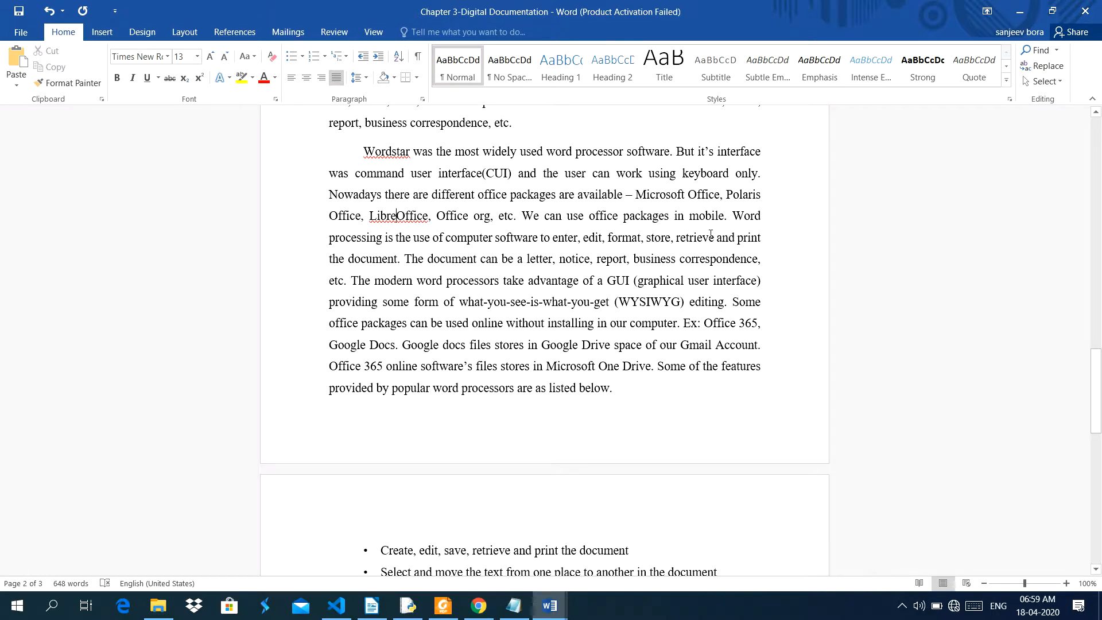
Scroll down past the Wordstar paragraph toward the features list on page 3
scroll("down", 3)
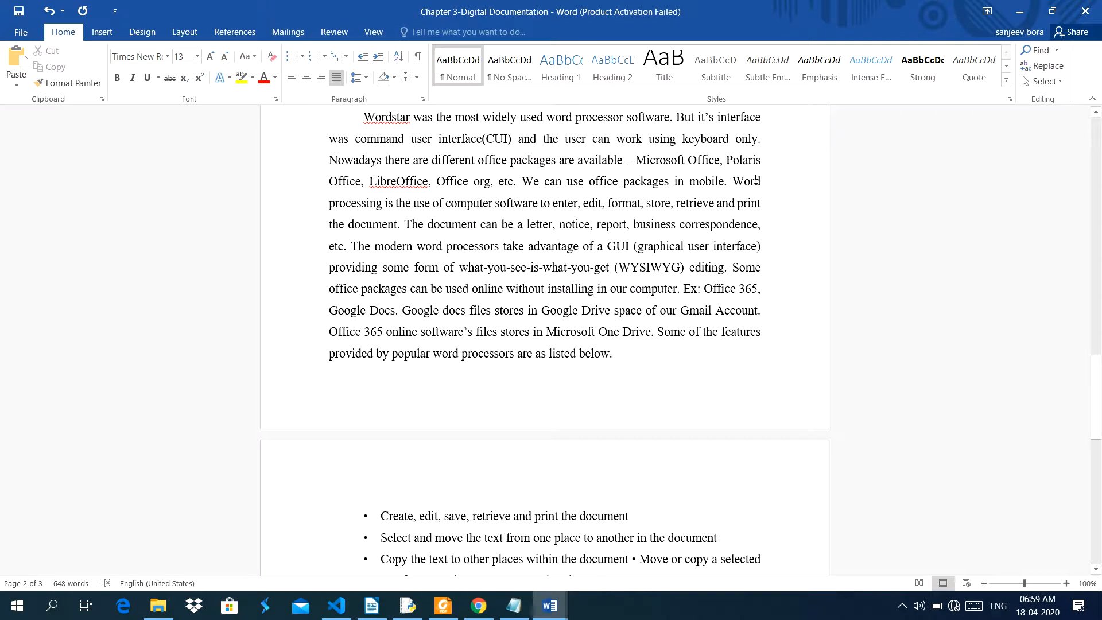
mouse_move(748, 184)
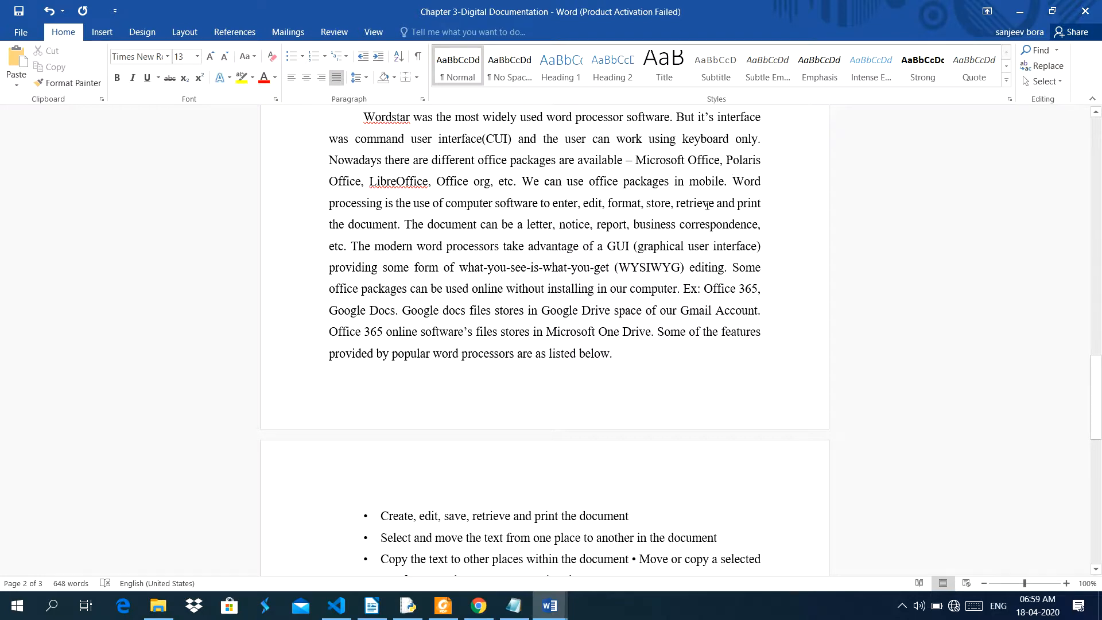
scroll("down", 3)
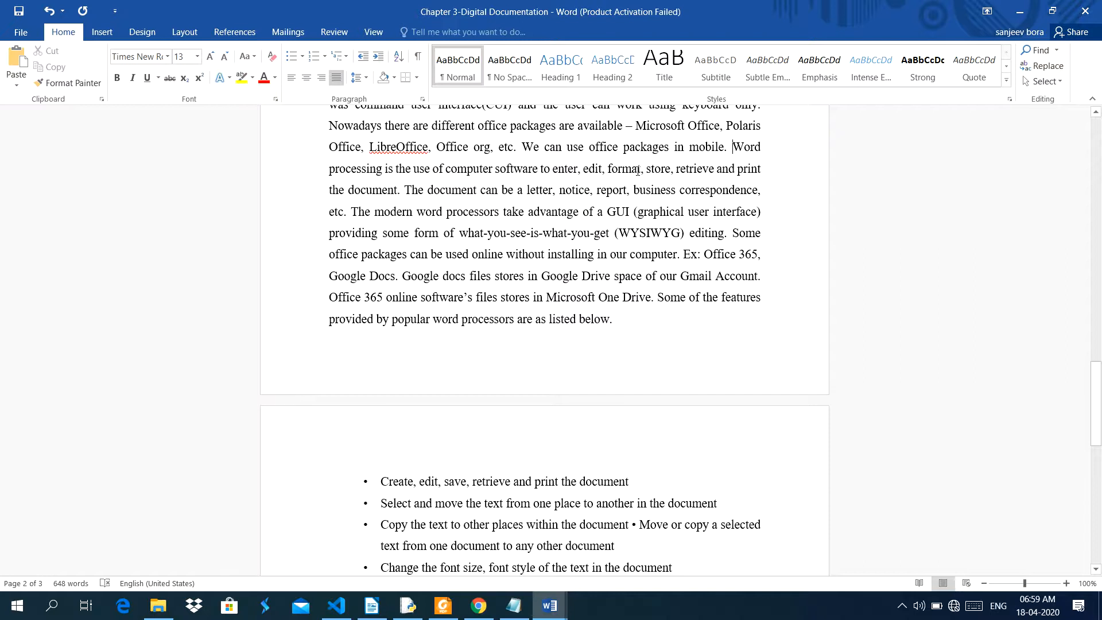
mouse_move(738, 169)
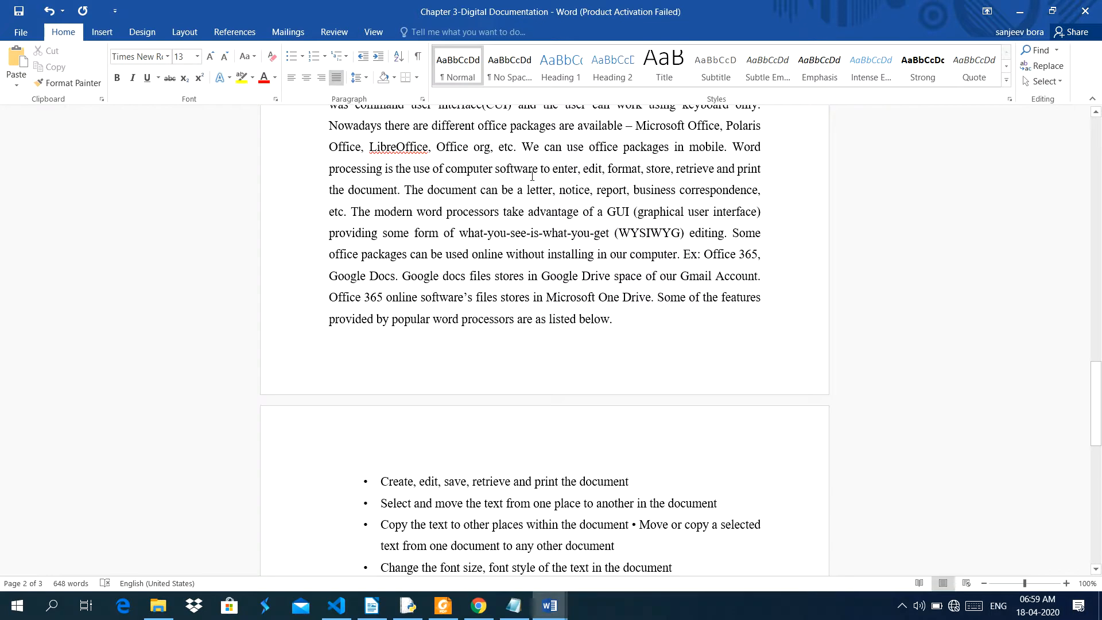
mouse_move(595, 169)
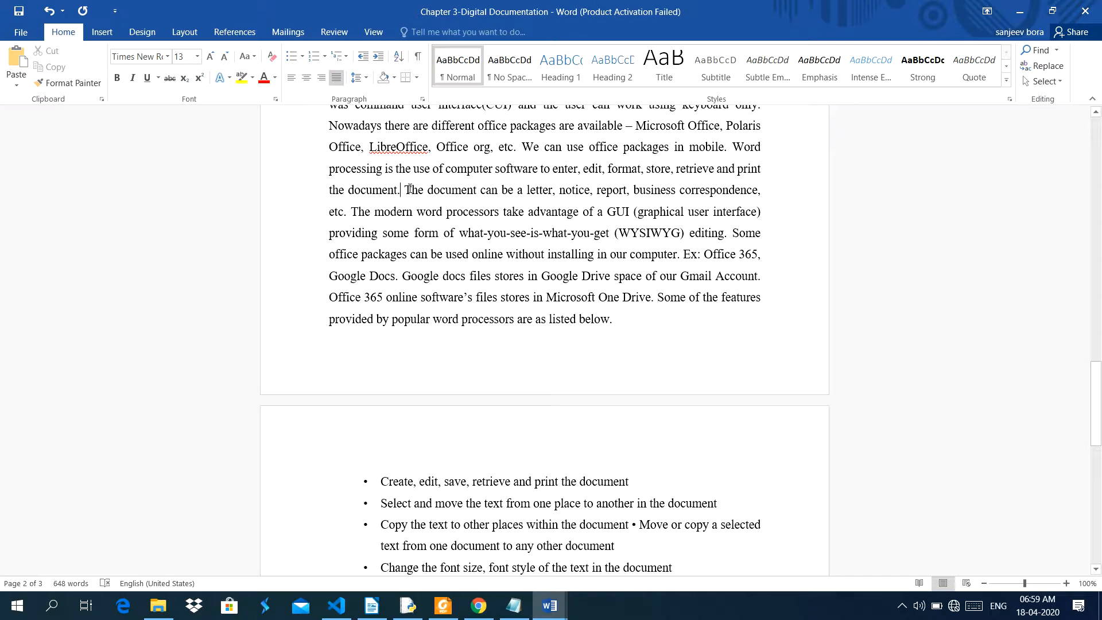
mouse_move(699, 160)
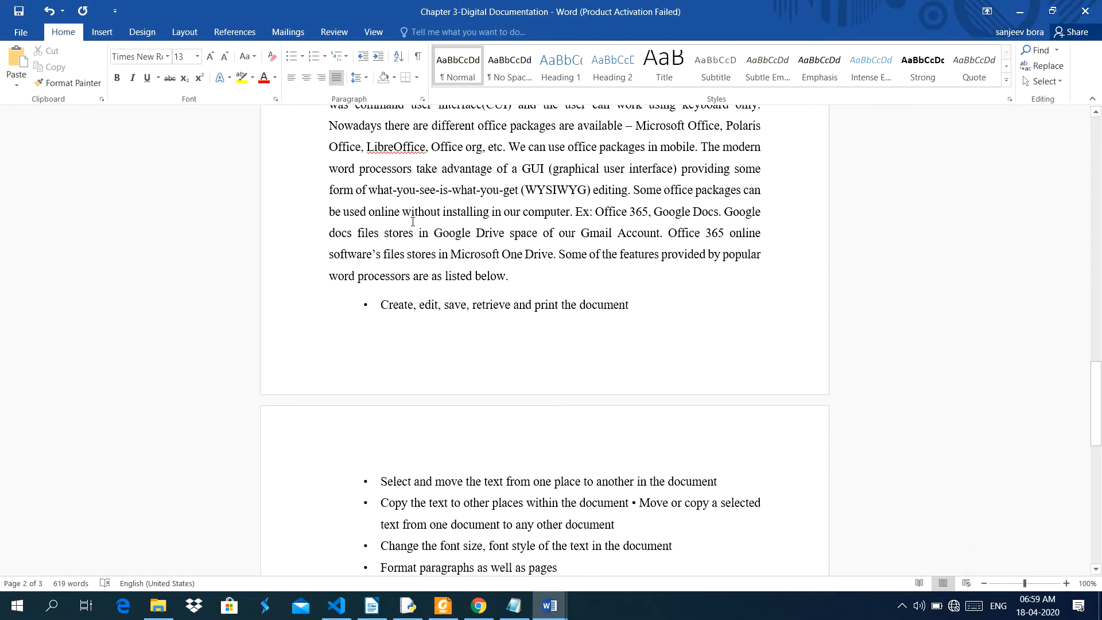
mouse_move(359, 188)
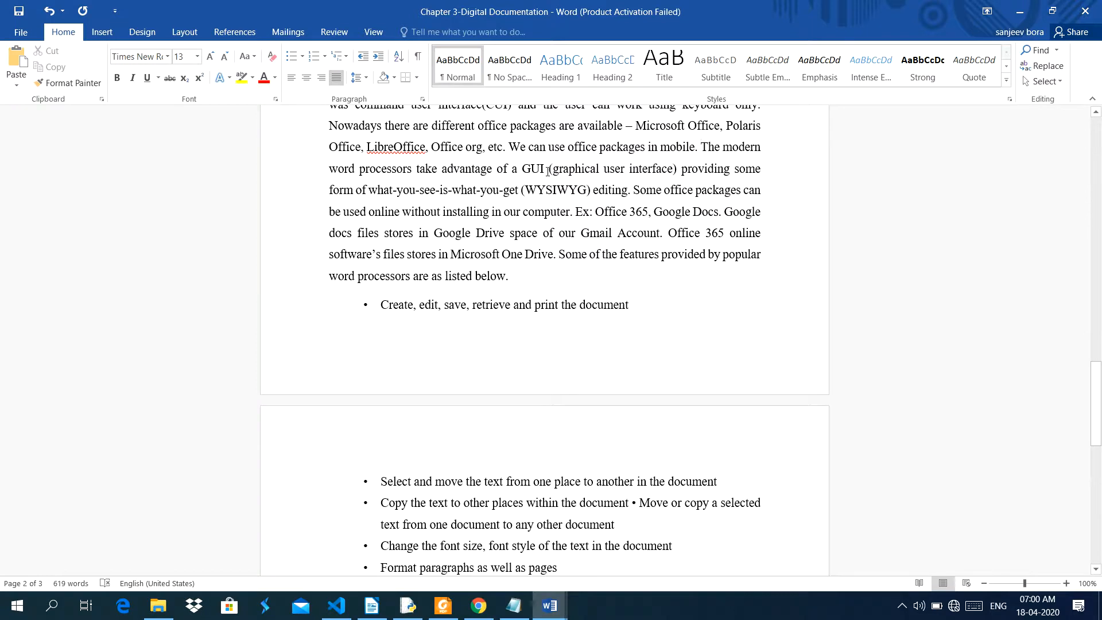
left_click(701, 147)
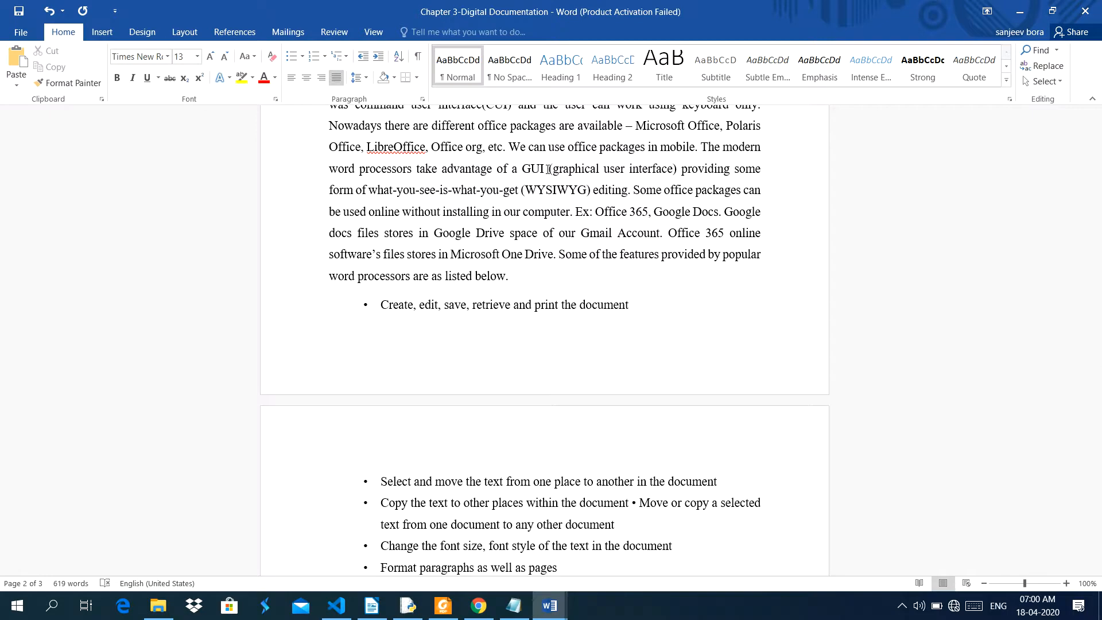
mouse_move(680, 173)
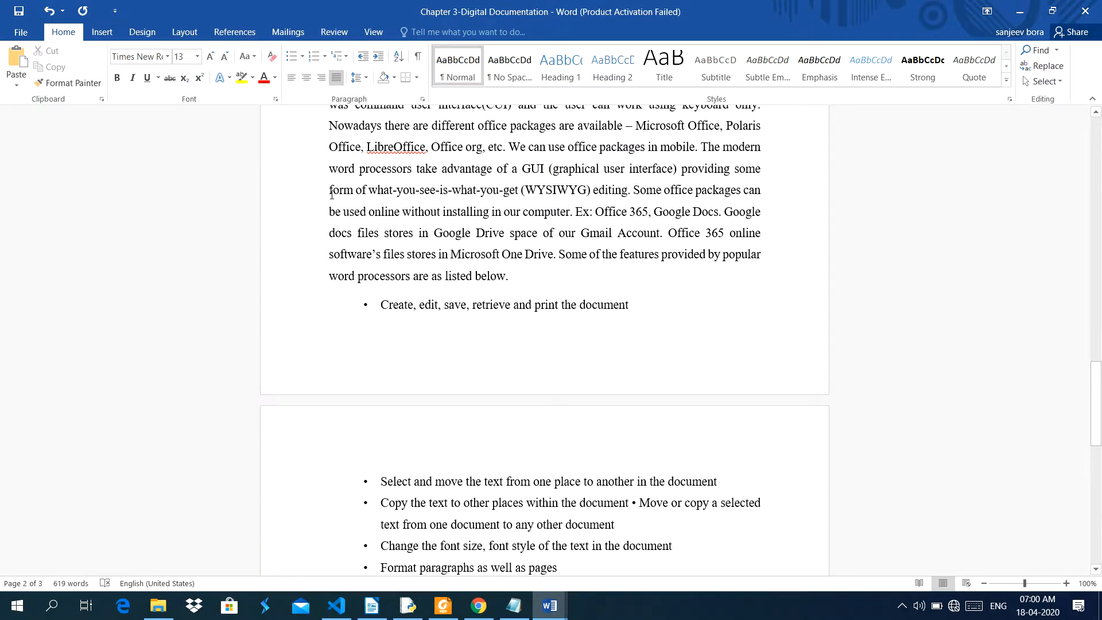
mouse_move(506, 203)
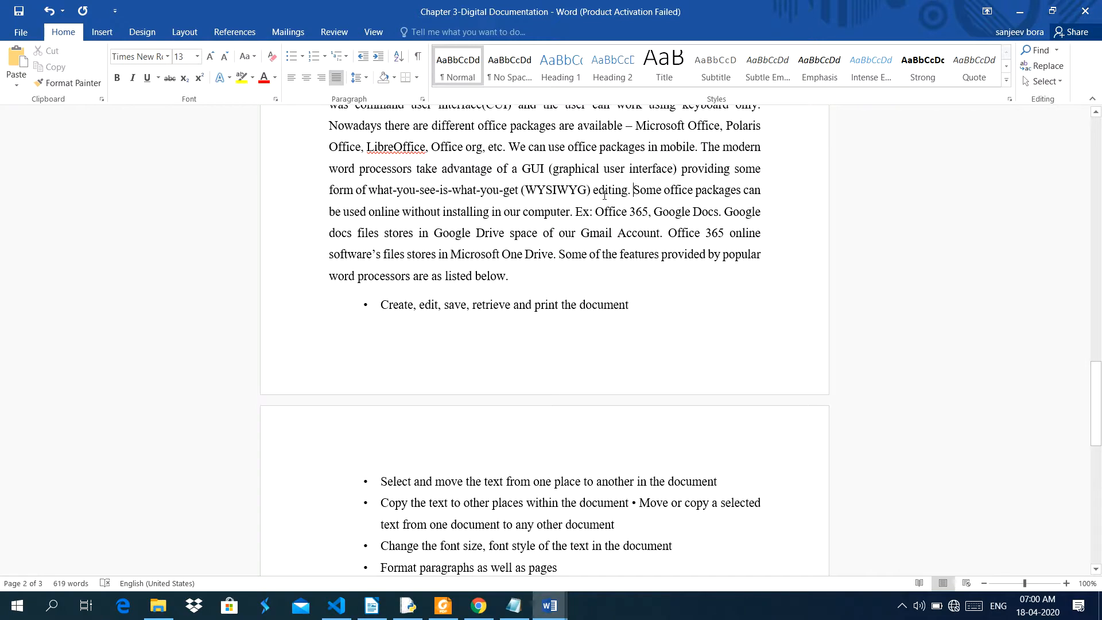
mouse_move(506, 253)
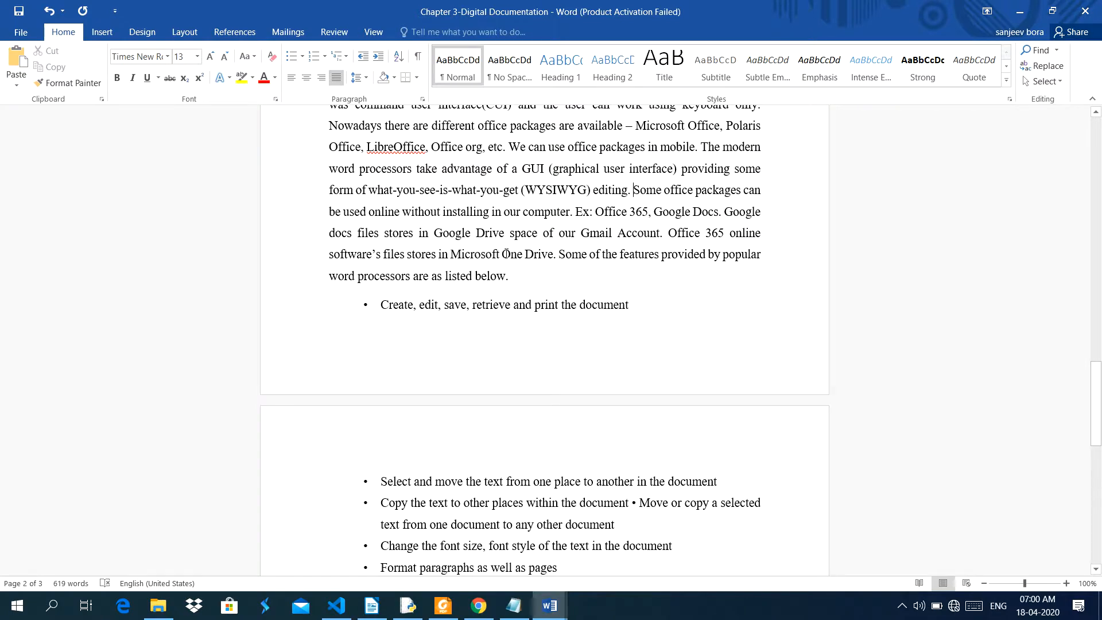
scroll("down", 3)
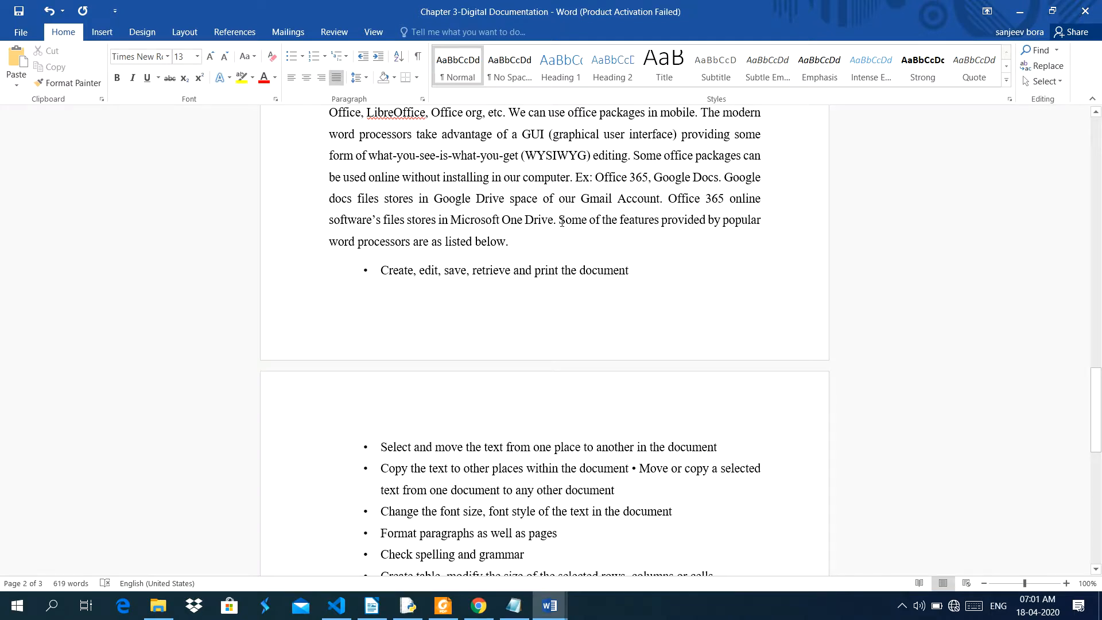
scroll("down", 3)
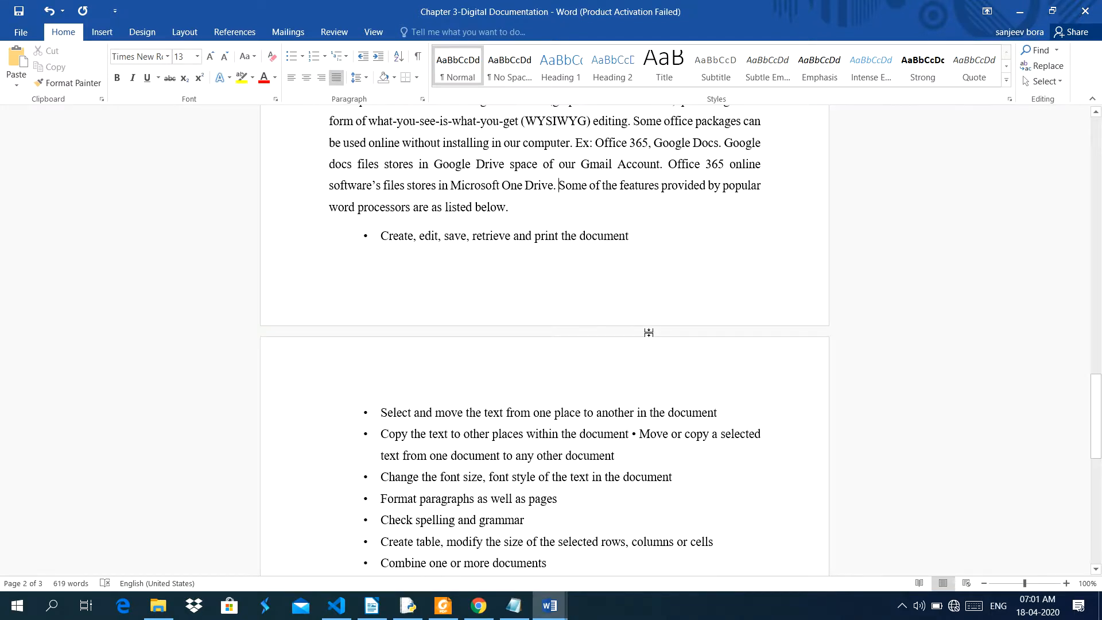
scroll("down", 3)
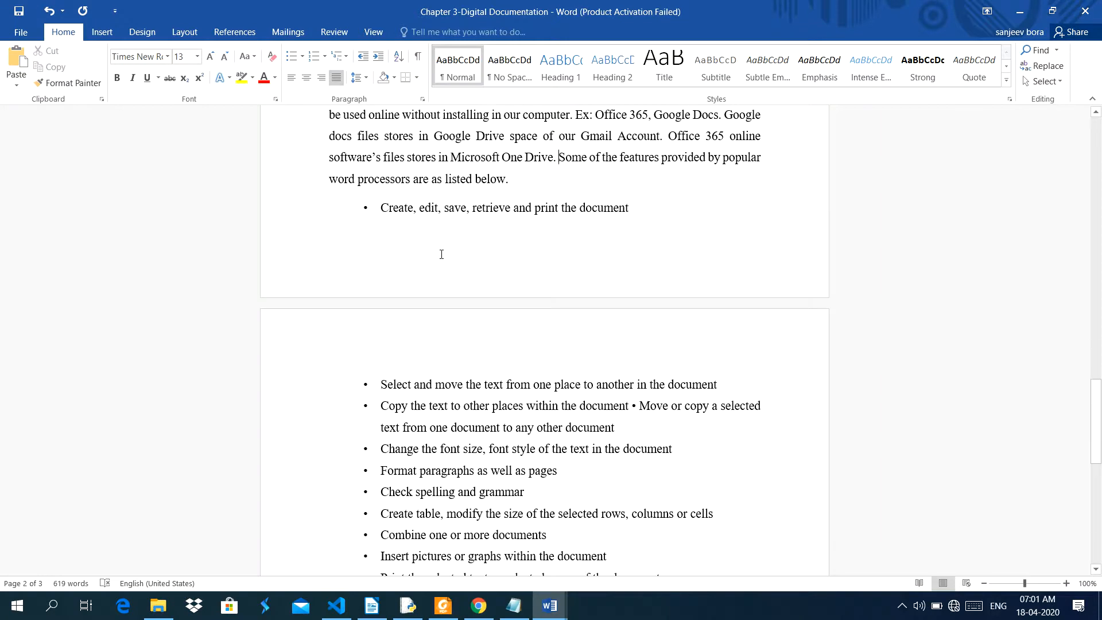
scroll("down", 3)
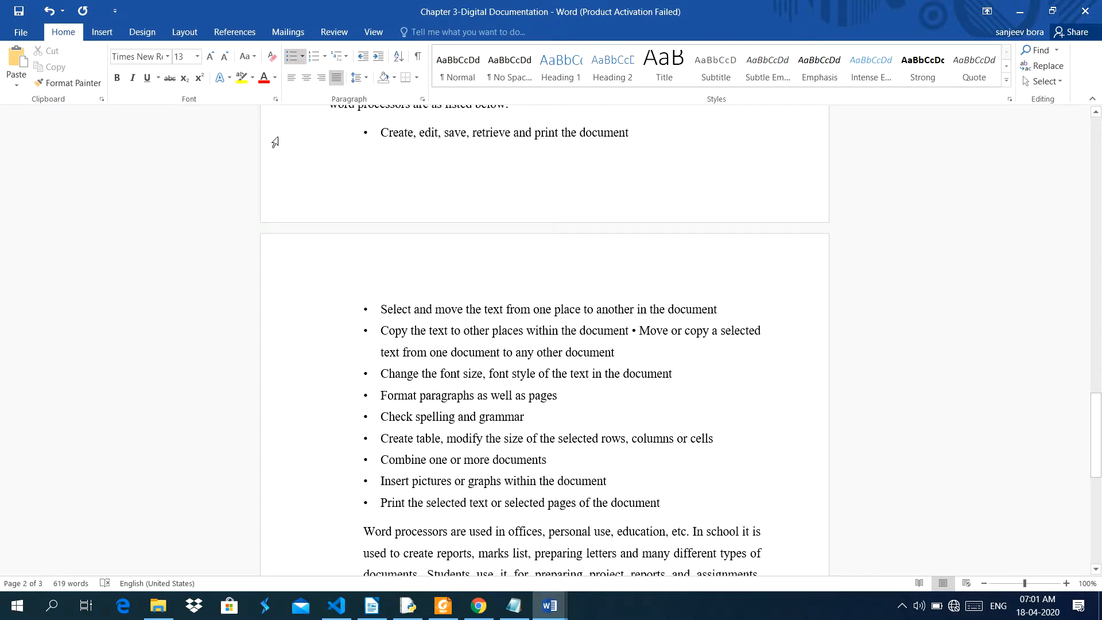
mouse_move(649, 16)
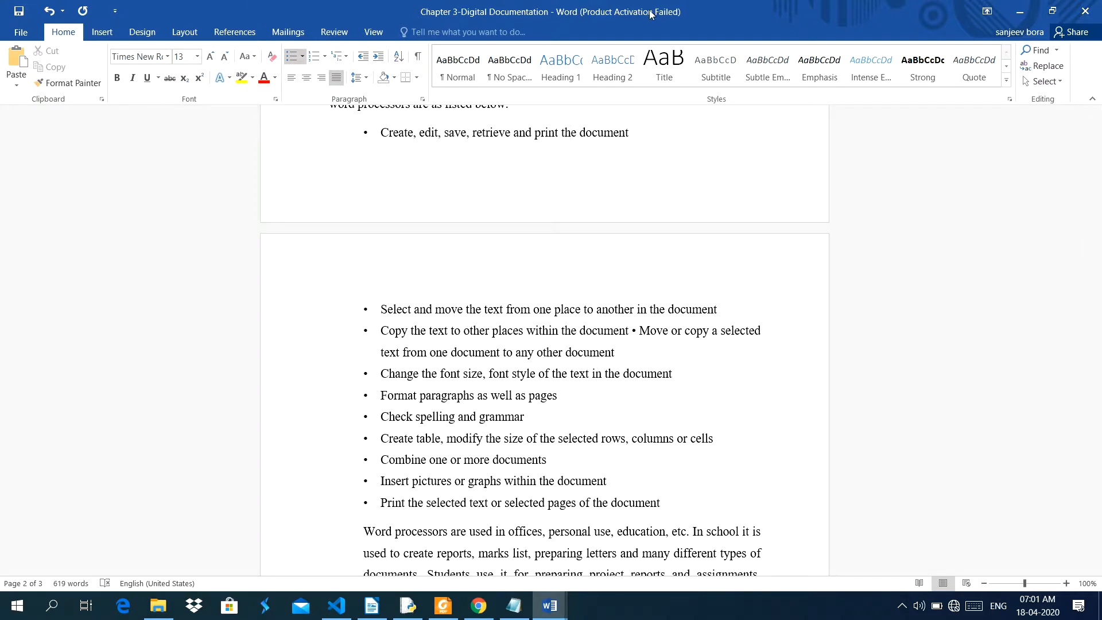
mouse_move(556, 474)
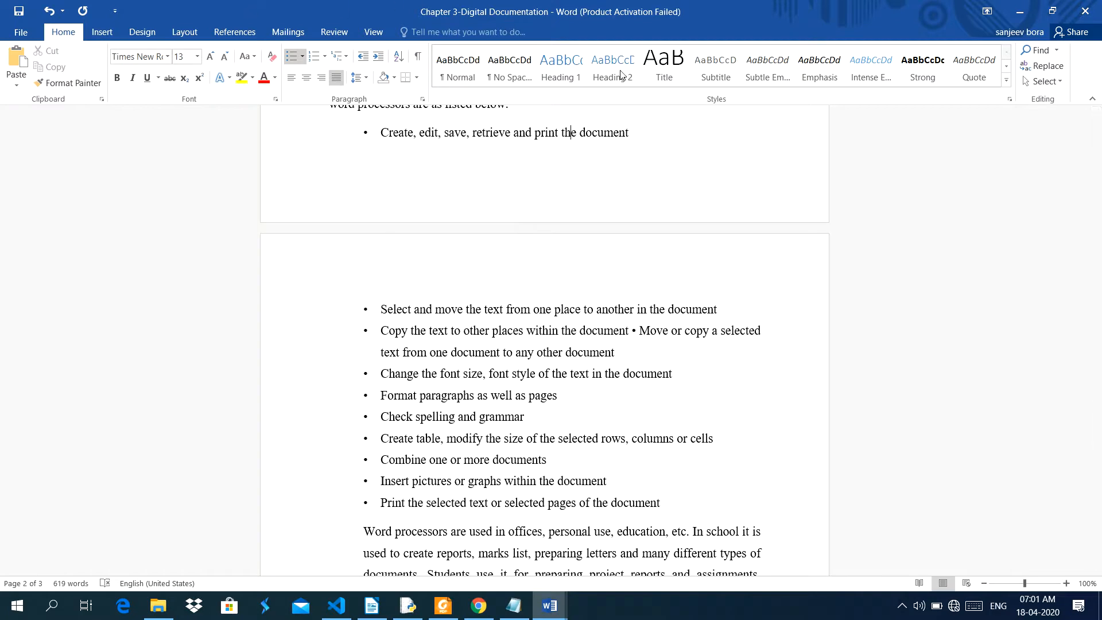
scroll("down", 3)
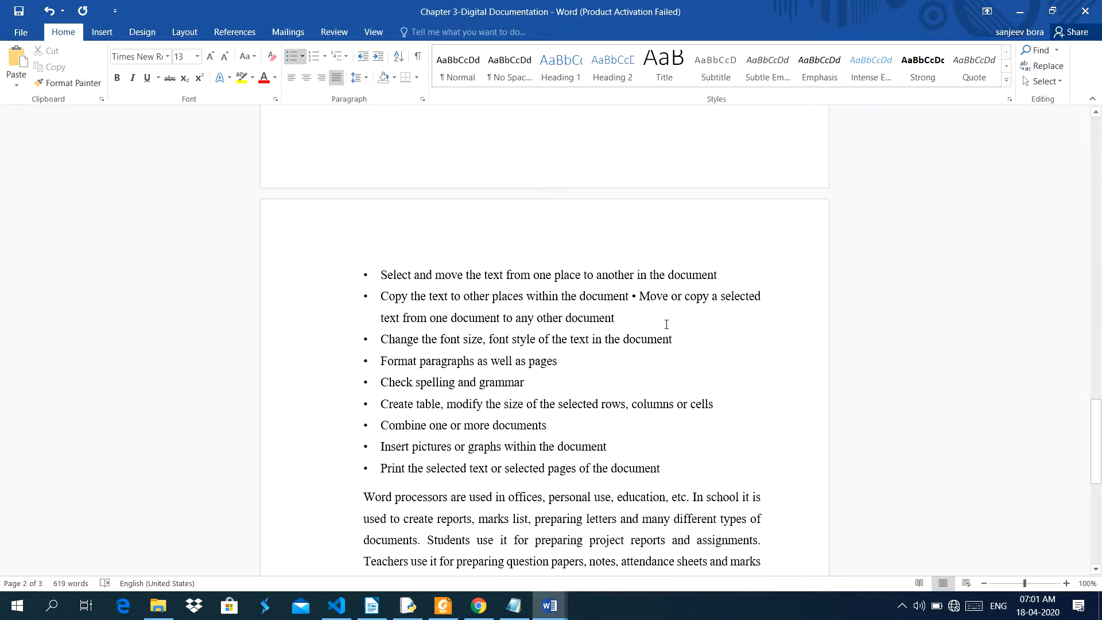
scroll("up", 3)
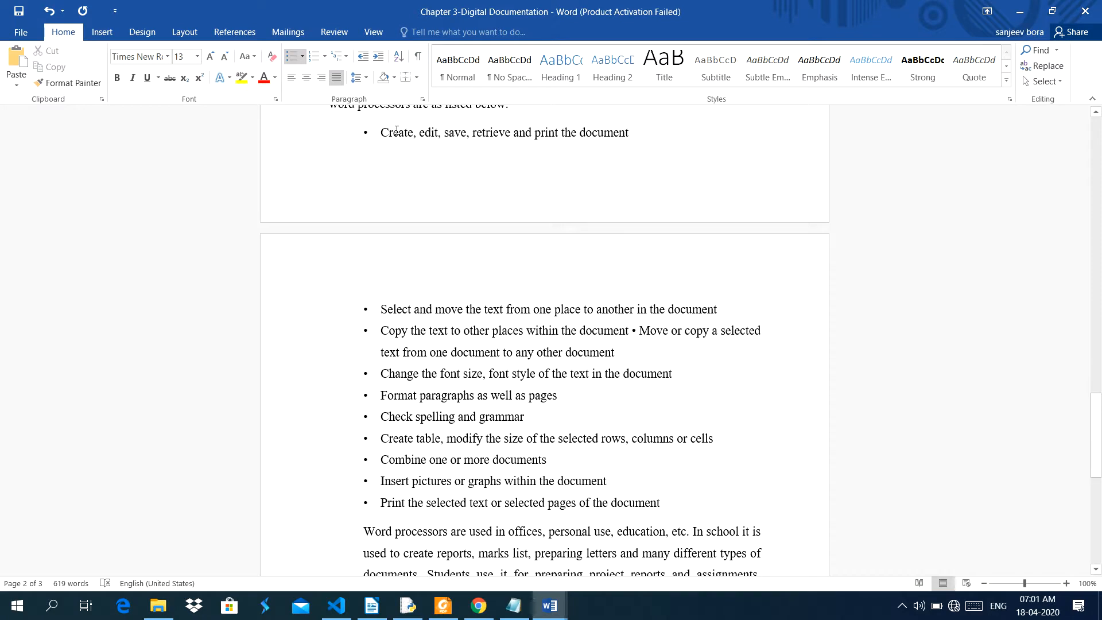
mouse_move(421, 132)
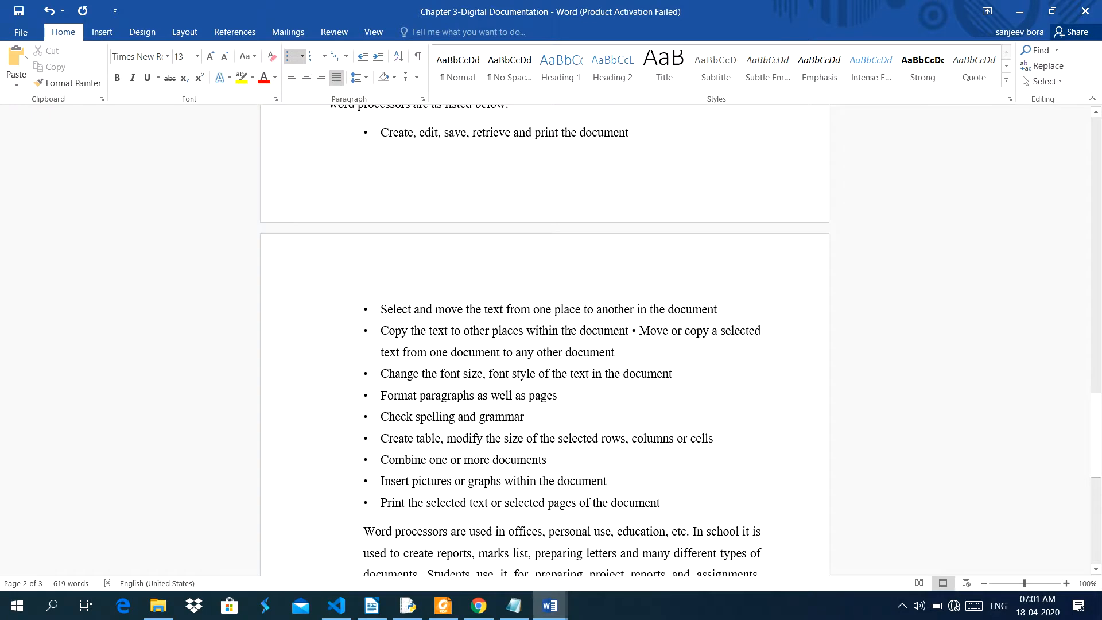
scroll("down", 3)
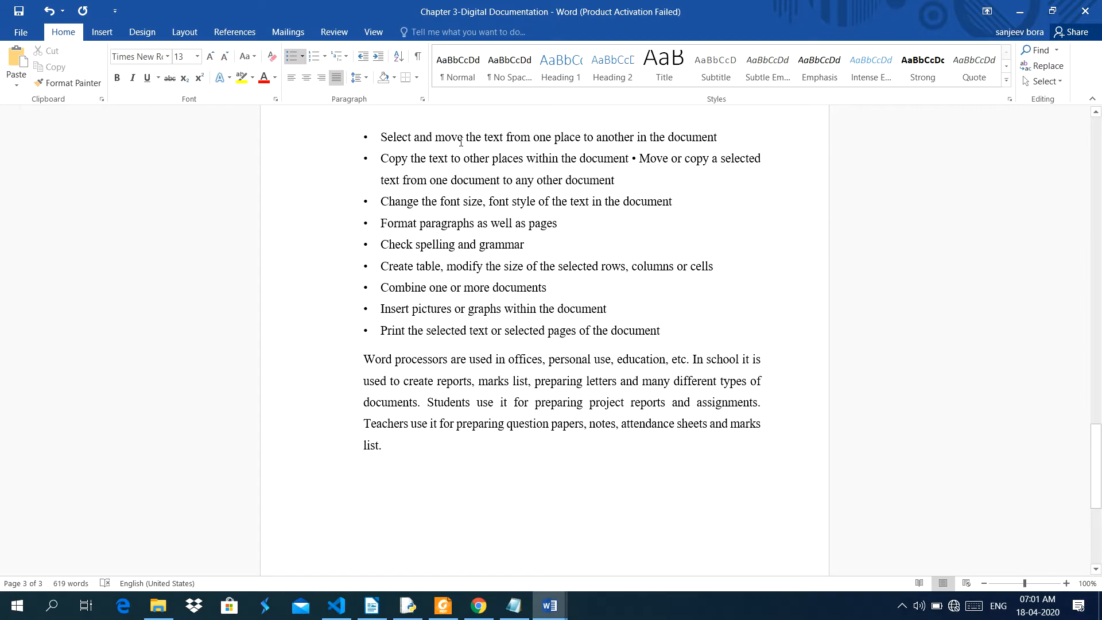
mouse_move(545, 152)
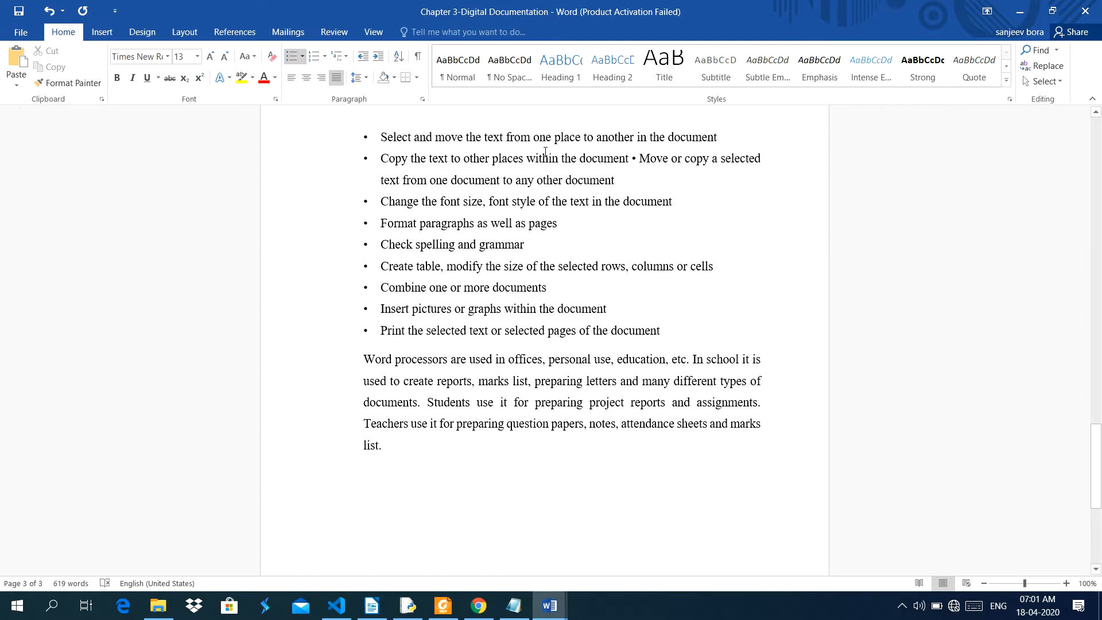
mouse_move(720, 289)
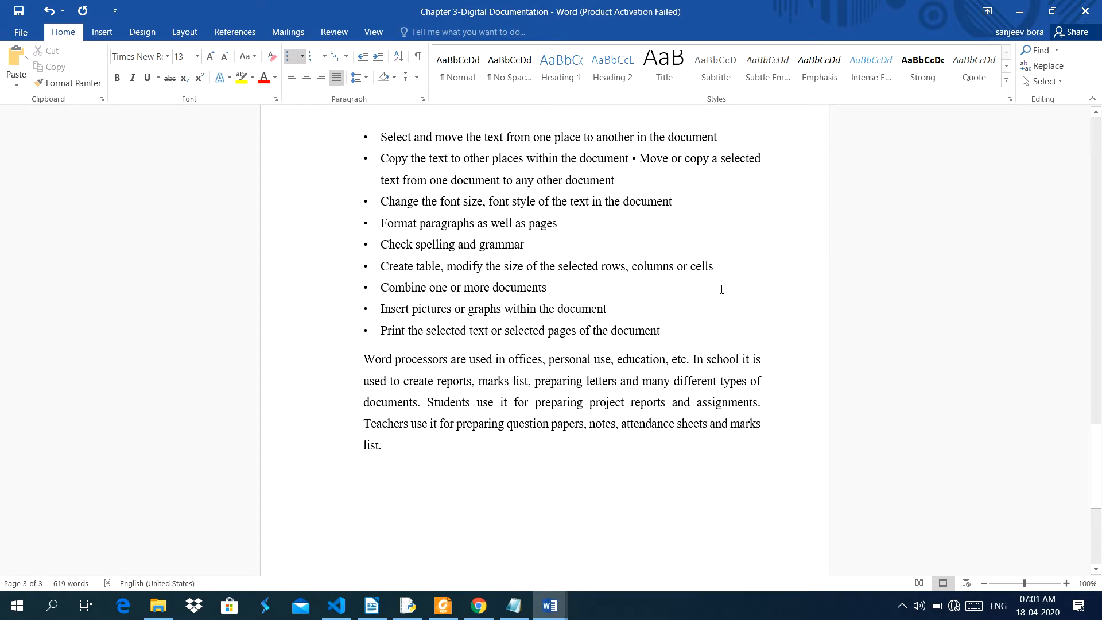
mouse_move(699, 169)
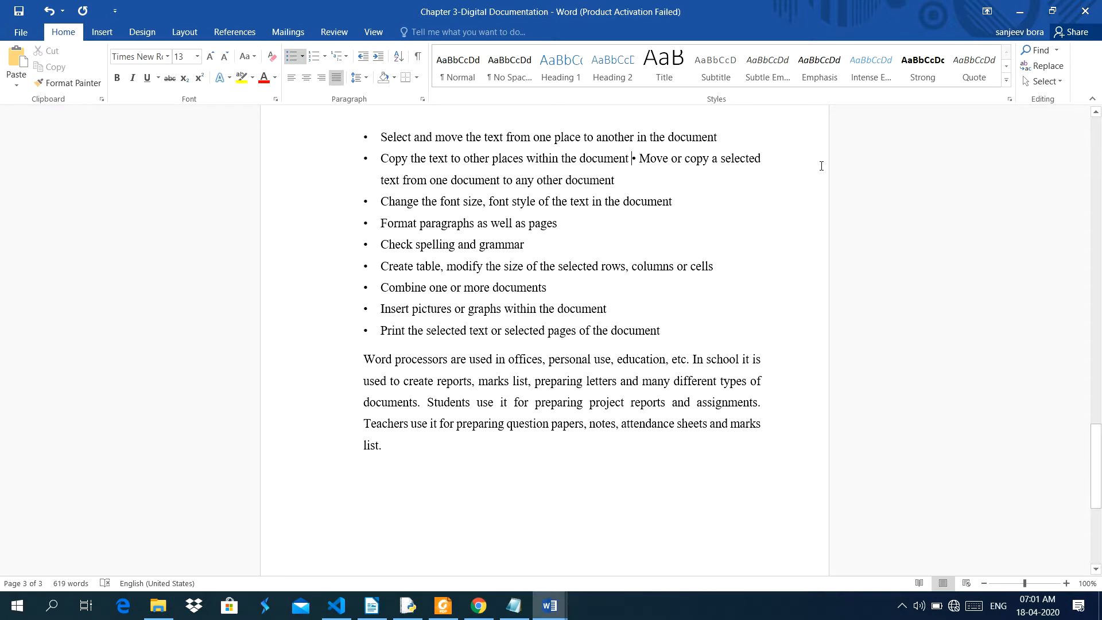
Break the merged copy bullet so 'Move or copy a selected text…' is its own item
key("Enter")
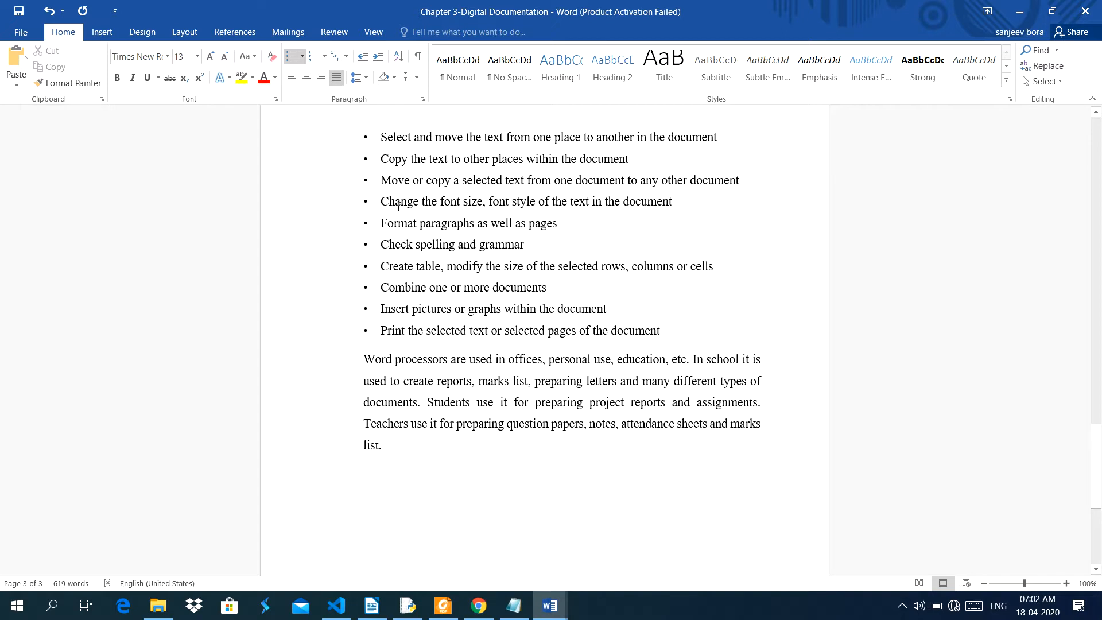
double_click(397, 202)
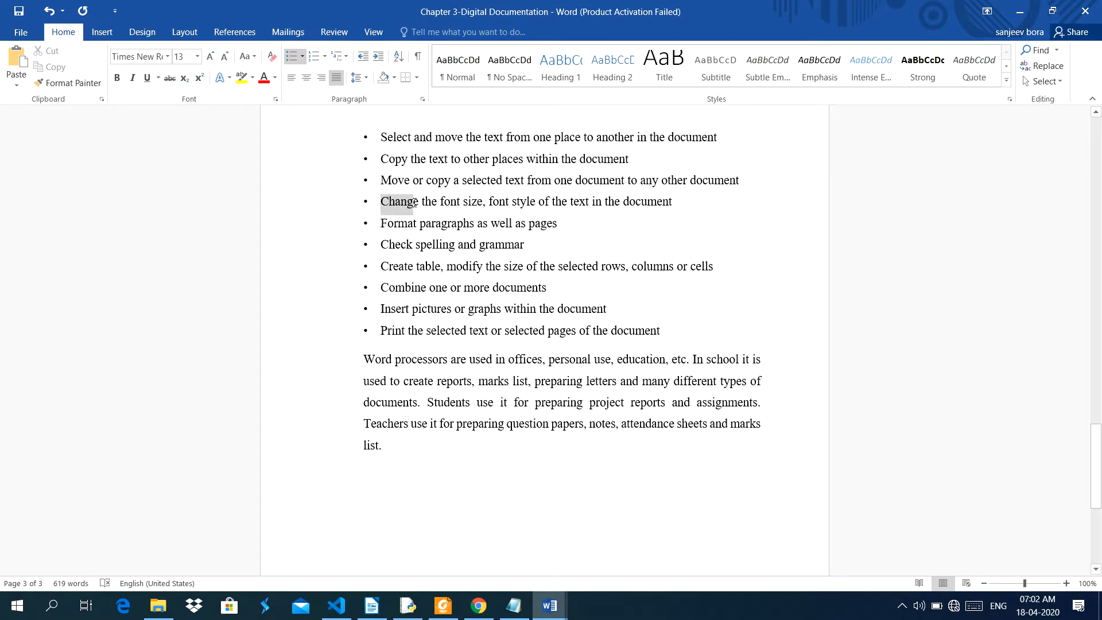
left_click(398, 202)
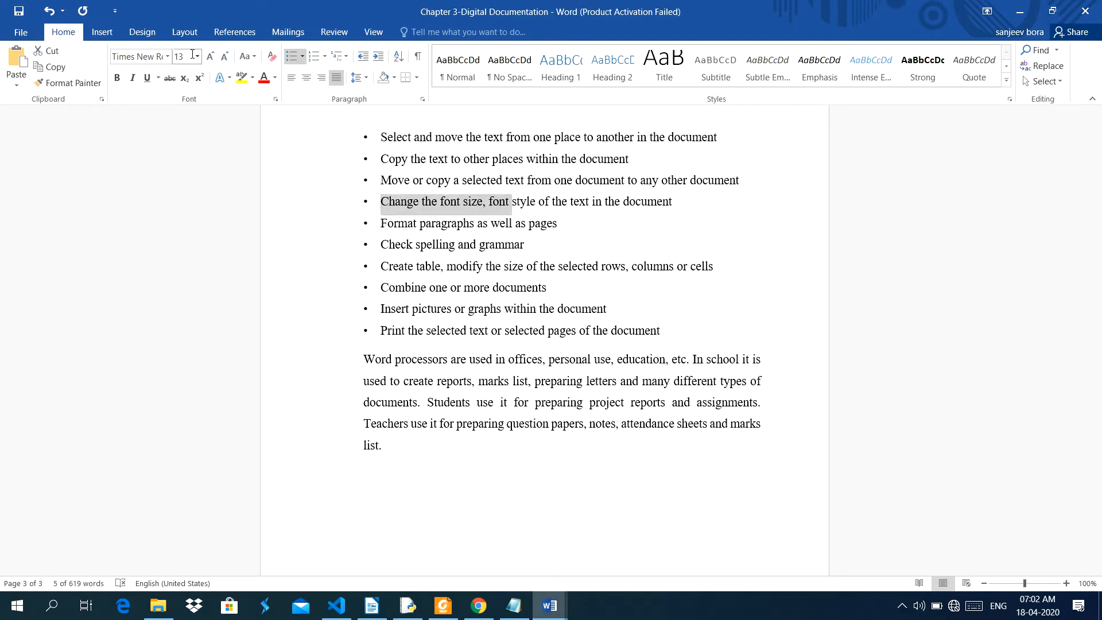
mouse_move(548, 240)
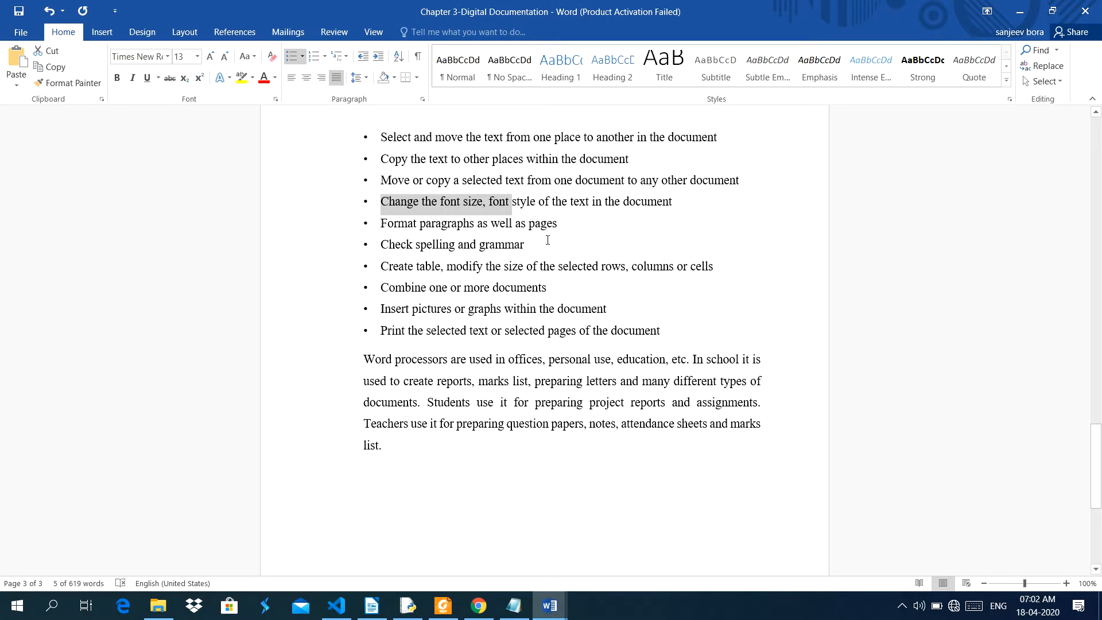
left_click(573, 210)
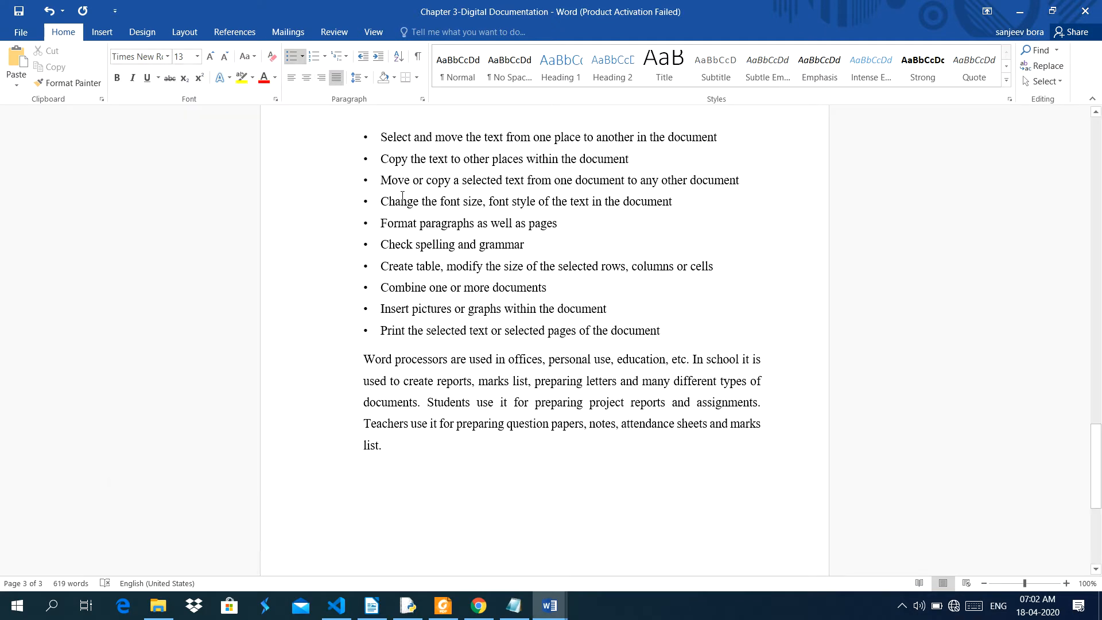
left_click(523, 244)
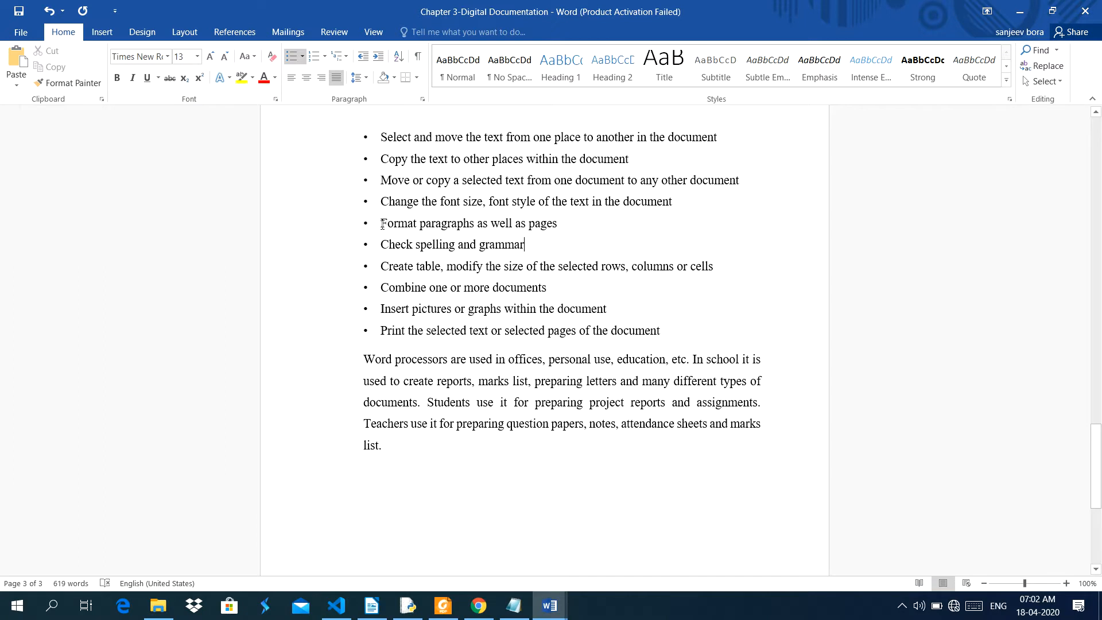
double_click(397, 223)
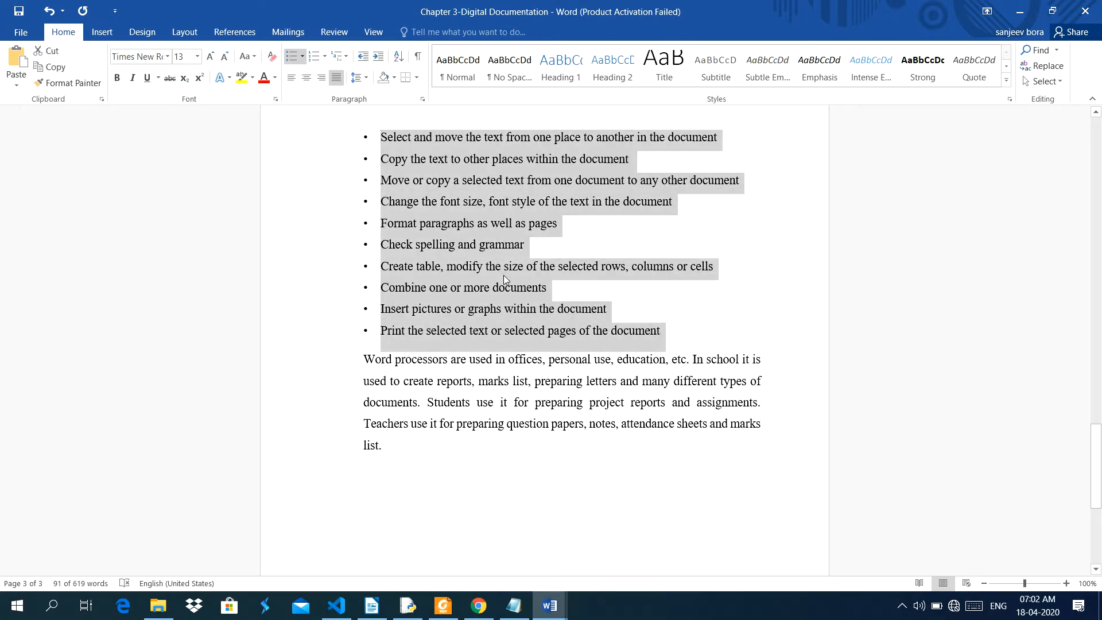
mouse_move(646, 158)
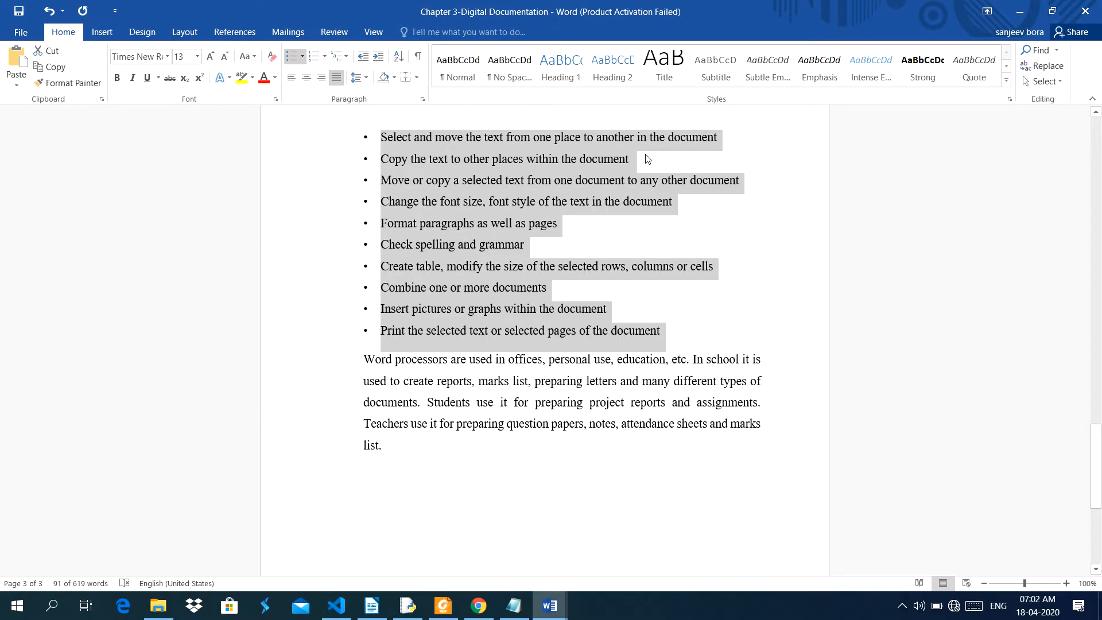
left_click(523, 287)
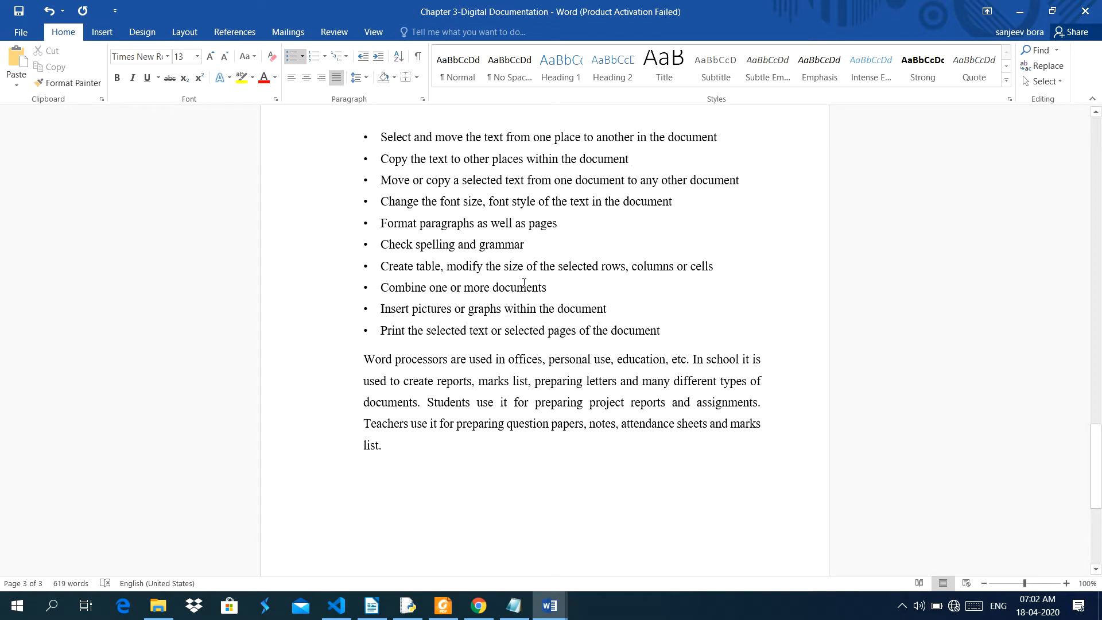
left_click(630, 159)
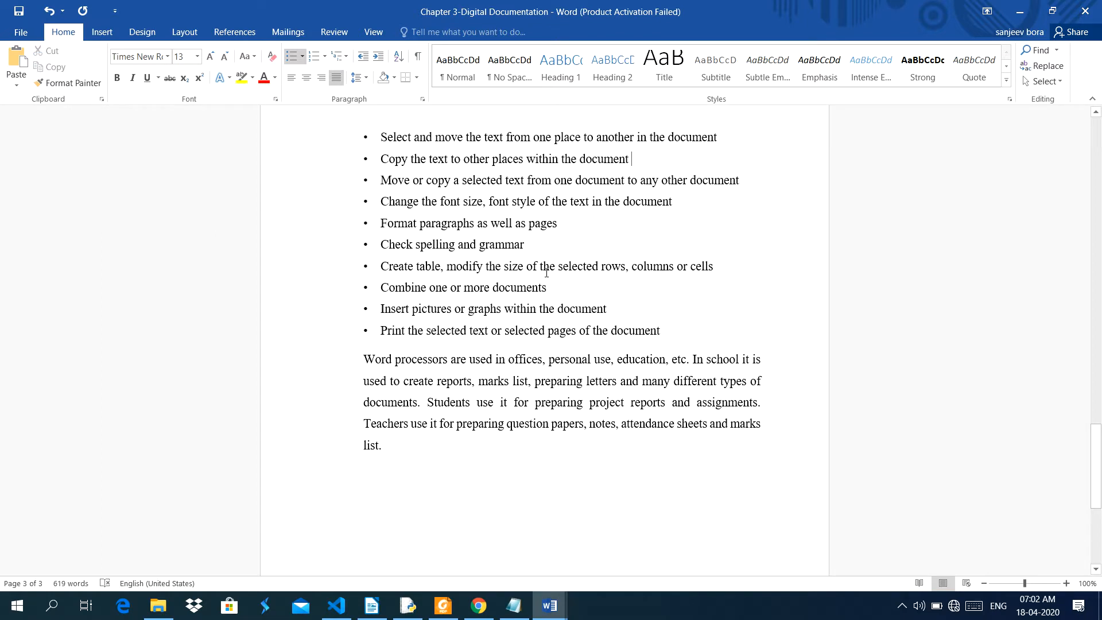
mouse_move(386, 292)
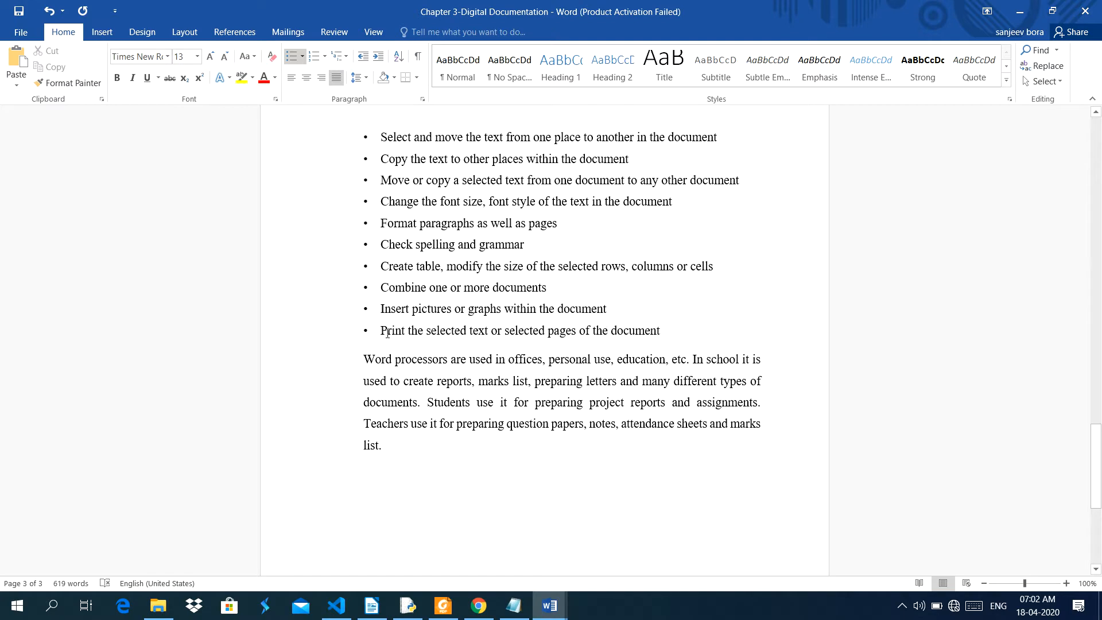
mouse_move(725, 367)
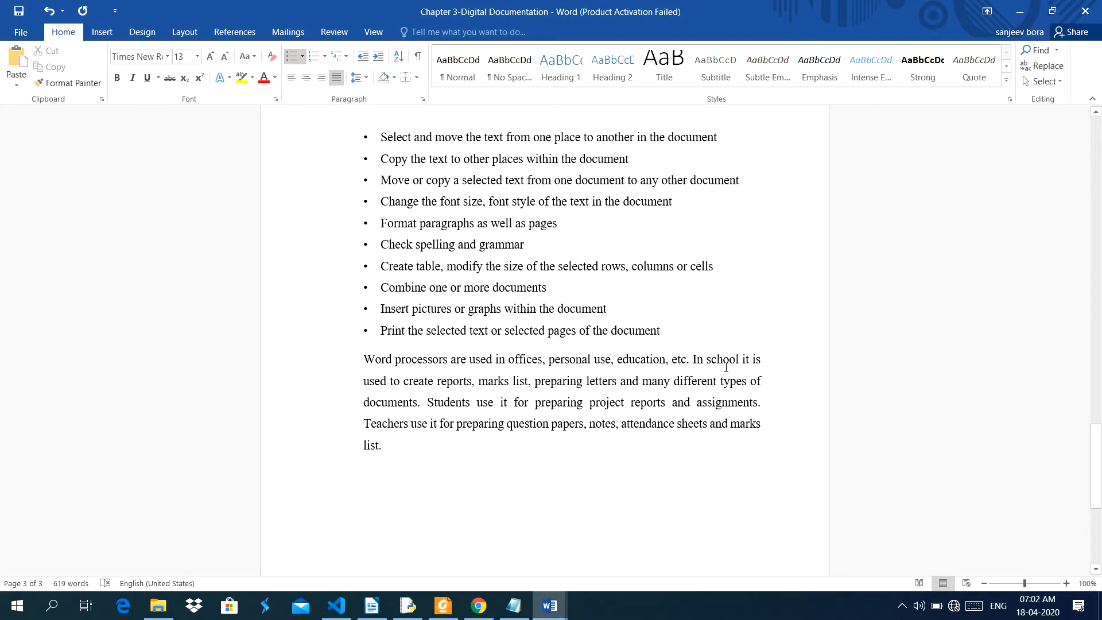
mouse_move(658, 341)
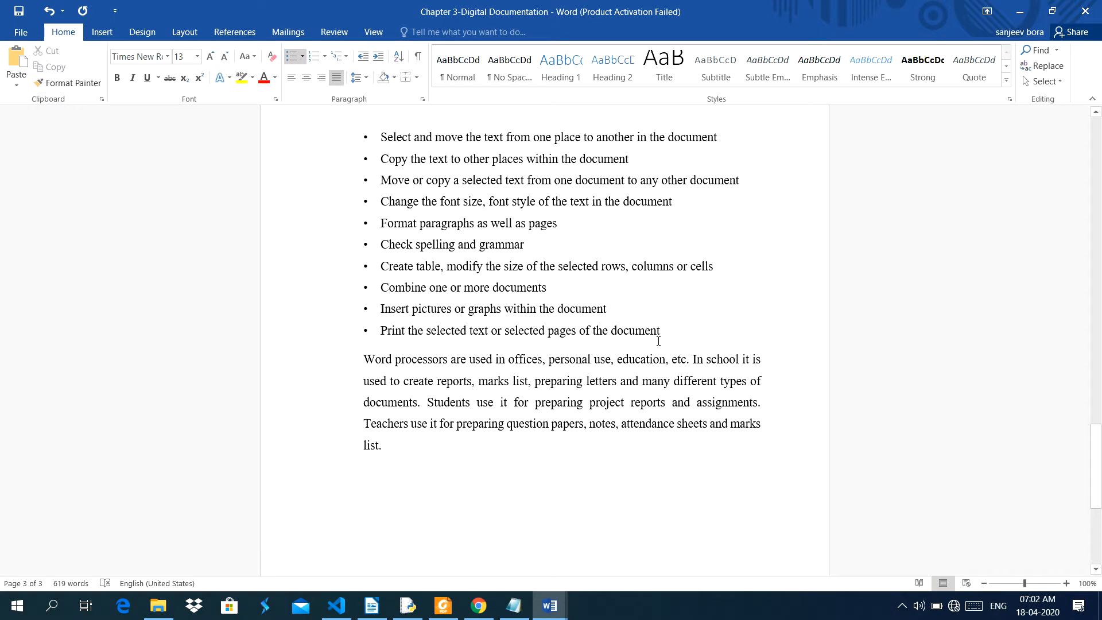
scroll("down", 3)
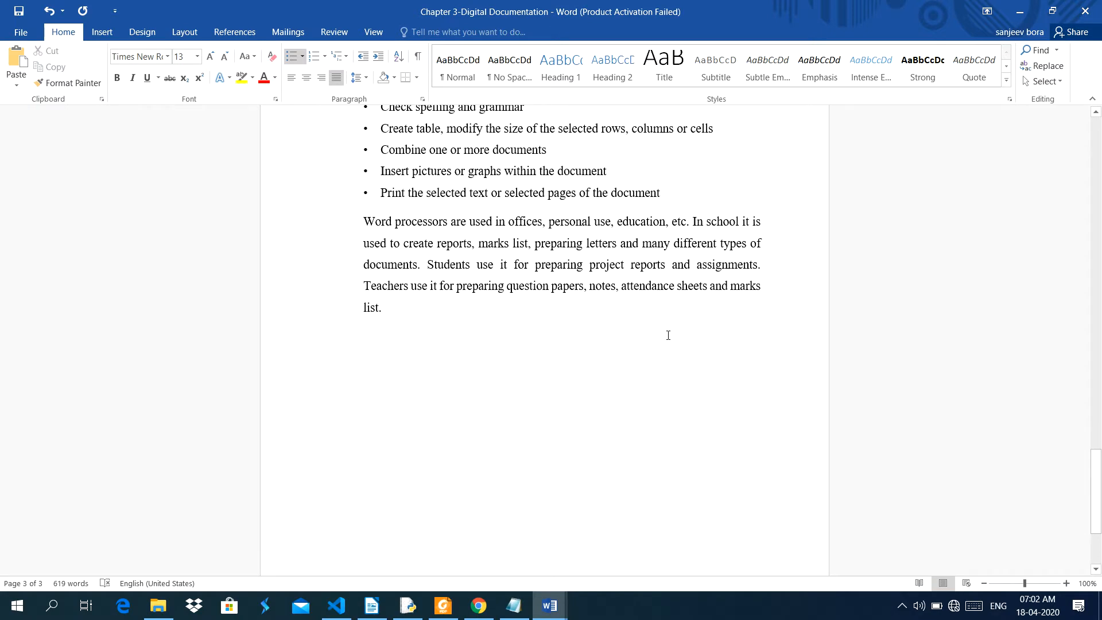
mouse_move(598, 226)
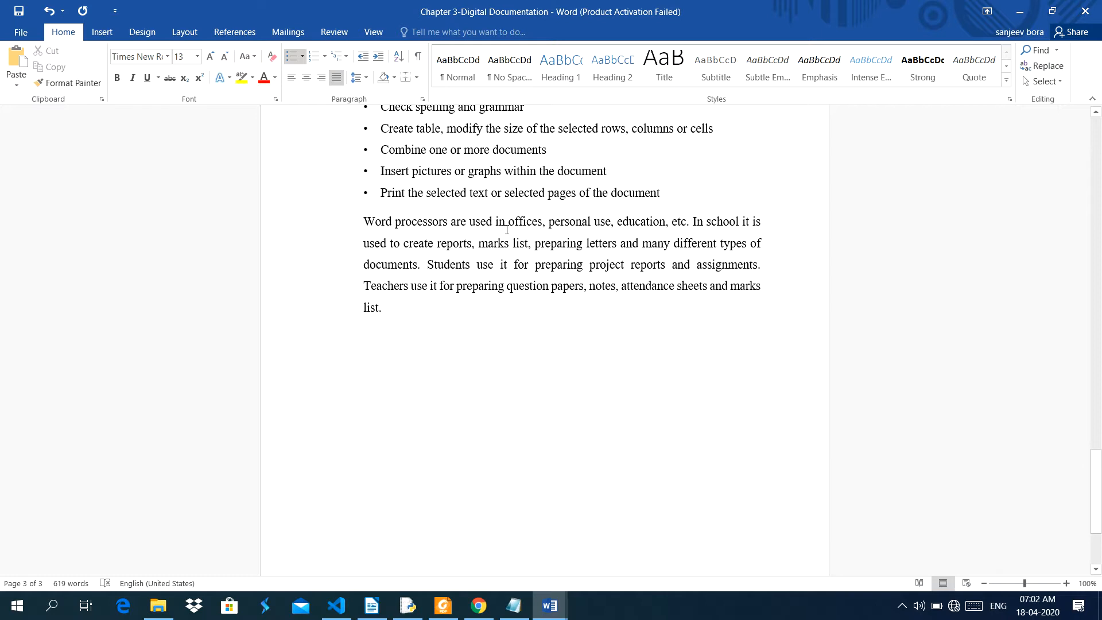
mouse_move(656, 227)
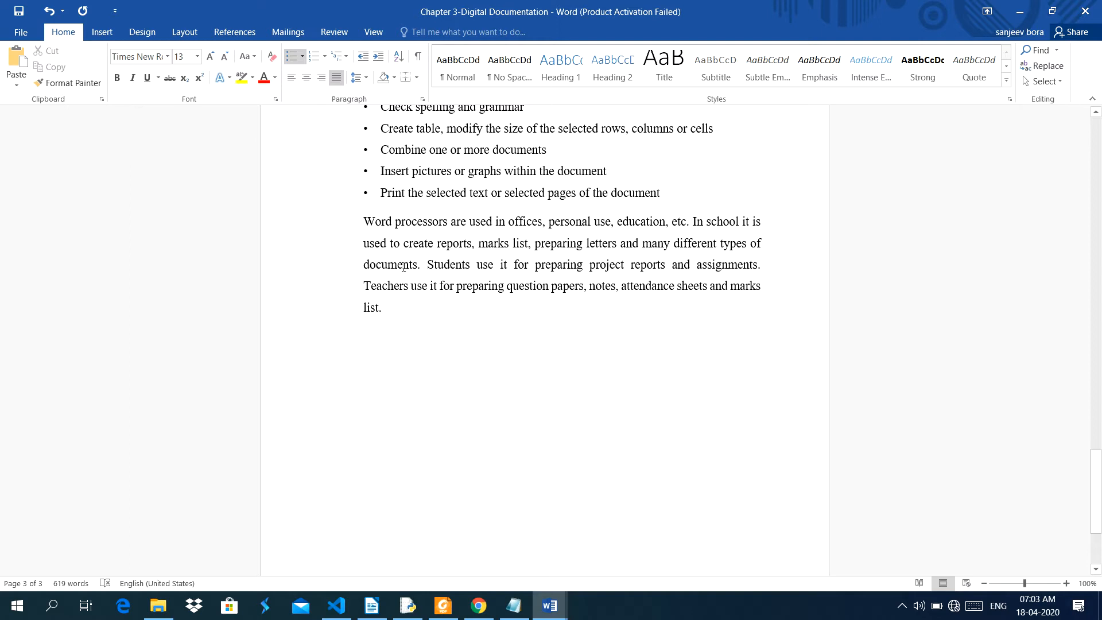
mouse_move(438, 257)
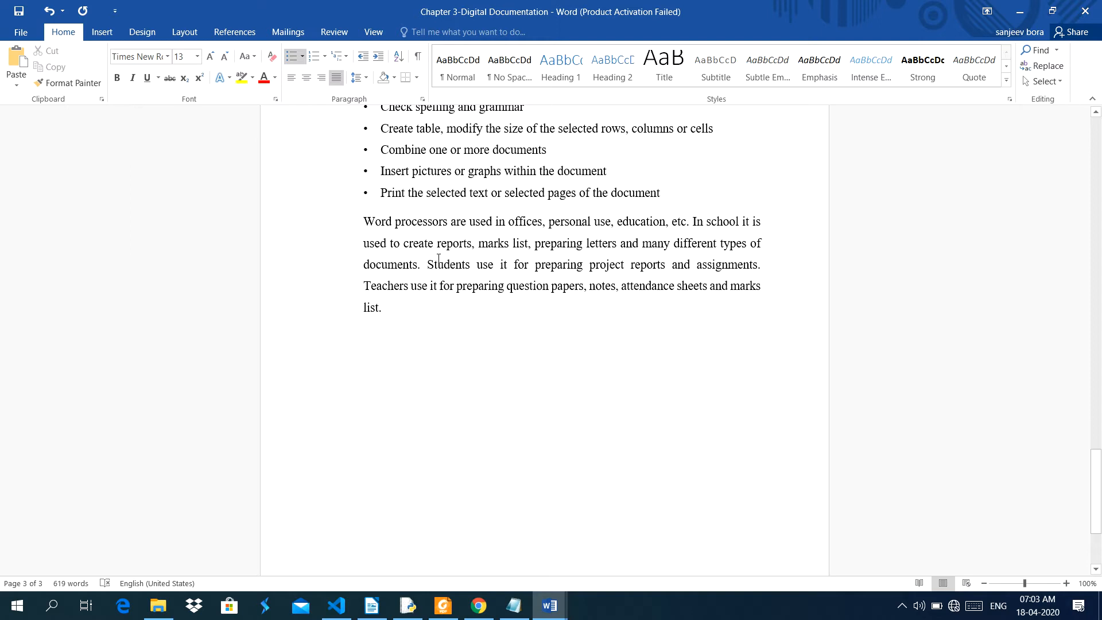
mouse_move(652, 240)
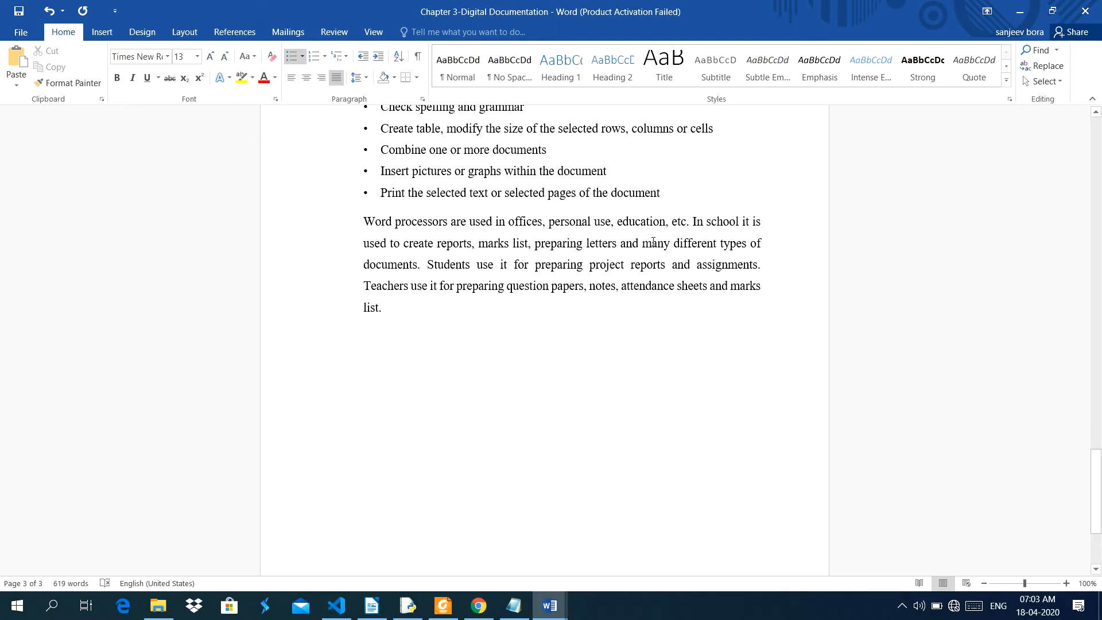
mouse_move(356, 269)
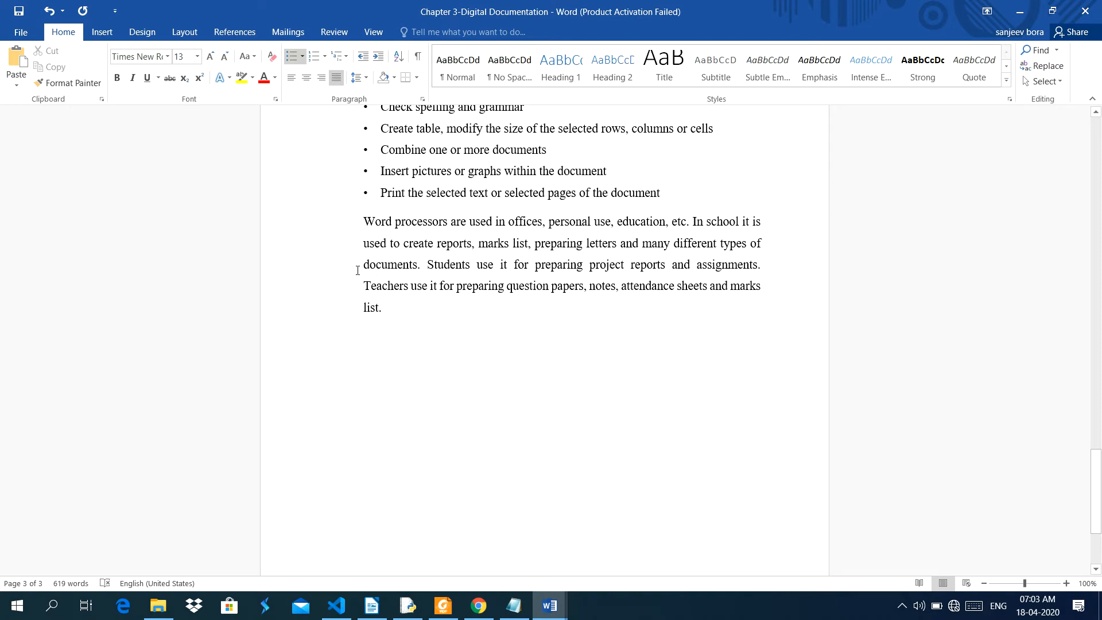
mouse_move(500, 269)
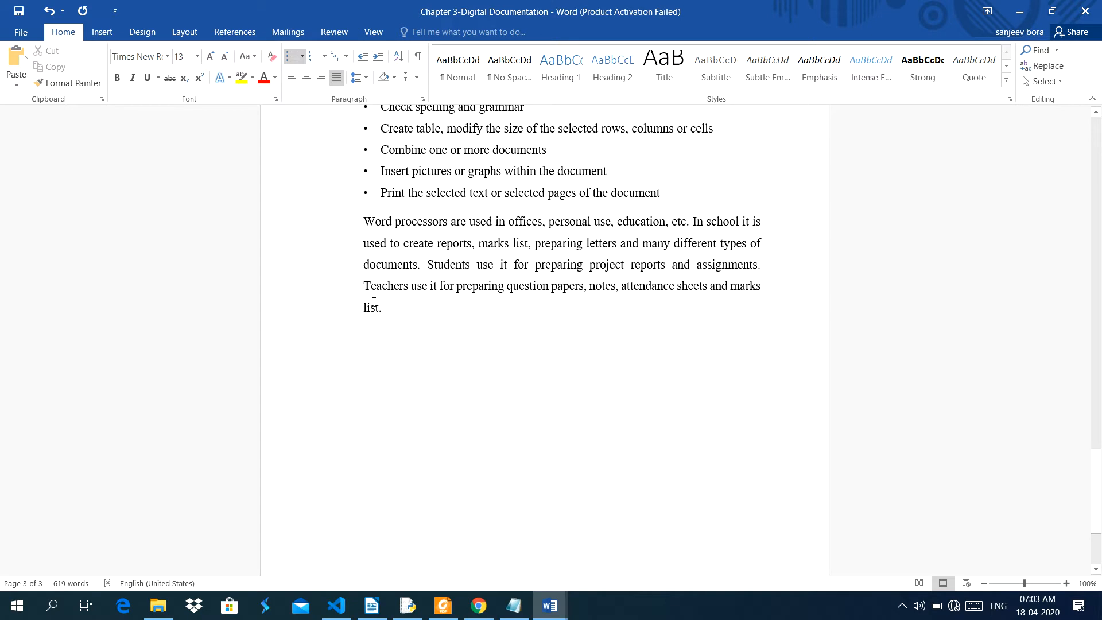
mouse_move(472, 303)
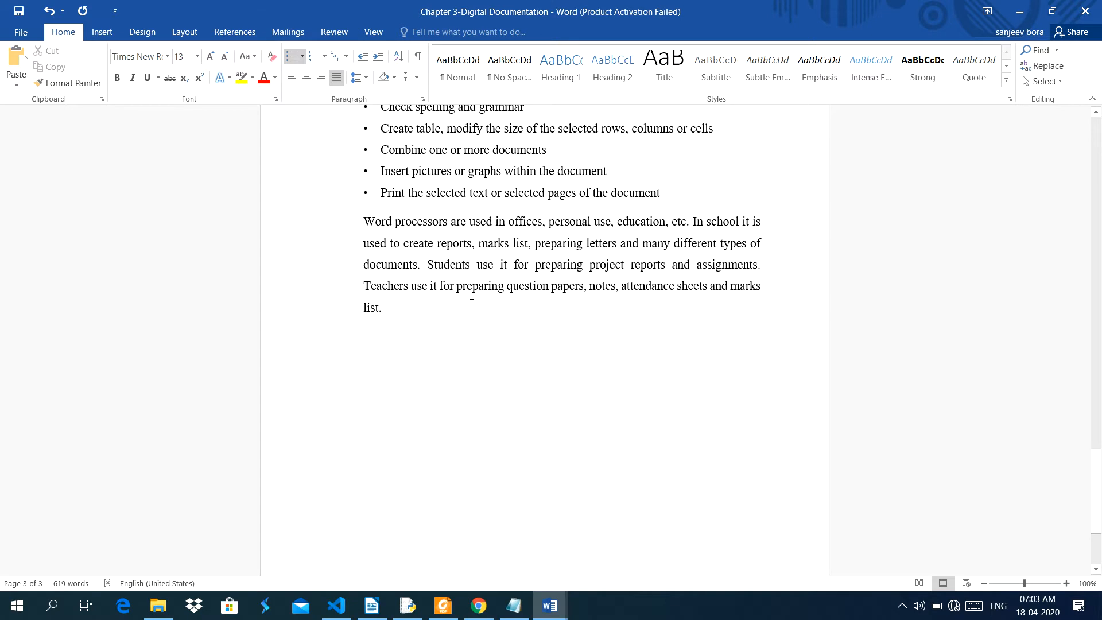
mouse_move(538, 415)
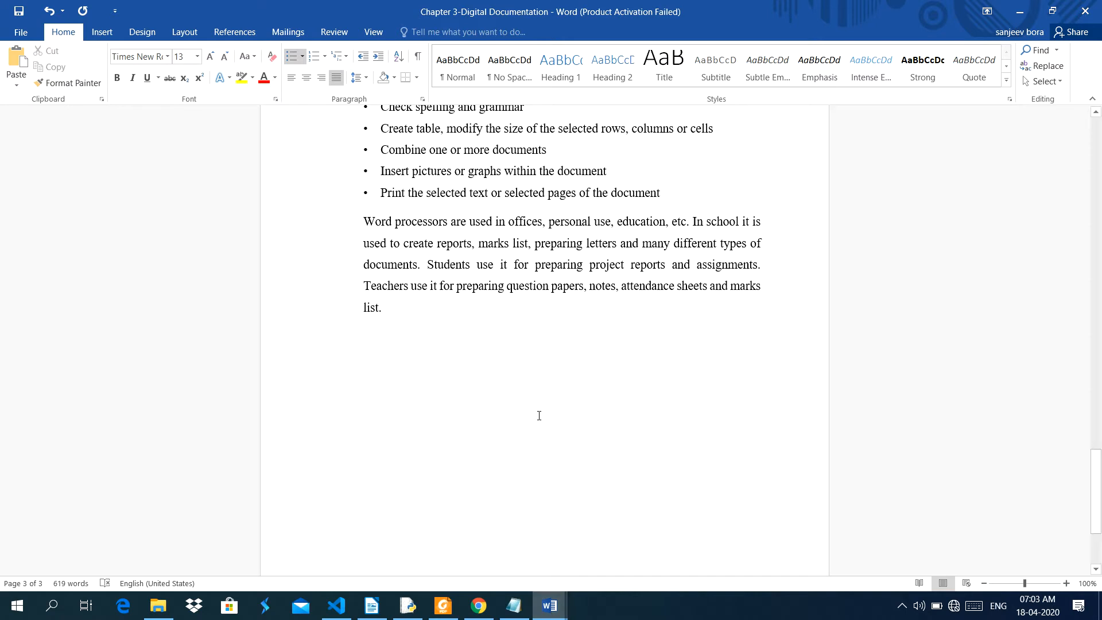
mouse_move(544, 370)
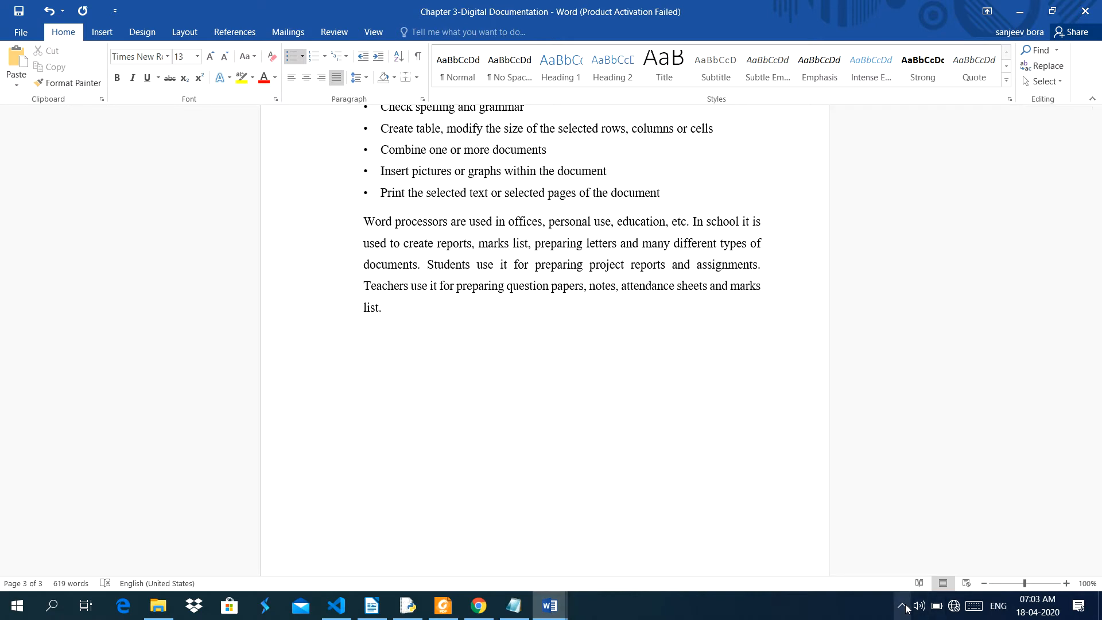
right_click(929, 548)
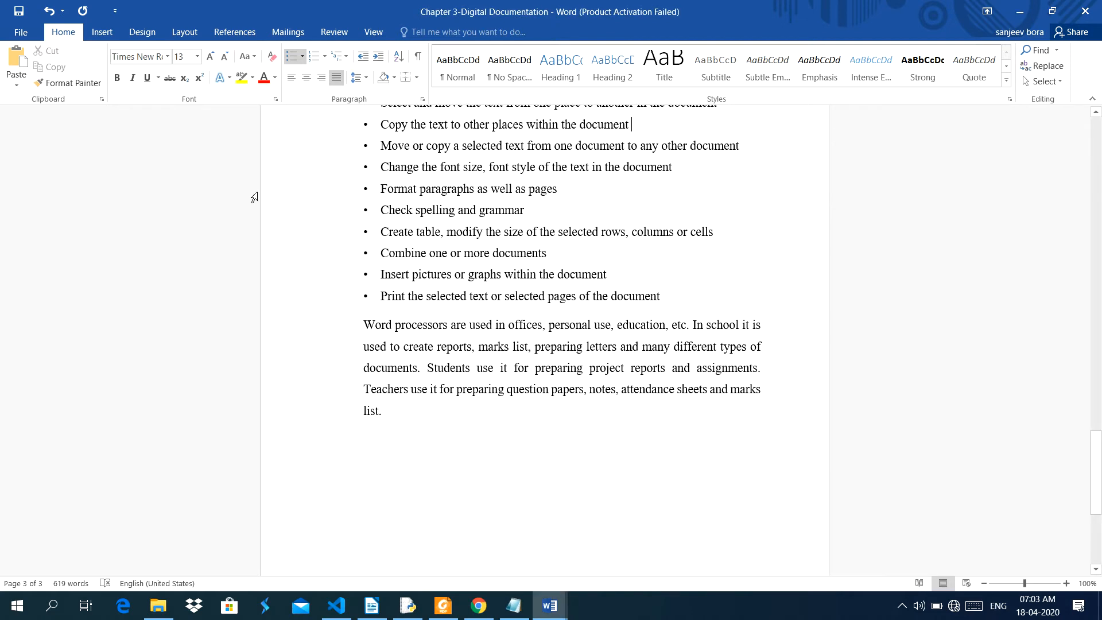
scroll("up", 3)
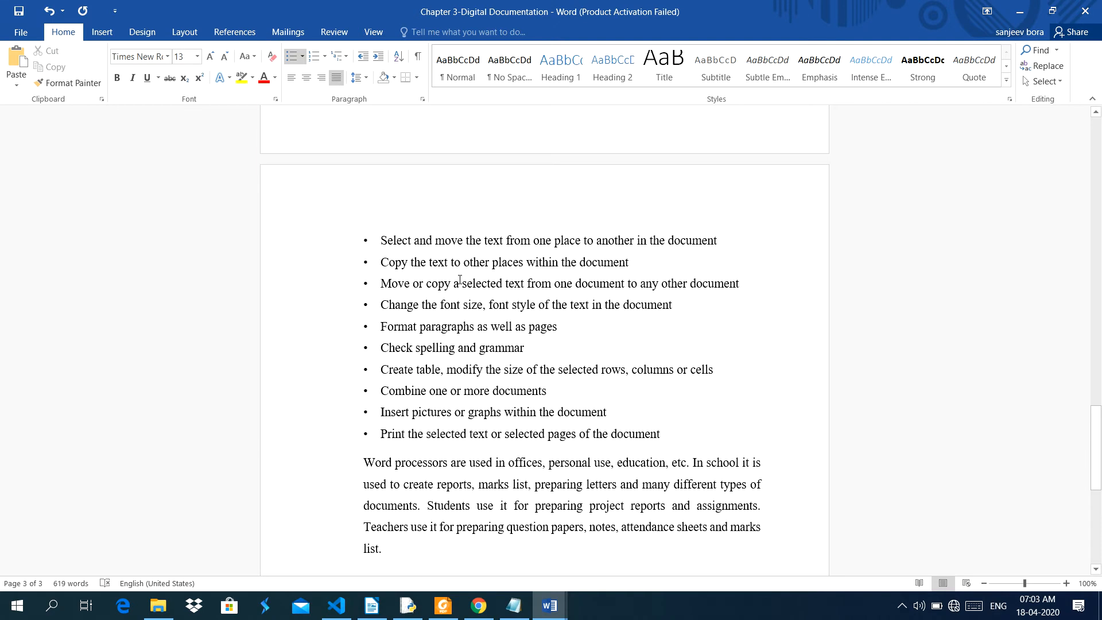
scroll("down", 3)
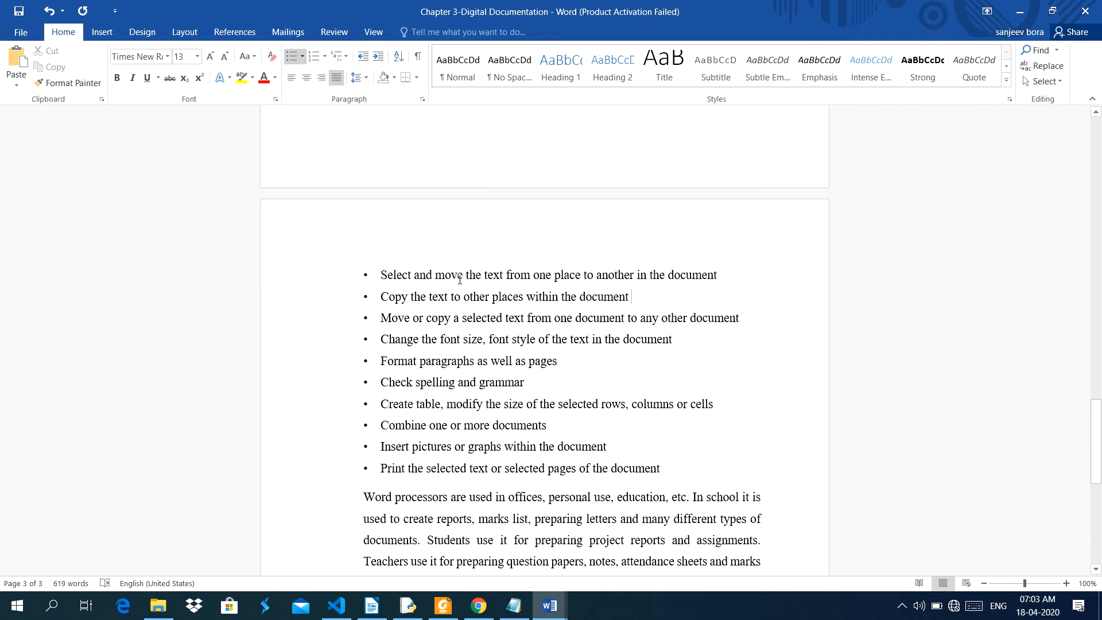
scroll("up", 3)
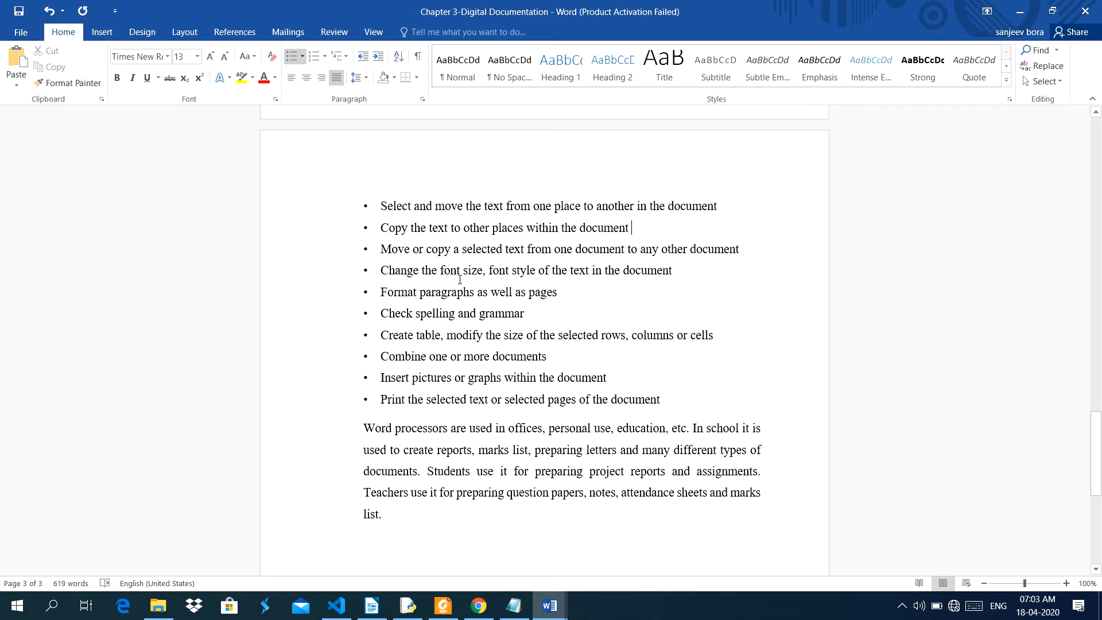
mouse_move(382, 309)
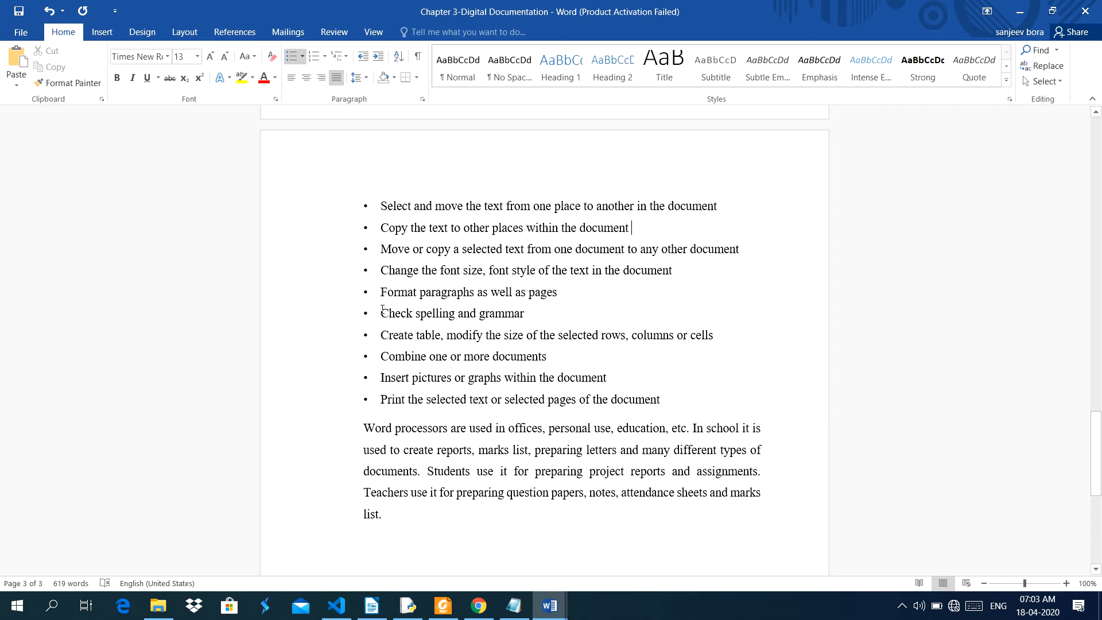
mouse_move(383, 248)
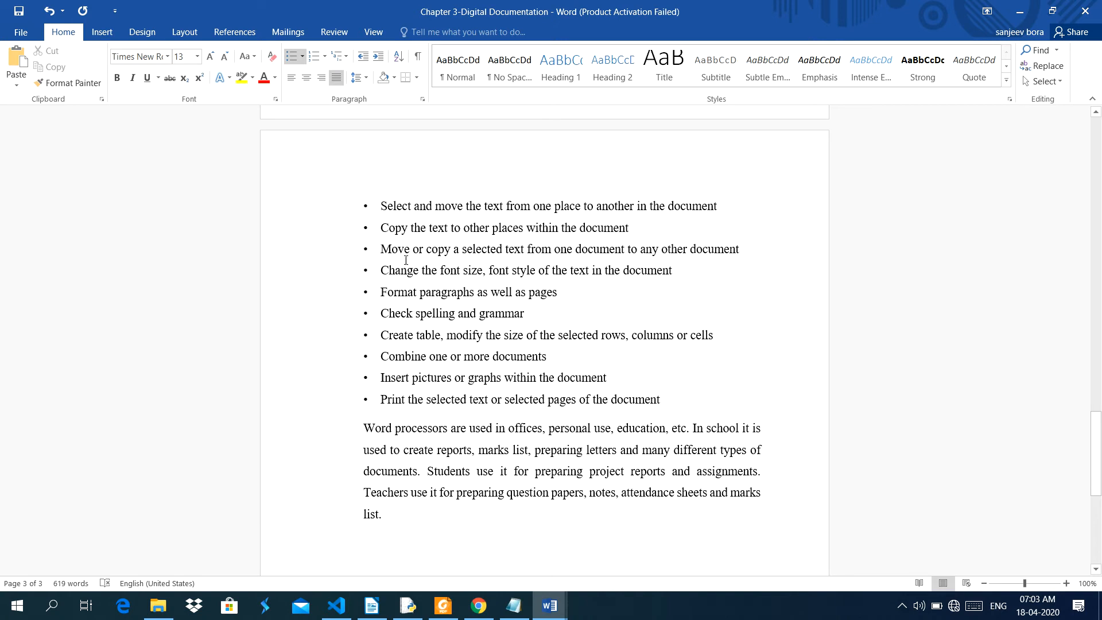
mouse_move(788, 316)
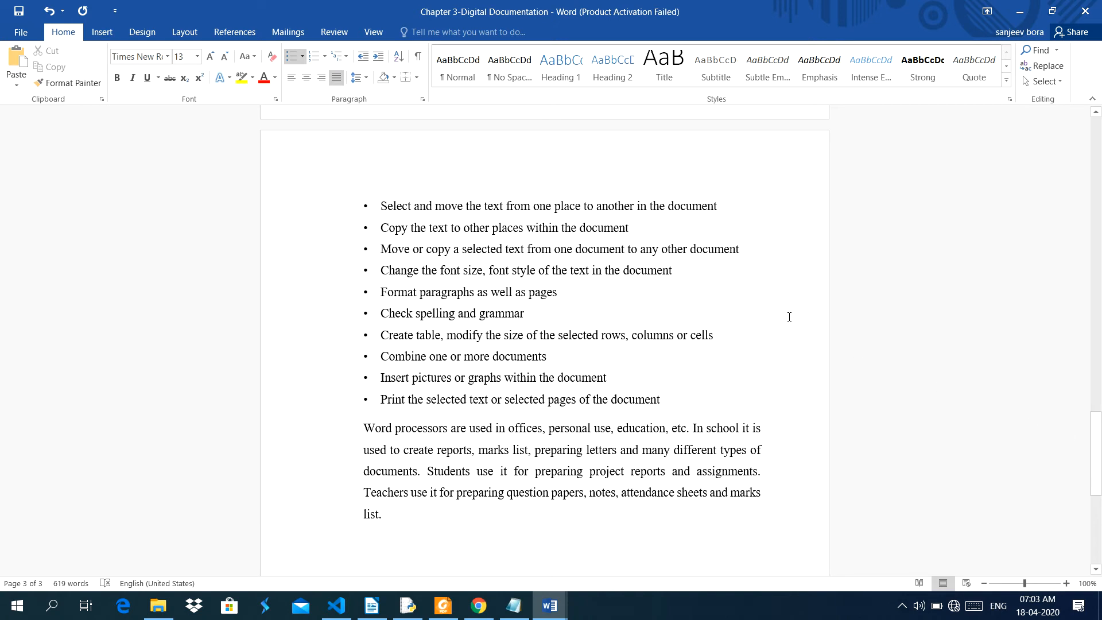
mouse_move(616, 259)
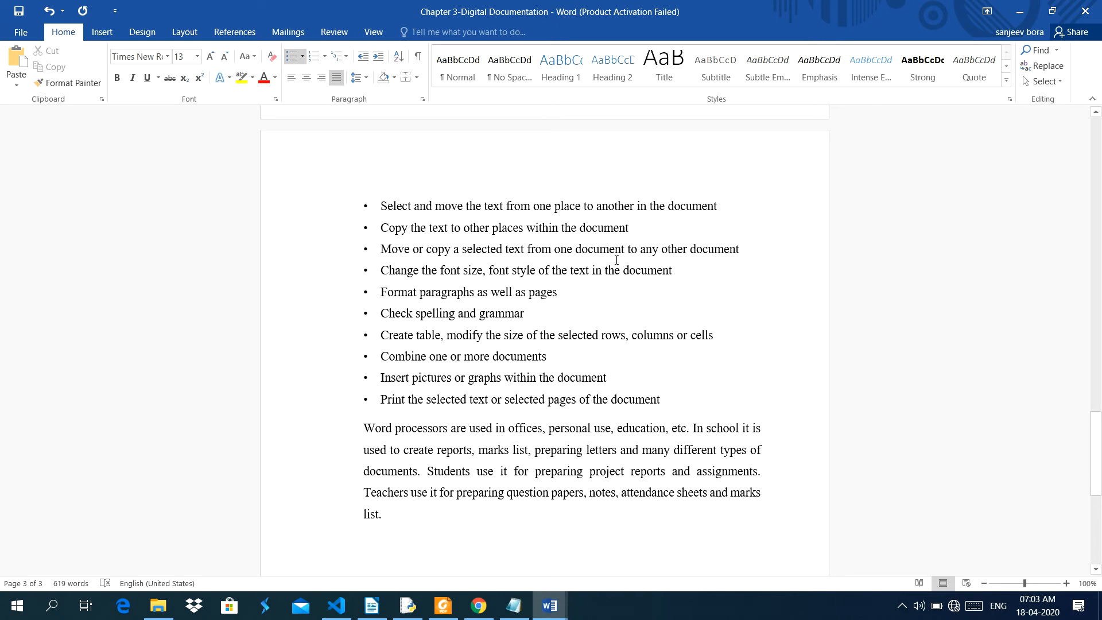
left_click(629, 228)
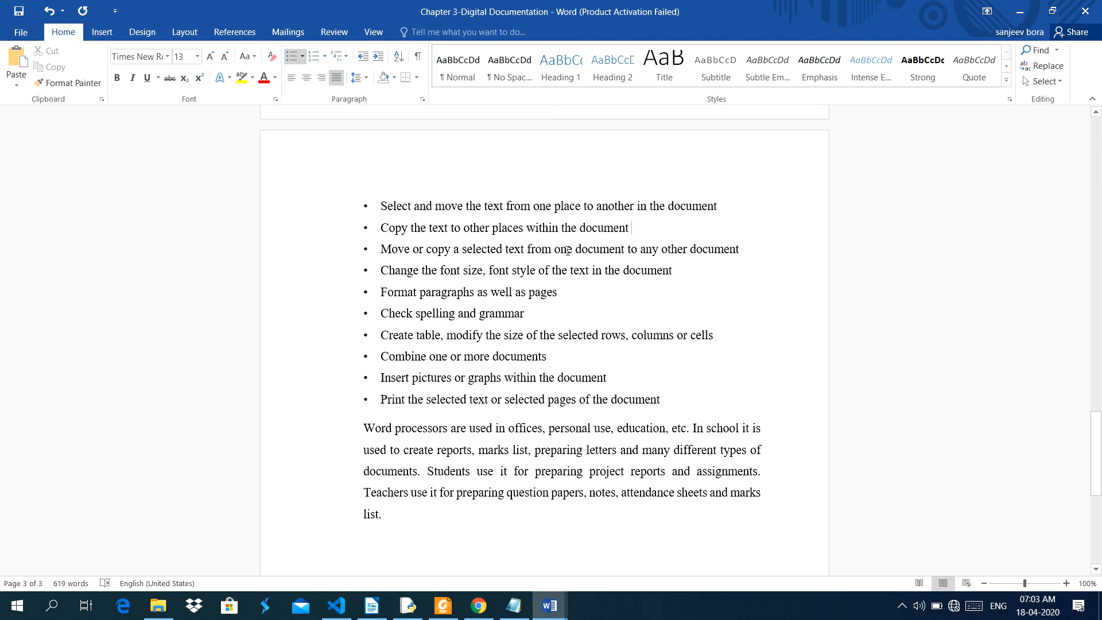
mouse_move(601, 314)
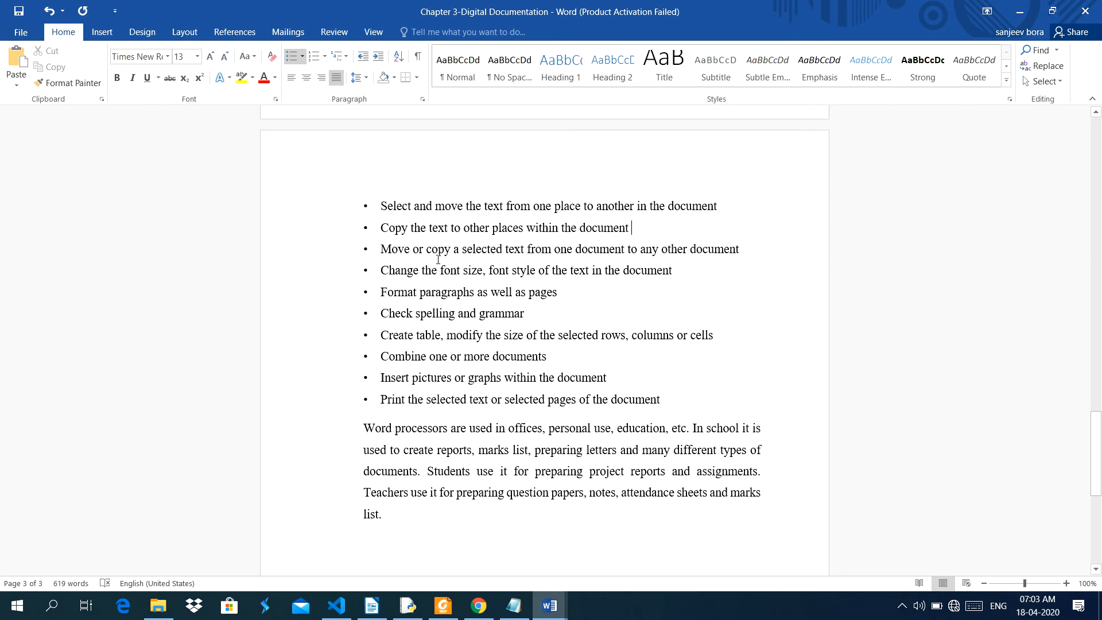
mouse_move(619, 268)
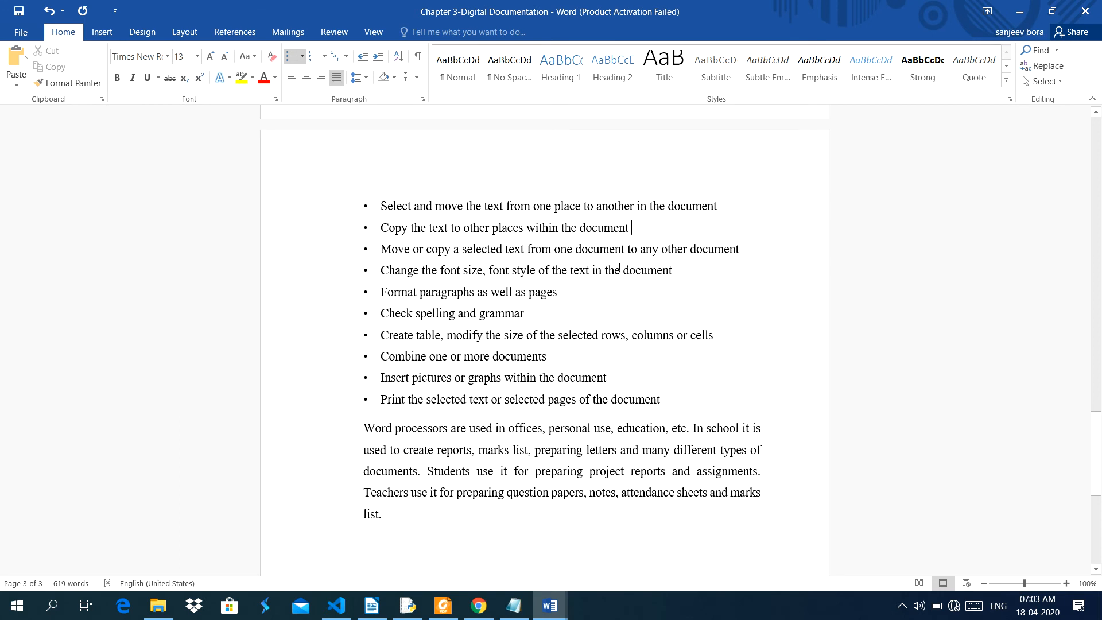
mouse_move(726, 5)
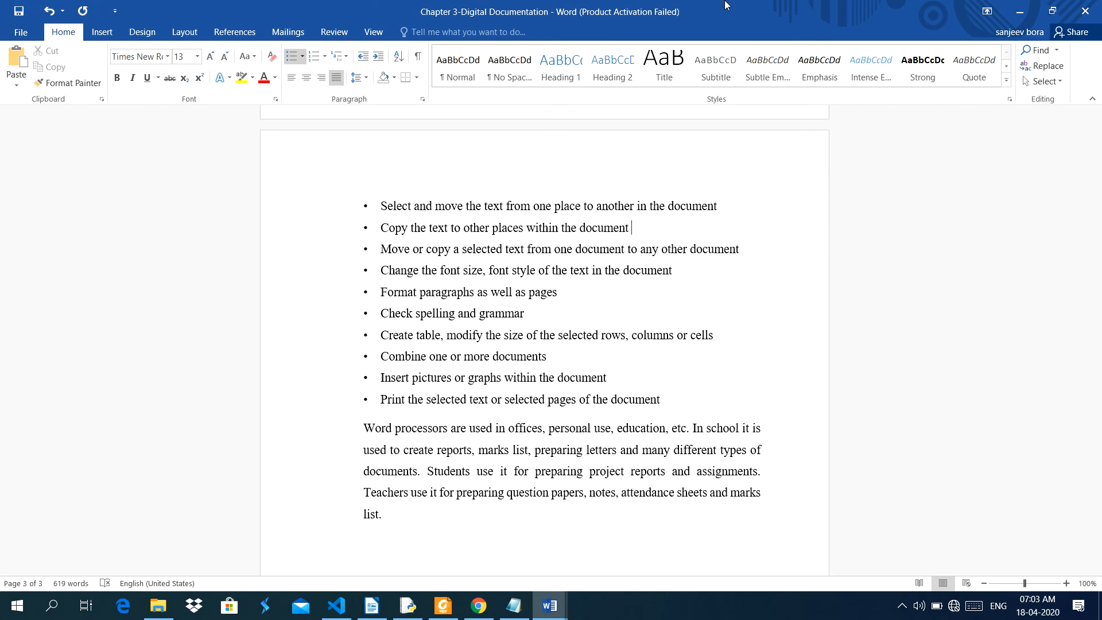